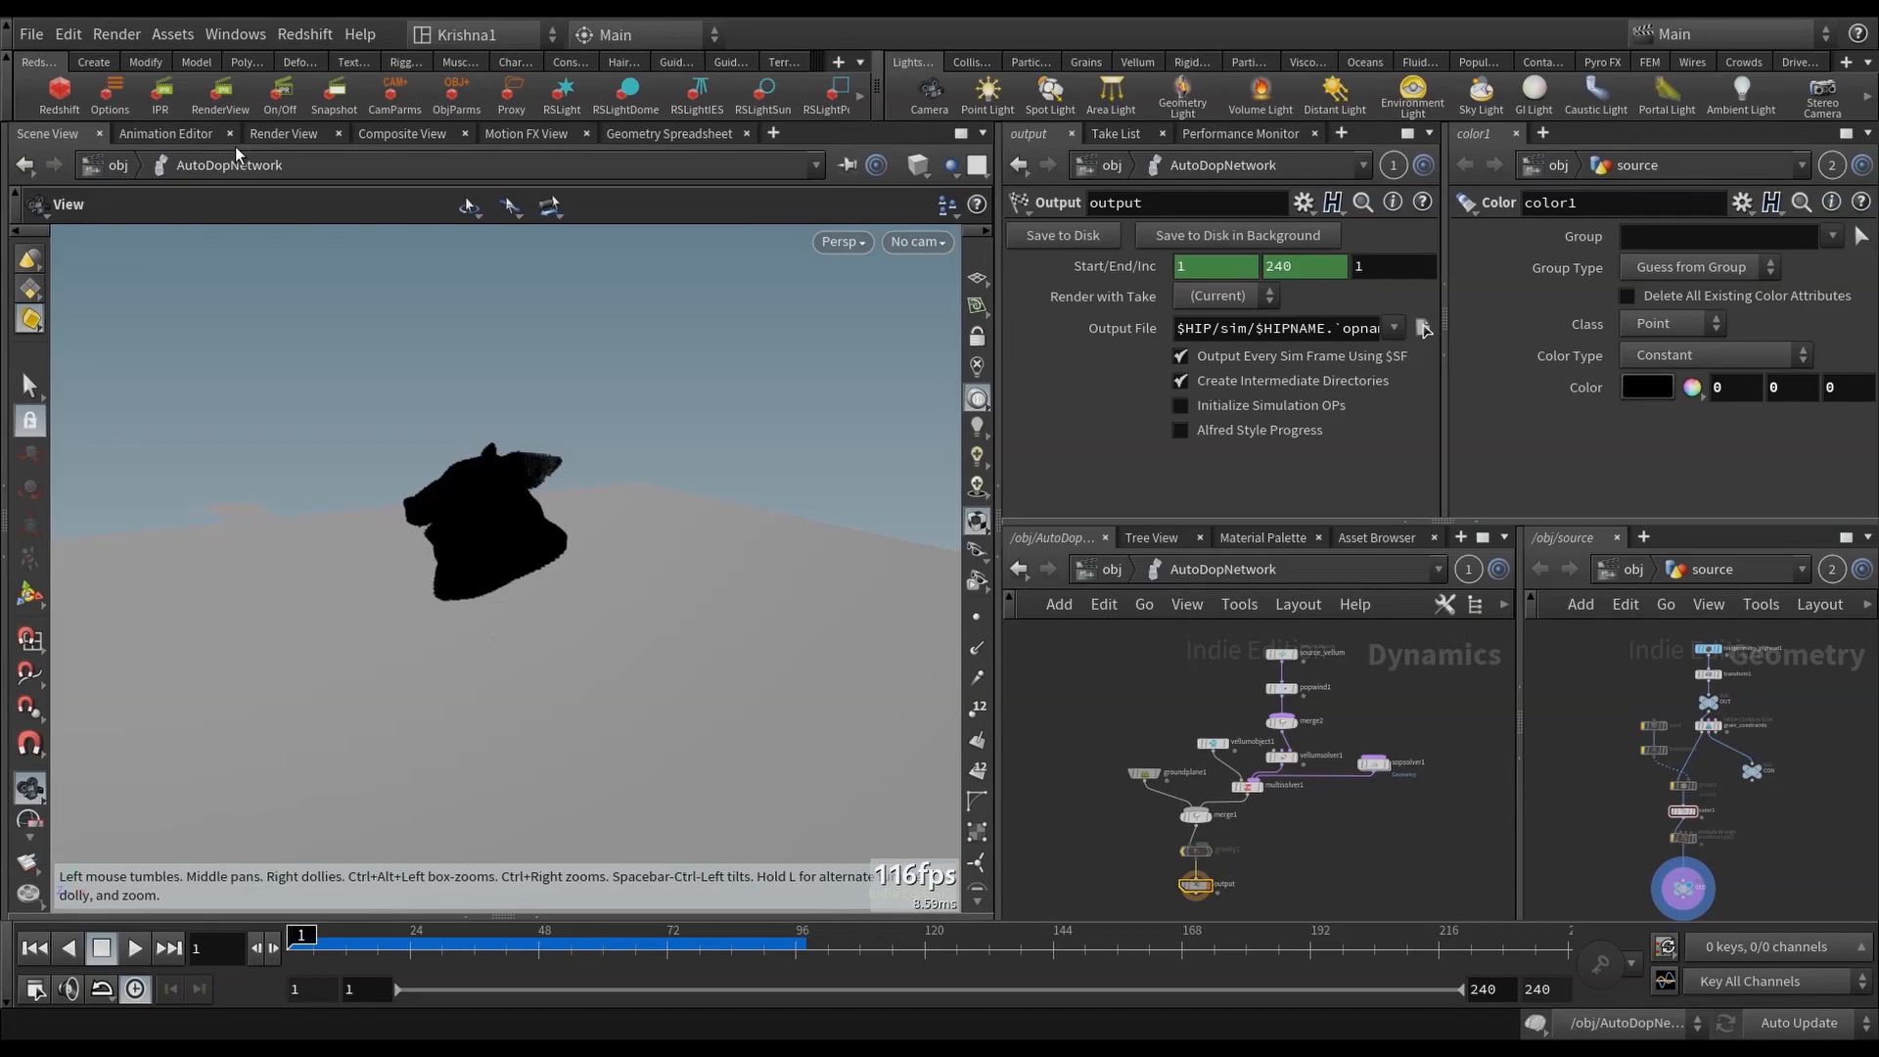
mouse_move(726, 621)
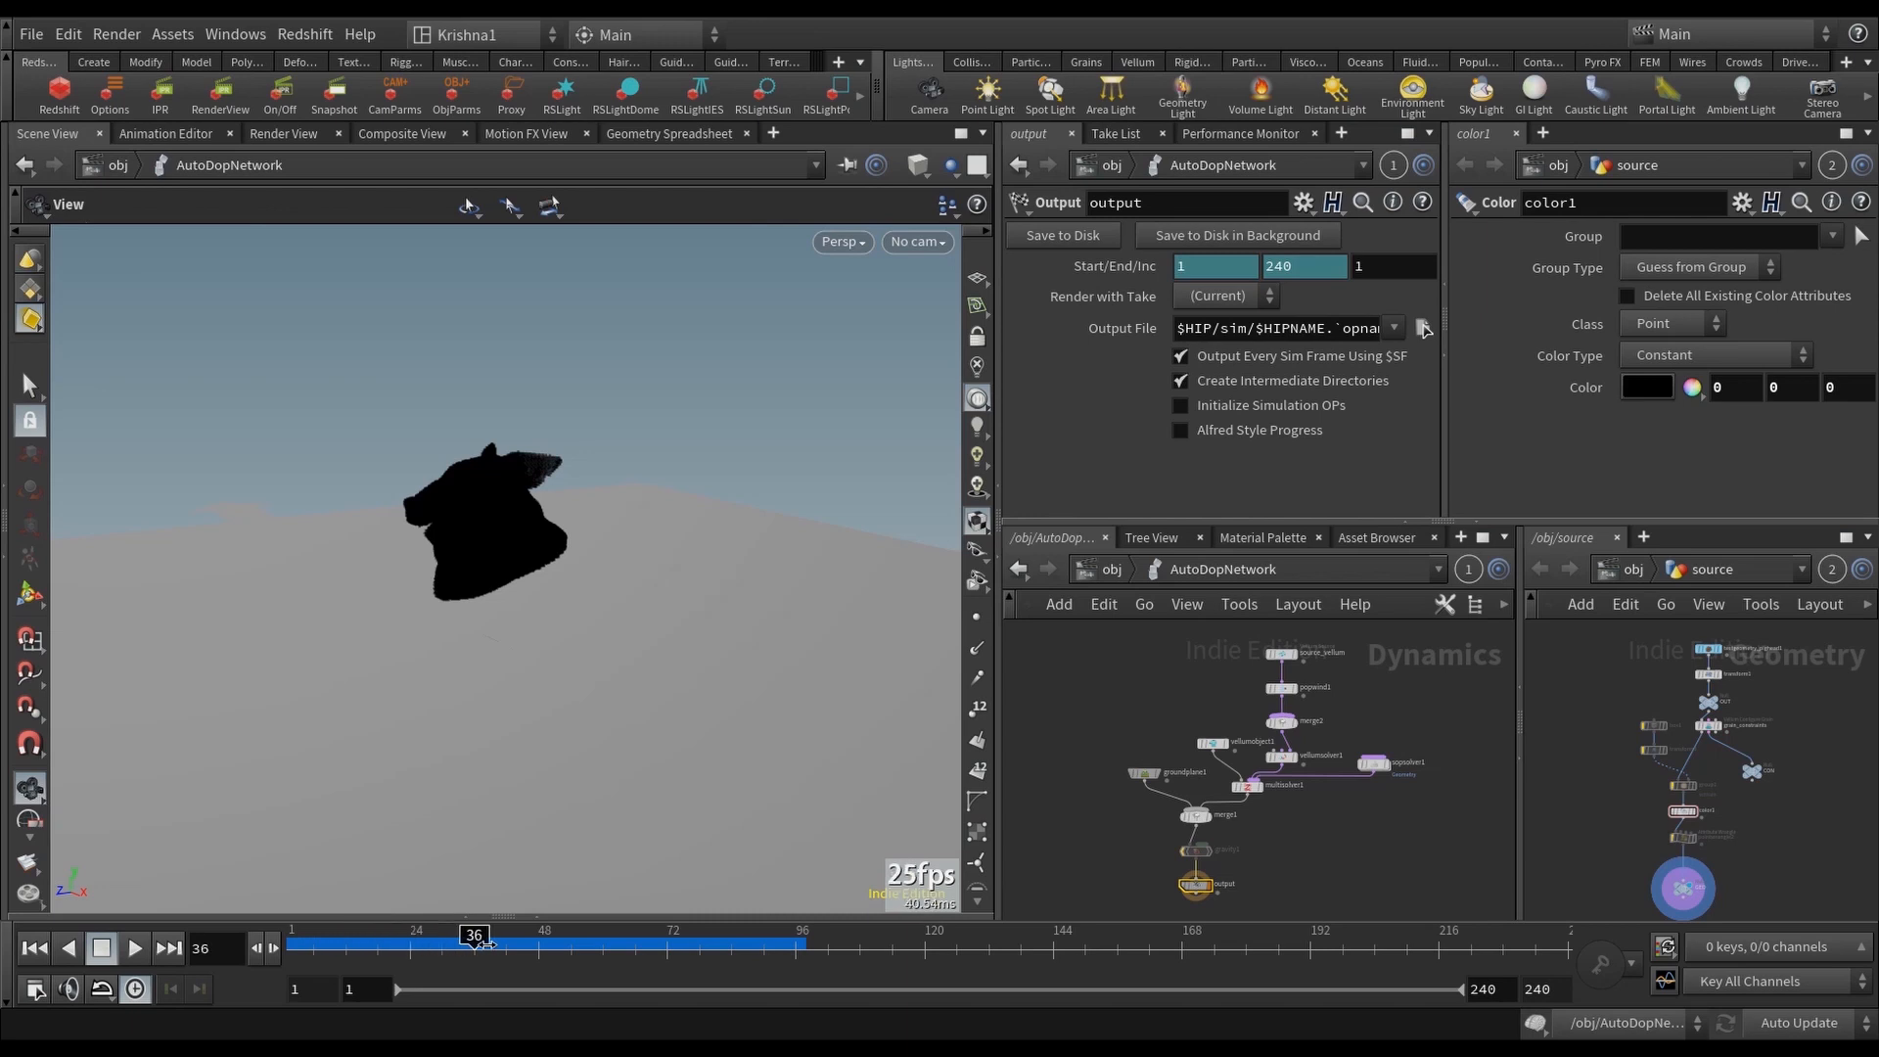
Step: Switch to VLC and play vellum_Final.mov until brown grains fall off the pig head, then pause
click(135, 947)
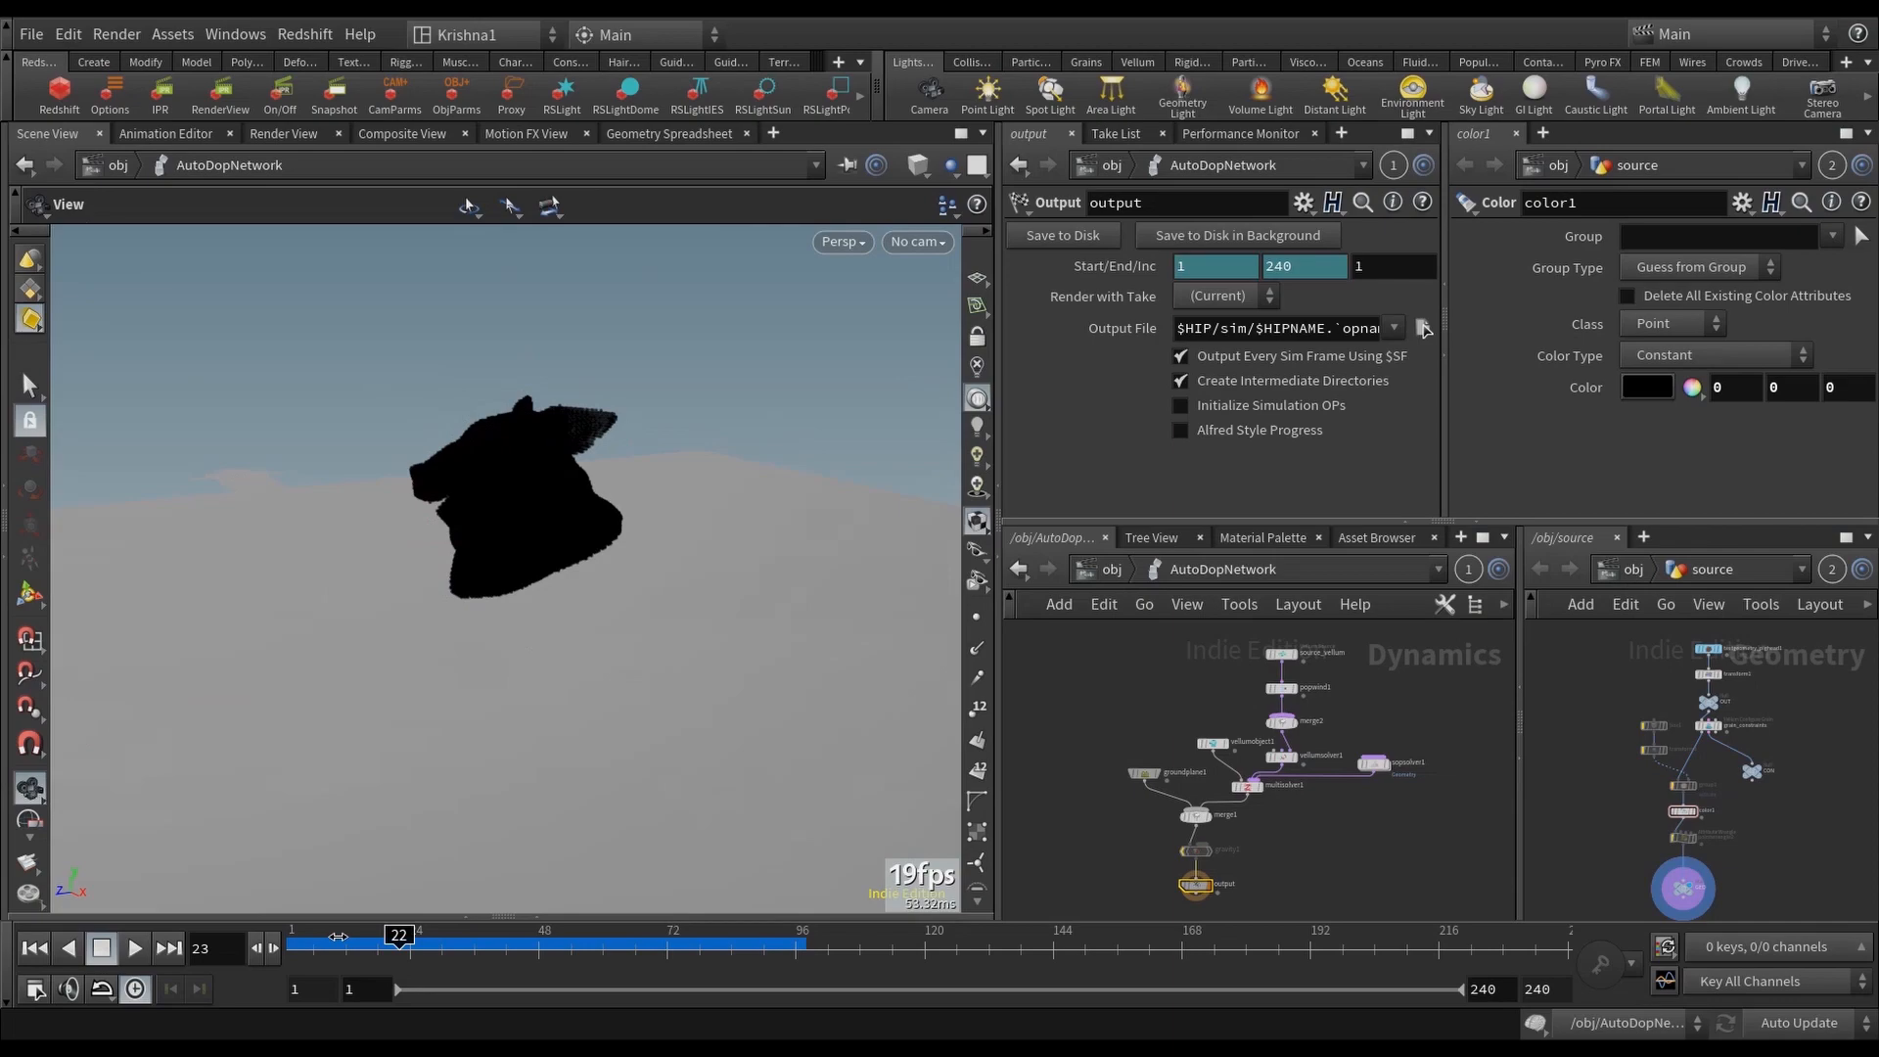
key(alt+tab)
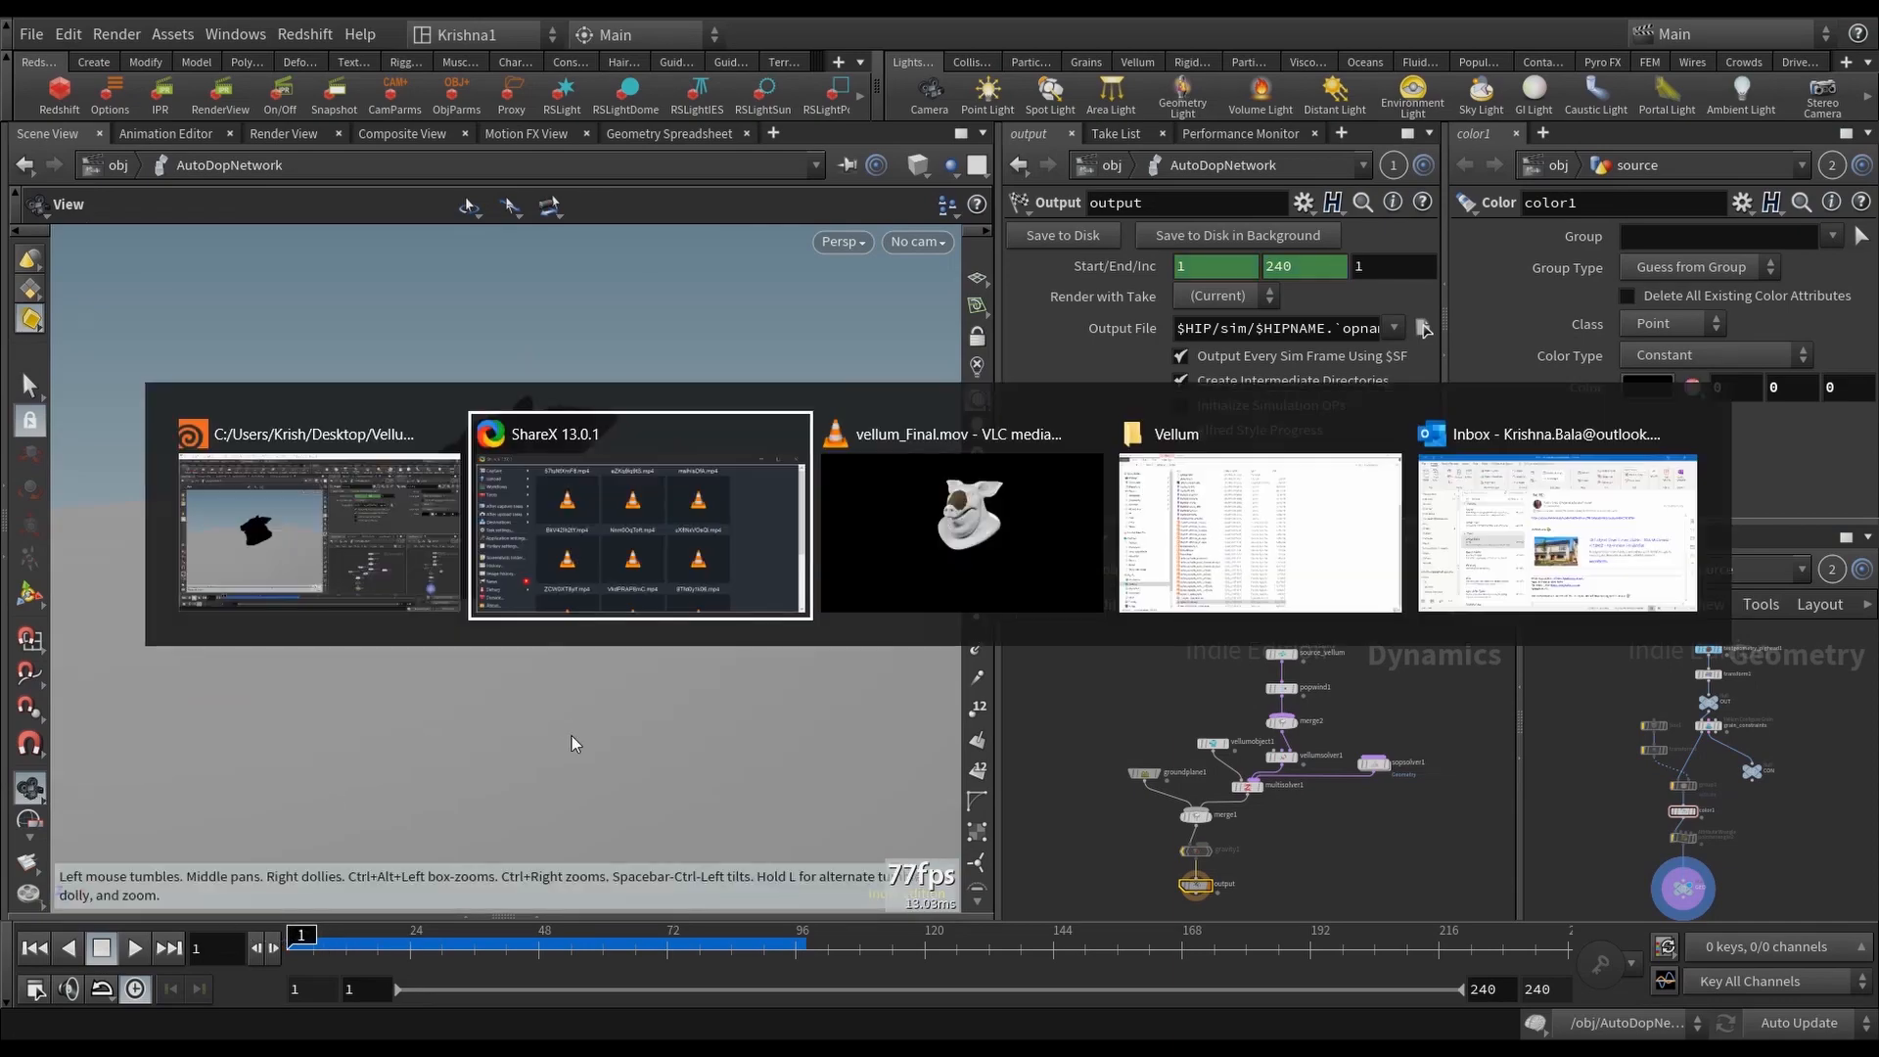
click(959, 516)
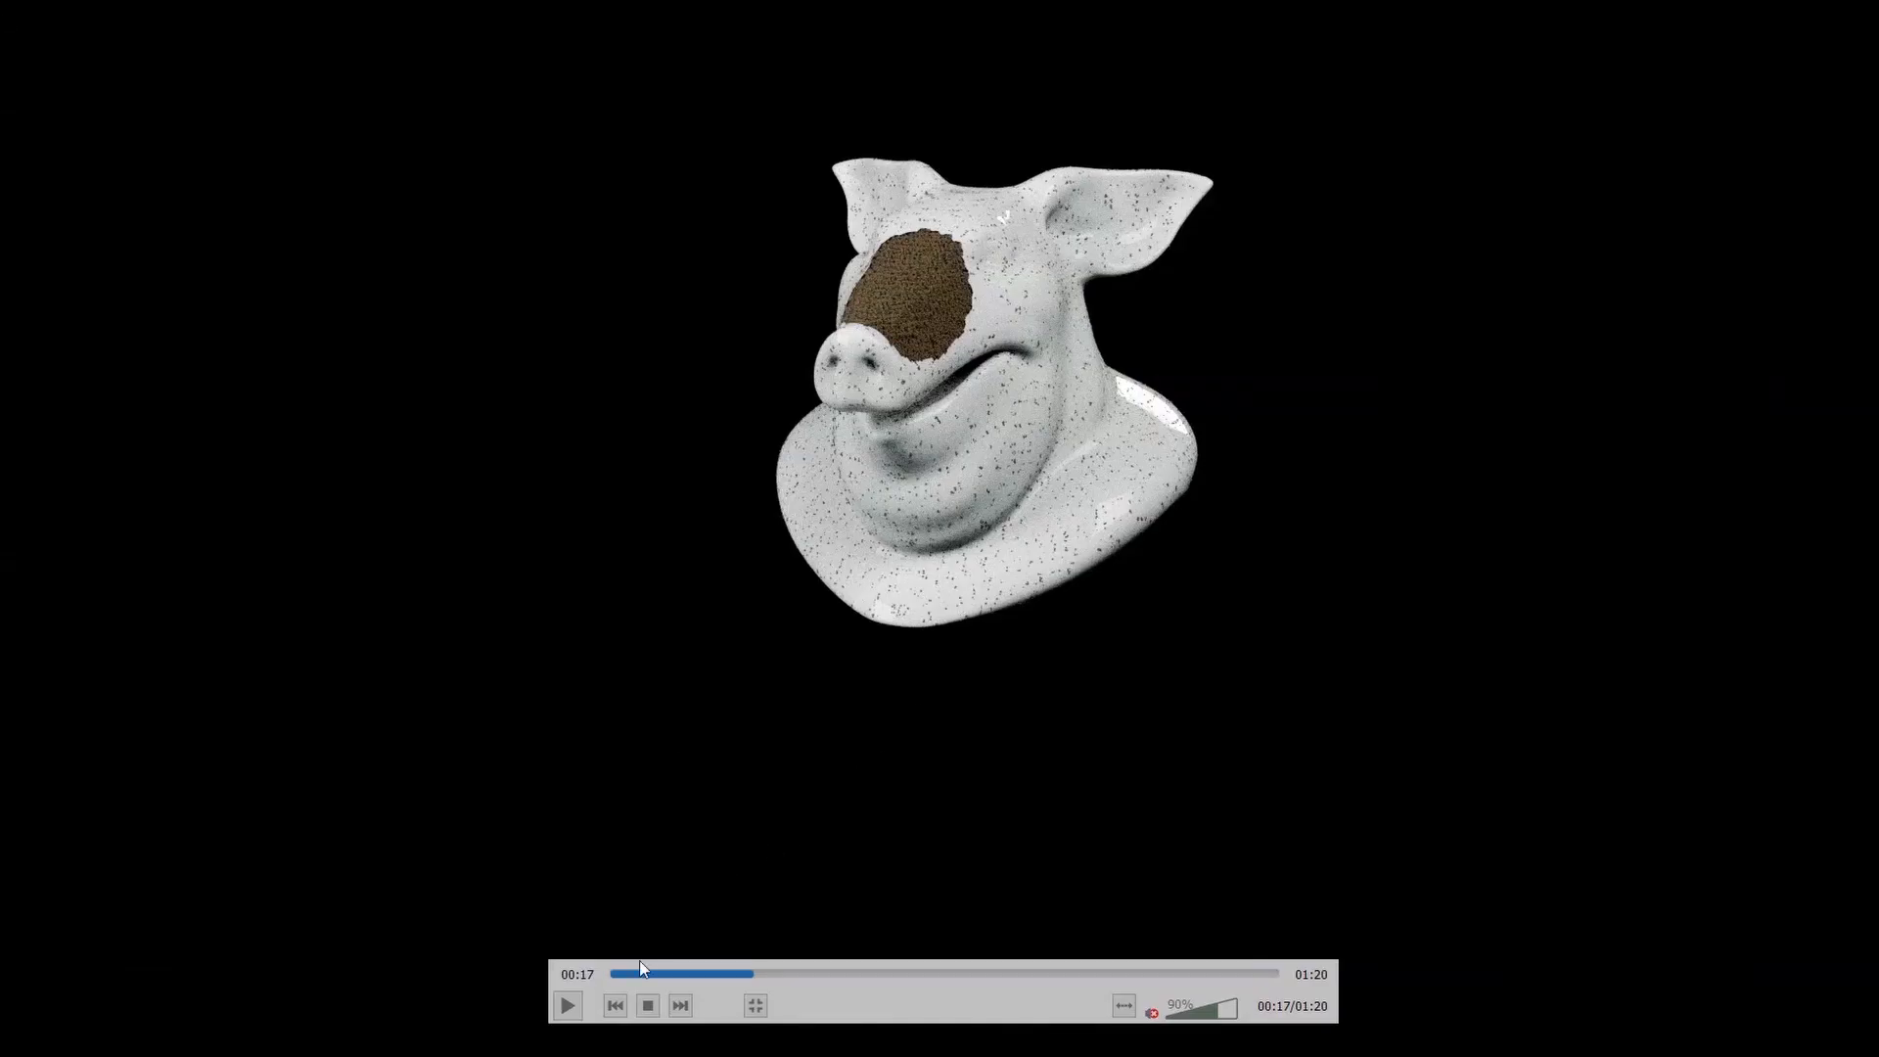
click(568, 1005)
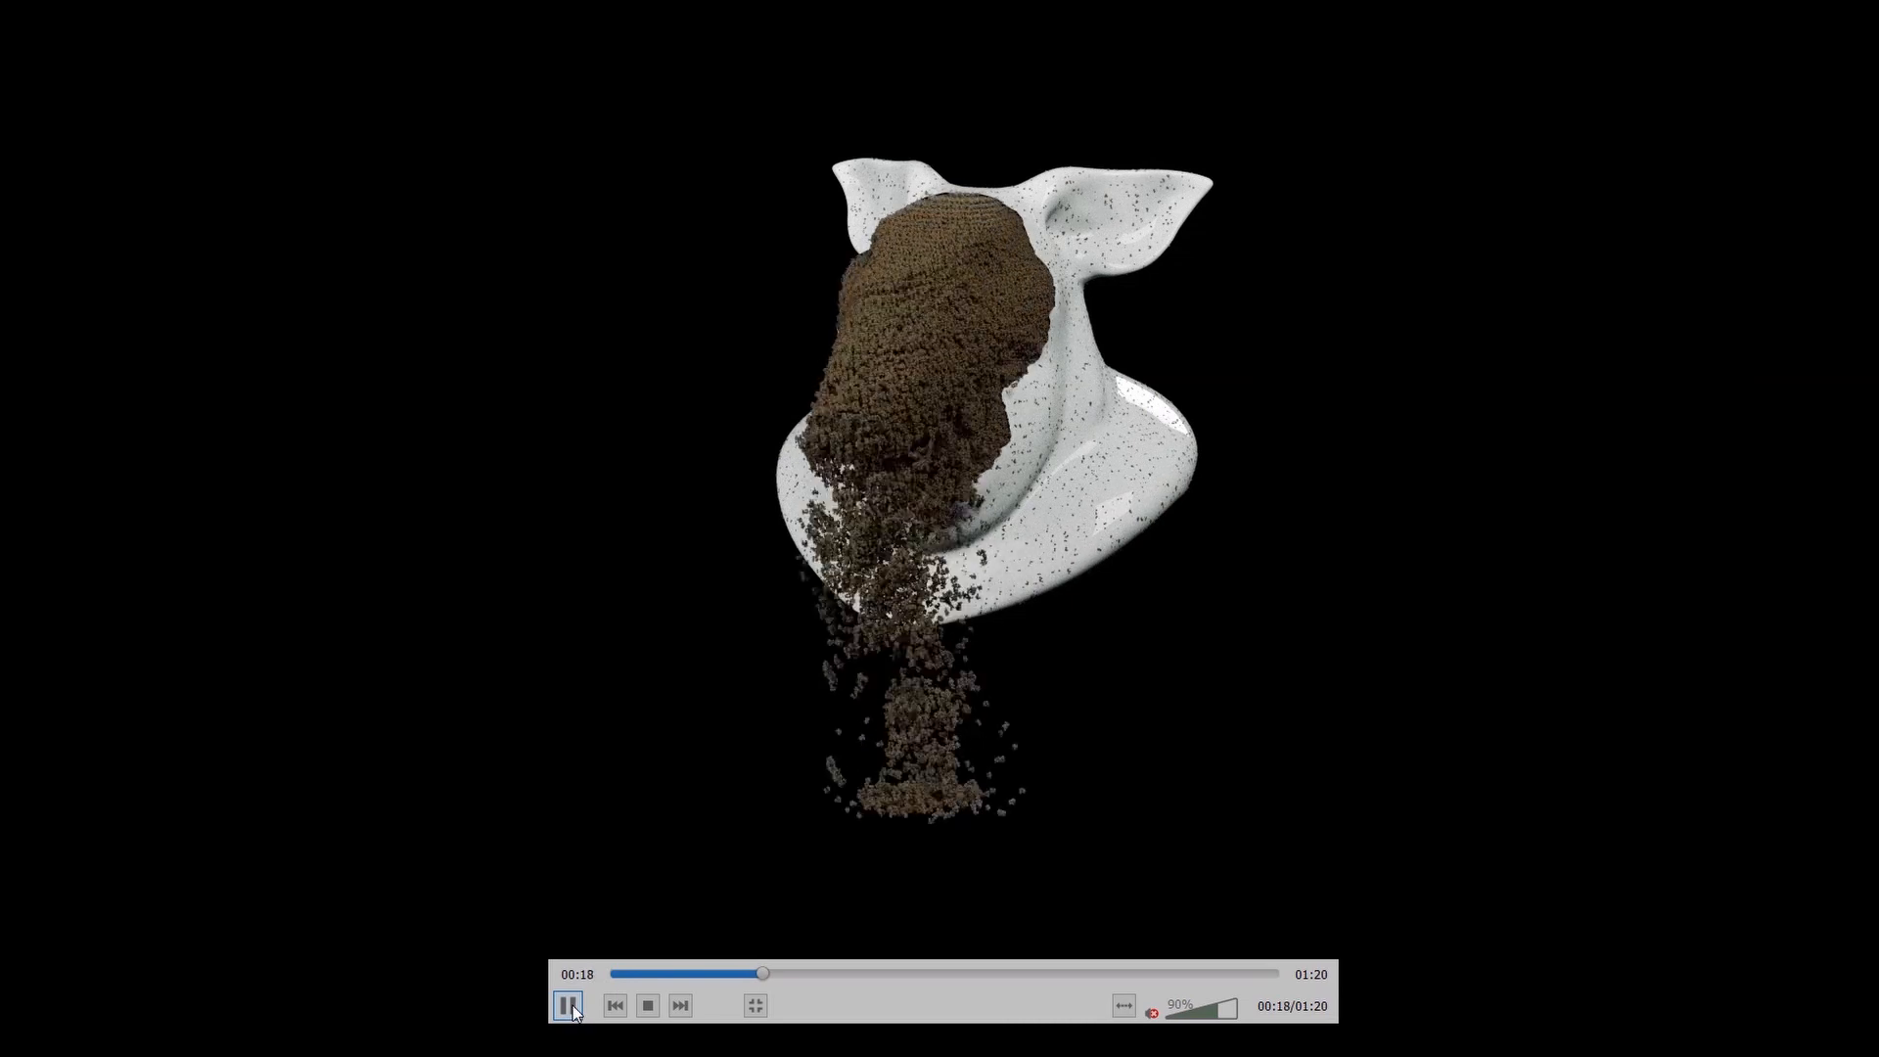
click(568, 1005)
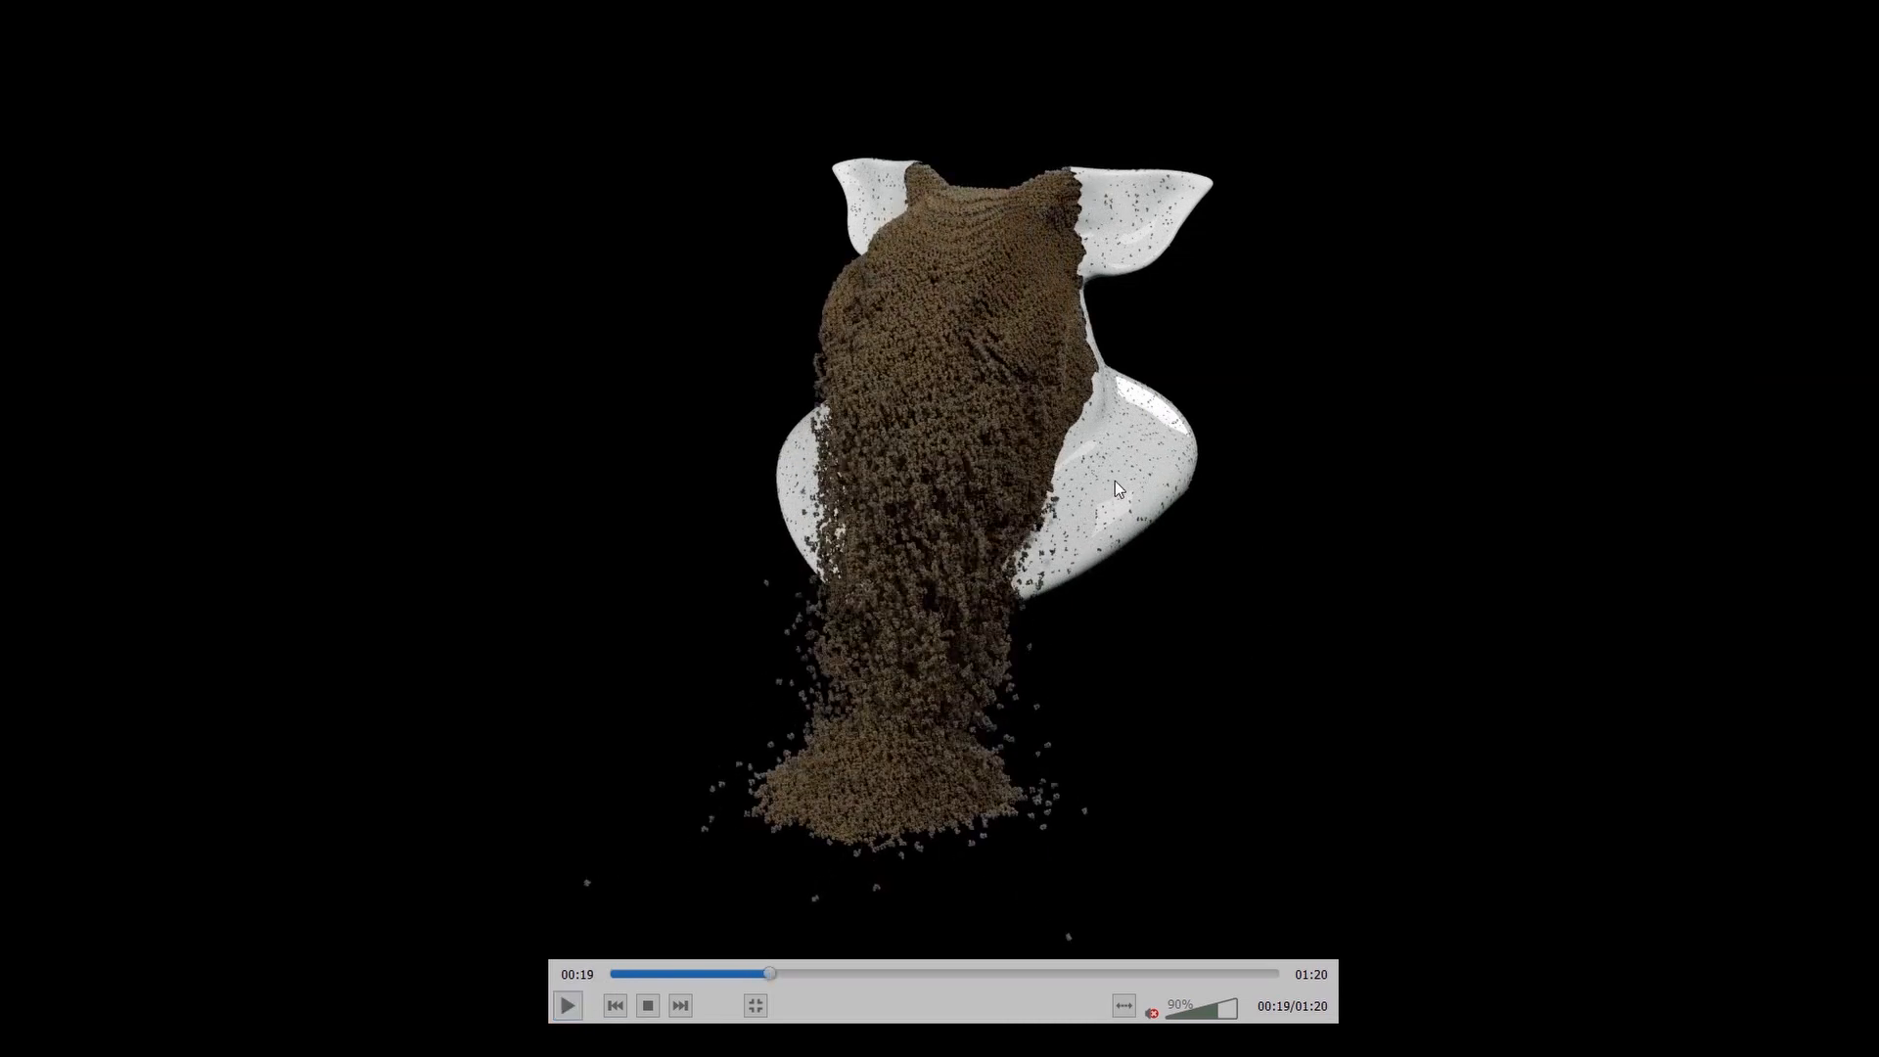
mouse_move(907, 692)
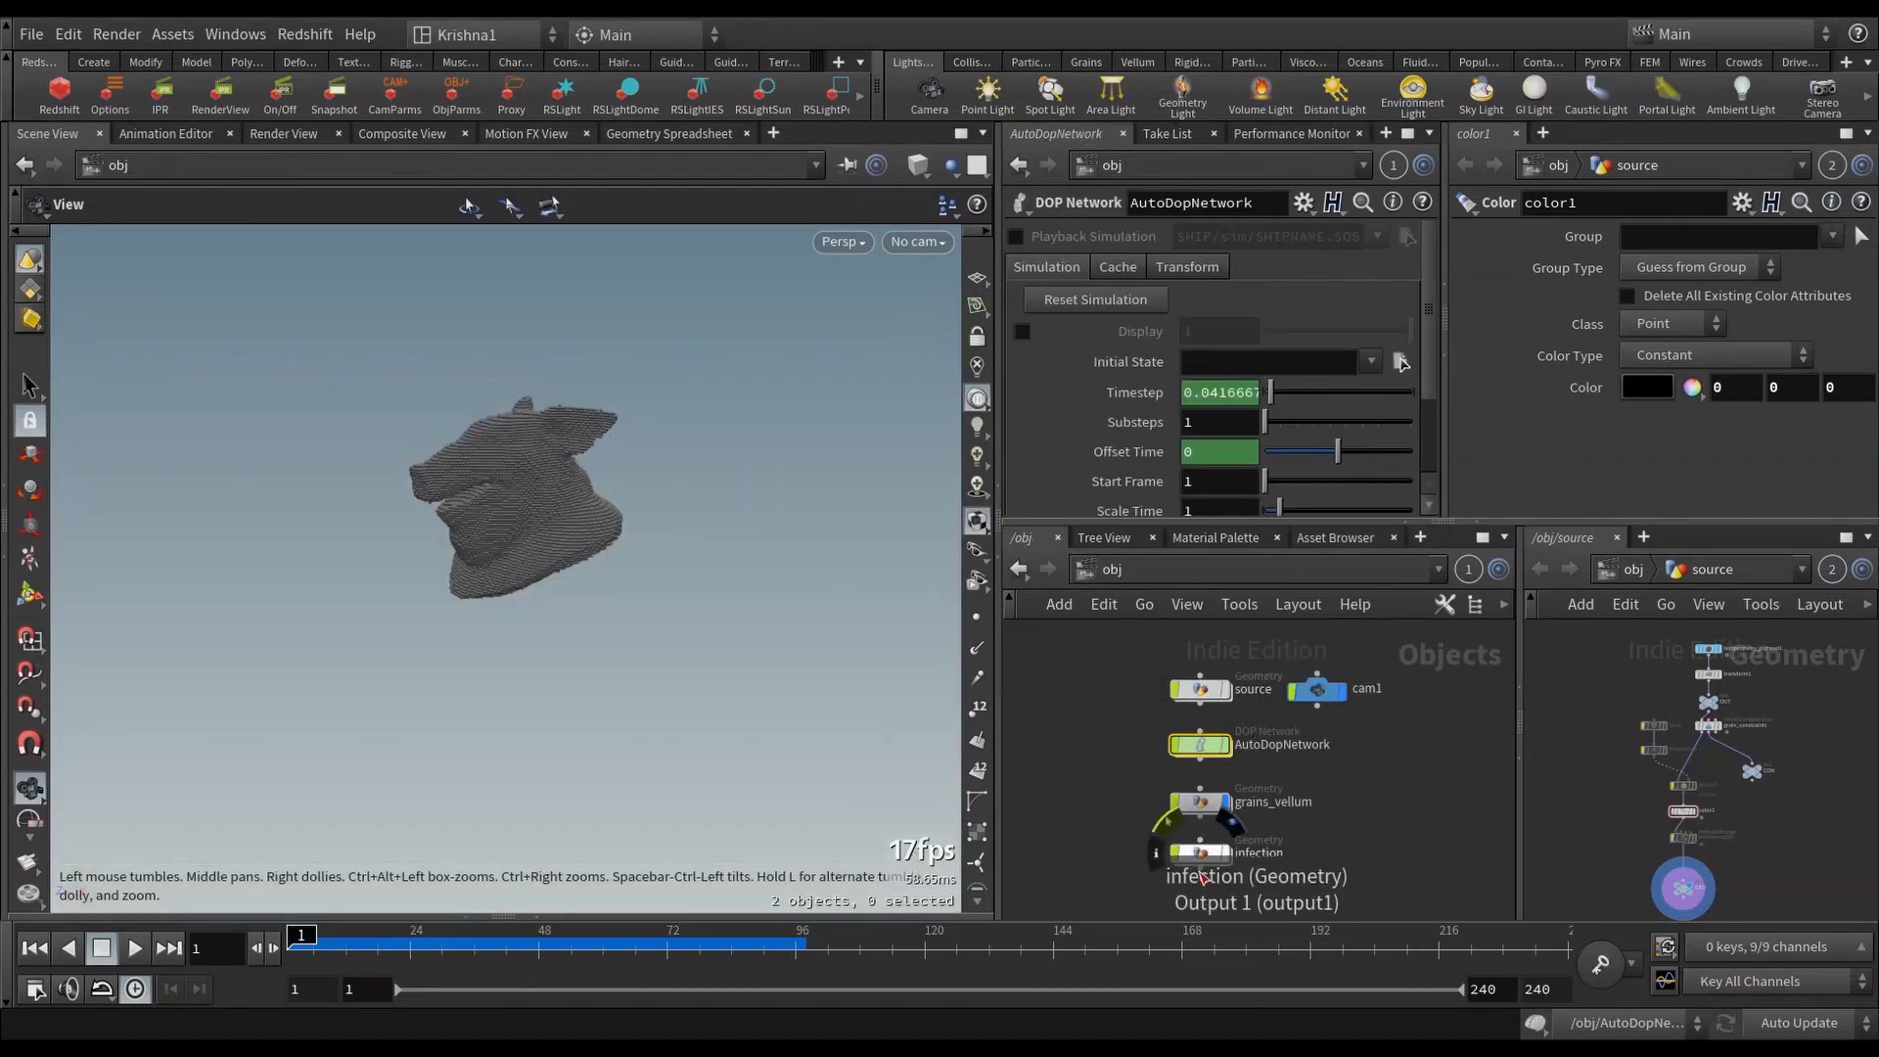
Step: Dive into the infection network, read the infect_spread wrangle's VEX, and return to the infection level
double_click(1246, 852)
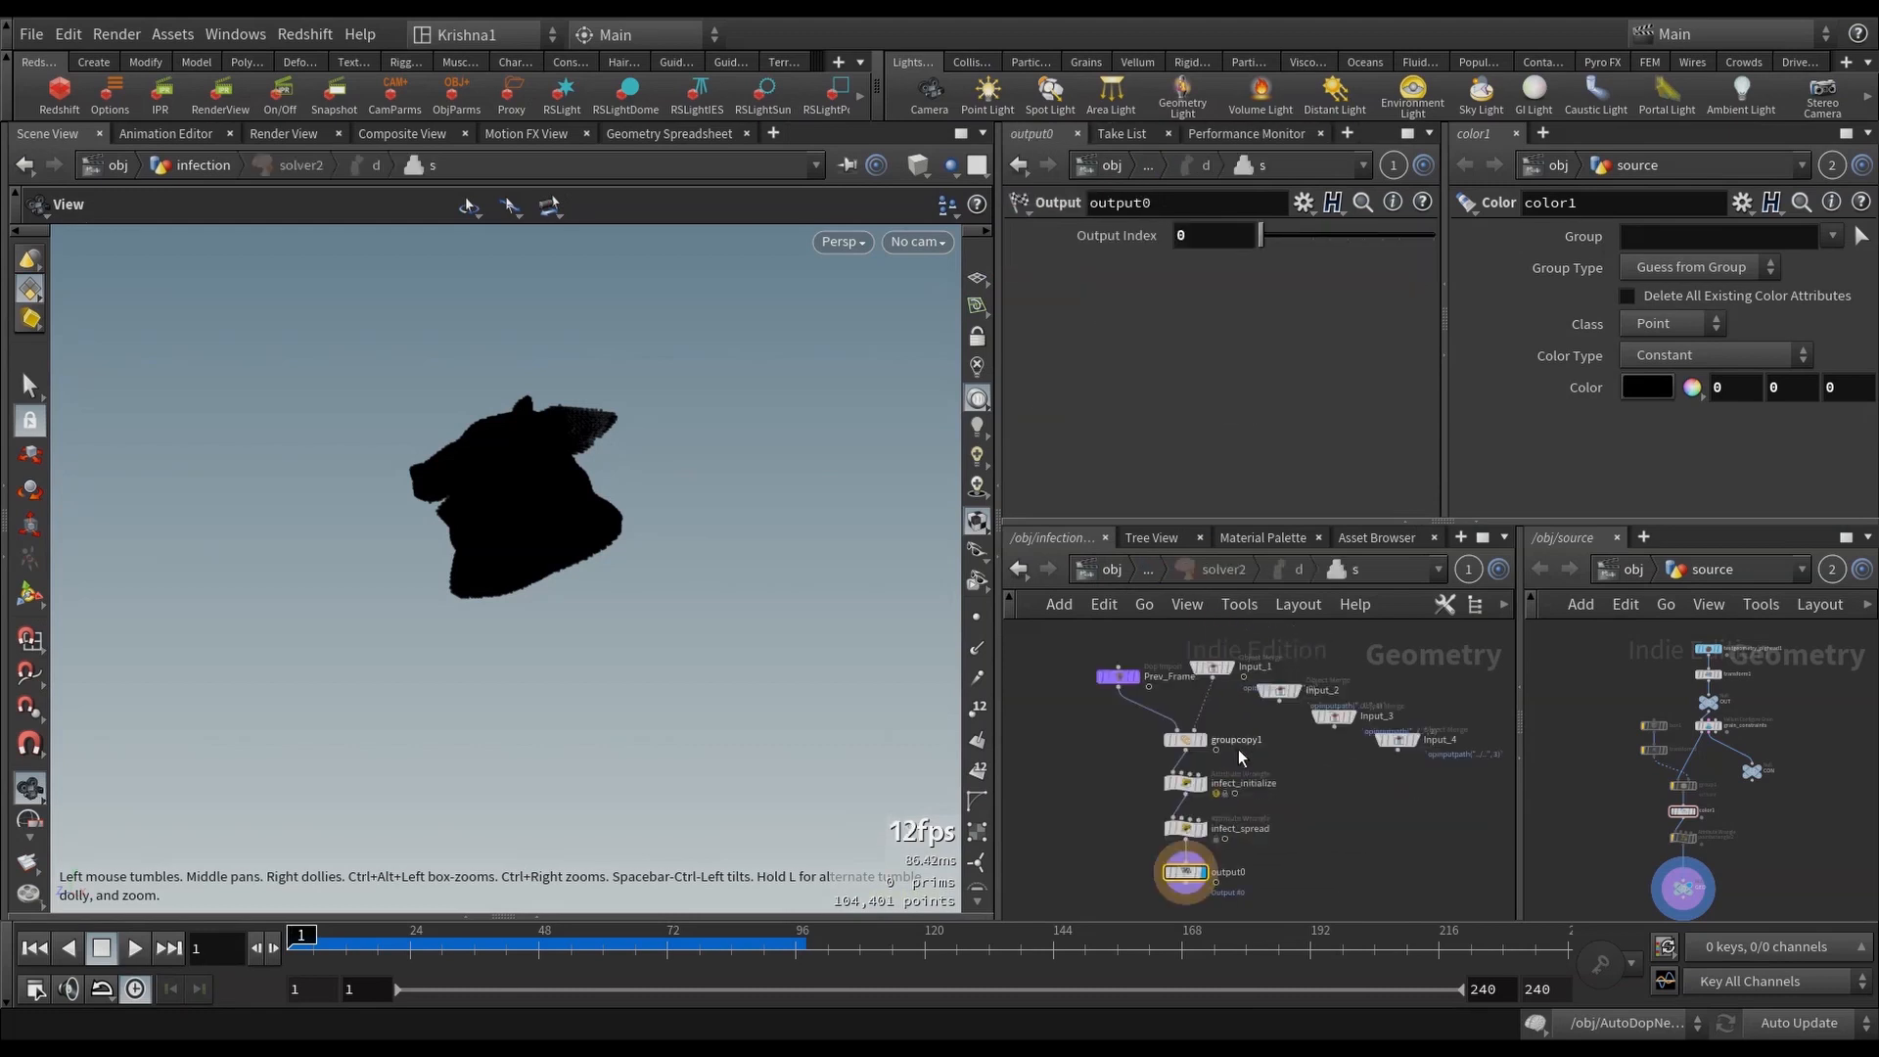
mouse_move(1187, 827)
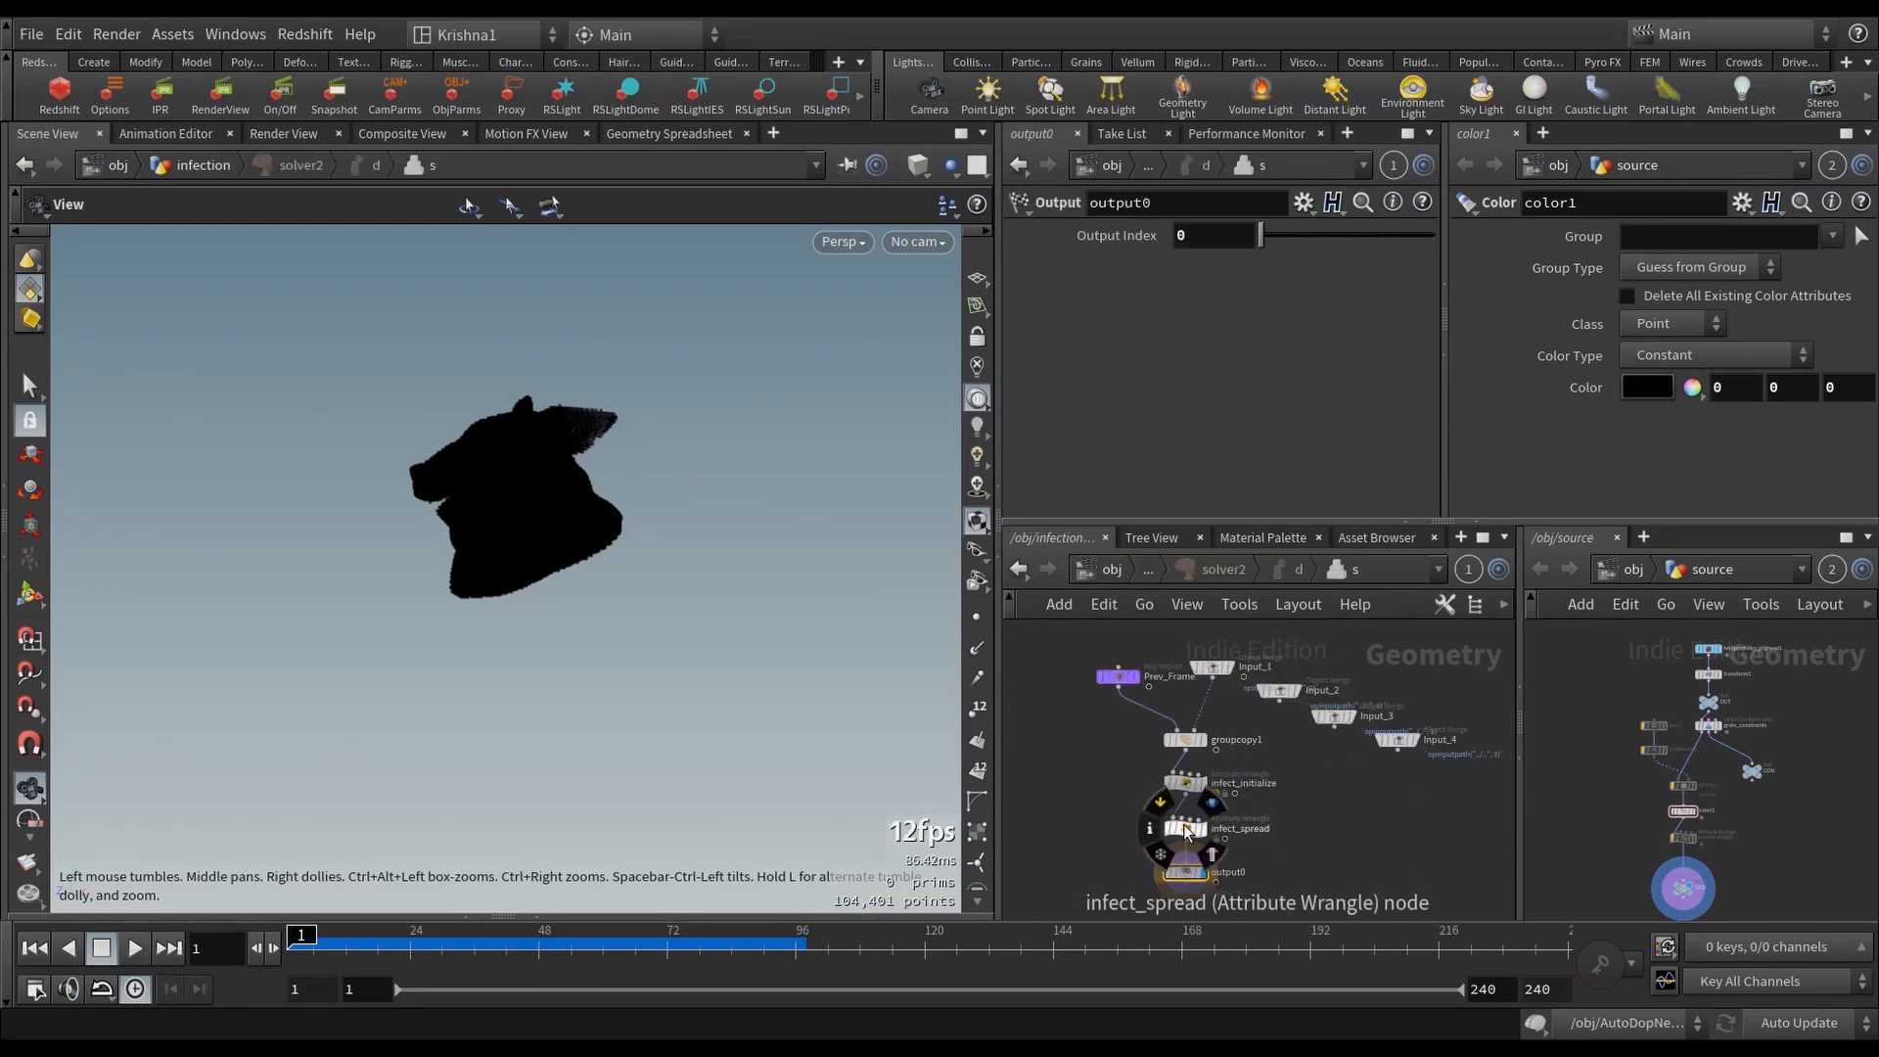
click(1198, 828)
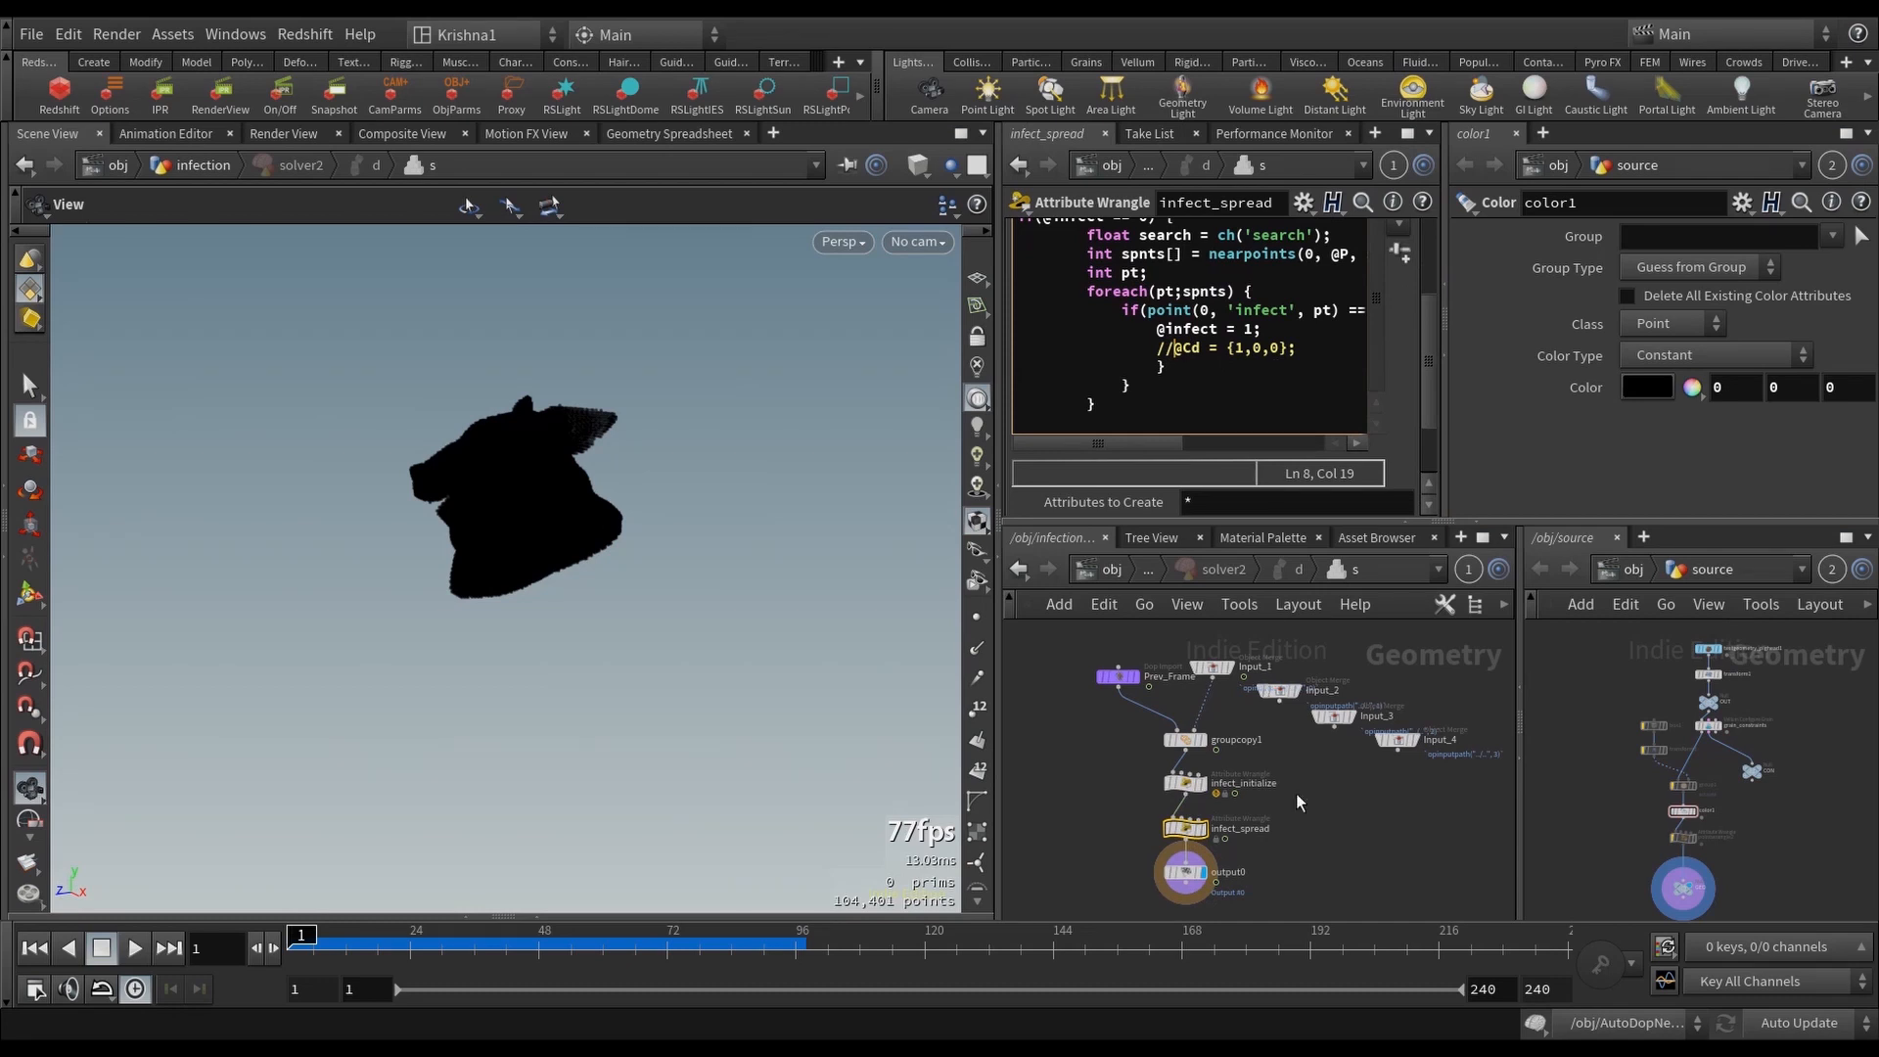
click(1018, 570)
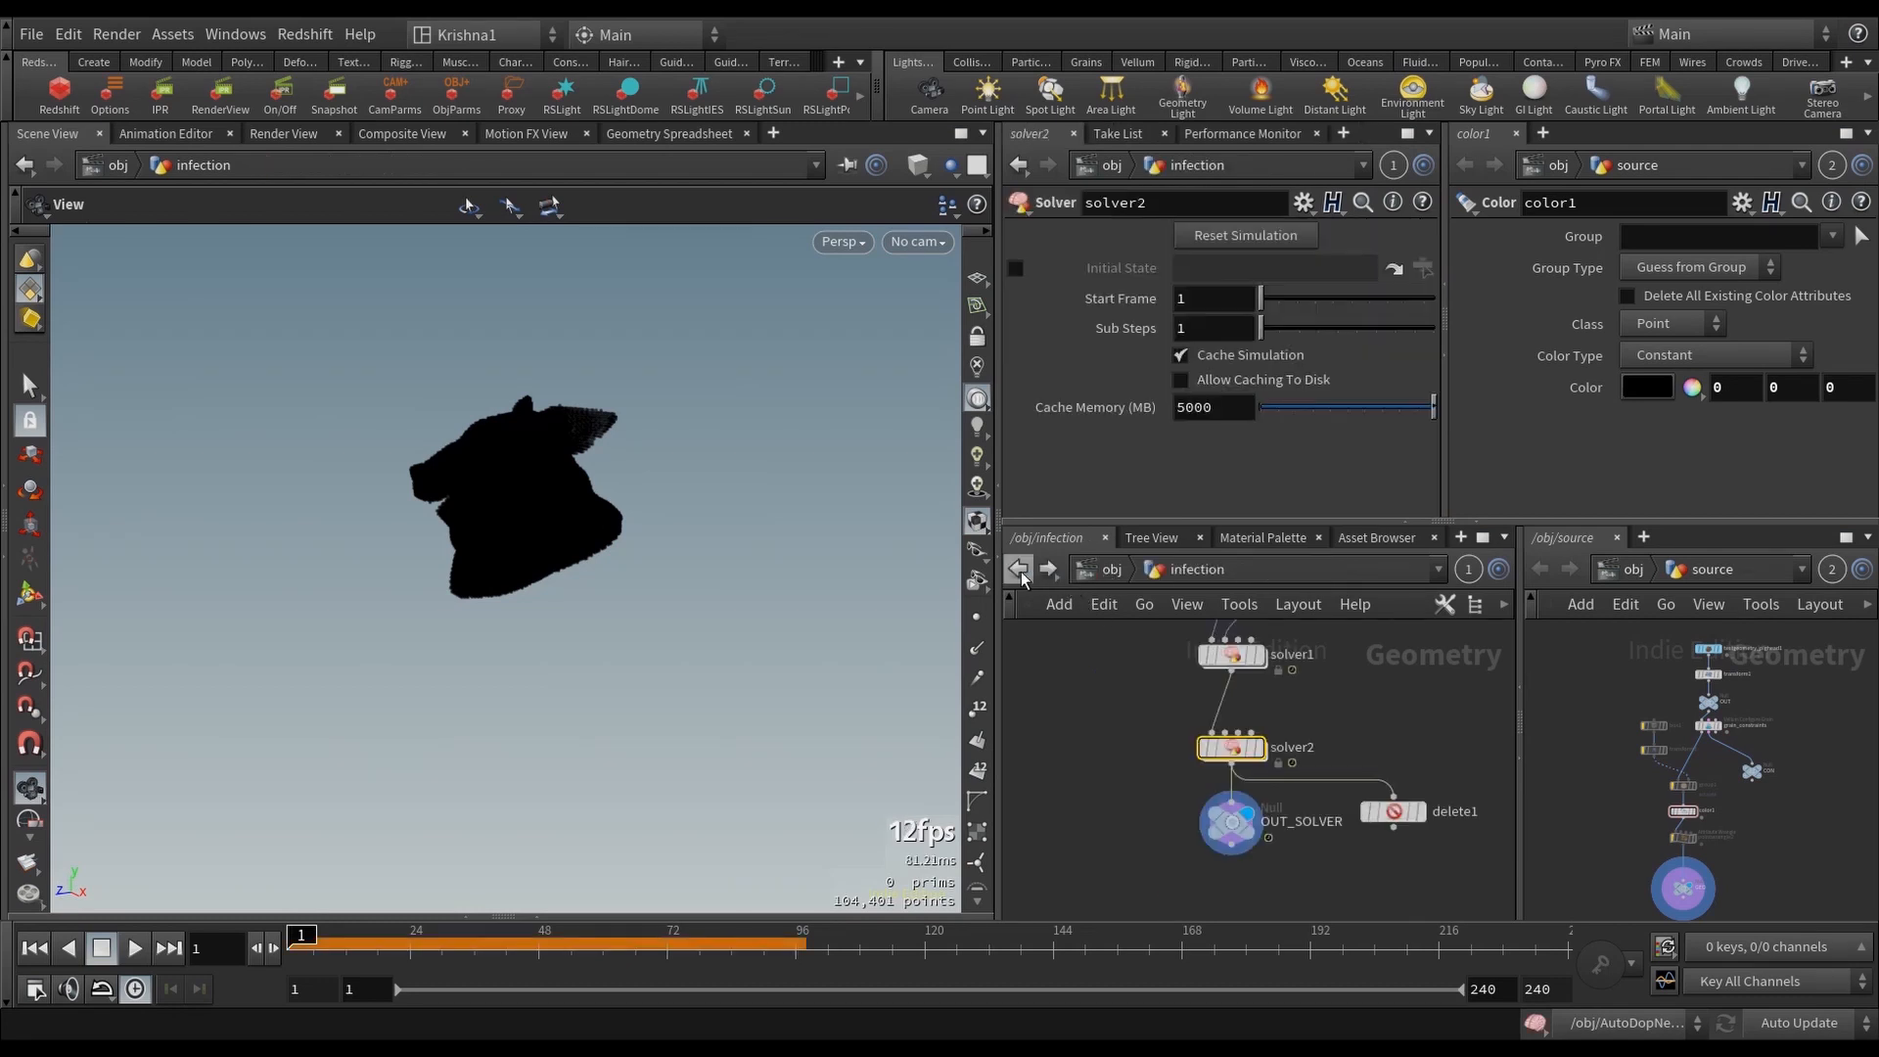
Step: In AutoDopNetwork/sopsolver1, add infect to attribtransfer1's transferred point attributes alongside Cd
click(1018, 570)
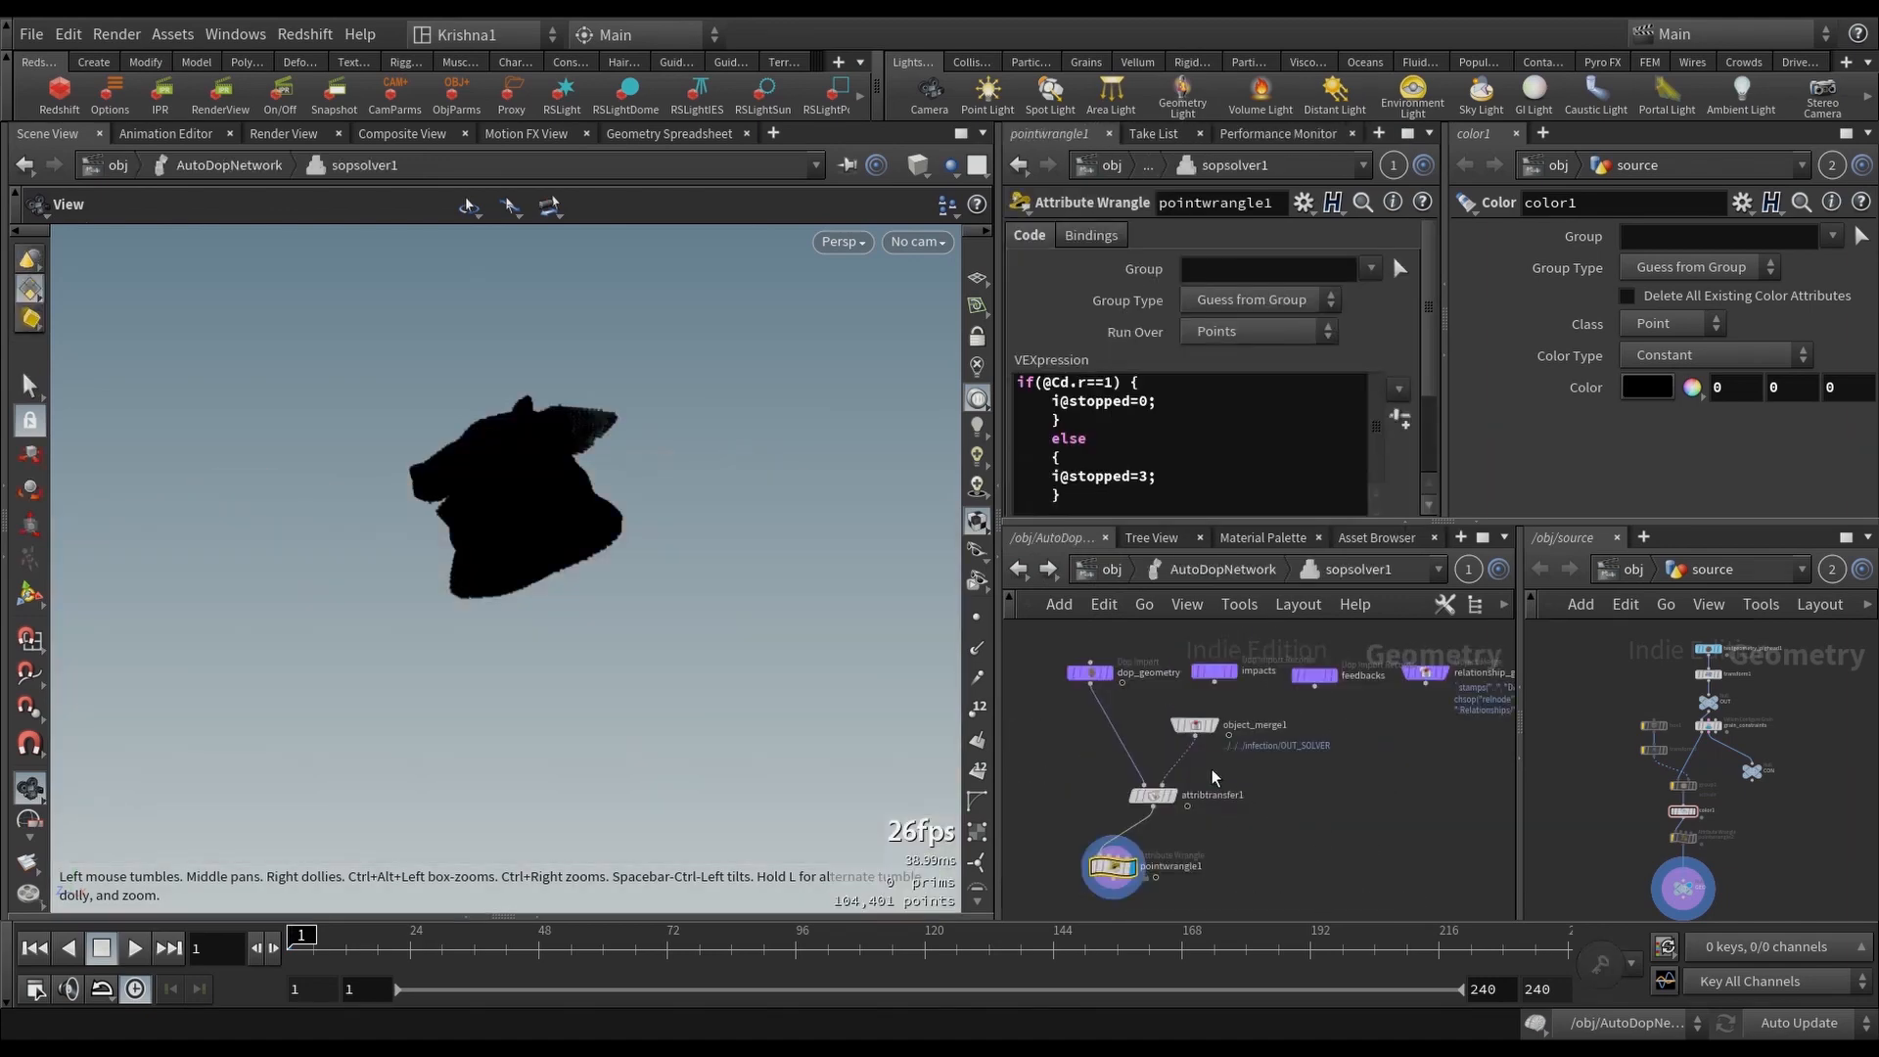
click(1148, 795)
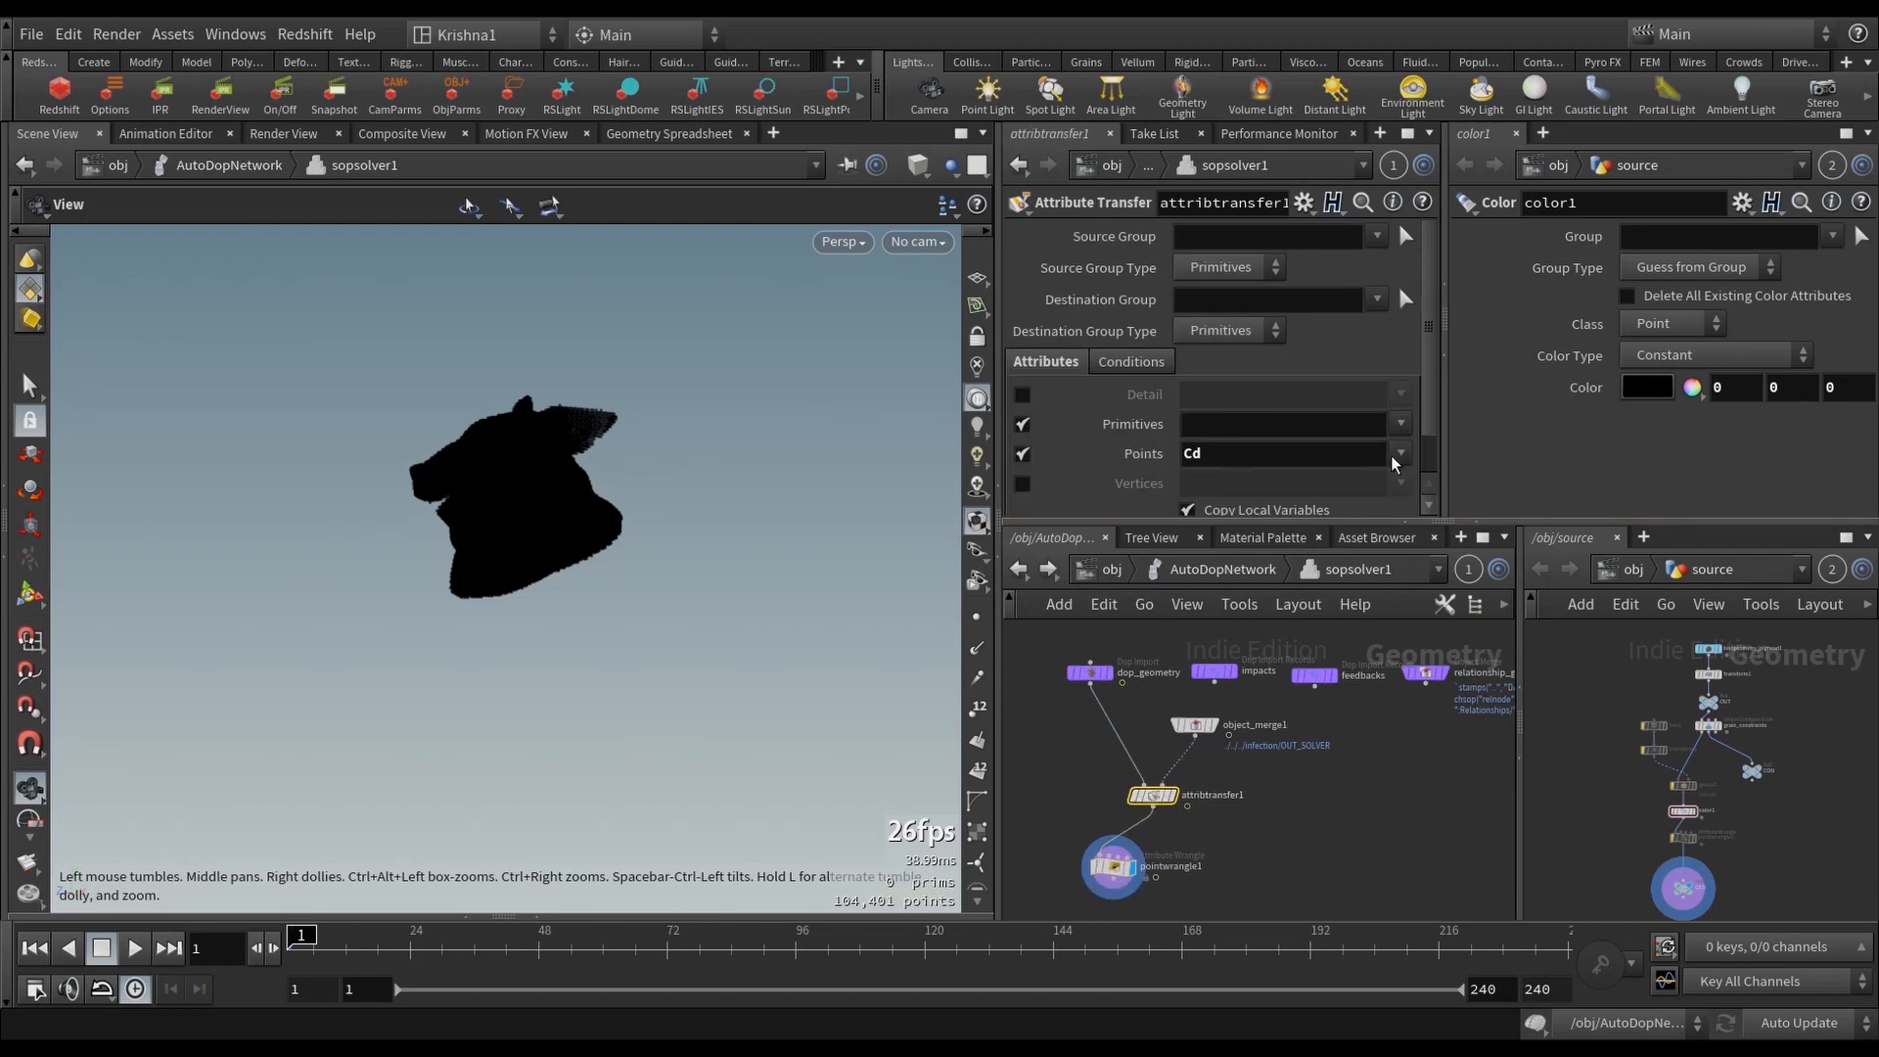
click(1398, 453)
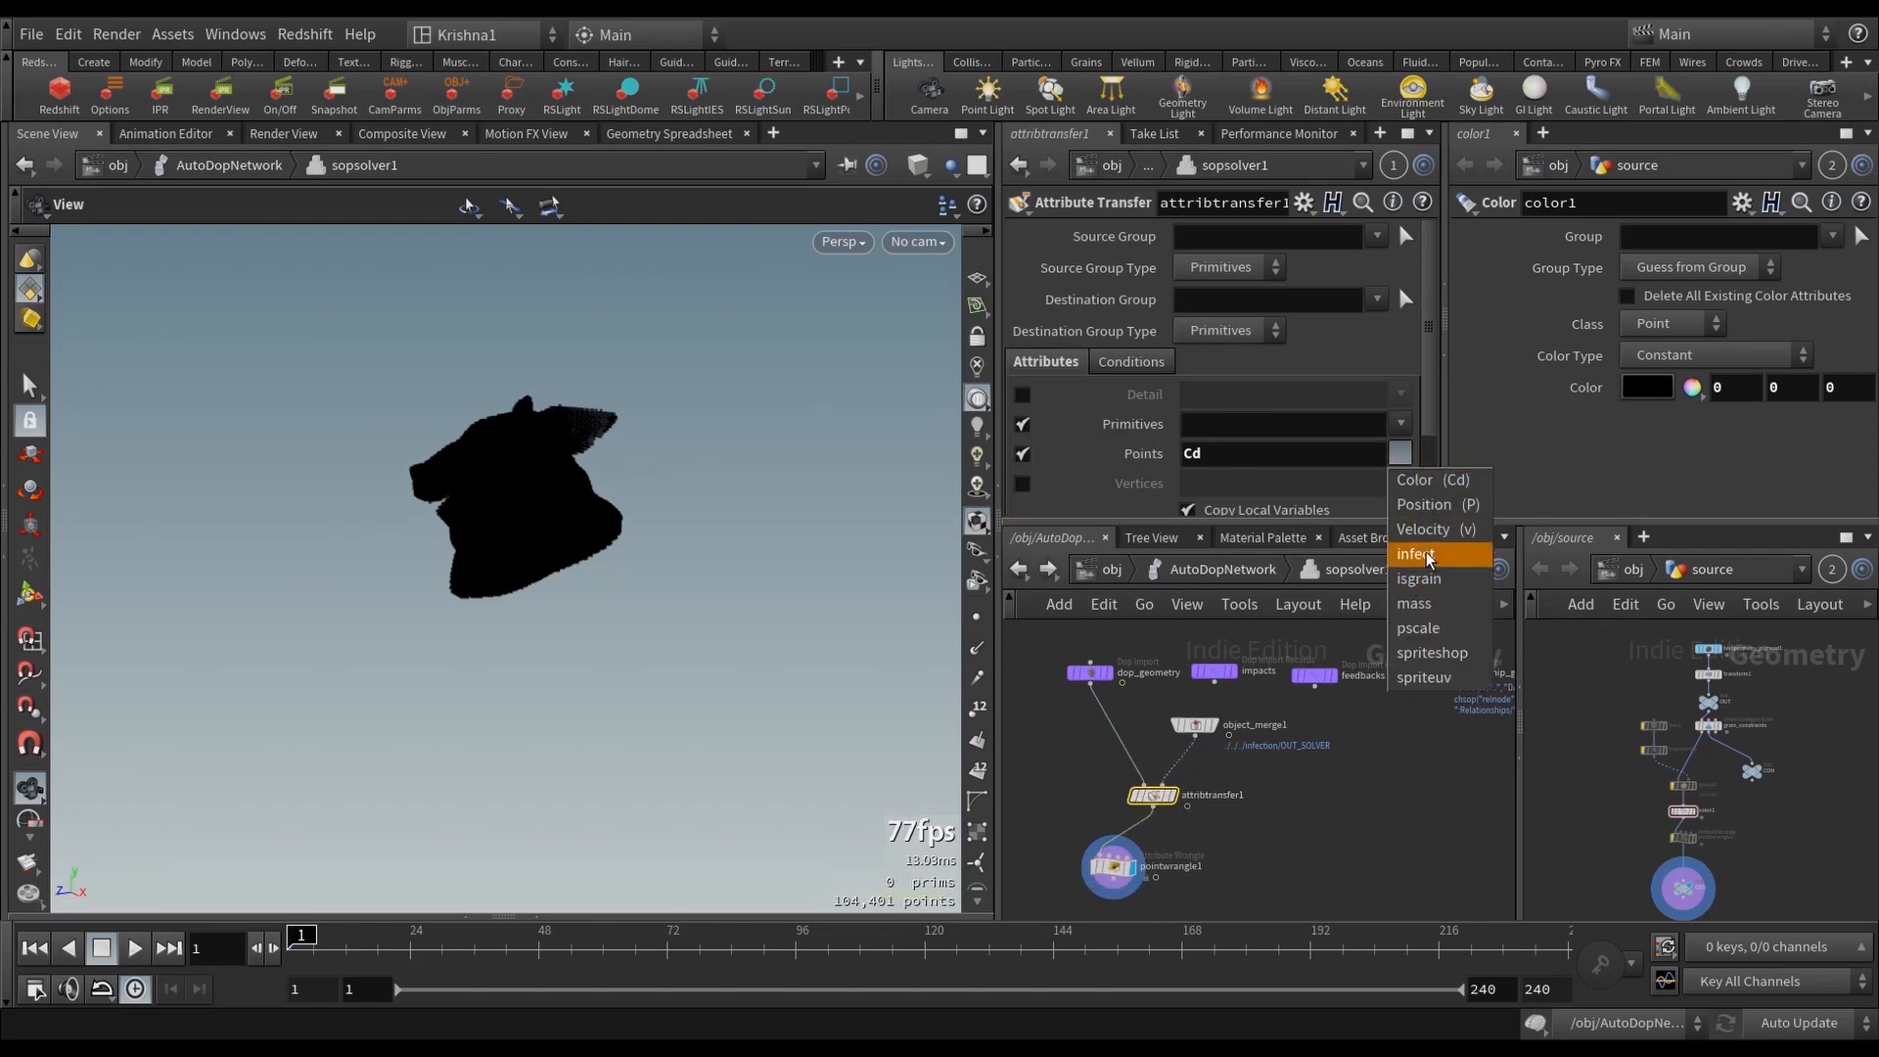
click(1418, 554)
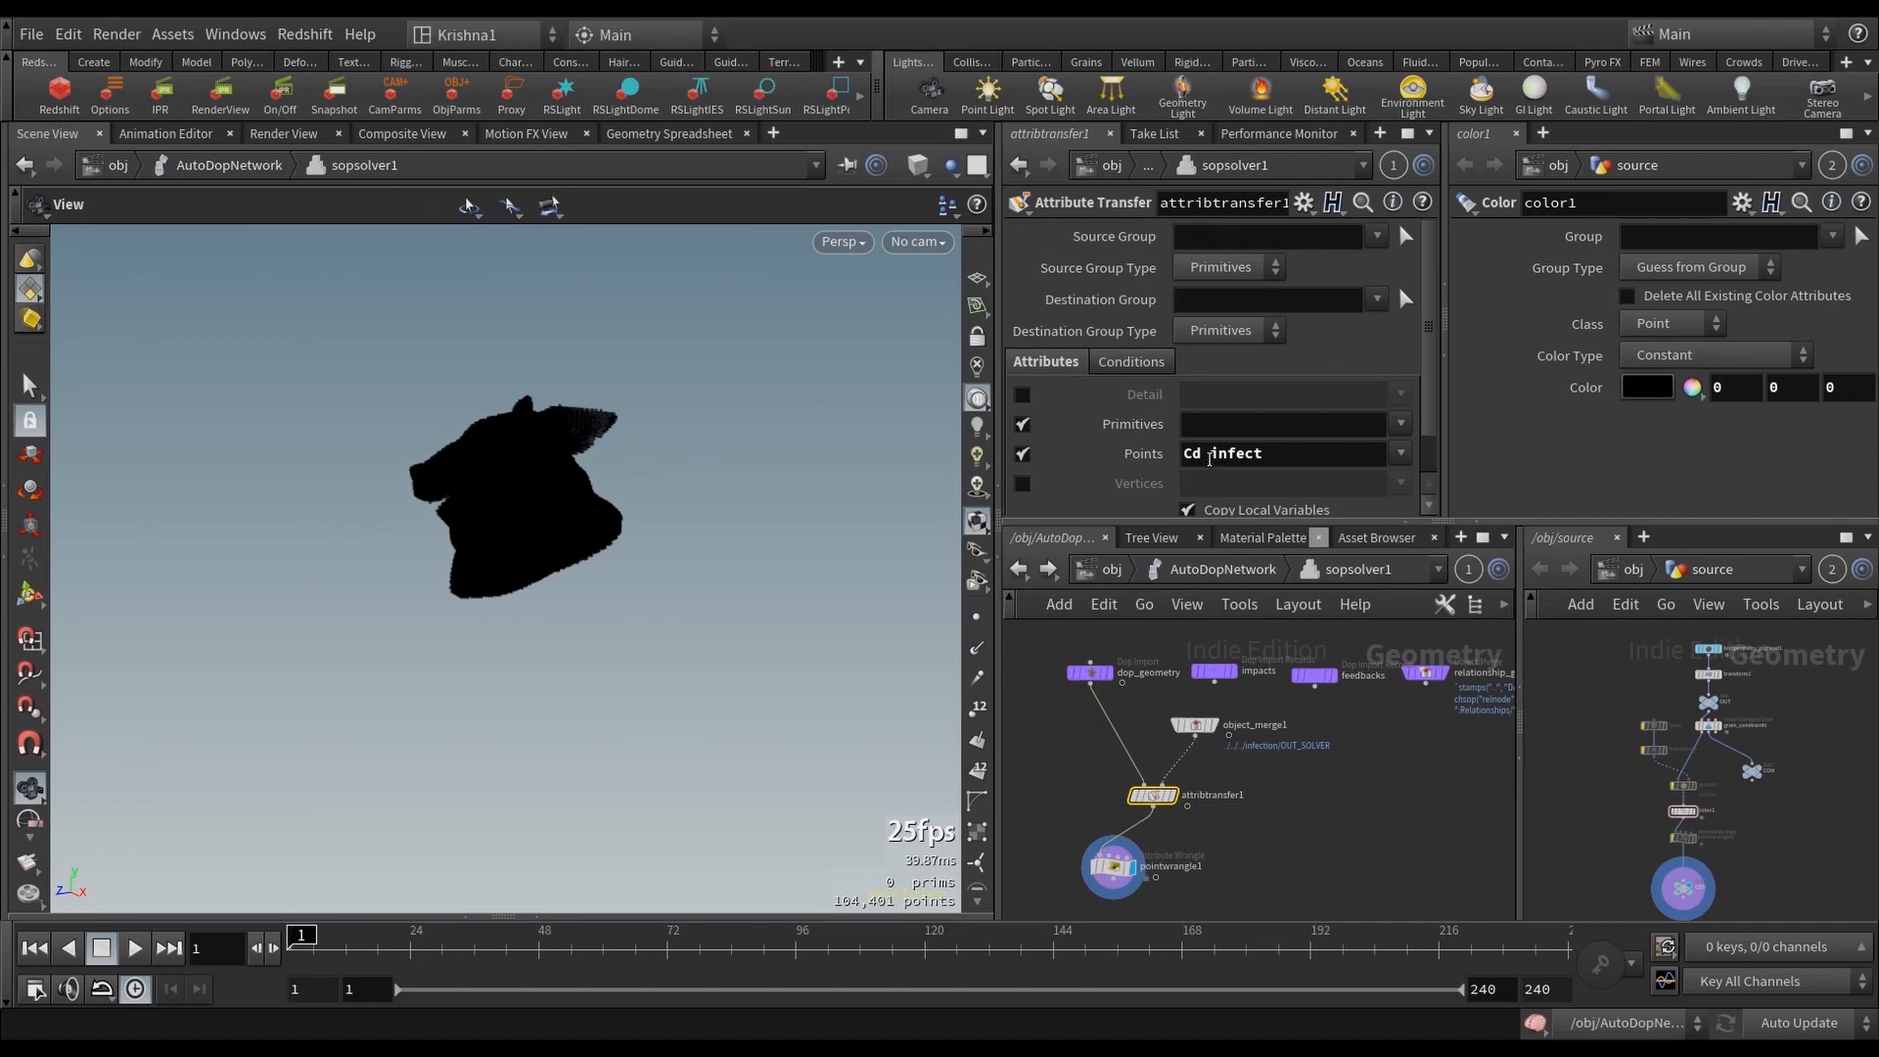
triple_click(1283, 454)
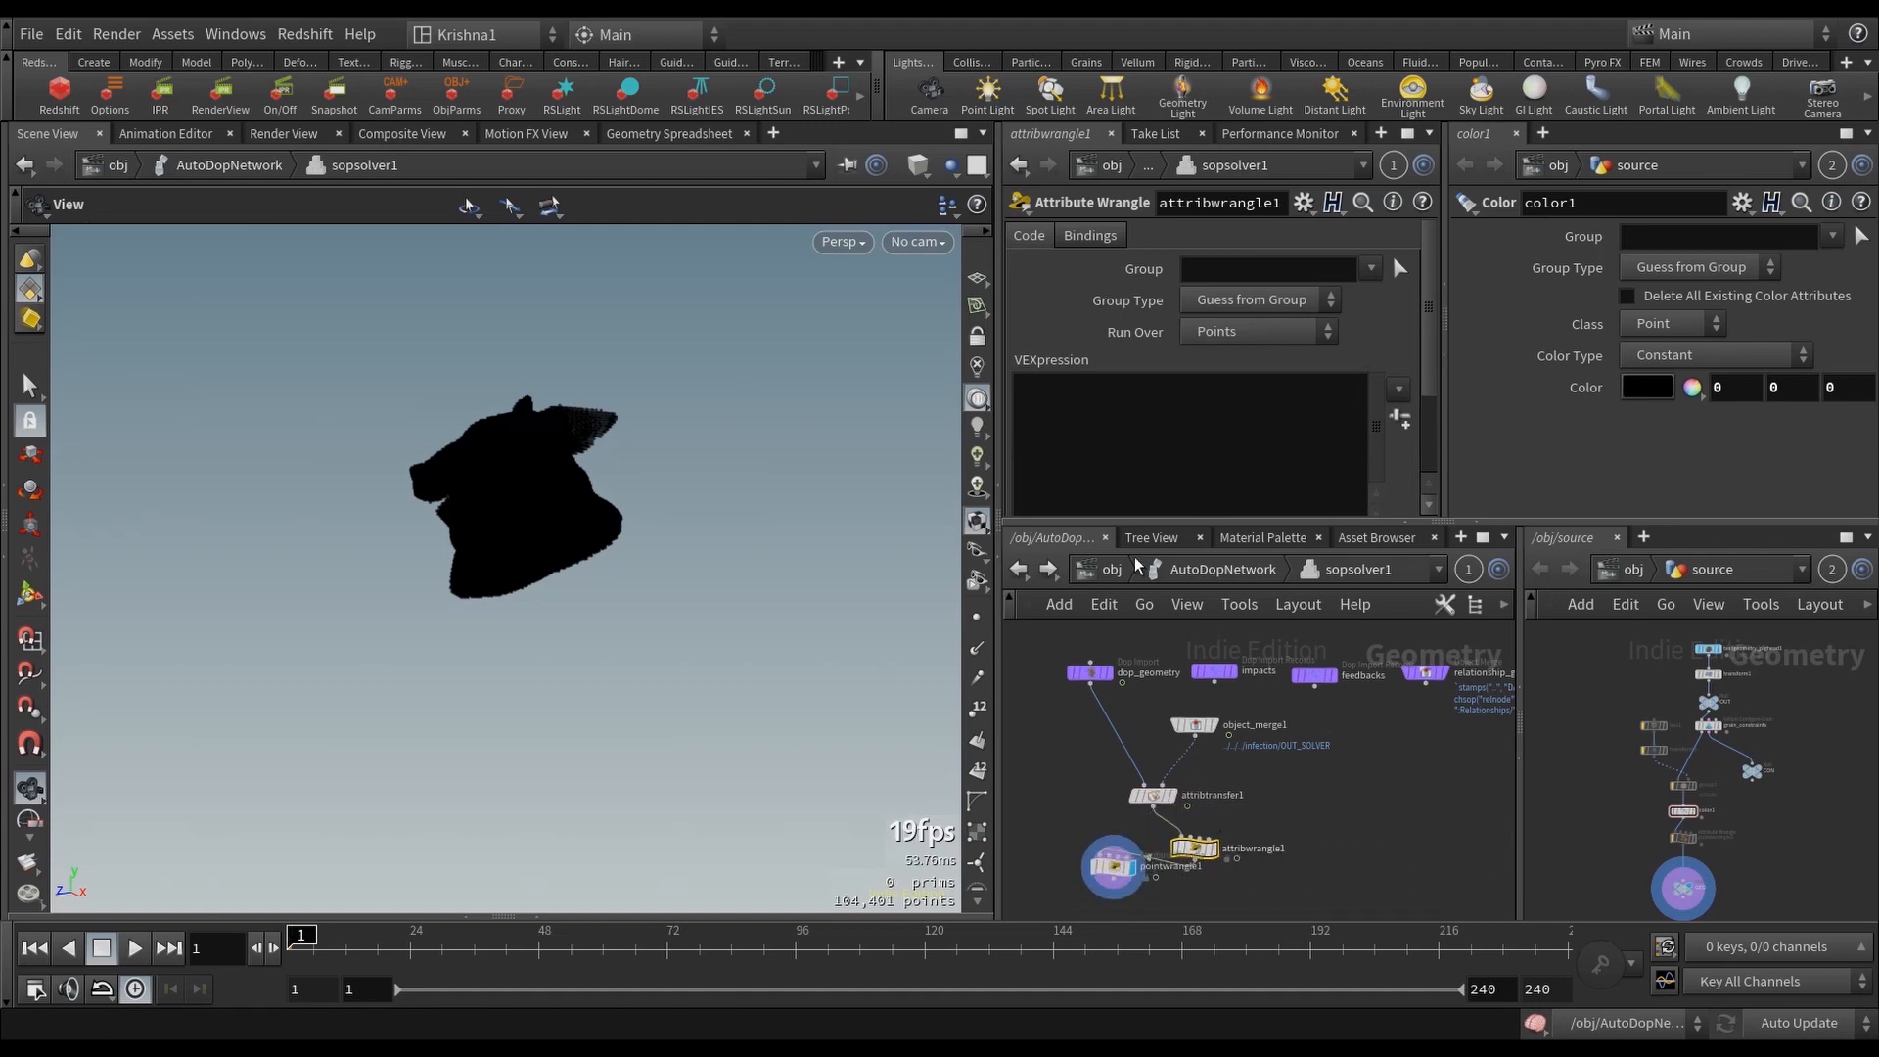
text(if)
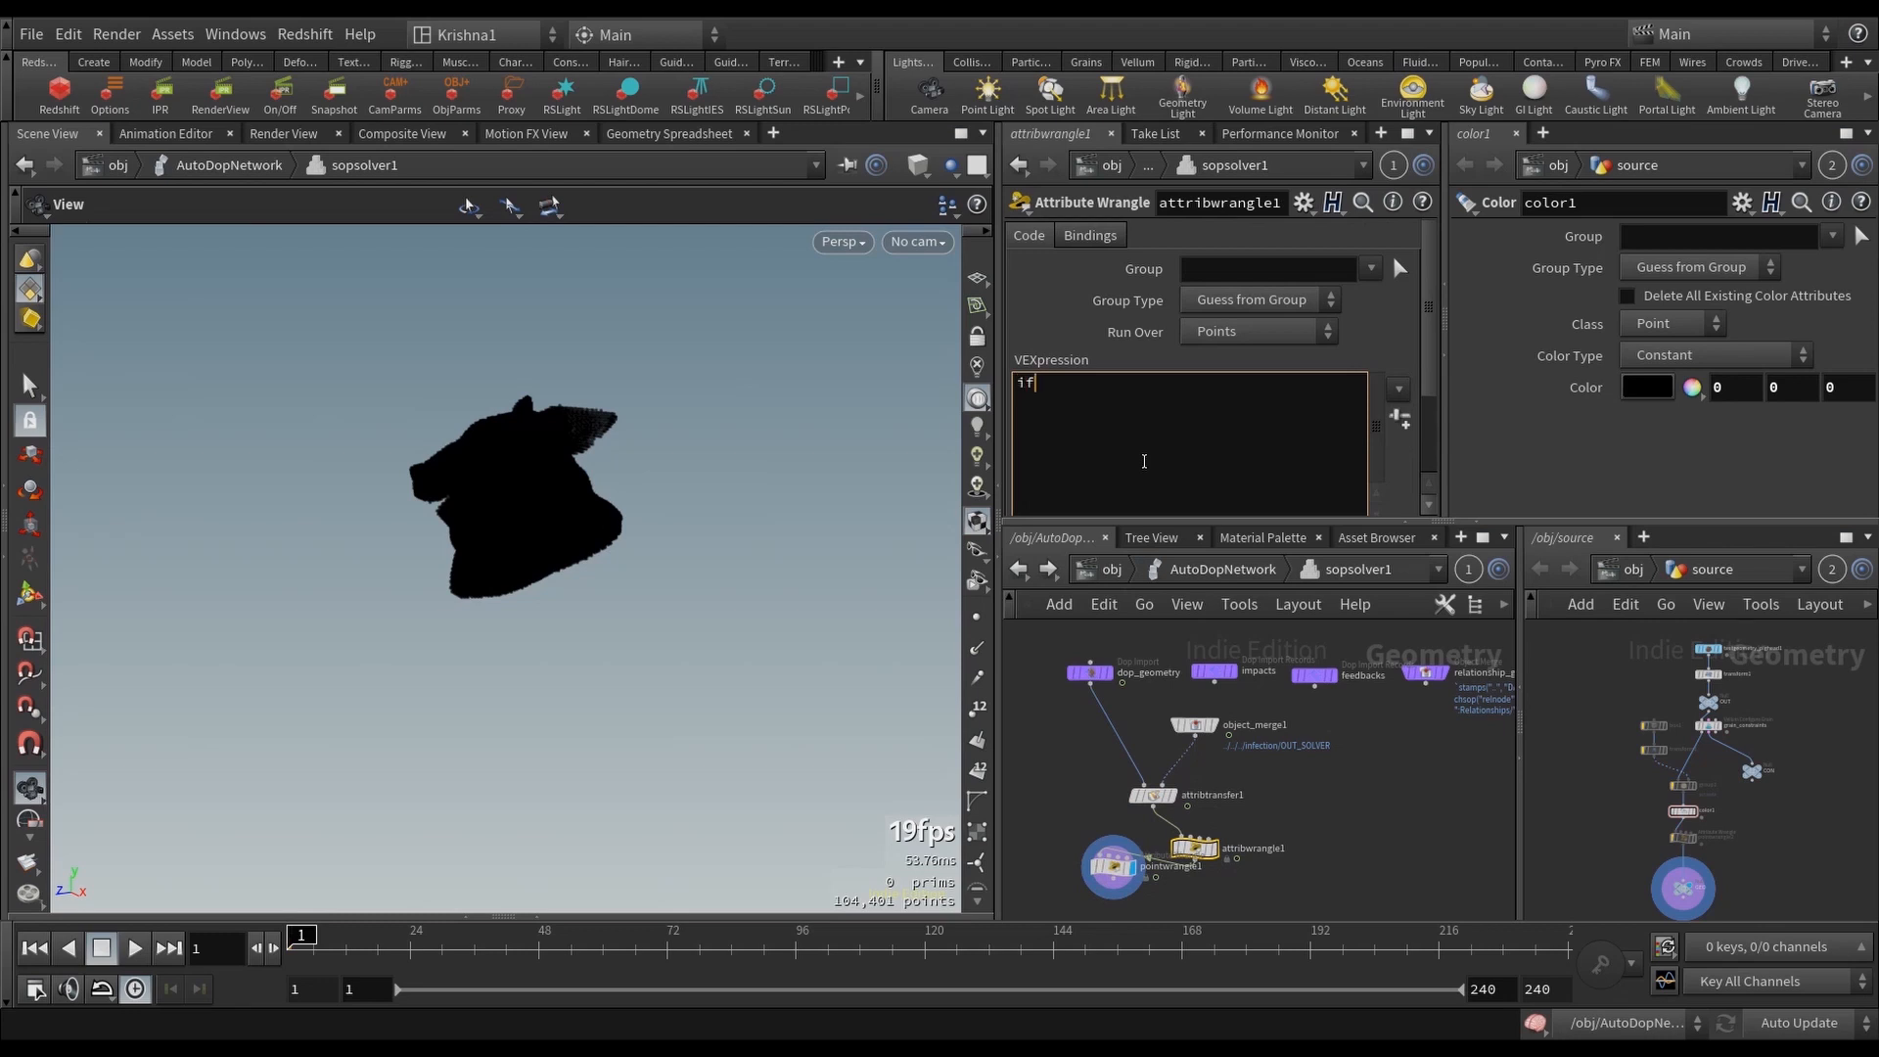
text((@infect==1) {)
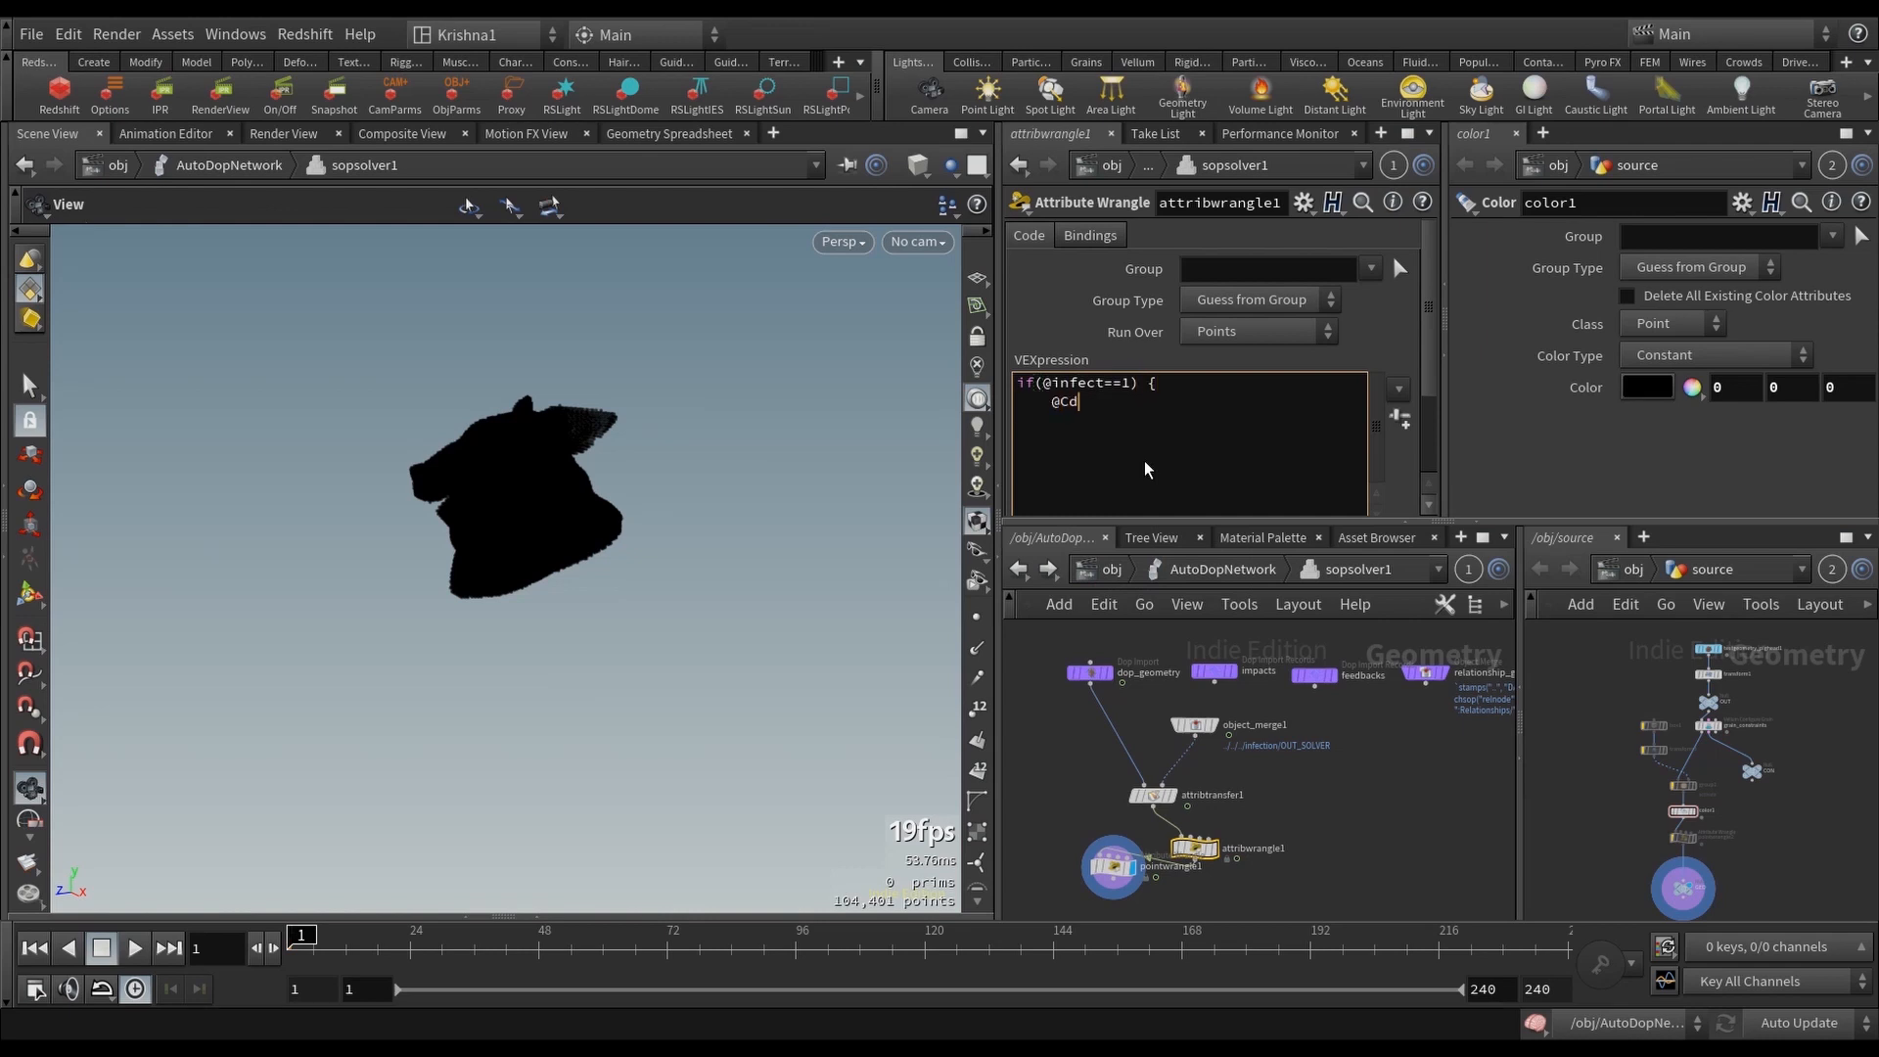
text(.r=1;)
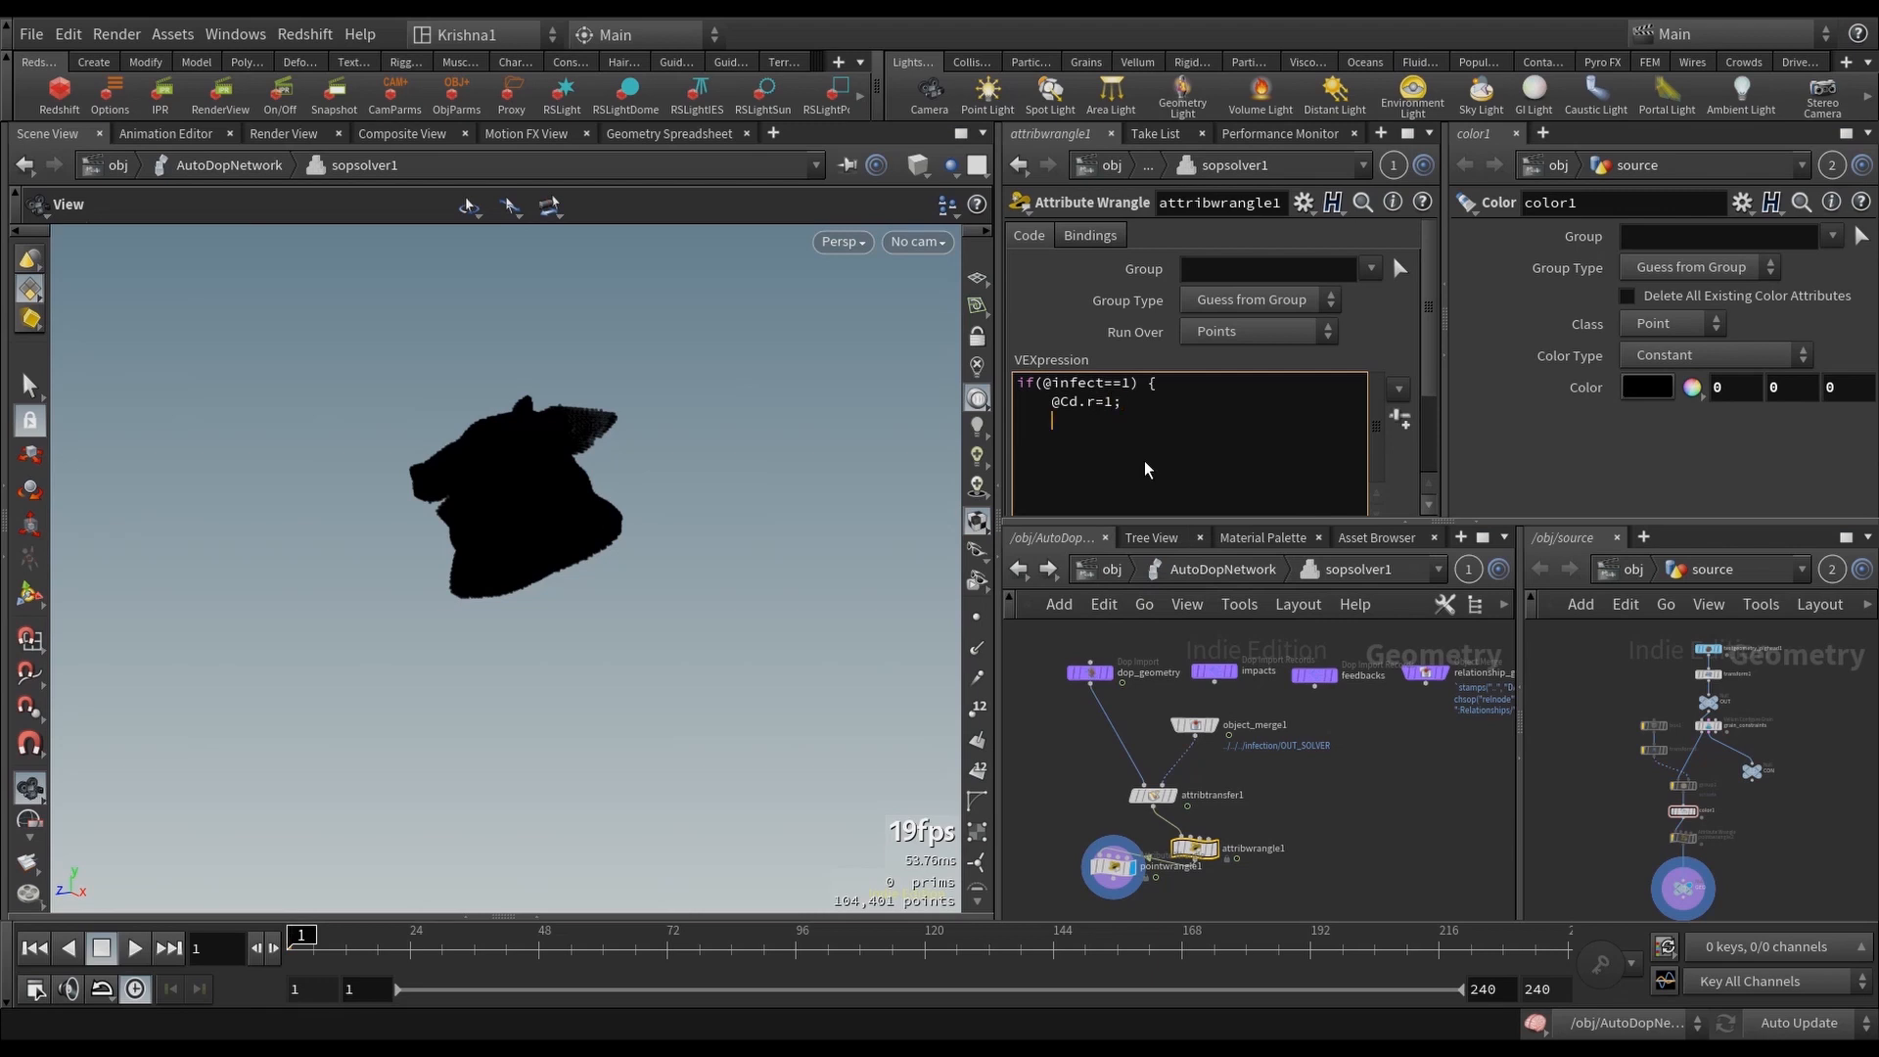
text(})
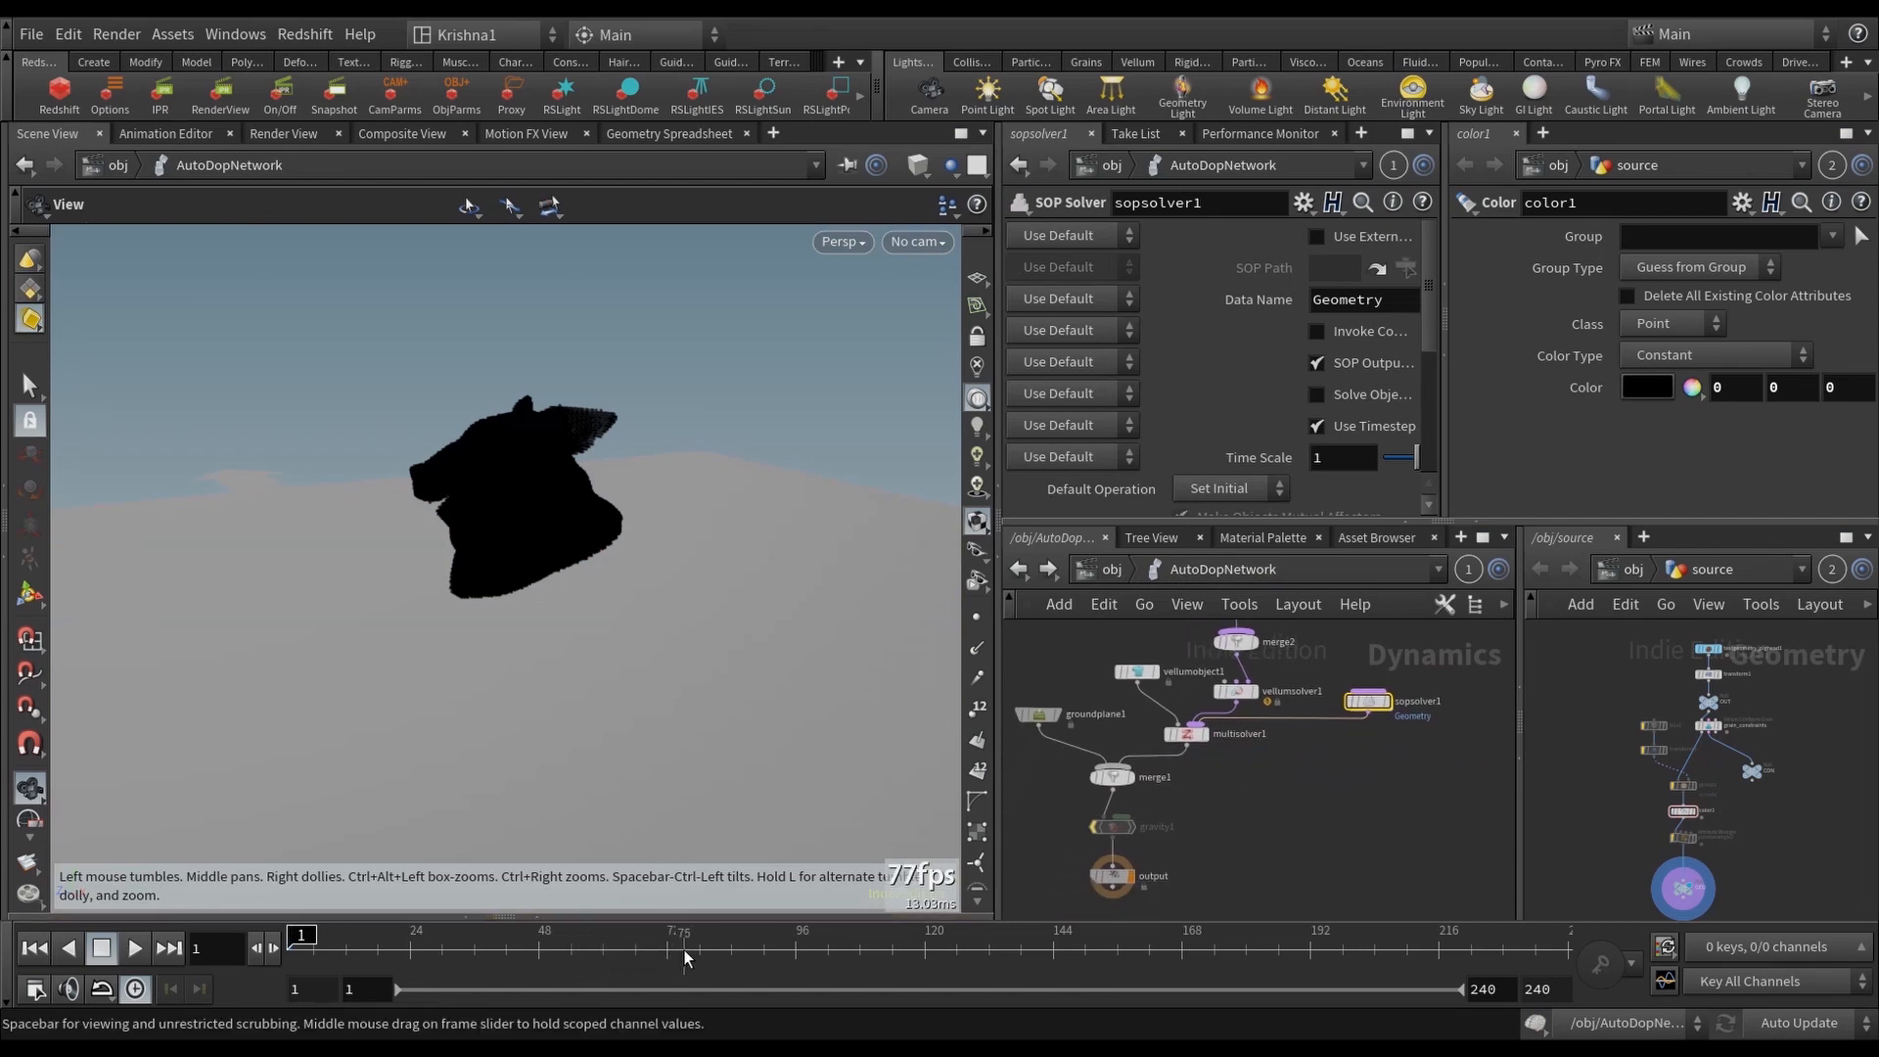
Step: Cook the simulation to frame 75 and play it so infected grains show red
click(681, 934)
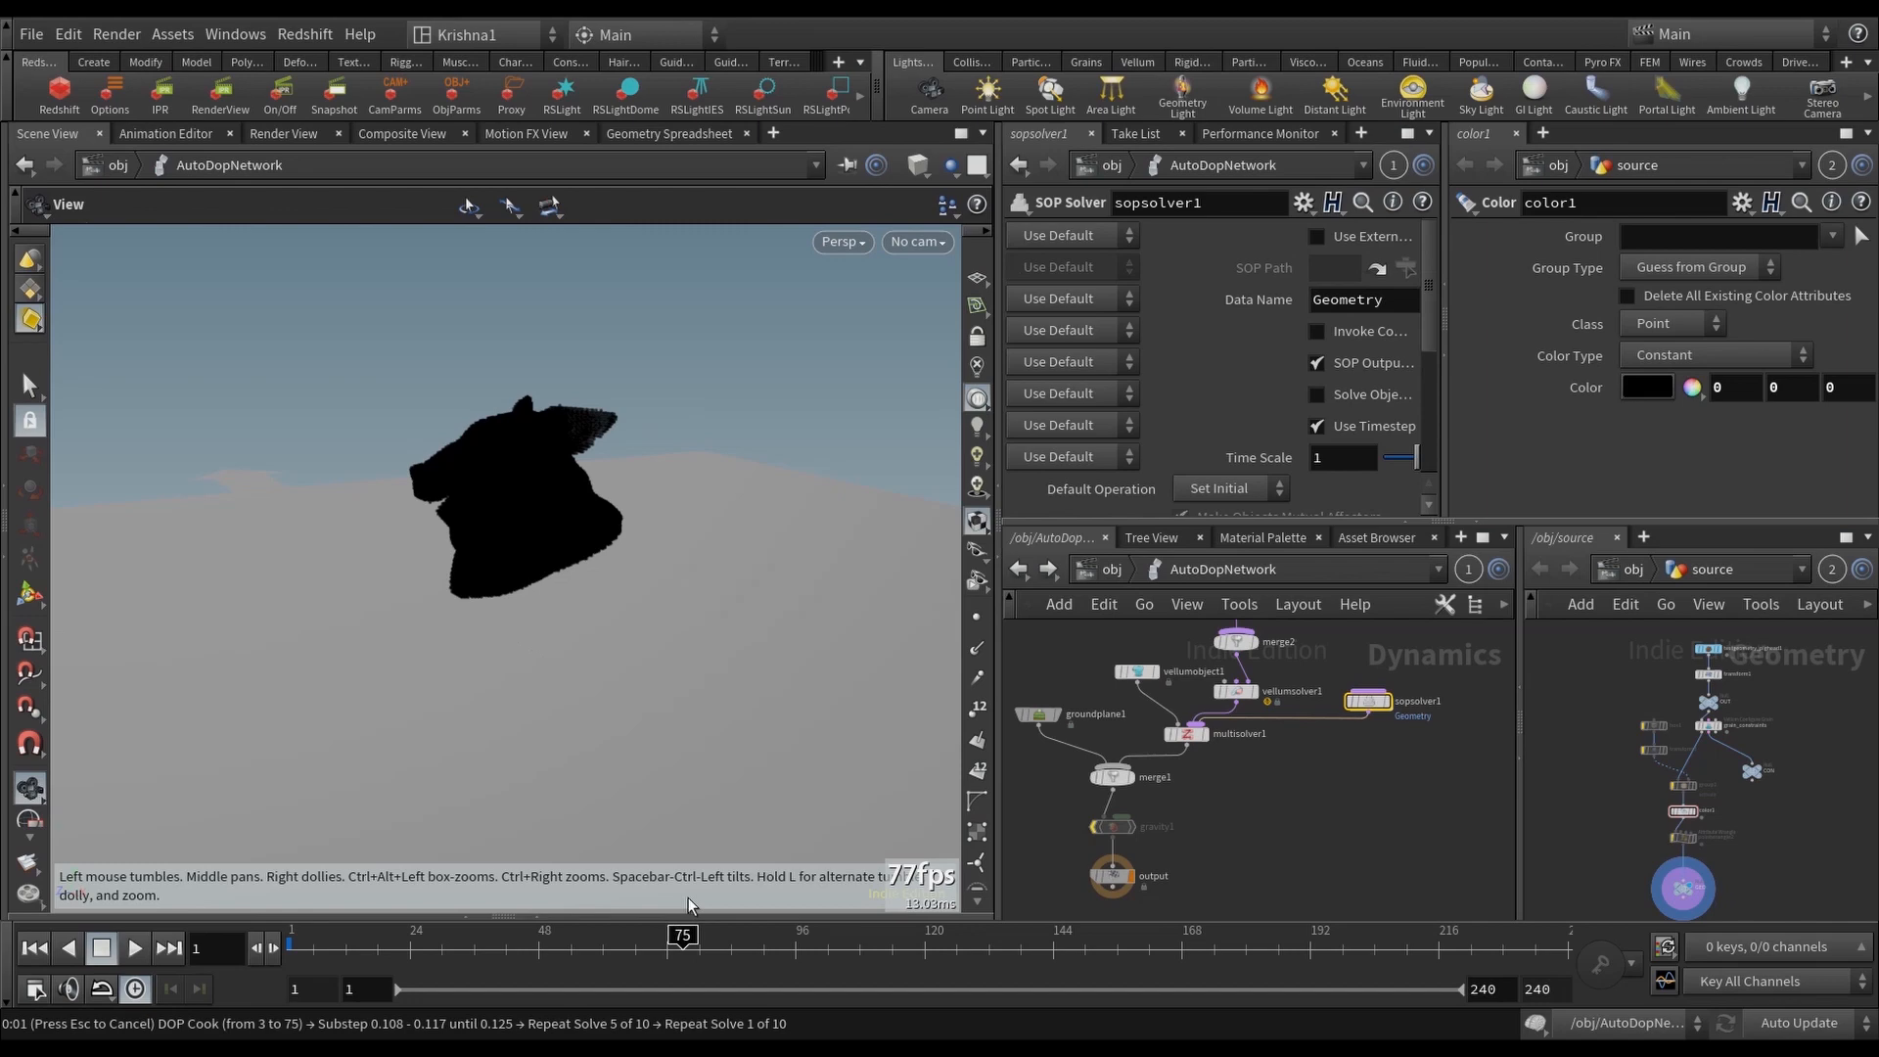
mouse_move(1283, 876)
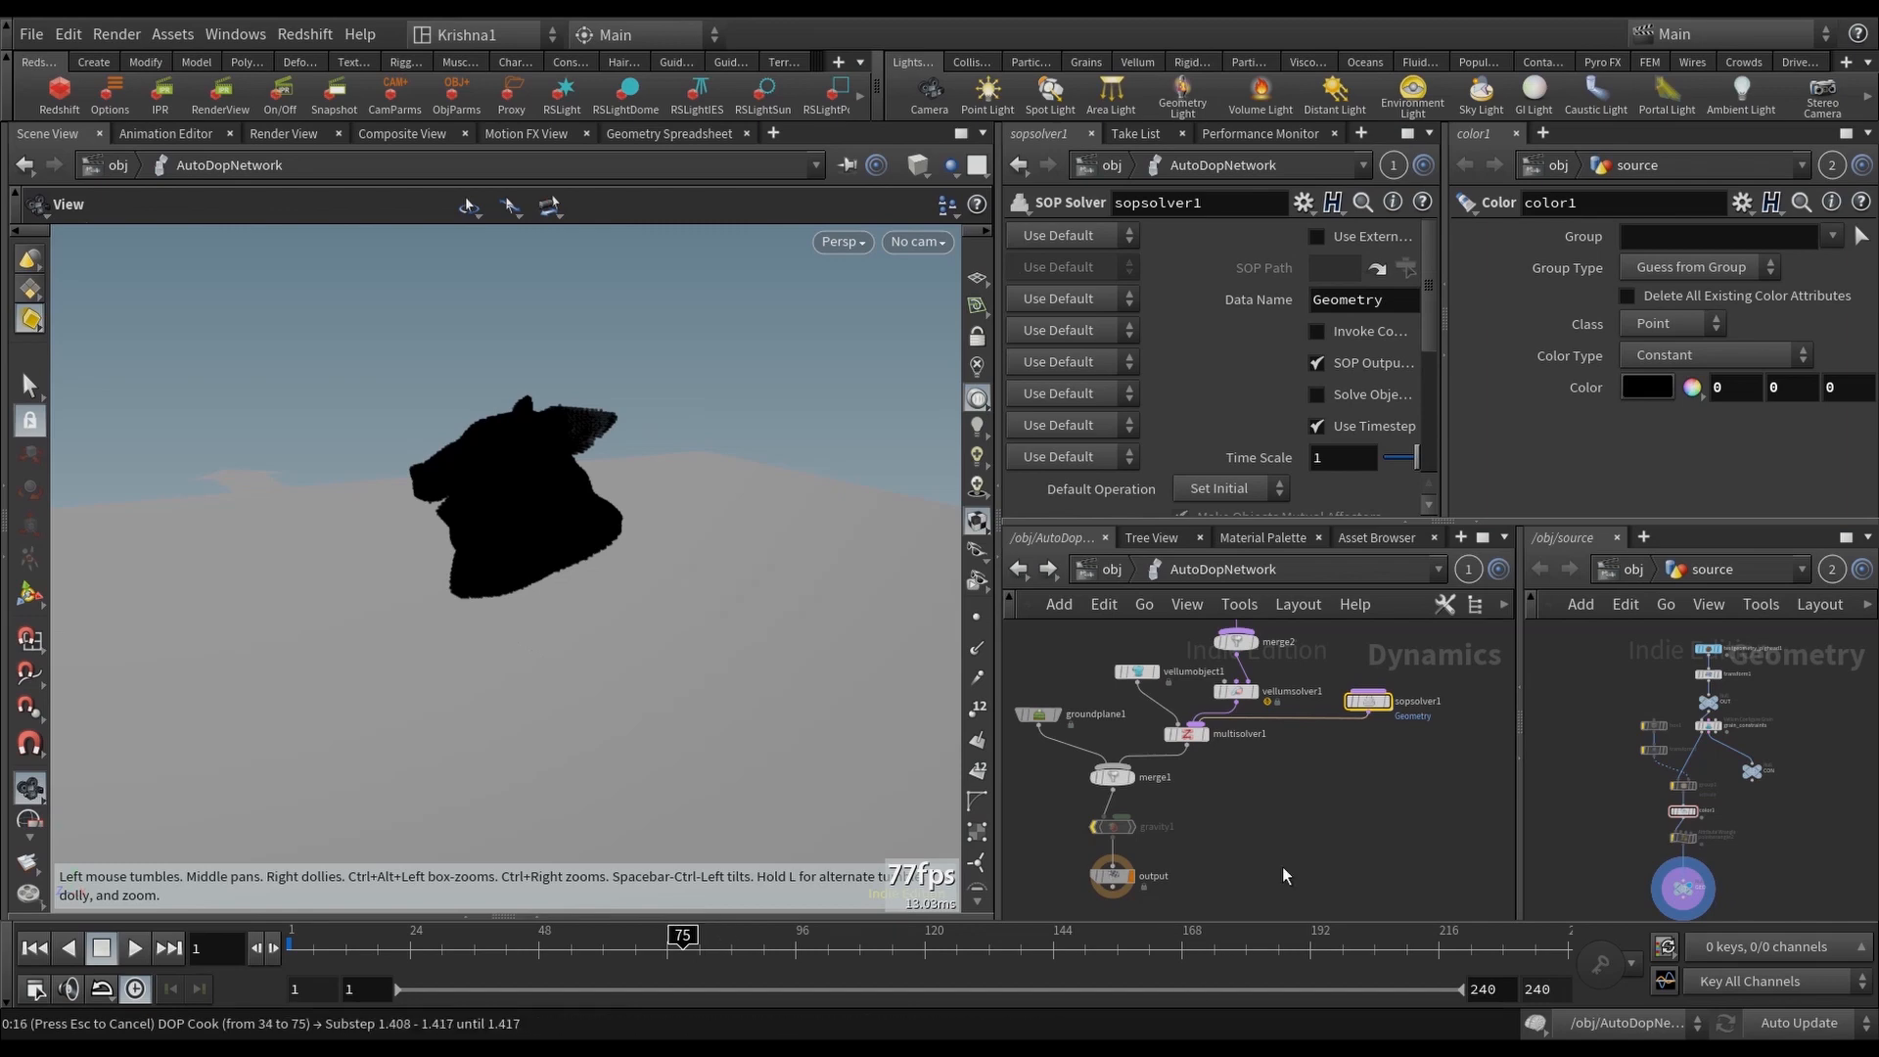
mouse_move(1229, 879)
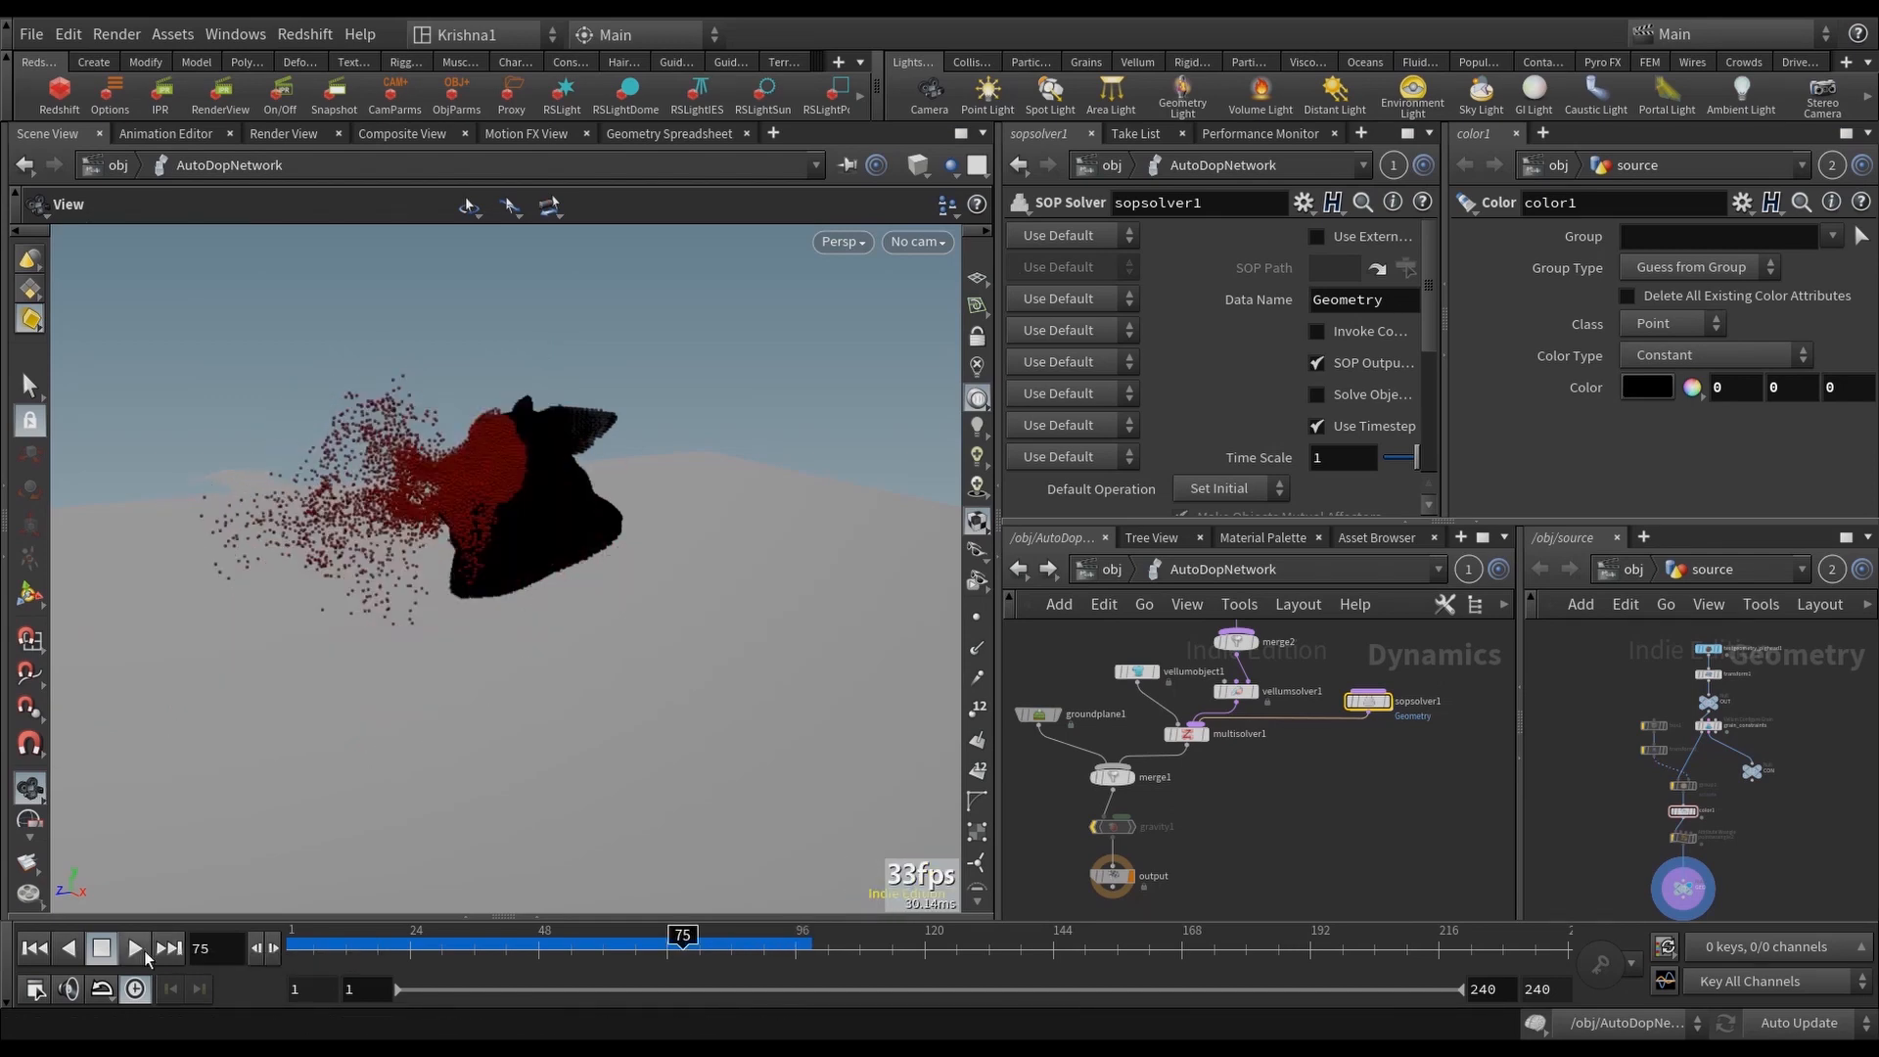
click(35, 948)
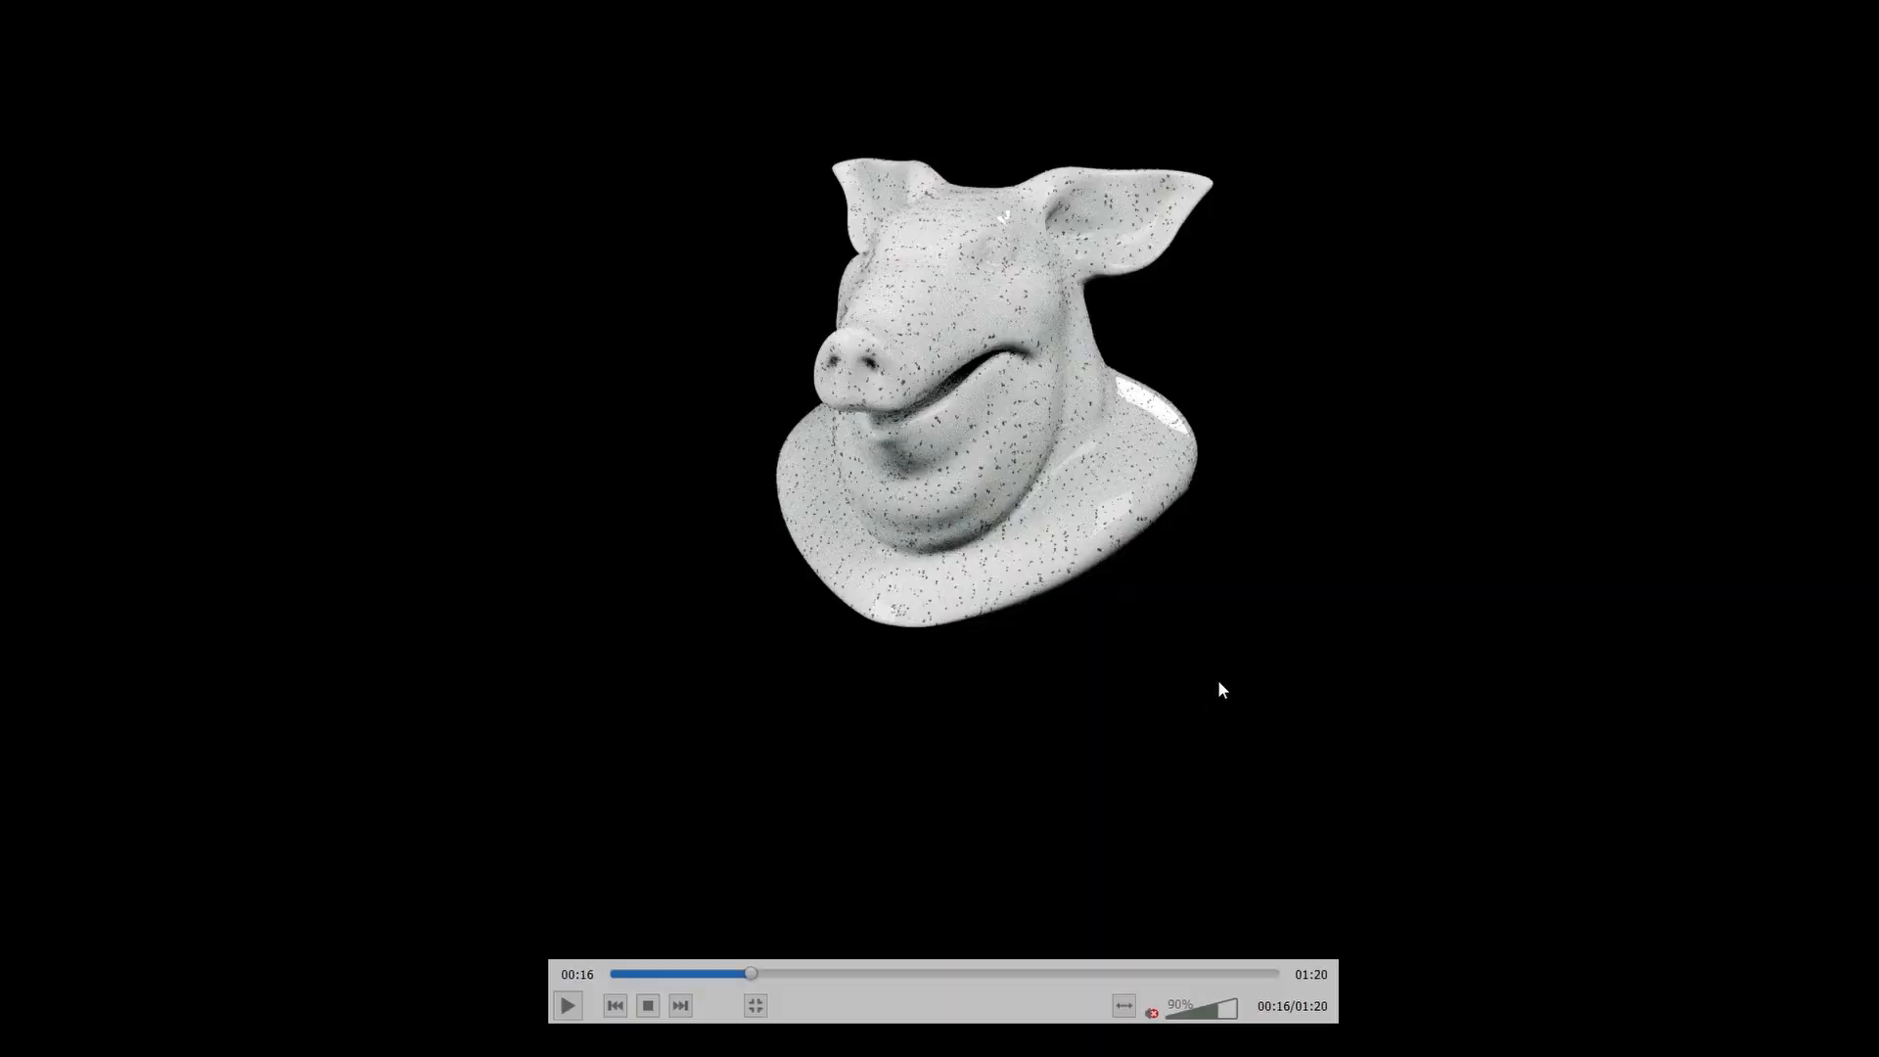
Step: Play the rendered clip again, pausing around 00:18 as grains pour off the head
click(567, 1005)
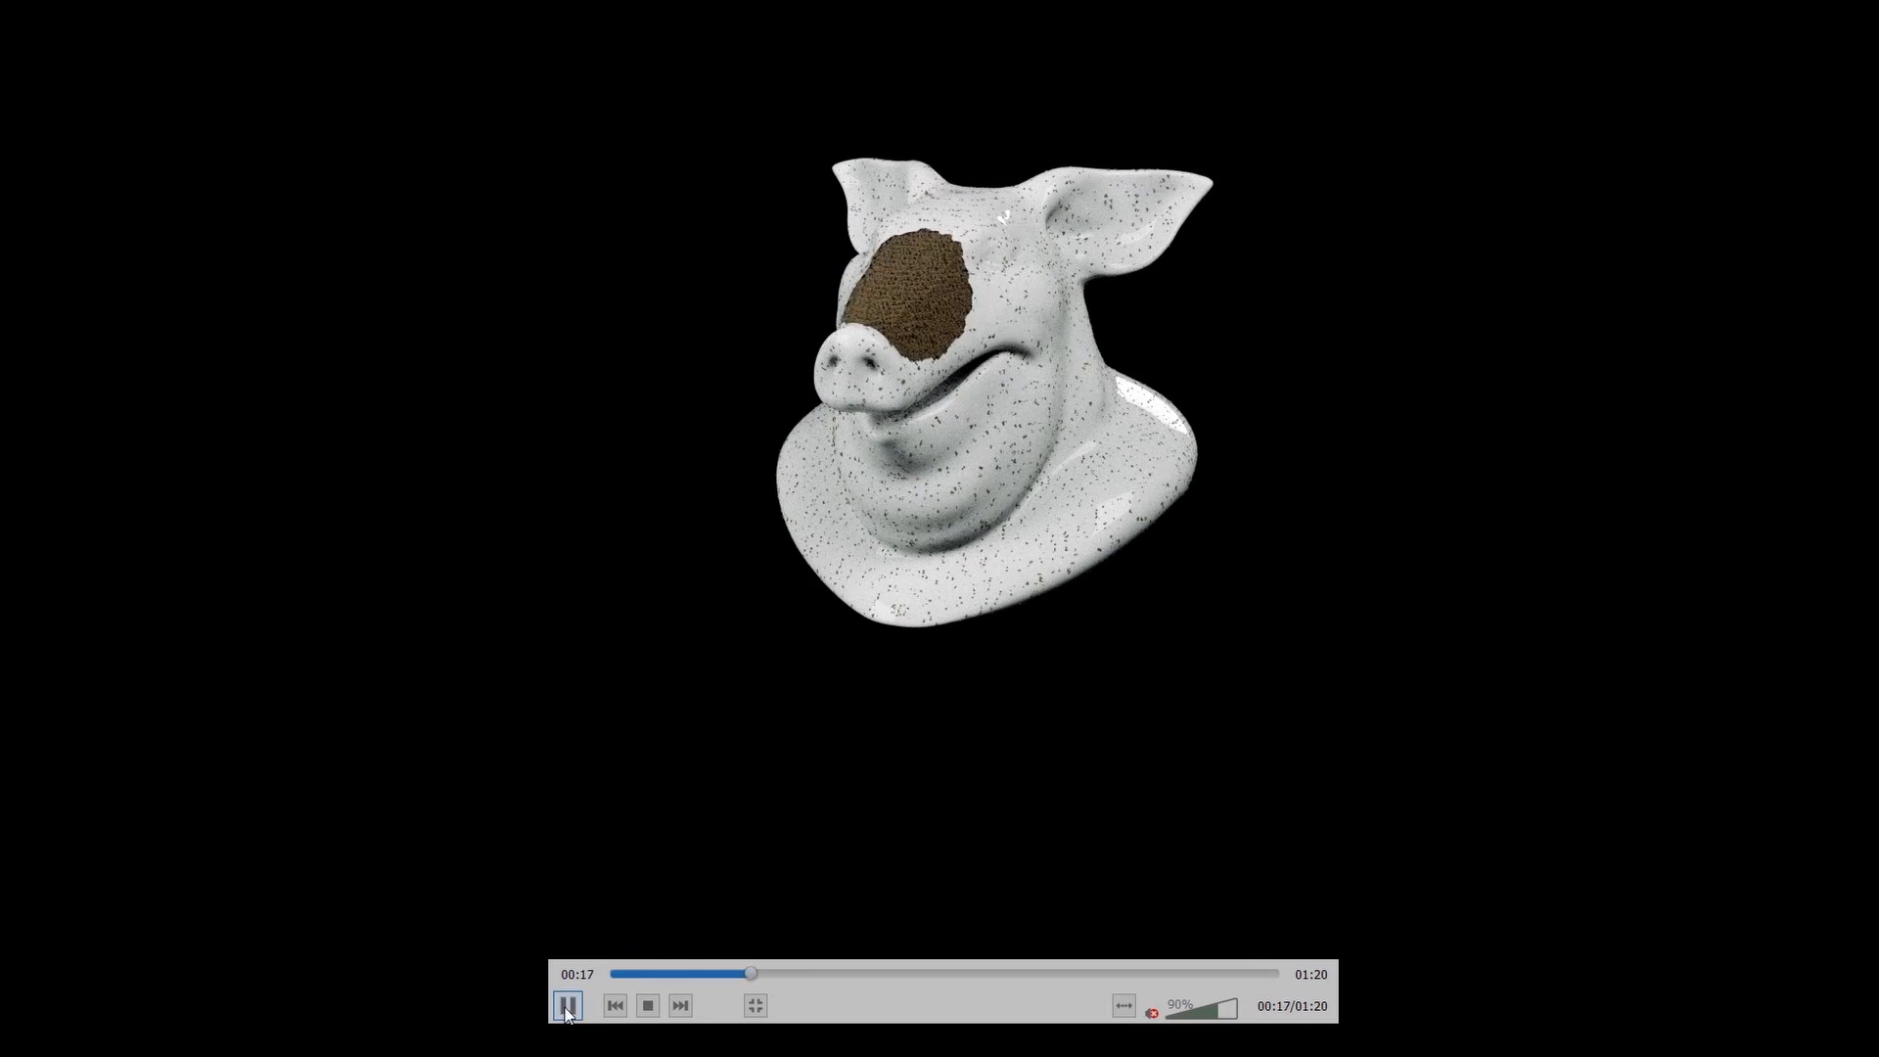
click(567, 1006)
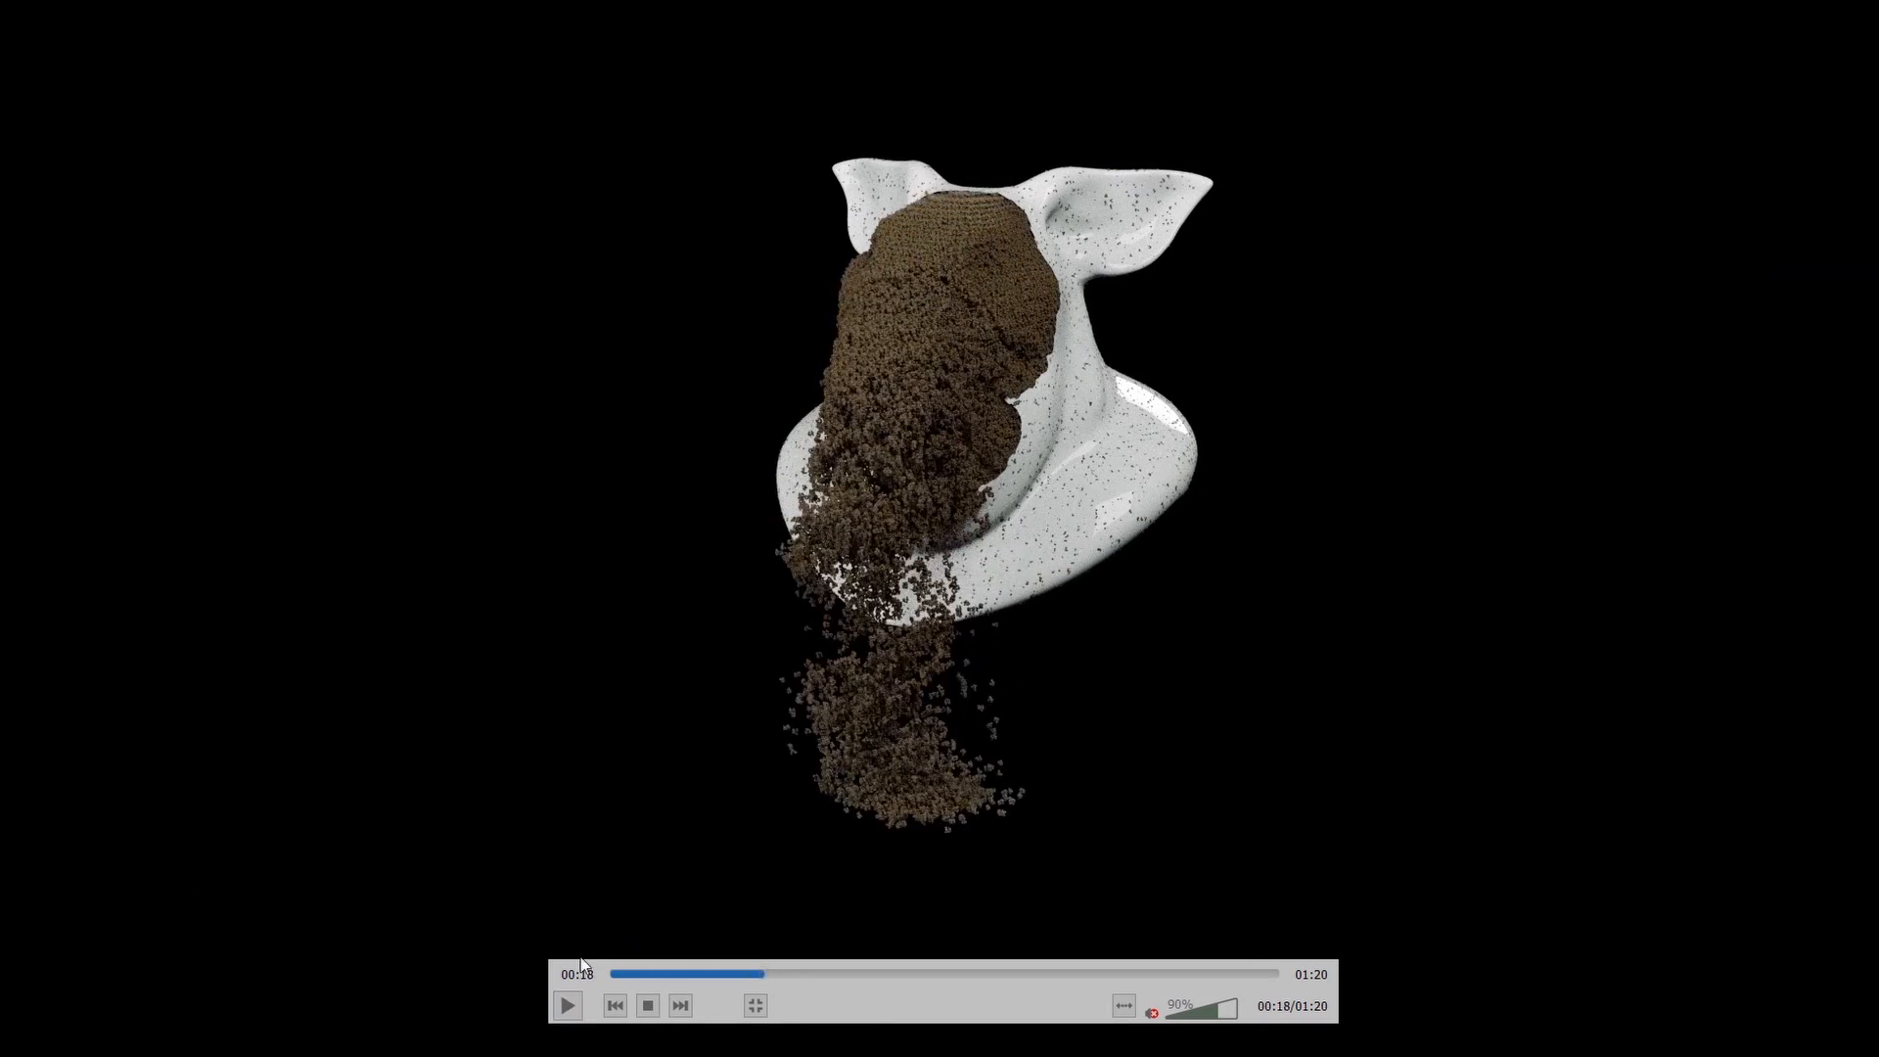
click(567, 1005)
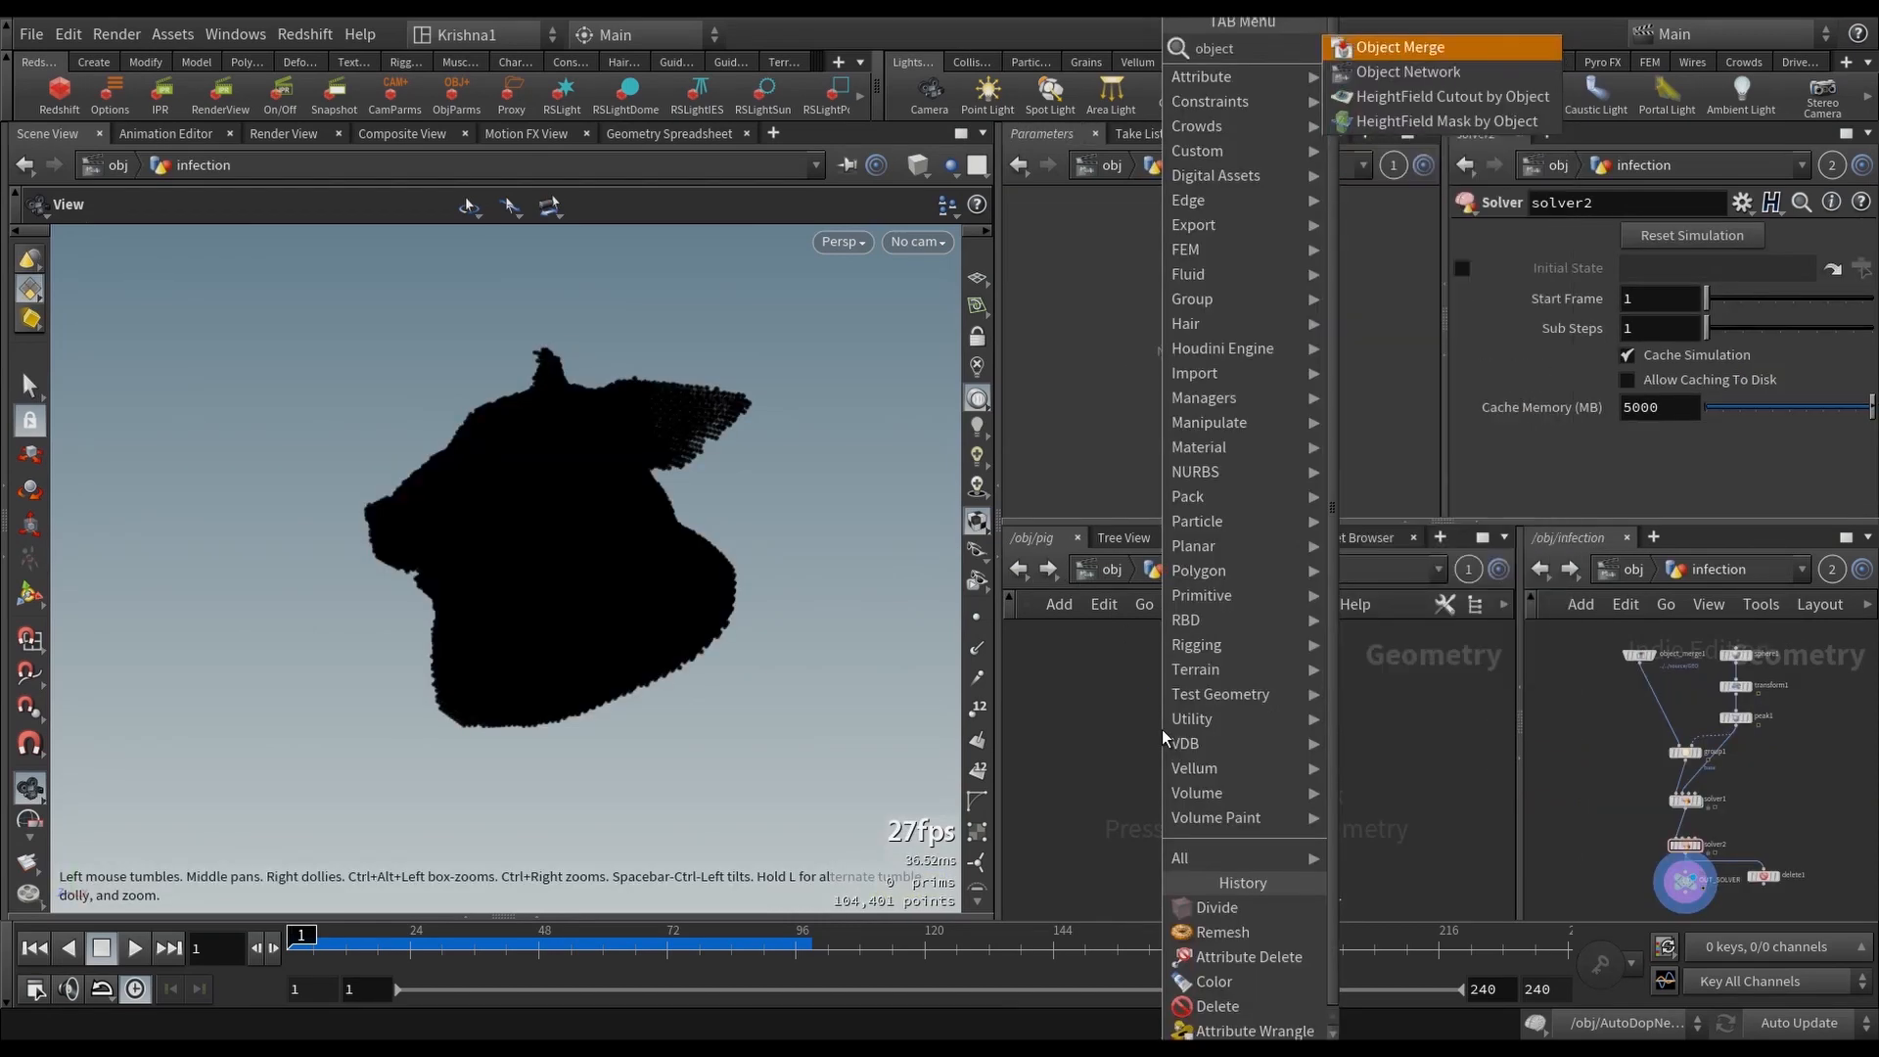
Step: Add an Object Merge reading ../source/OUT, a Subdivide and a white Color SOP in /obj/pig
click(1400, 47)
text(s)
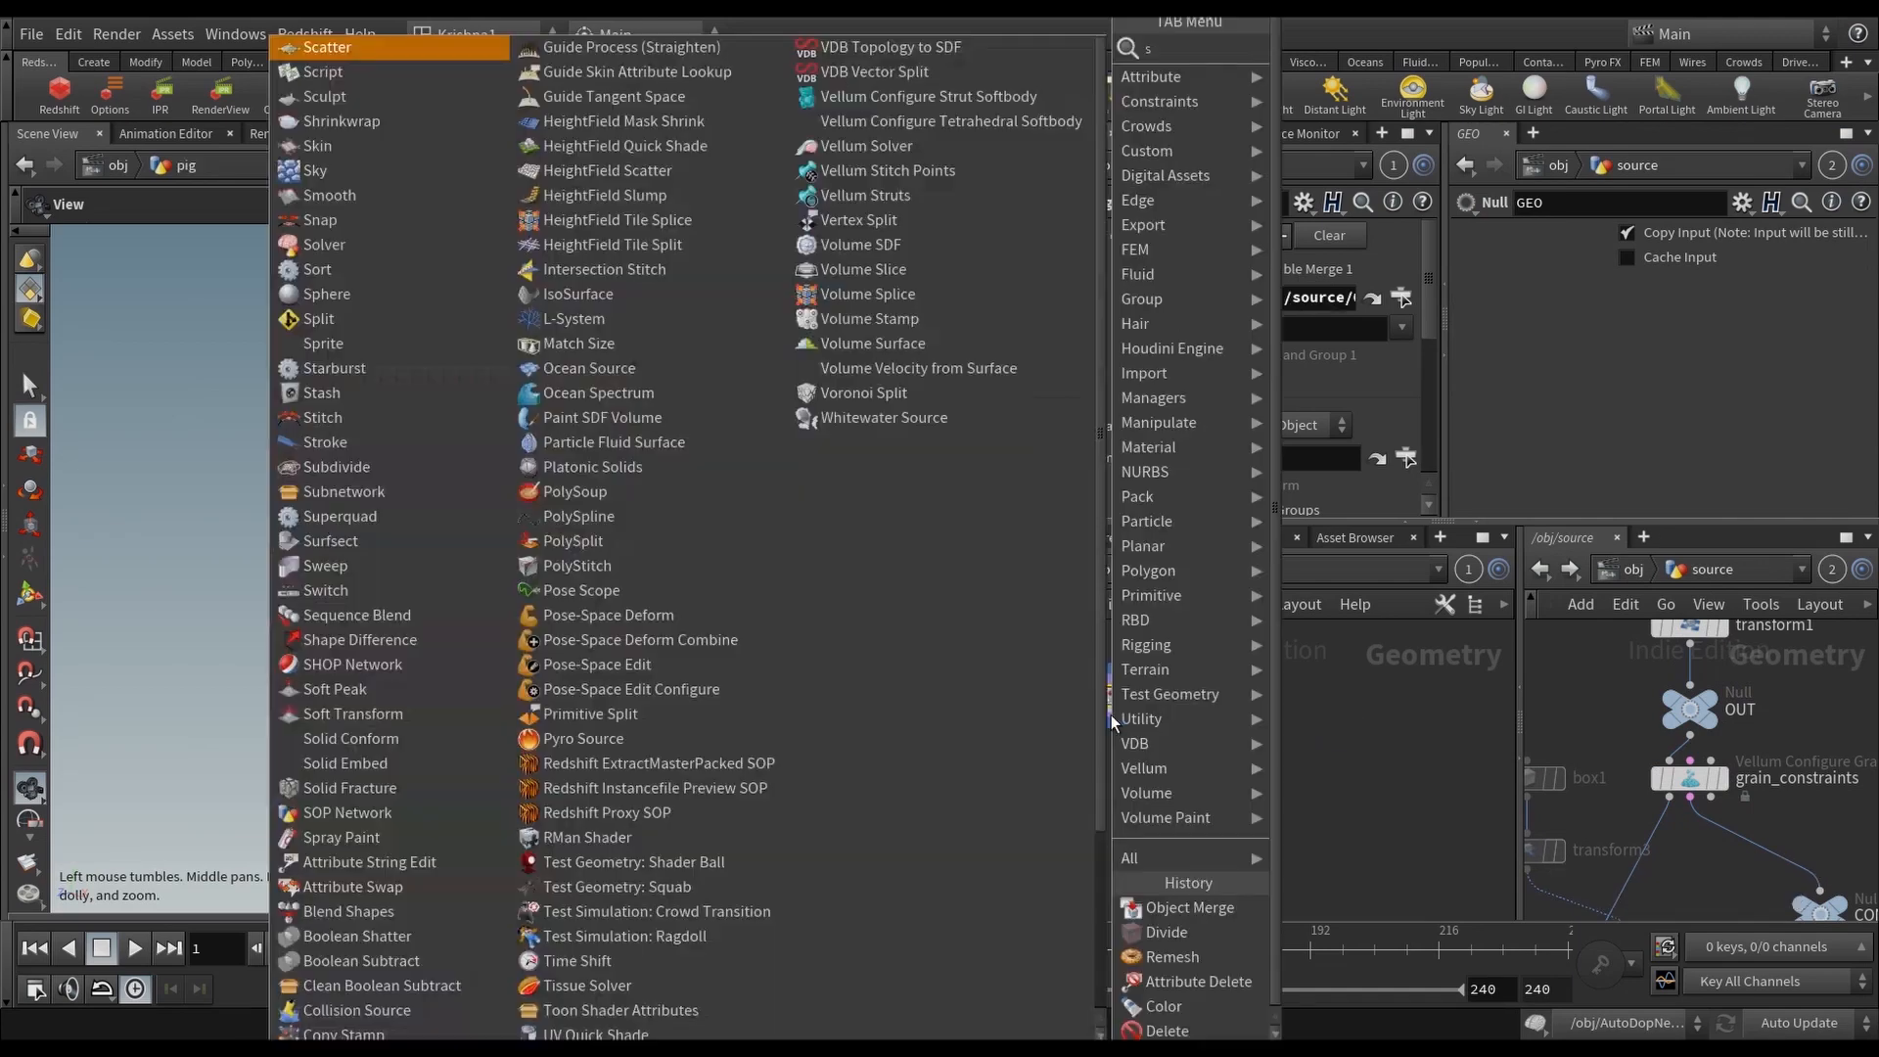
click(337, 466)
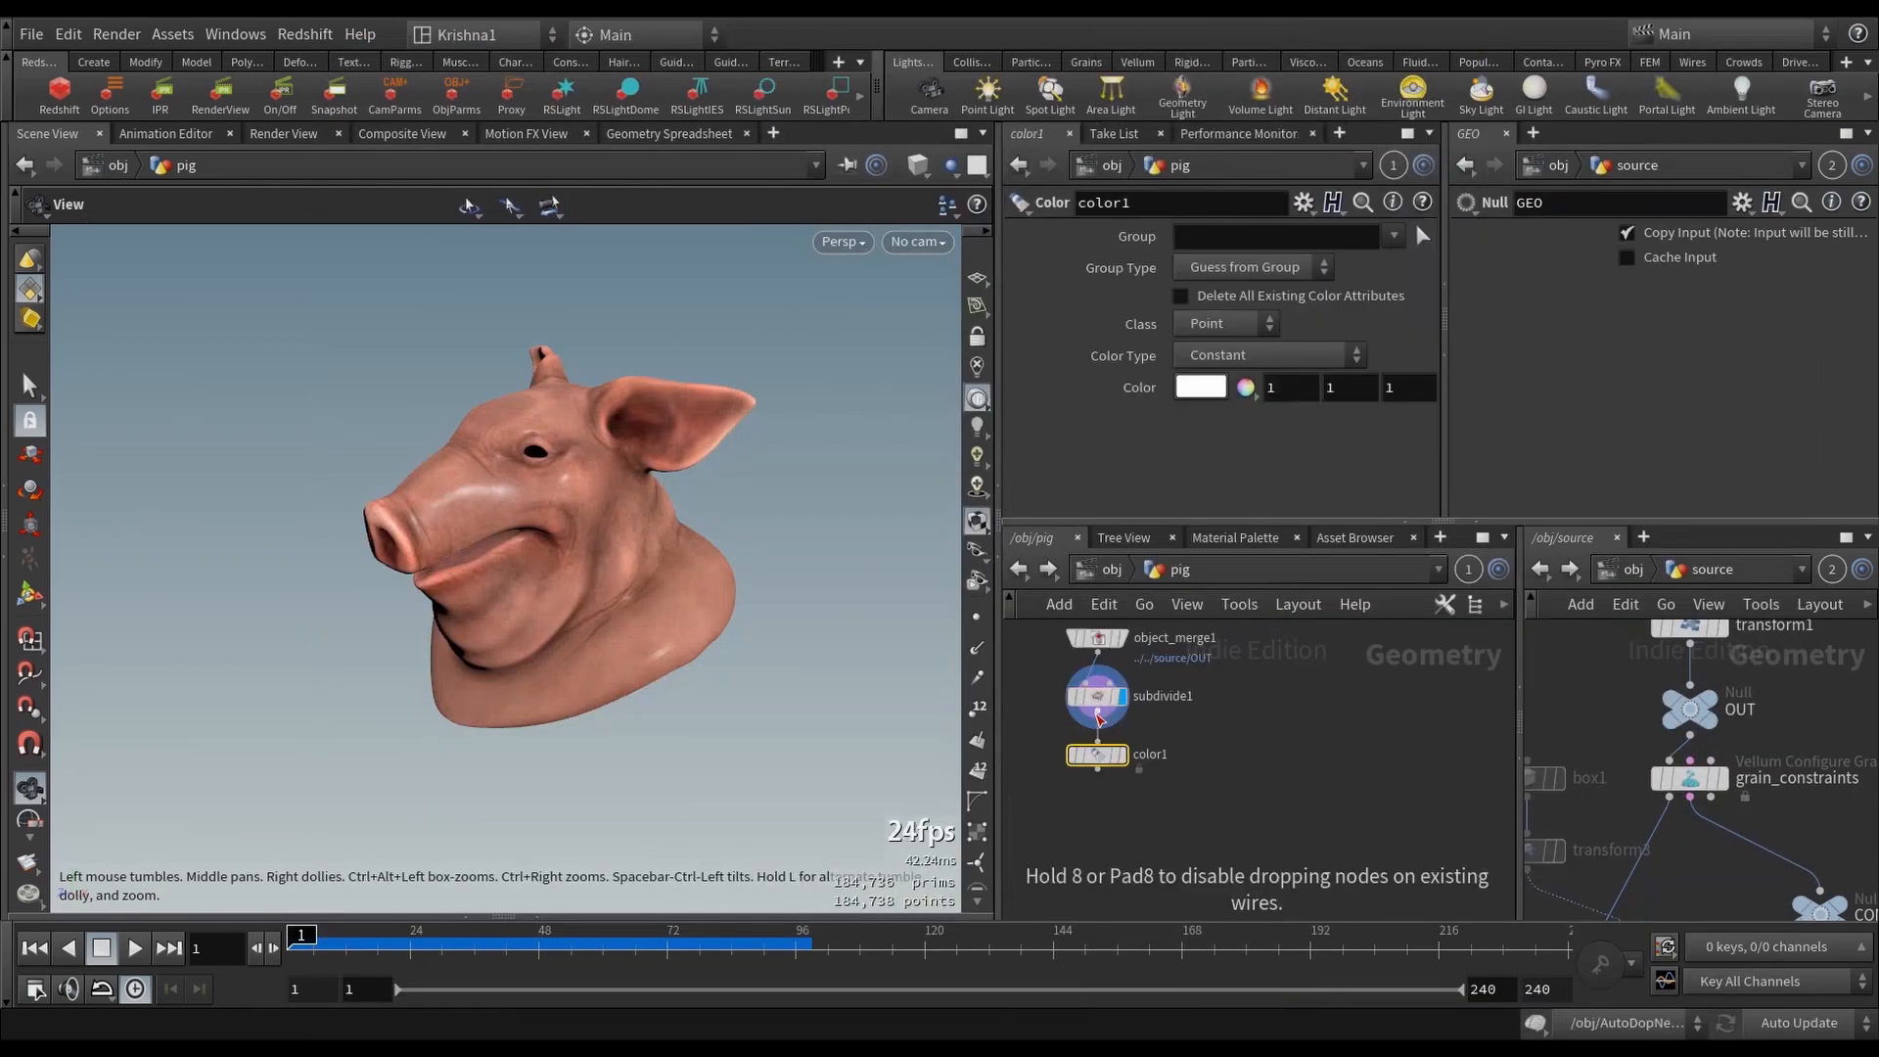
click(1094, 754)
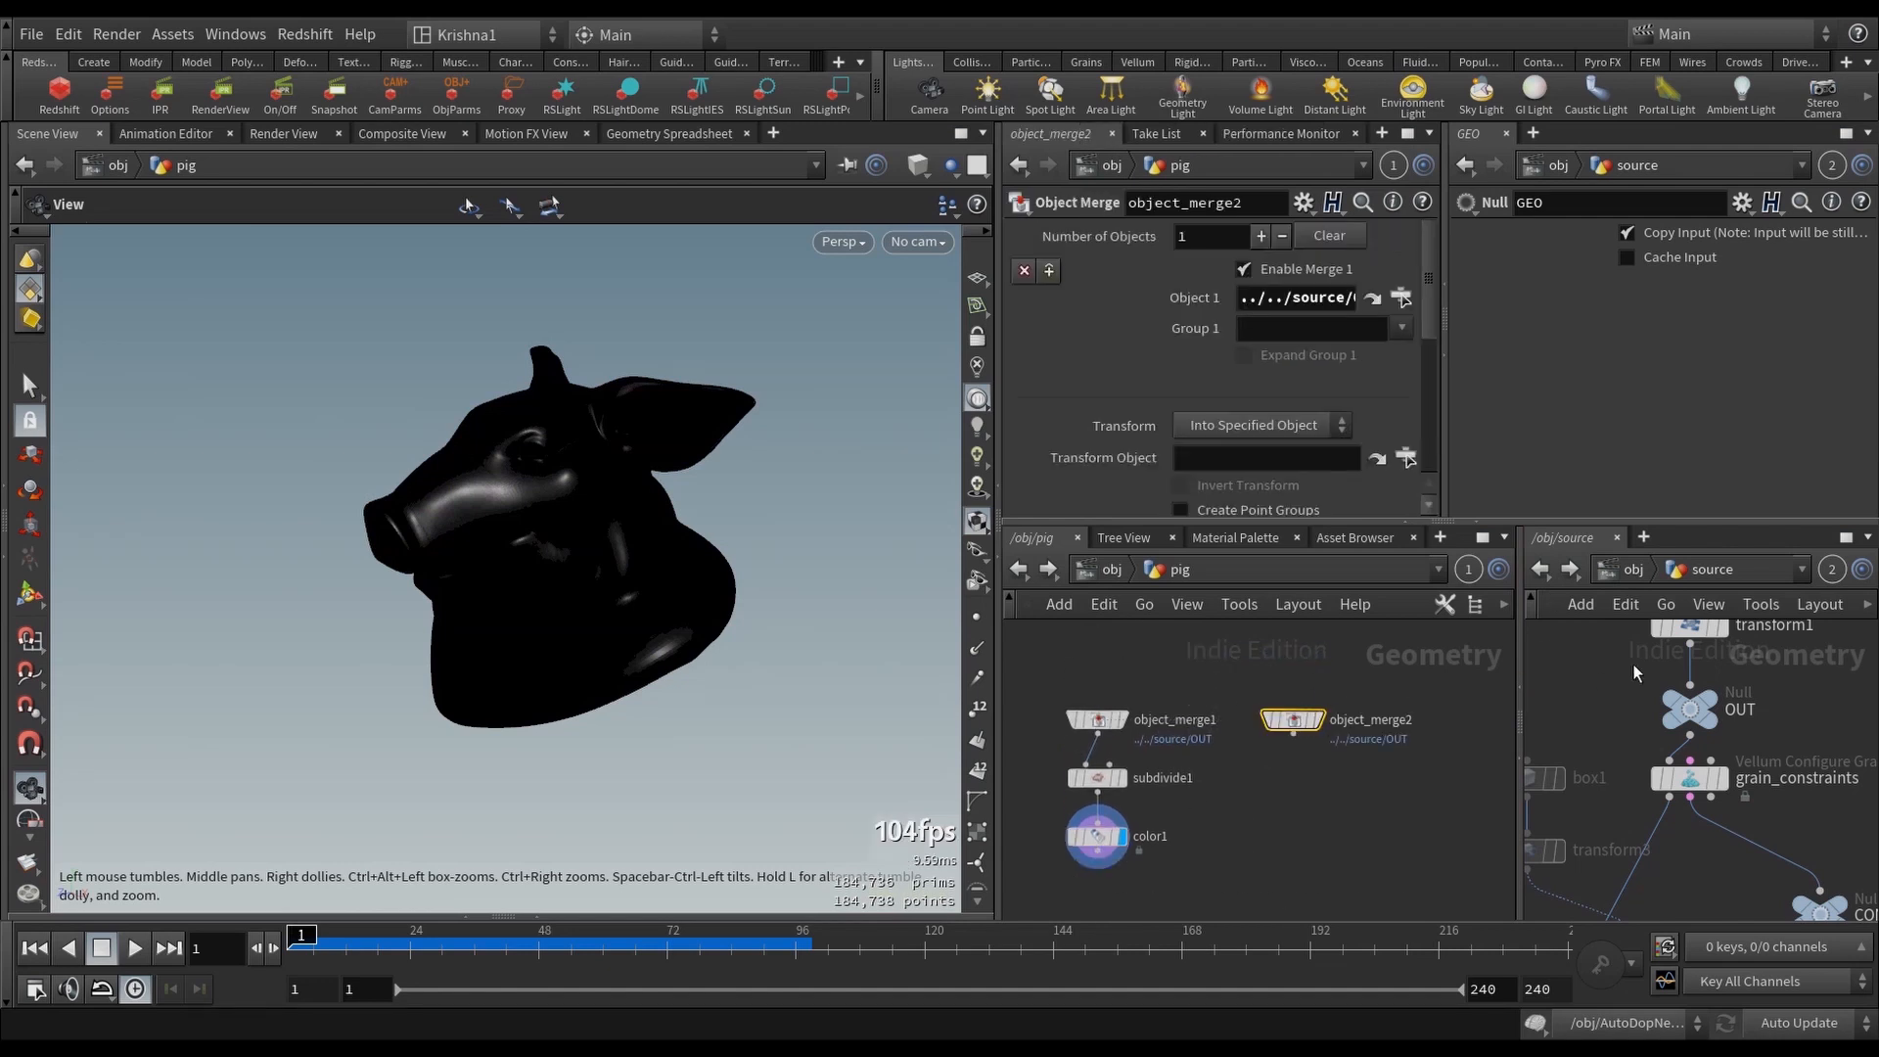
Step: Point object_merge2 at ../../infection/OUT_SOLVER and add an Attribute Transfer copying infect onto the pig
click(1612, 853)
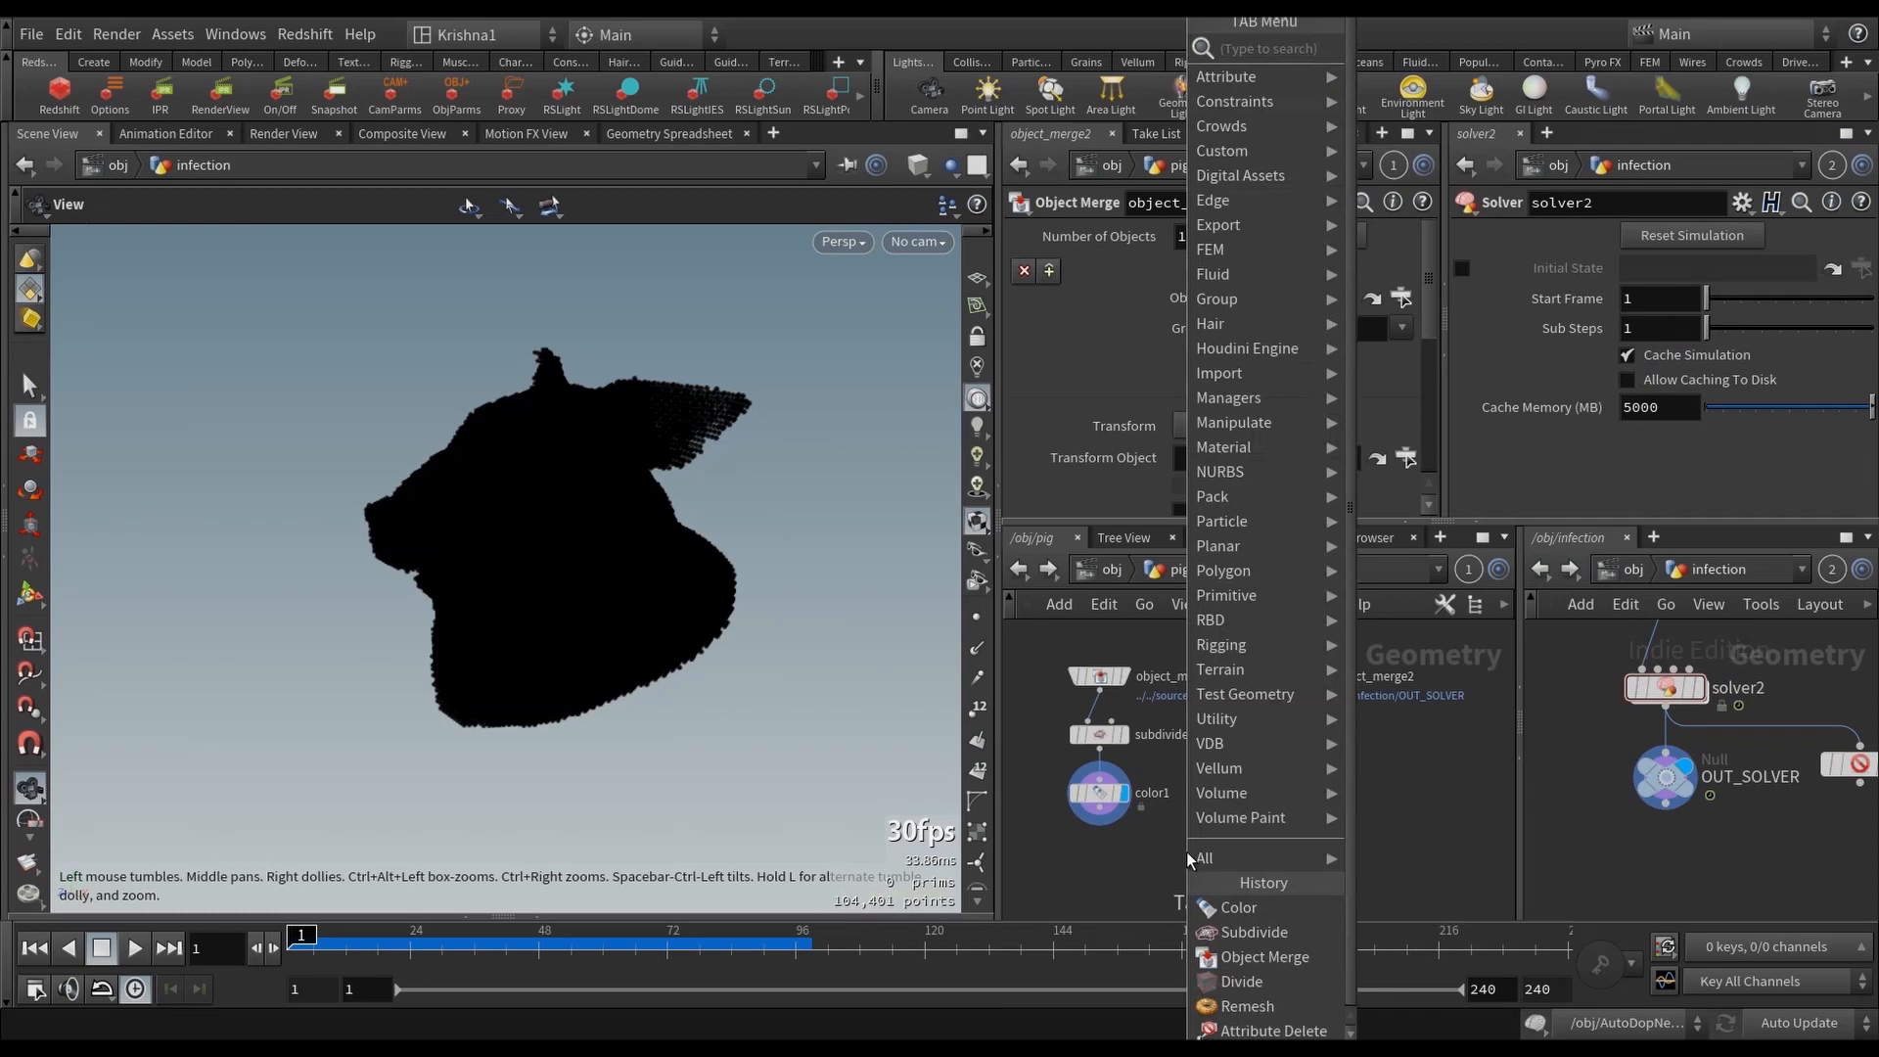
text(attribute tran)
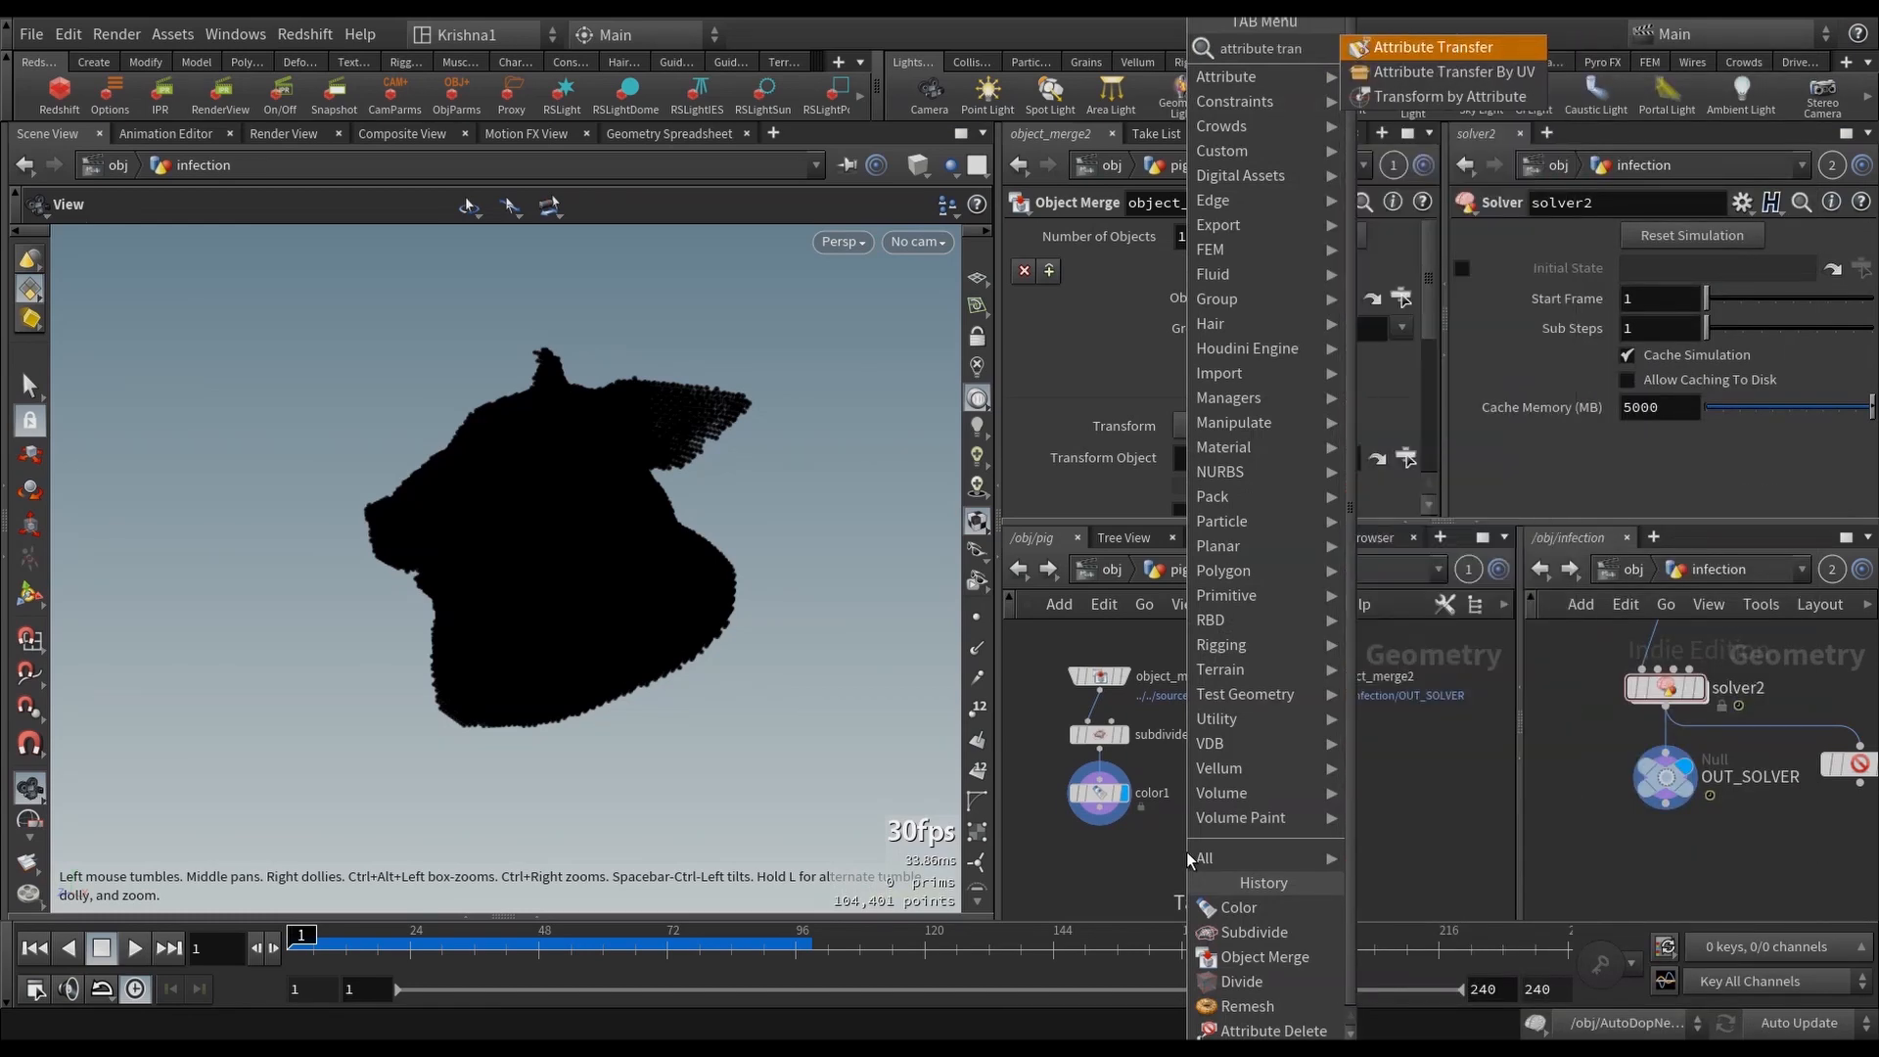
click(1433, 47)
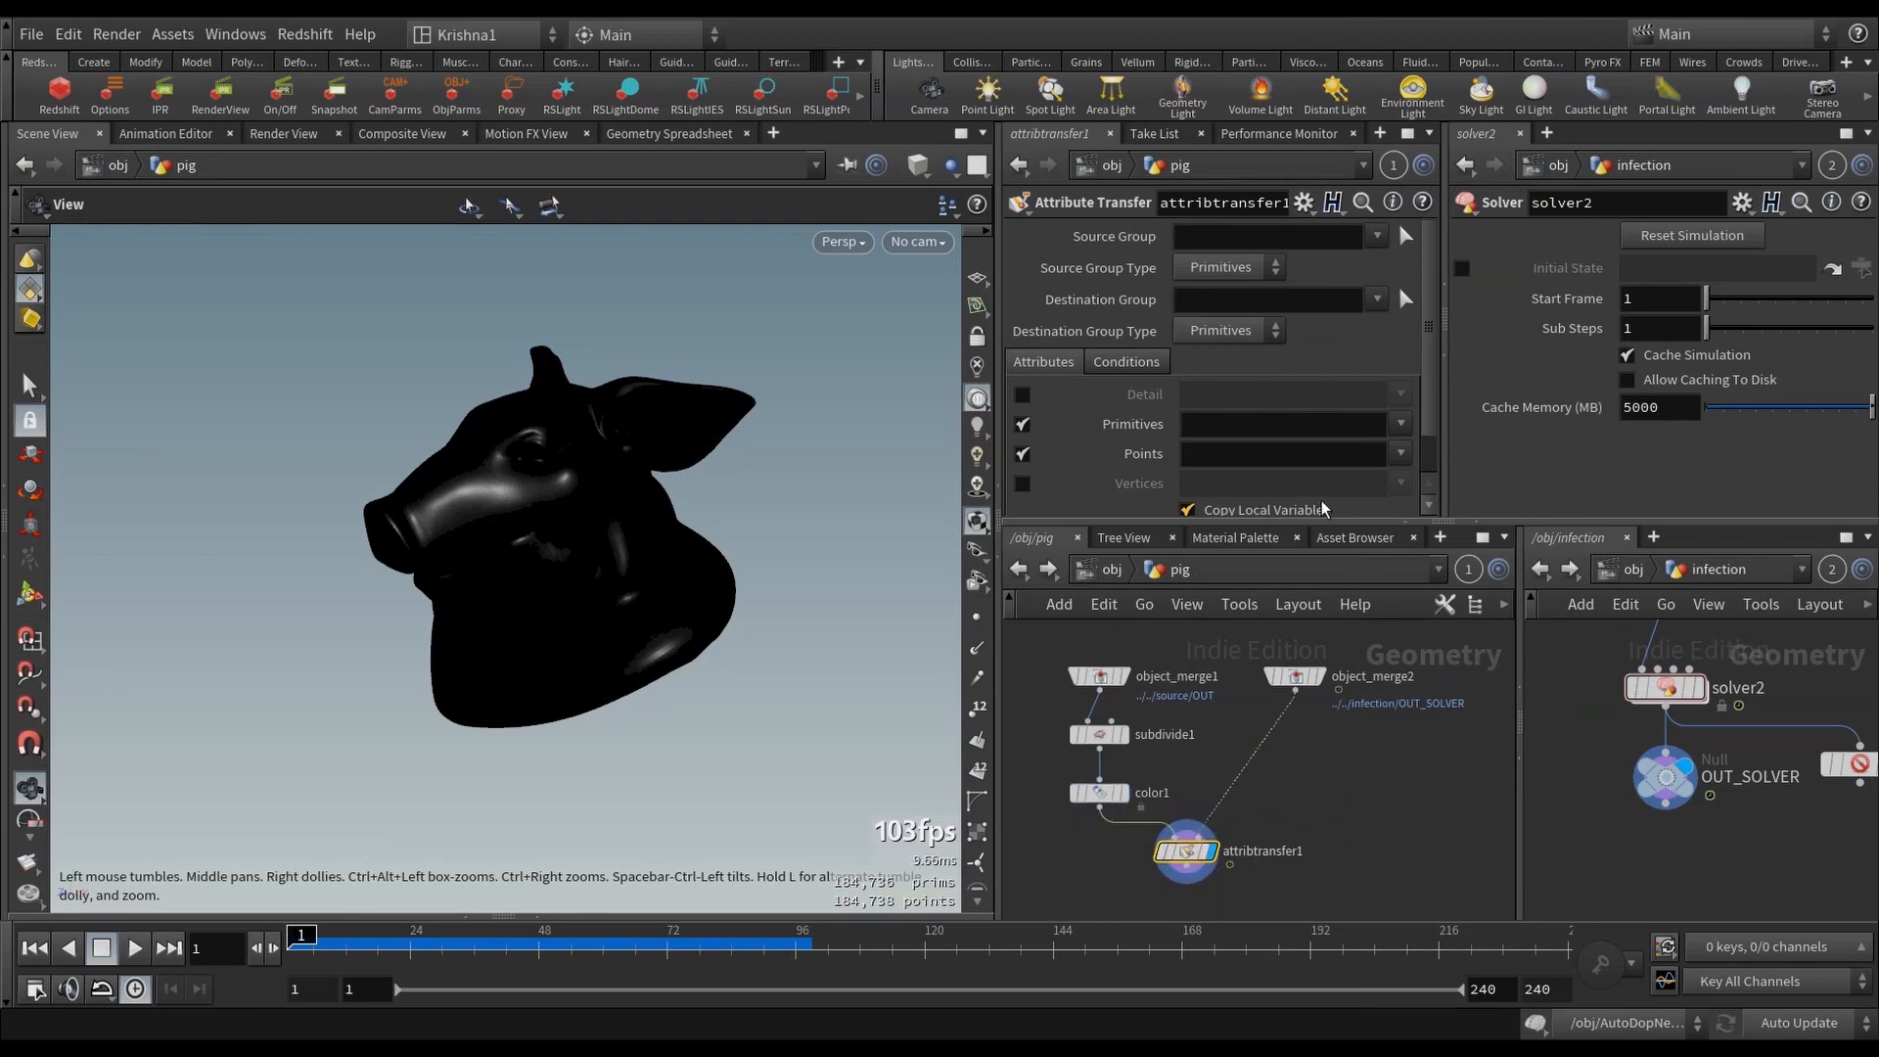
text(infect)
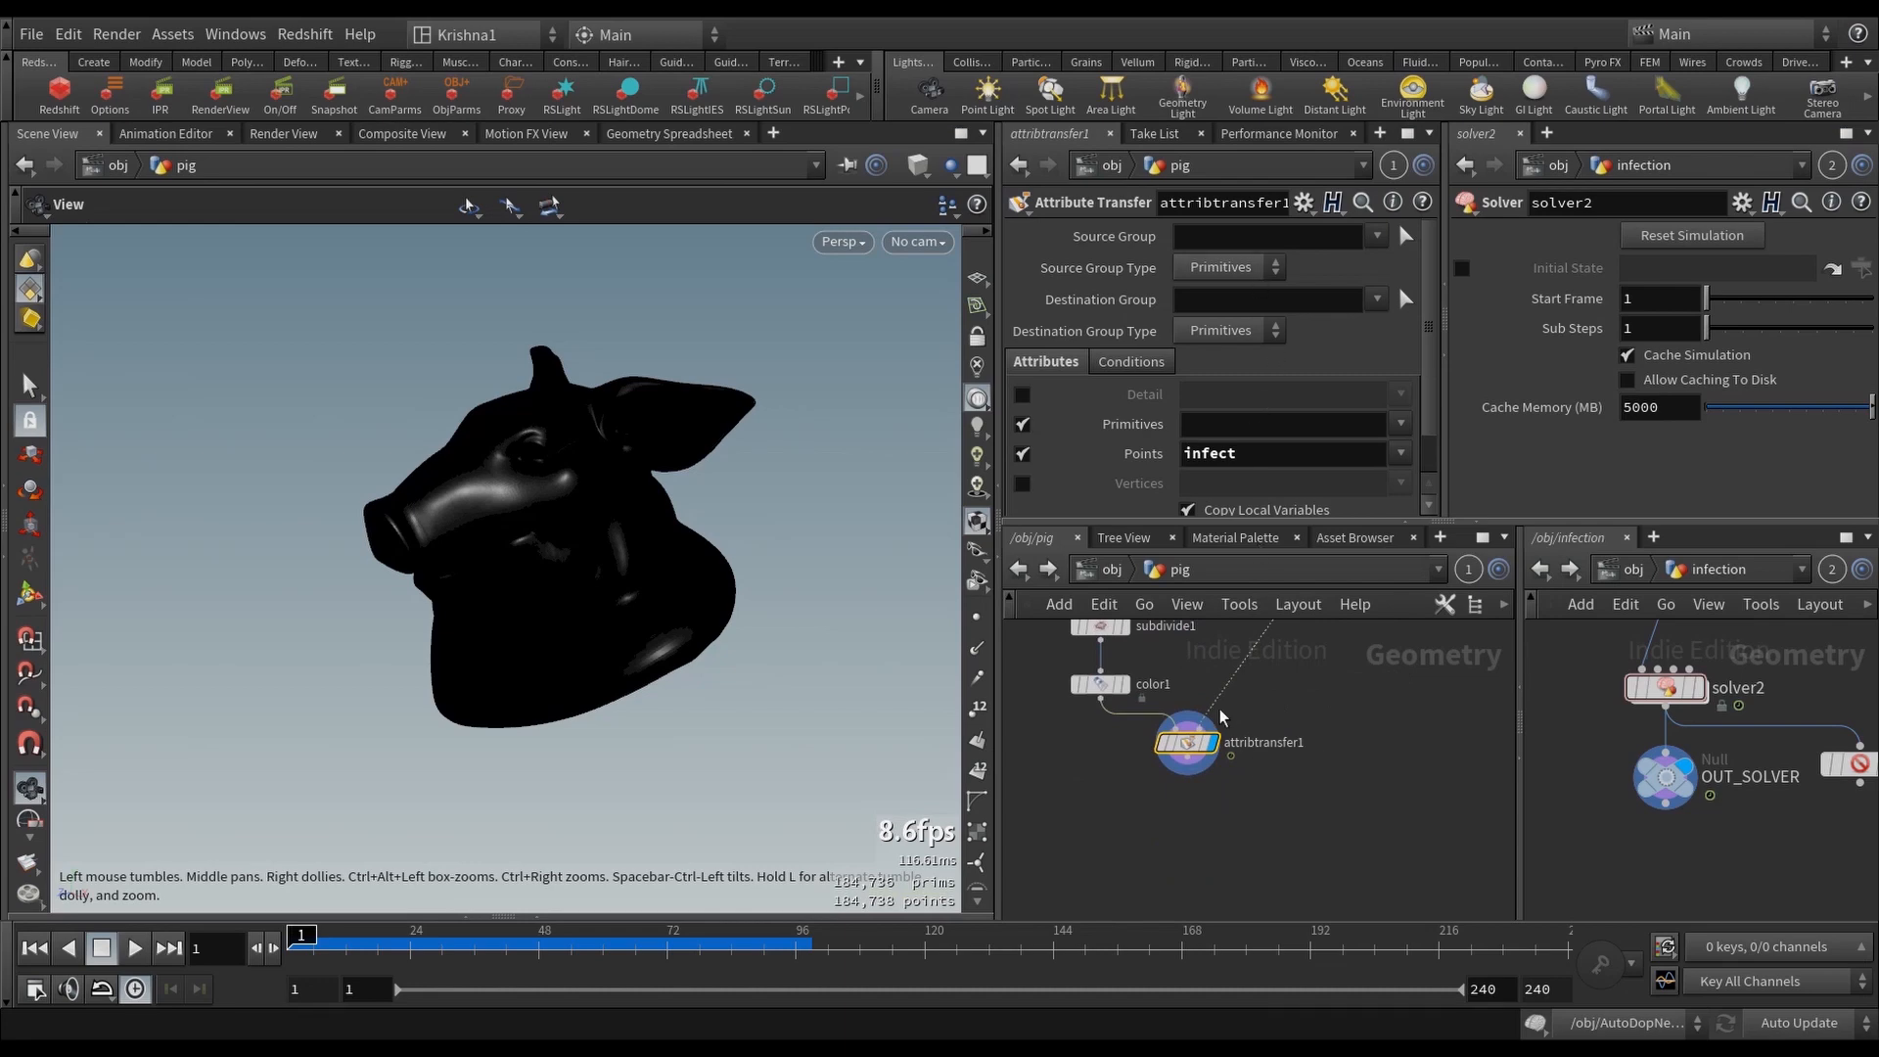
text(attrib)
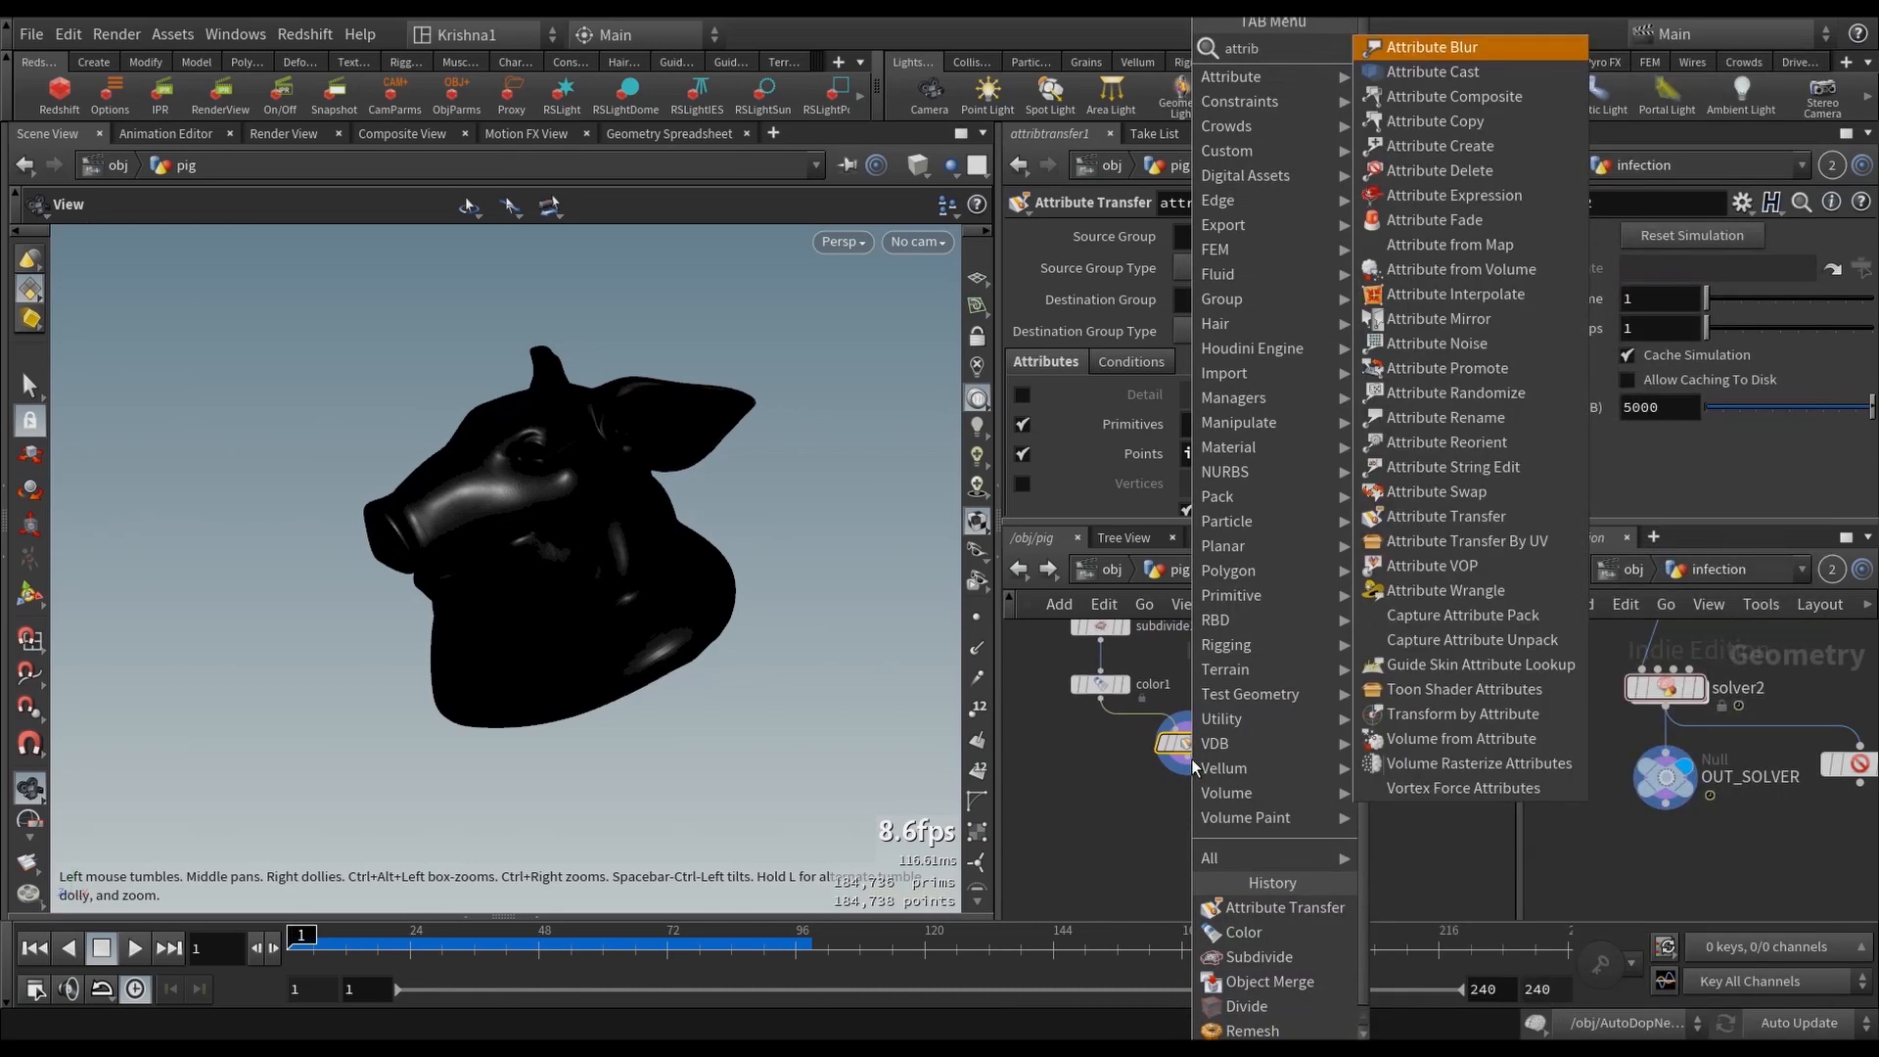
click(1446, 589)
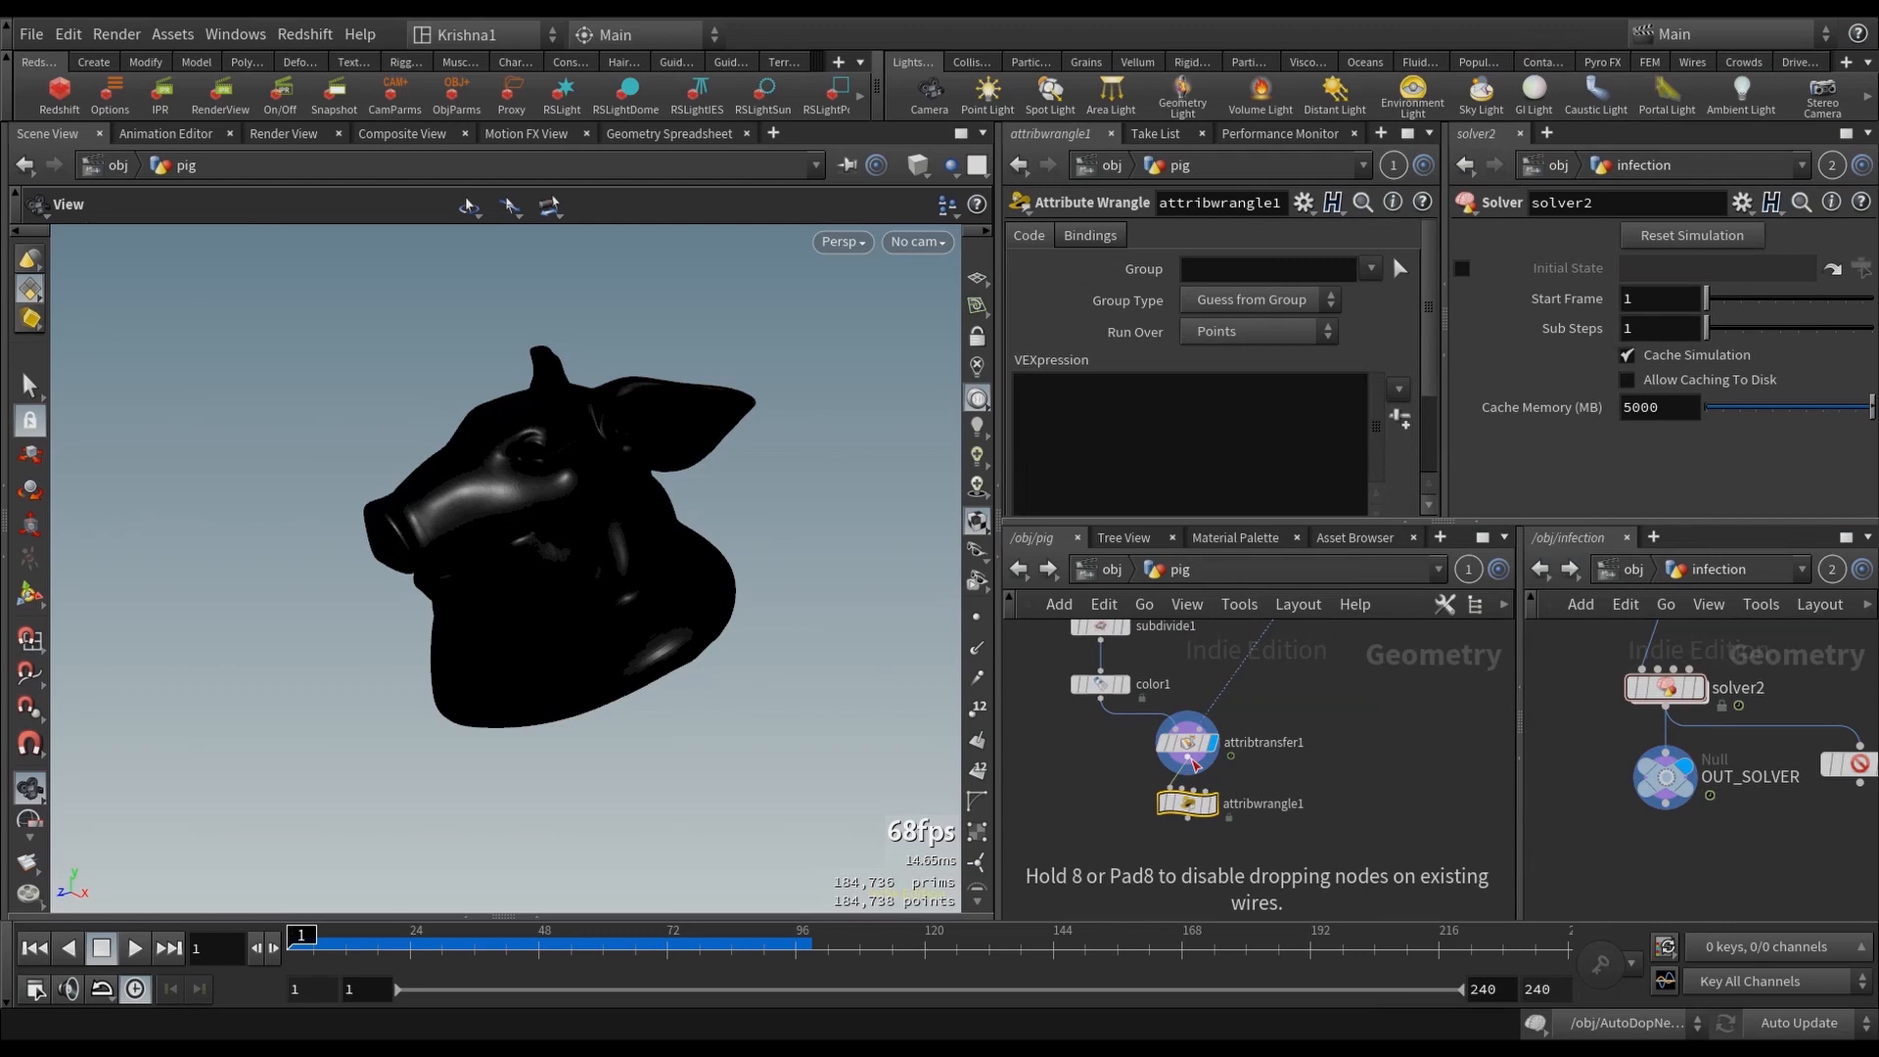
click(1196, 461)
text(if(@infect==1)
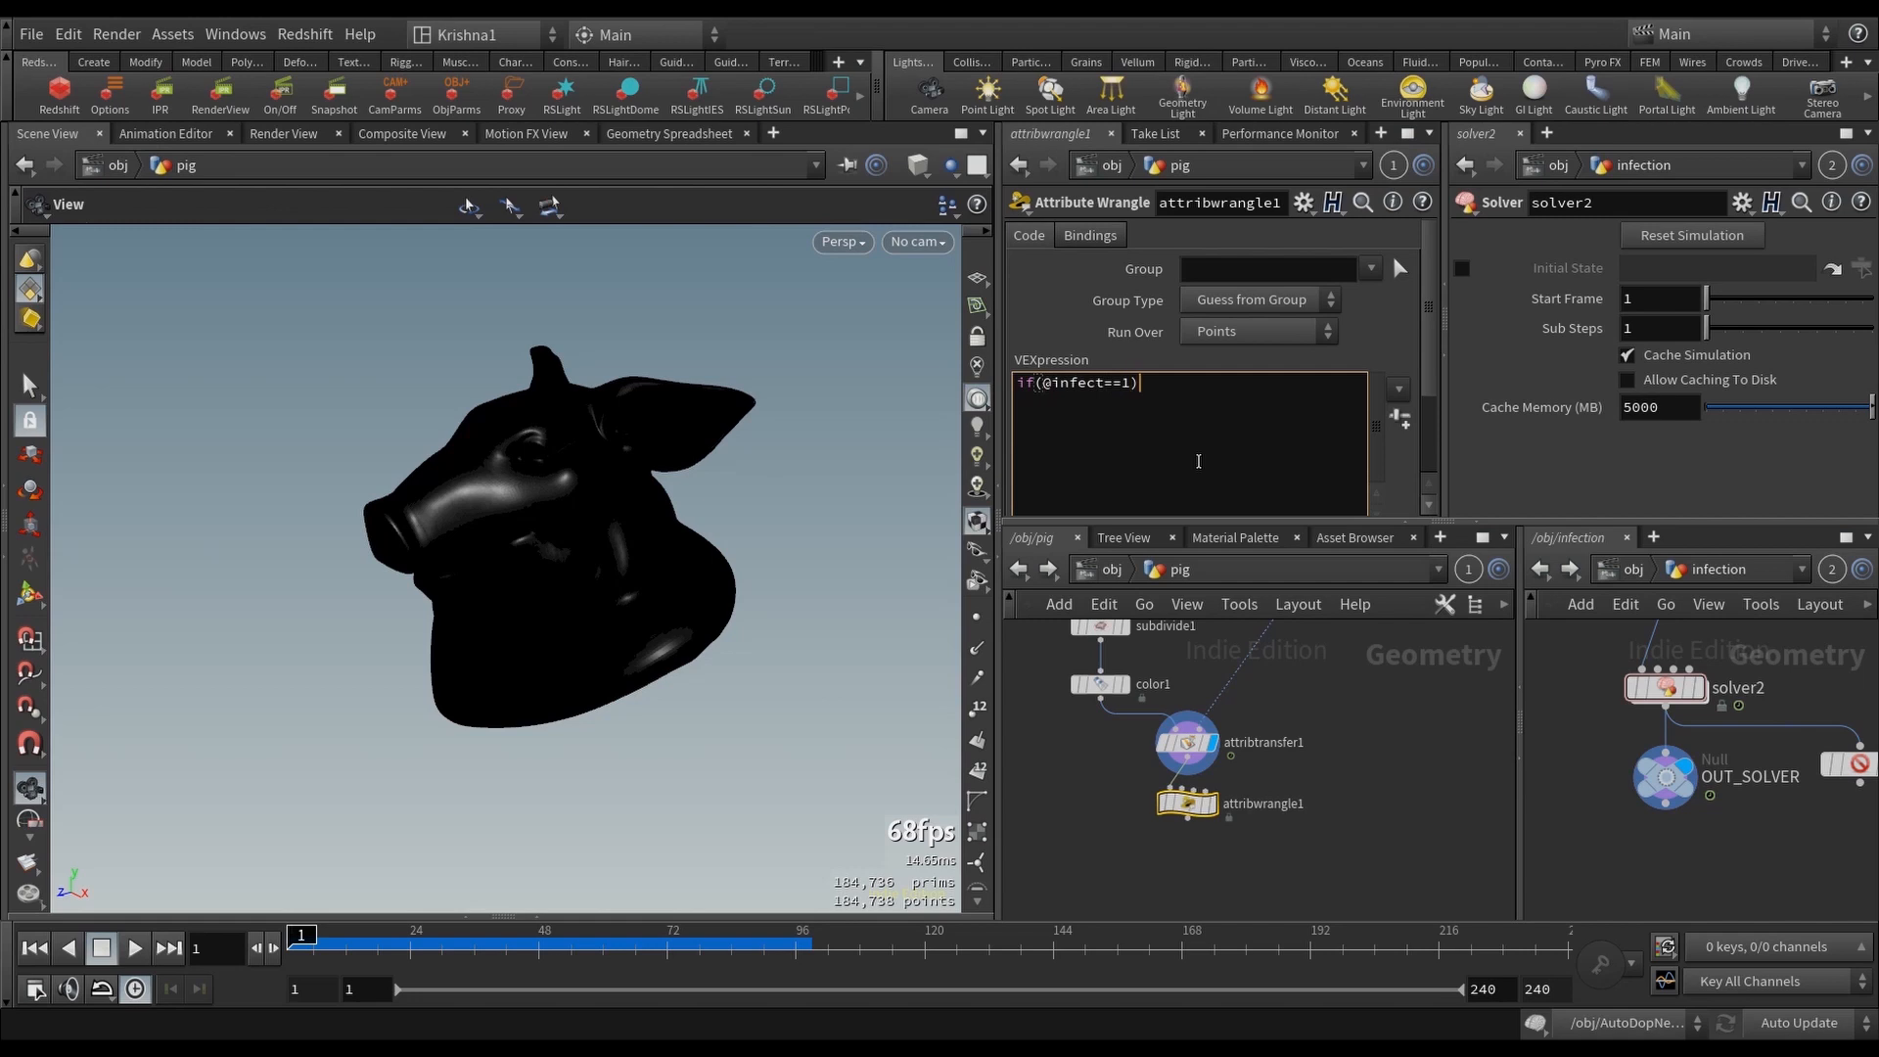
text({)
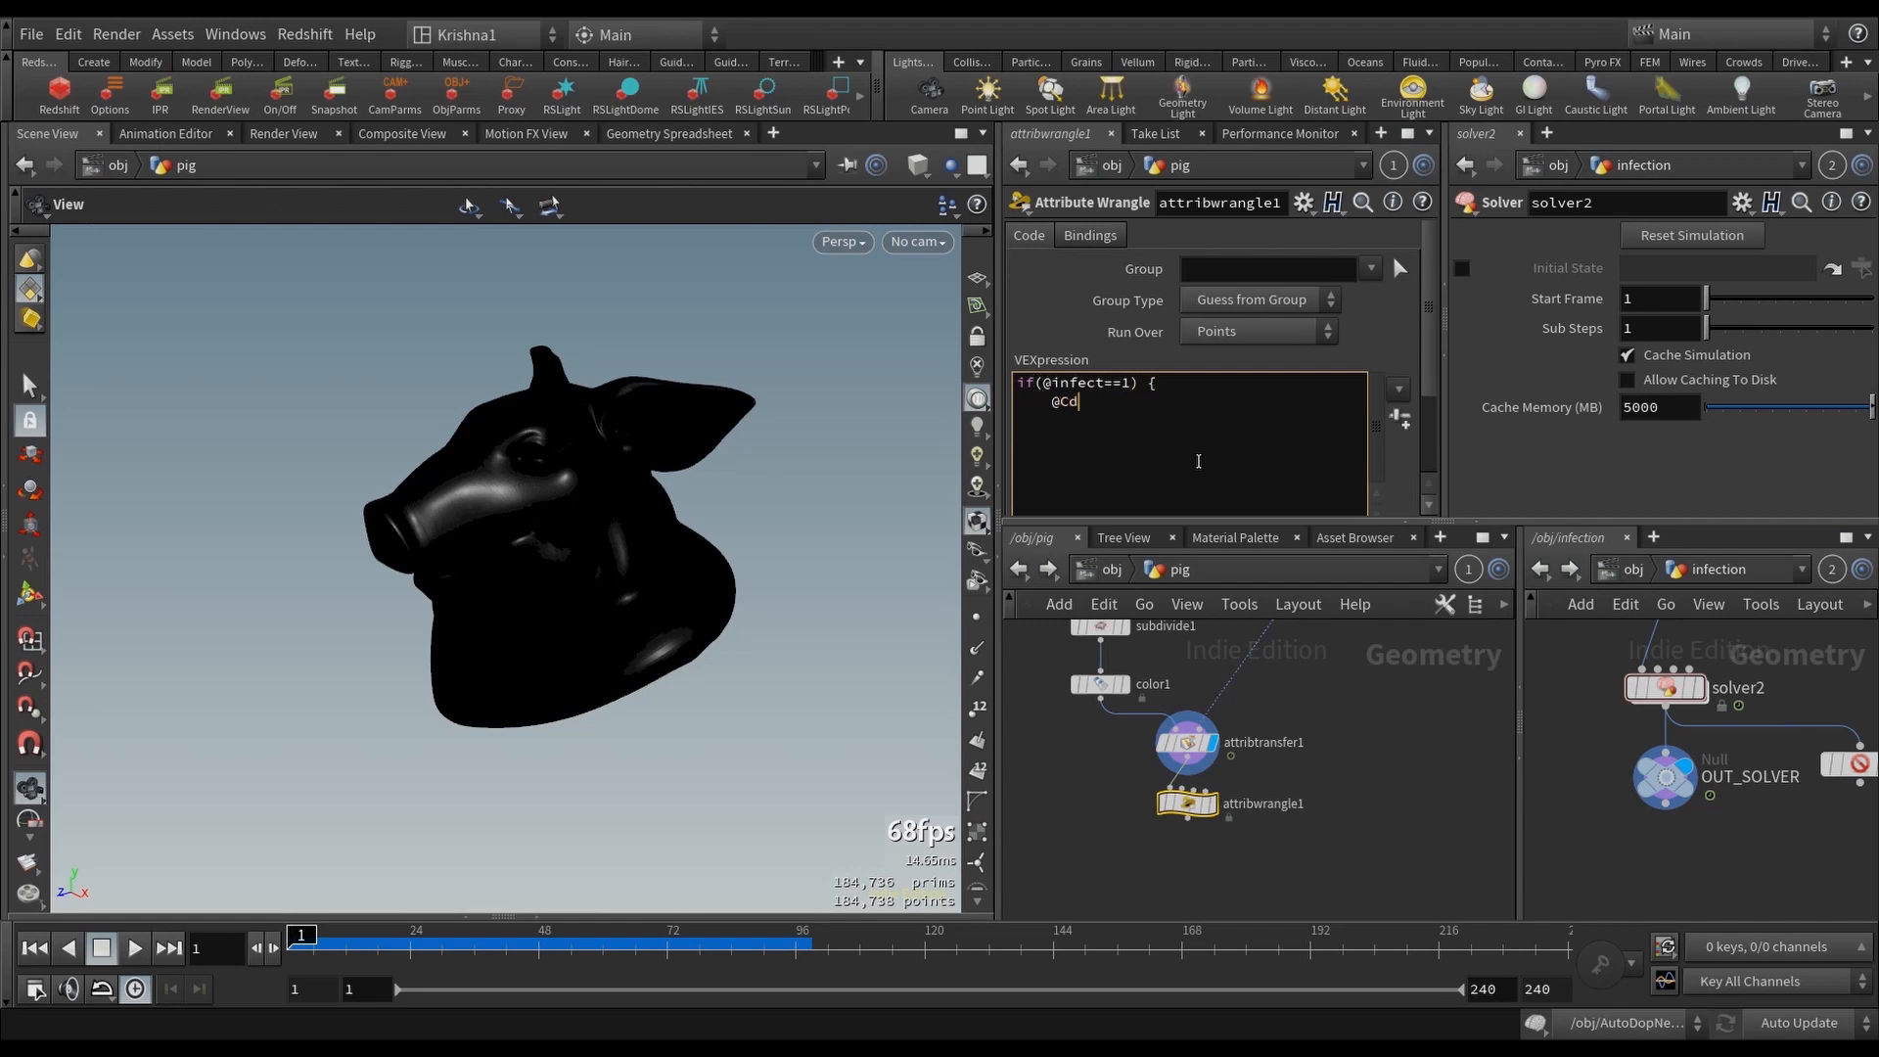
text(.r=1;)
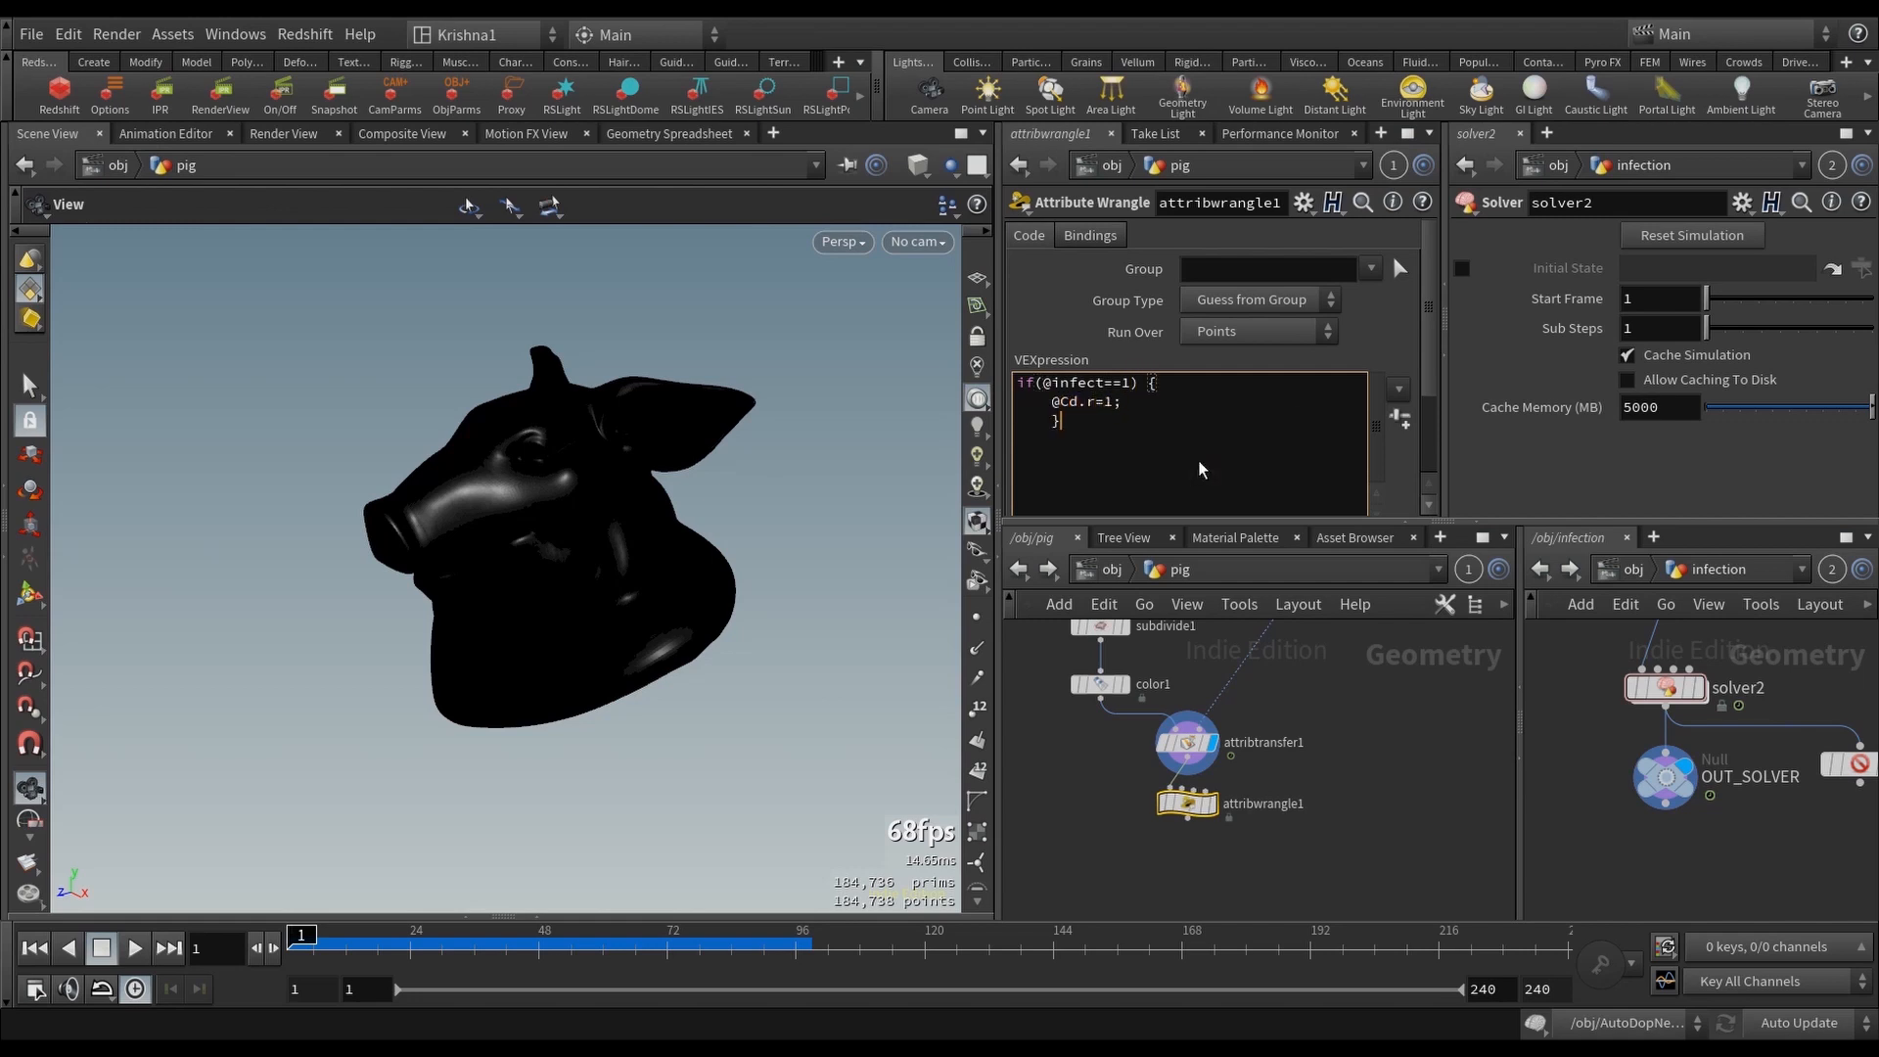
click(1188, 803)
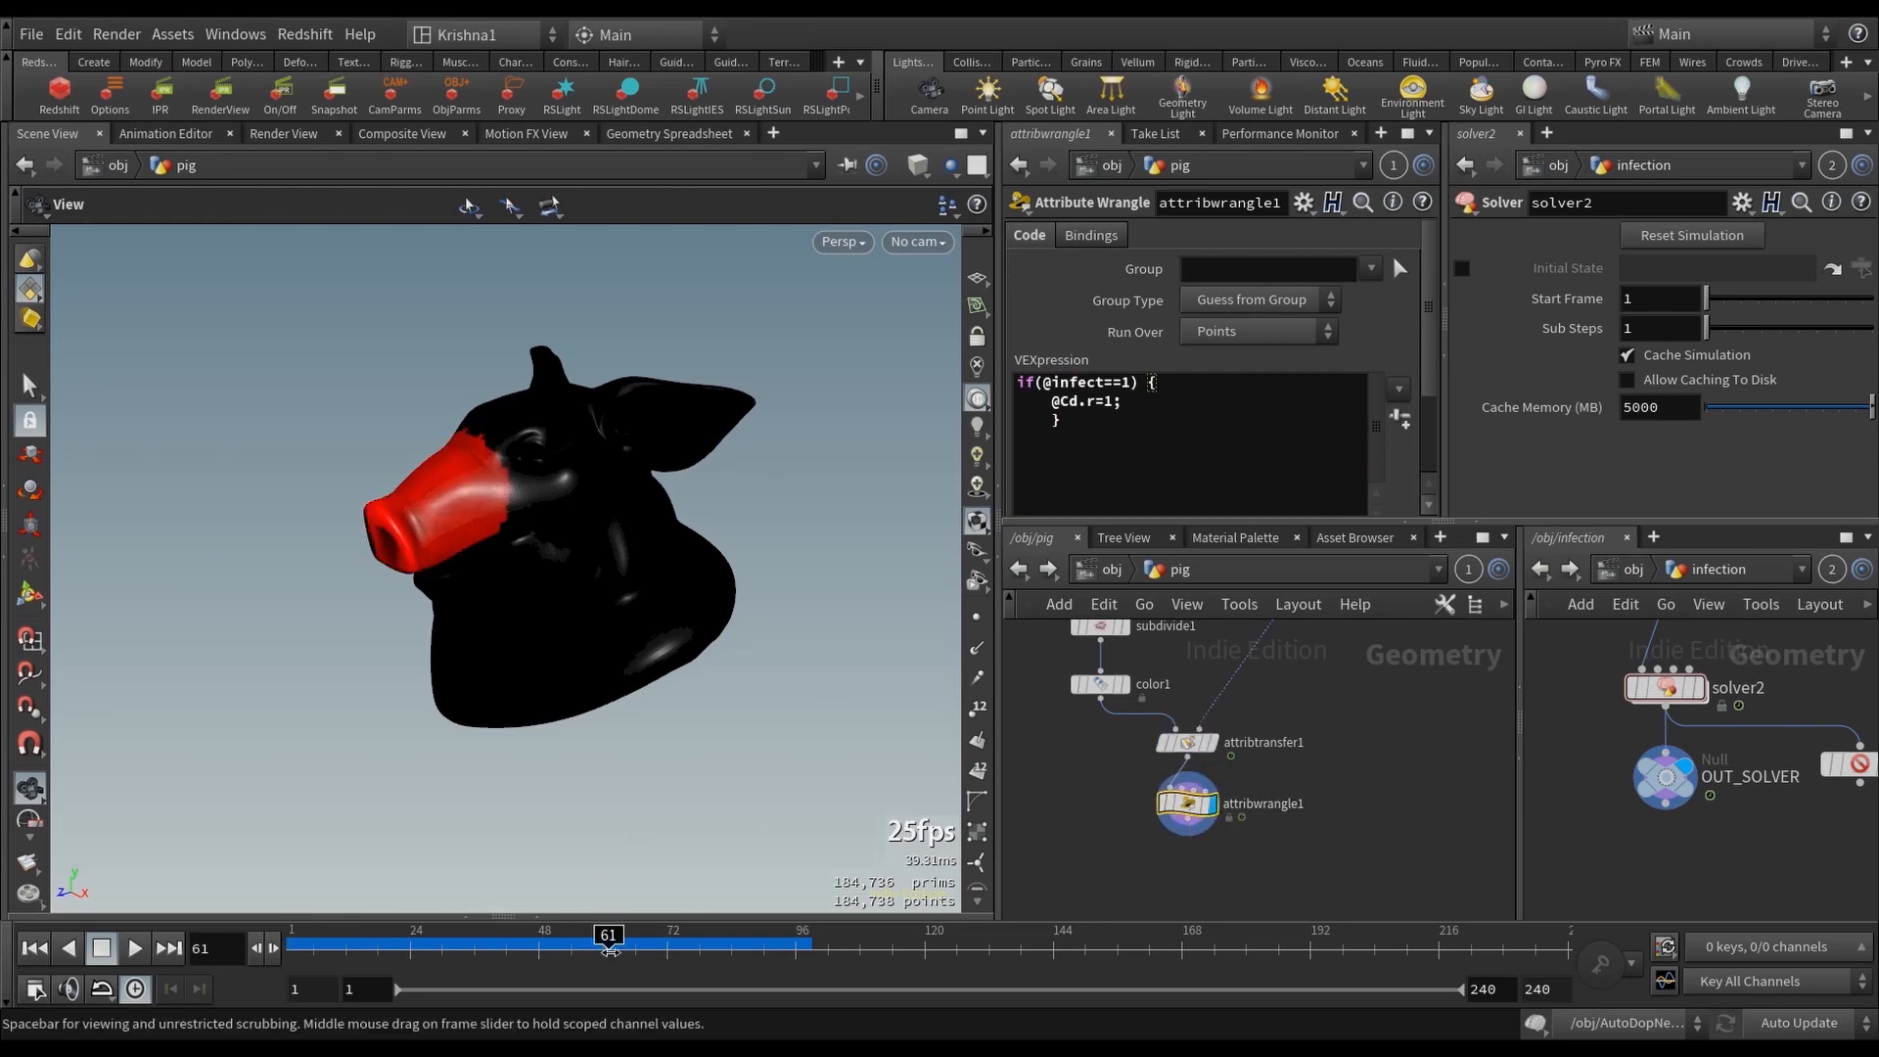
mouse_move(1183, 831)
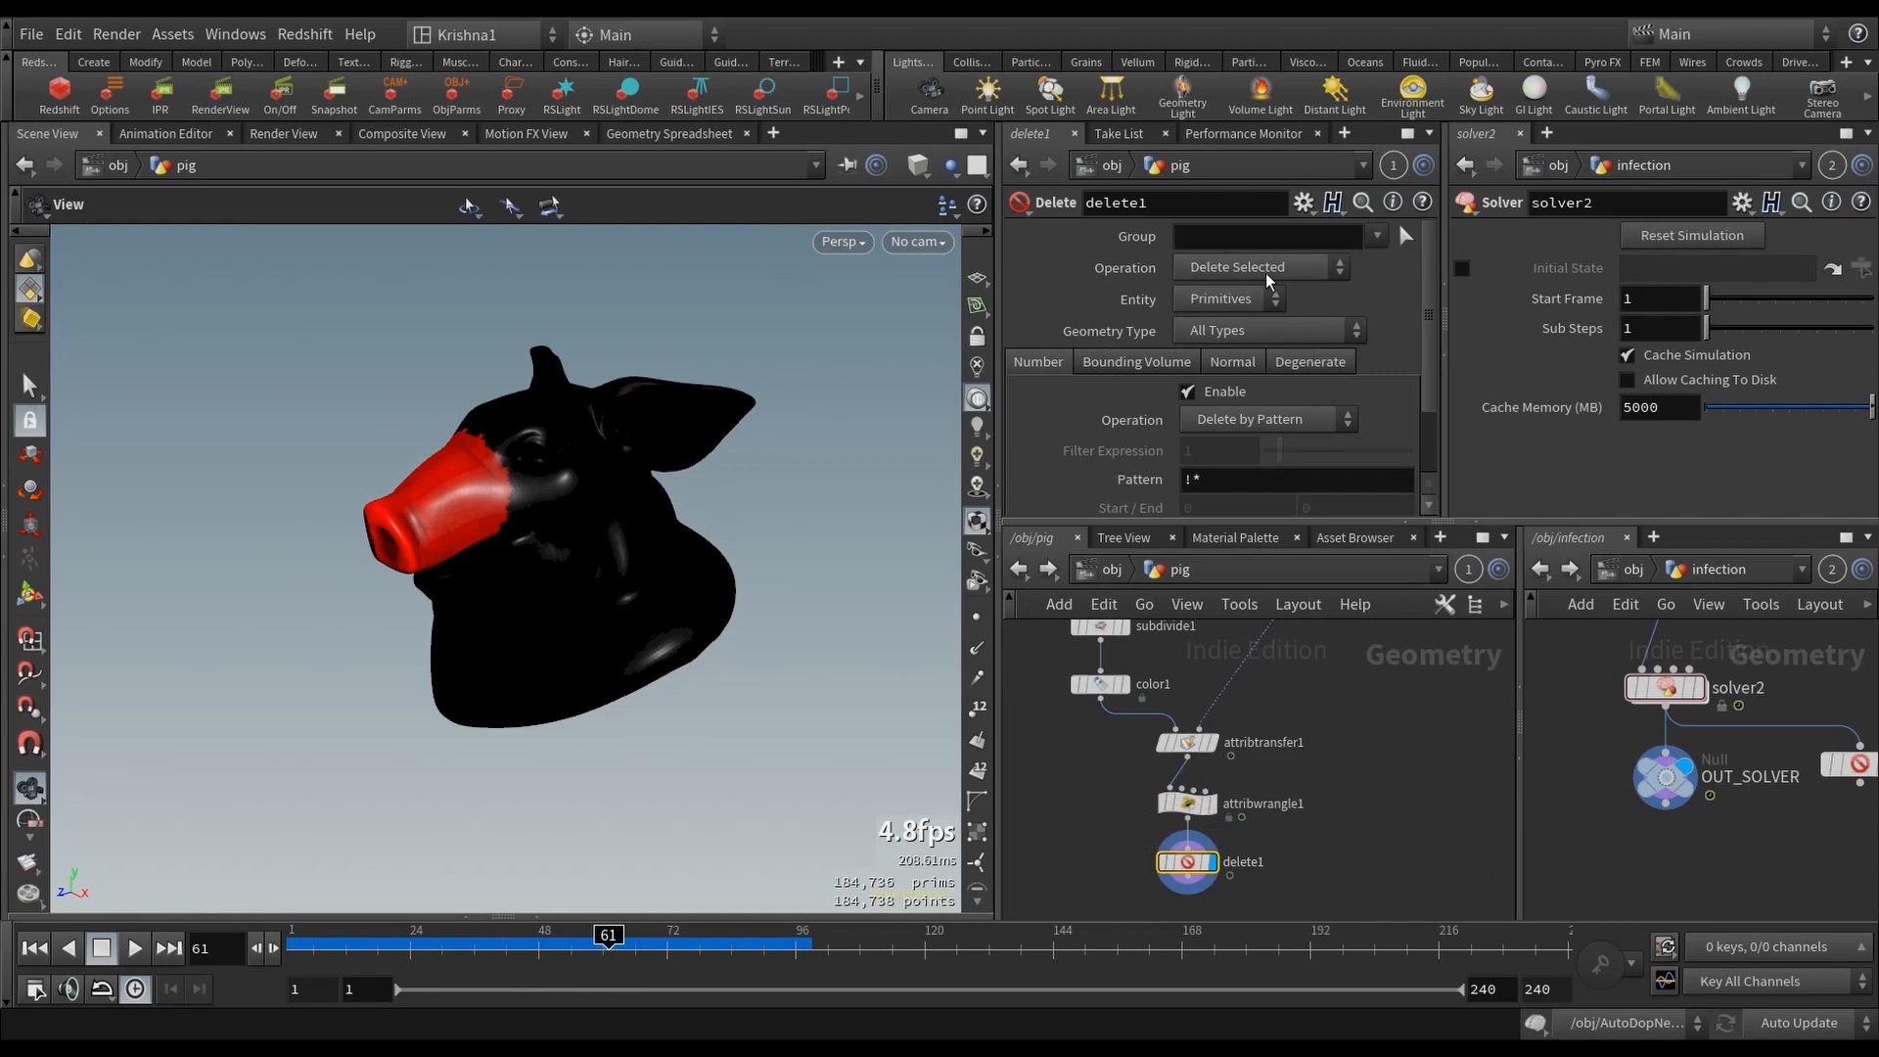
click(1223, 300)
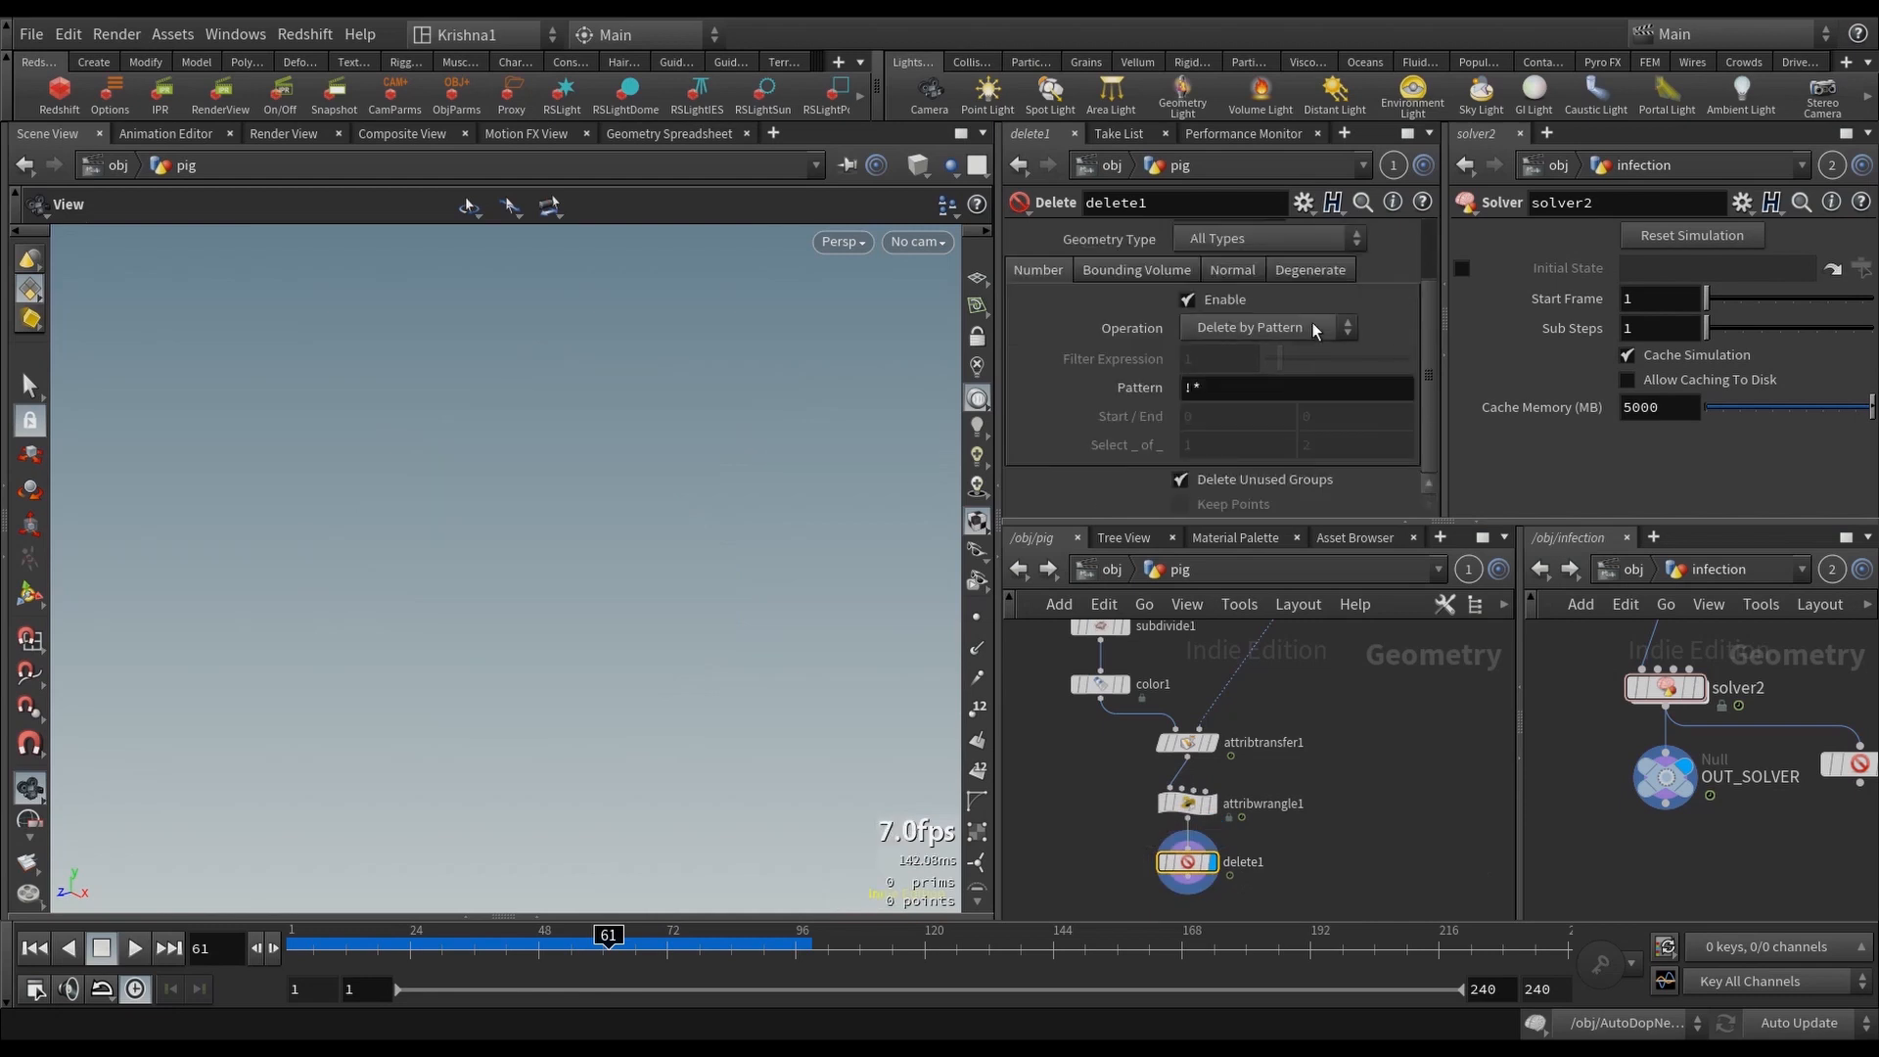
click(1265, 327)
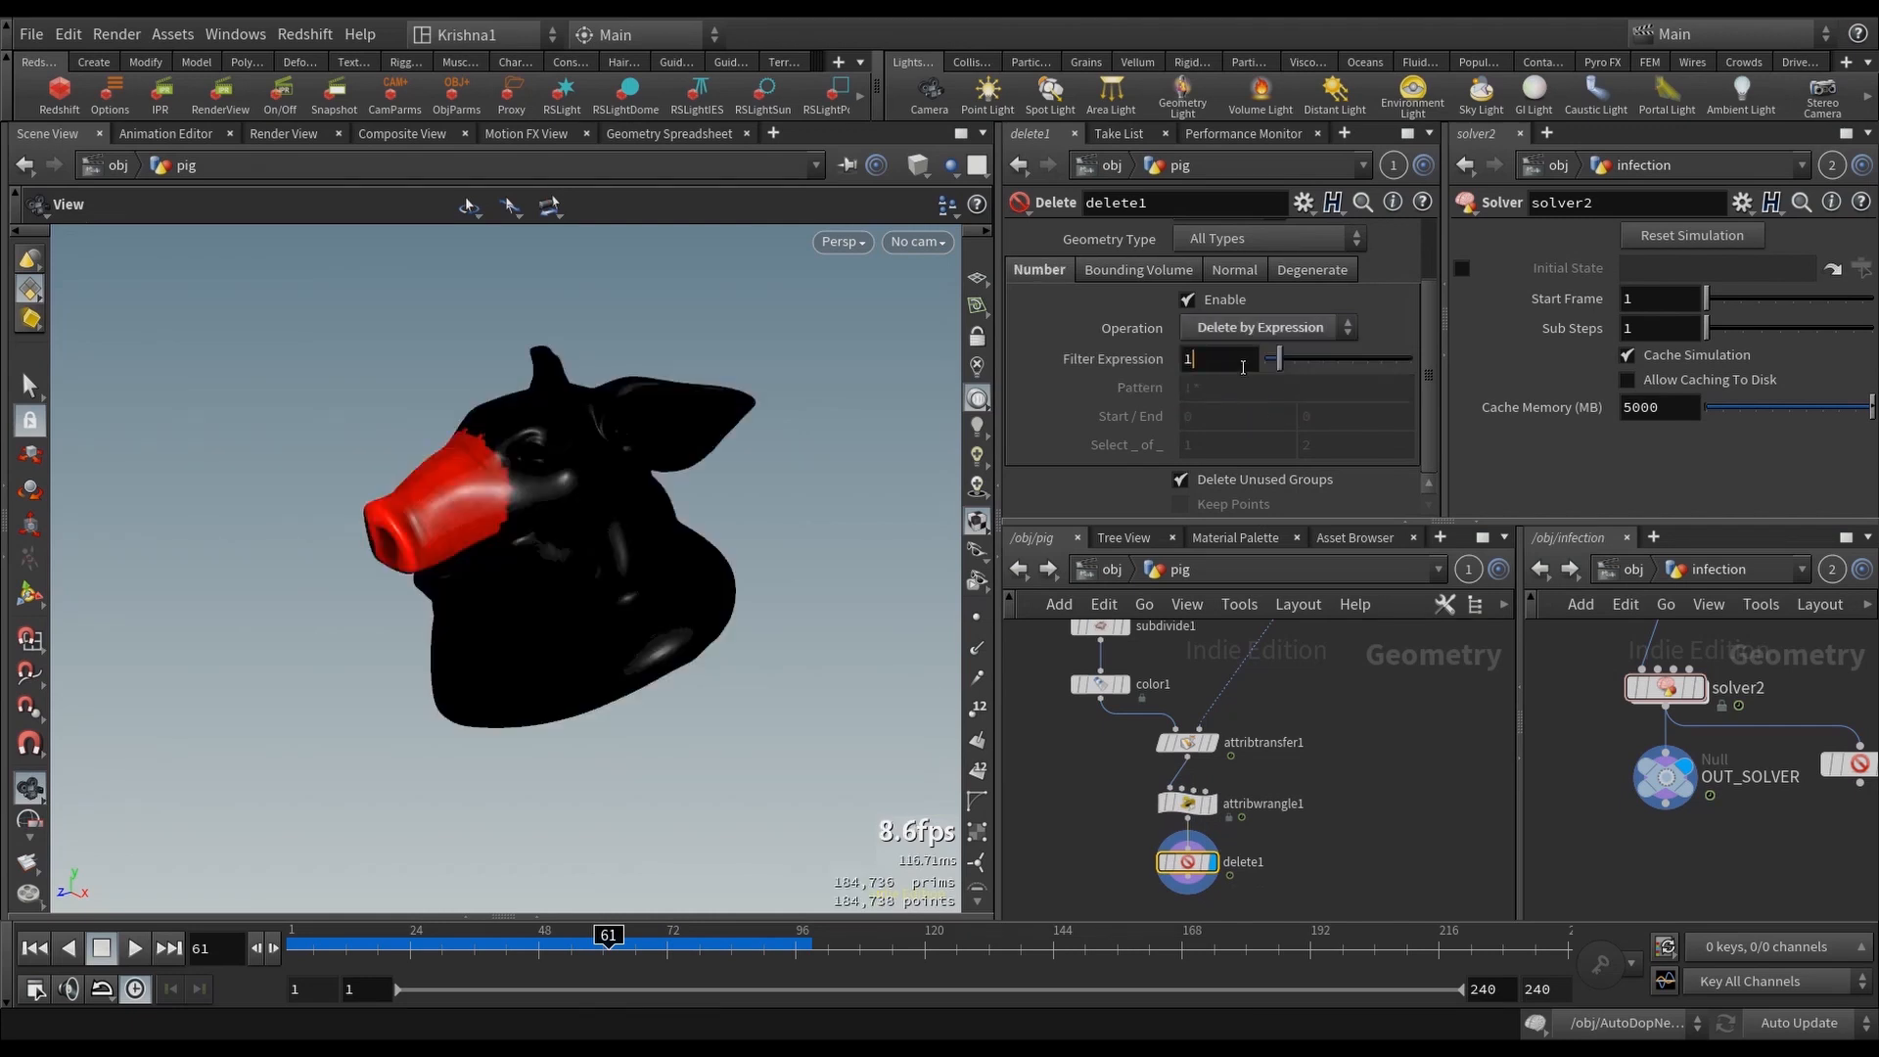
text(@Cd.r)
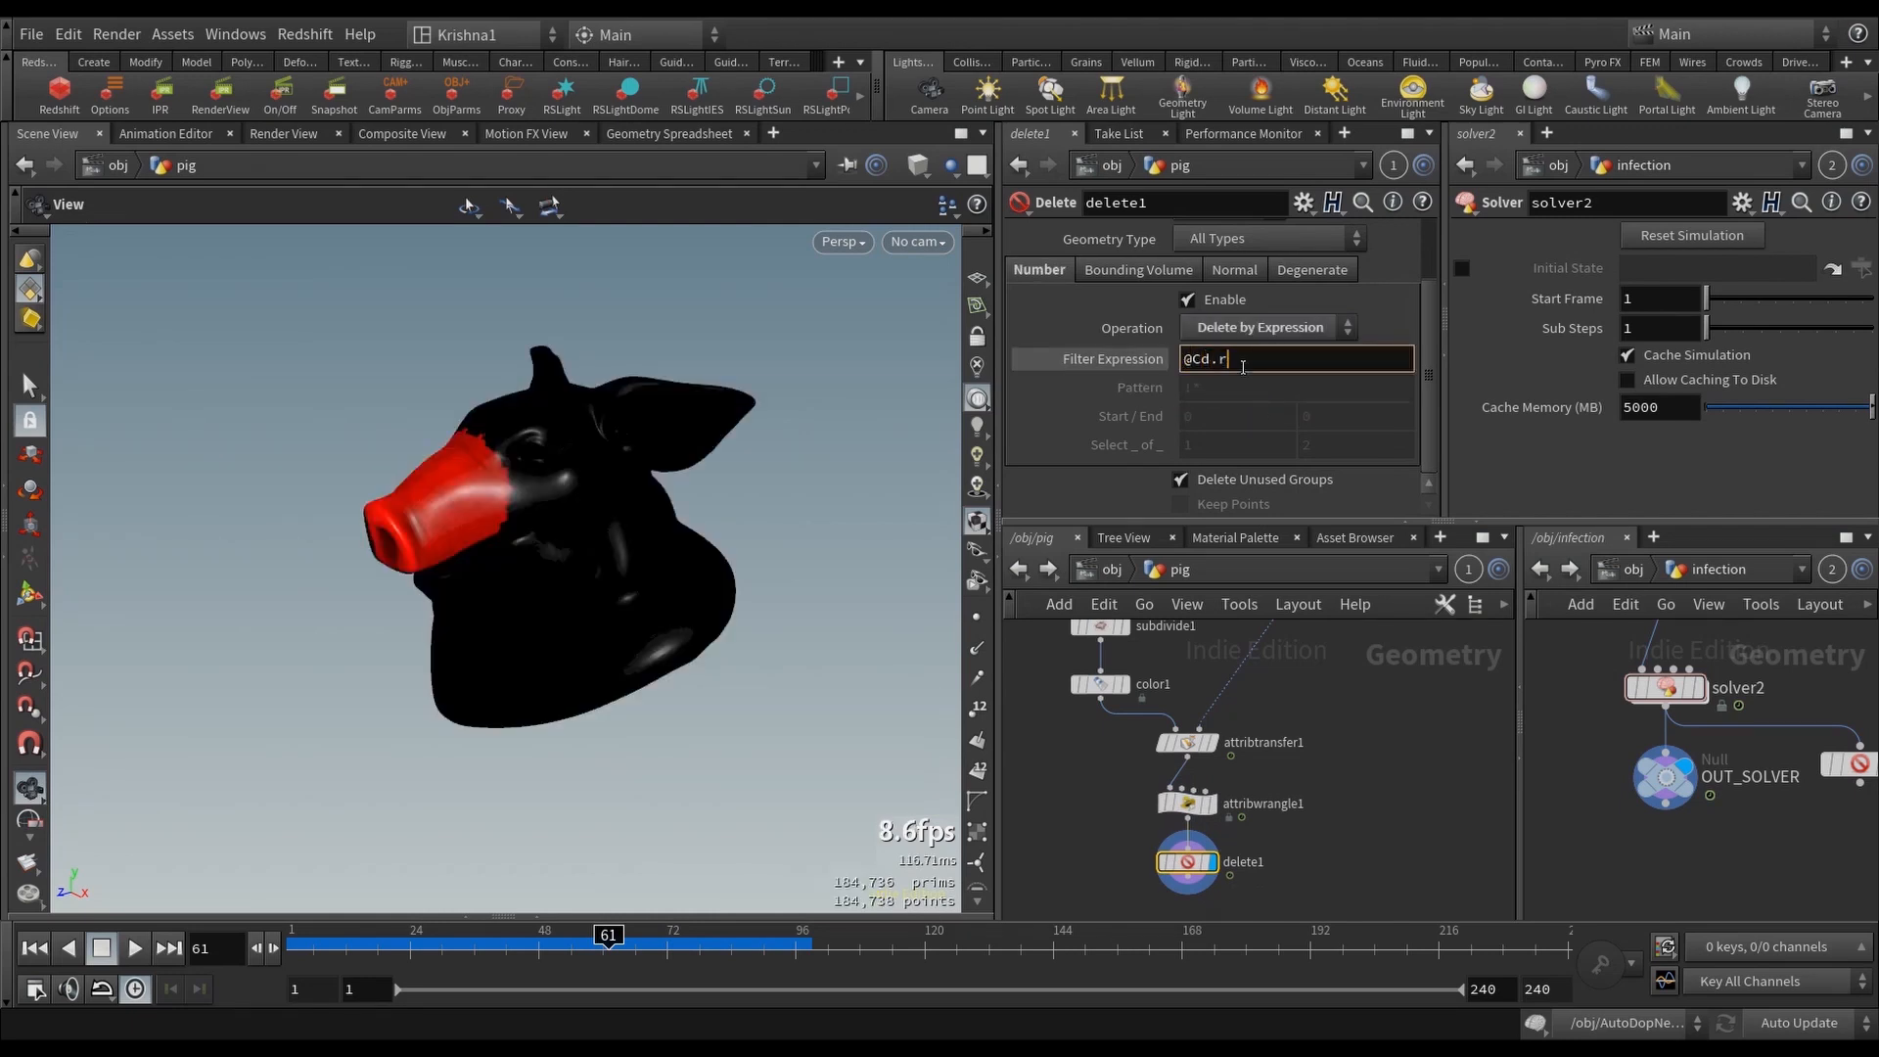
text(=1)
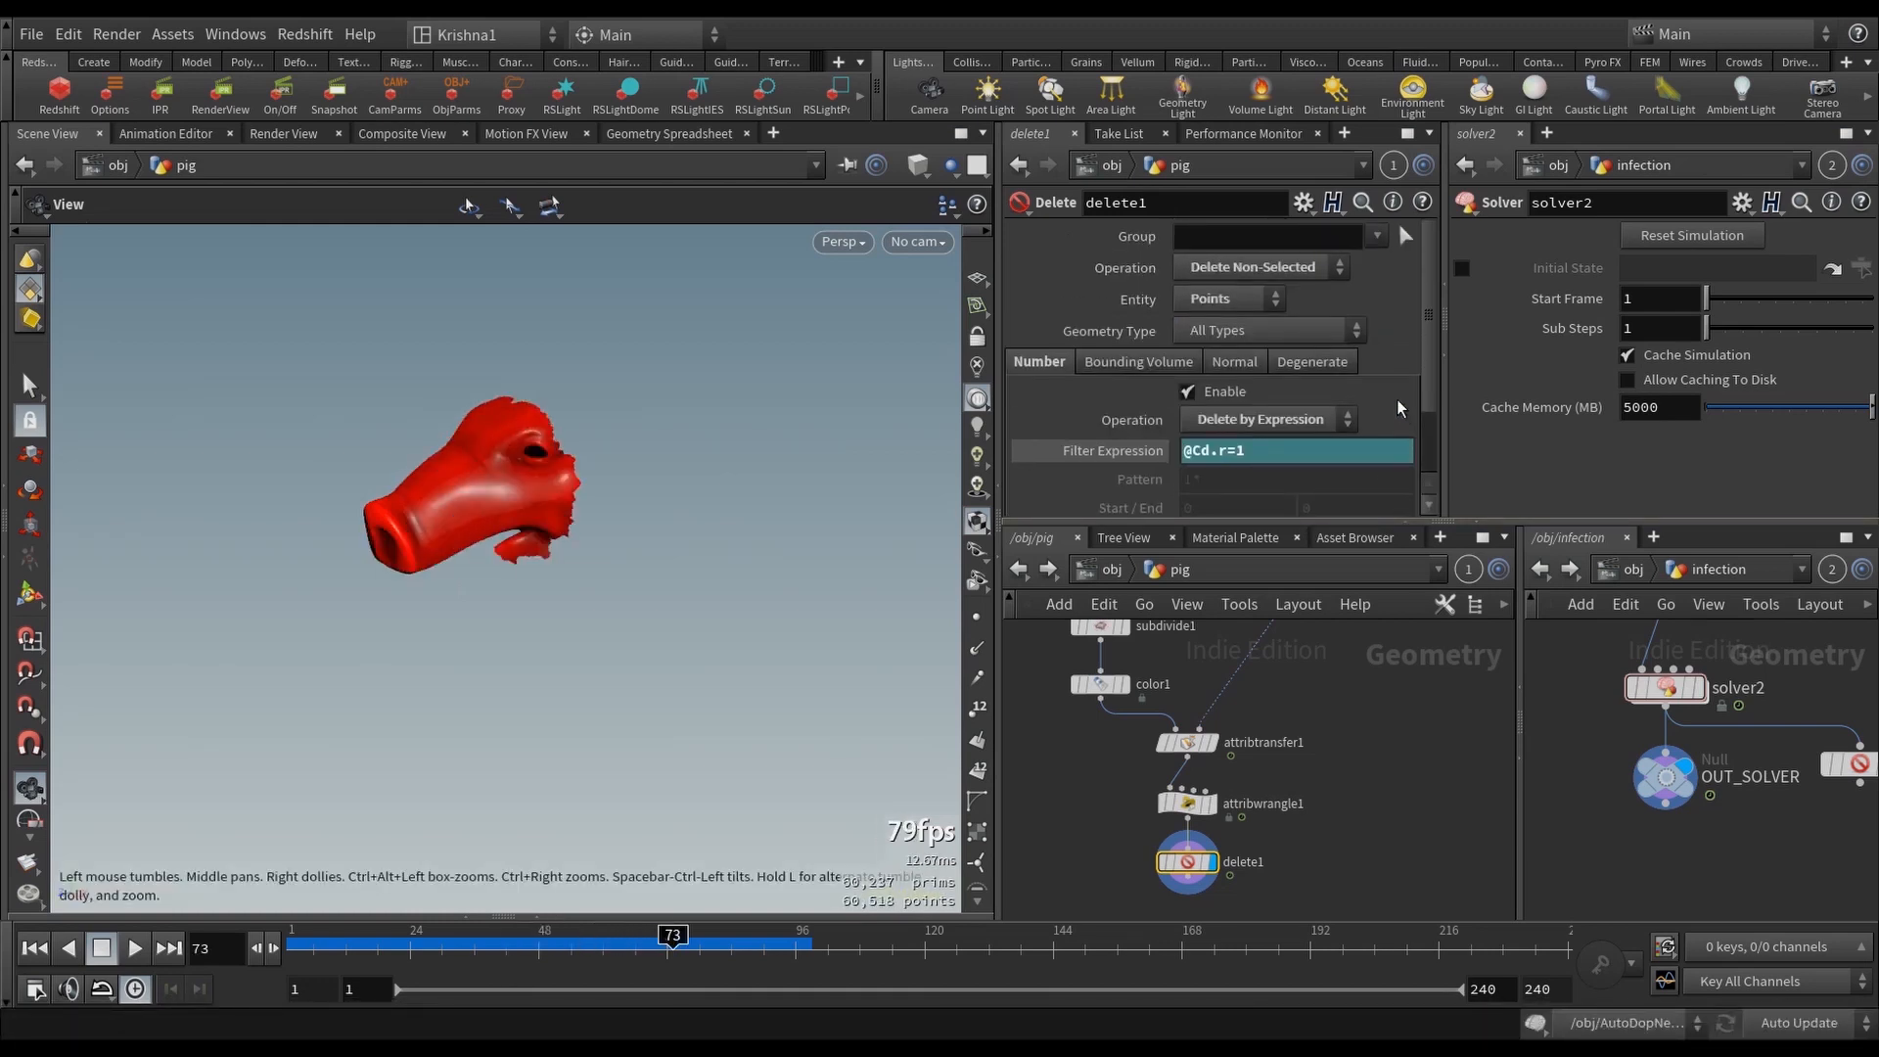
click(1259, 266)
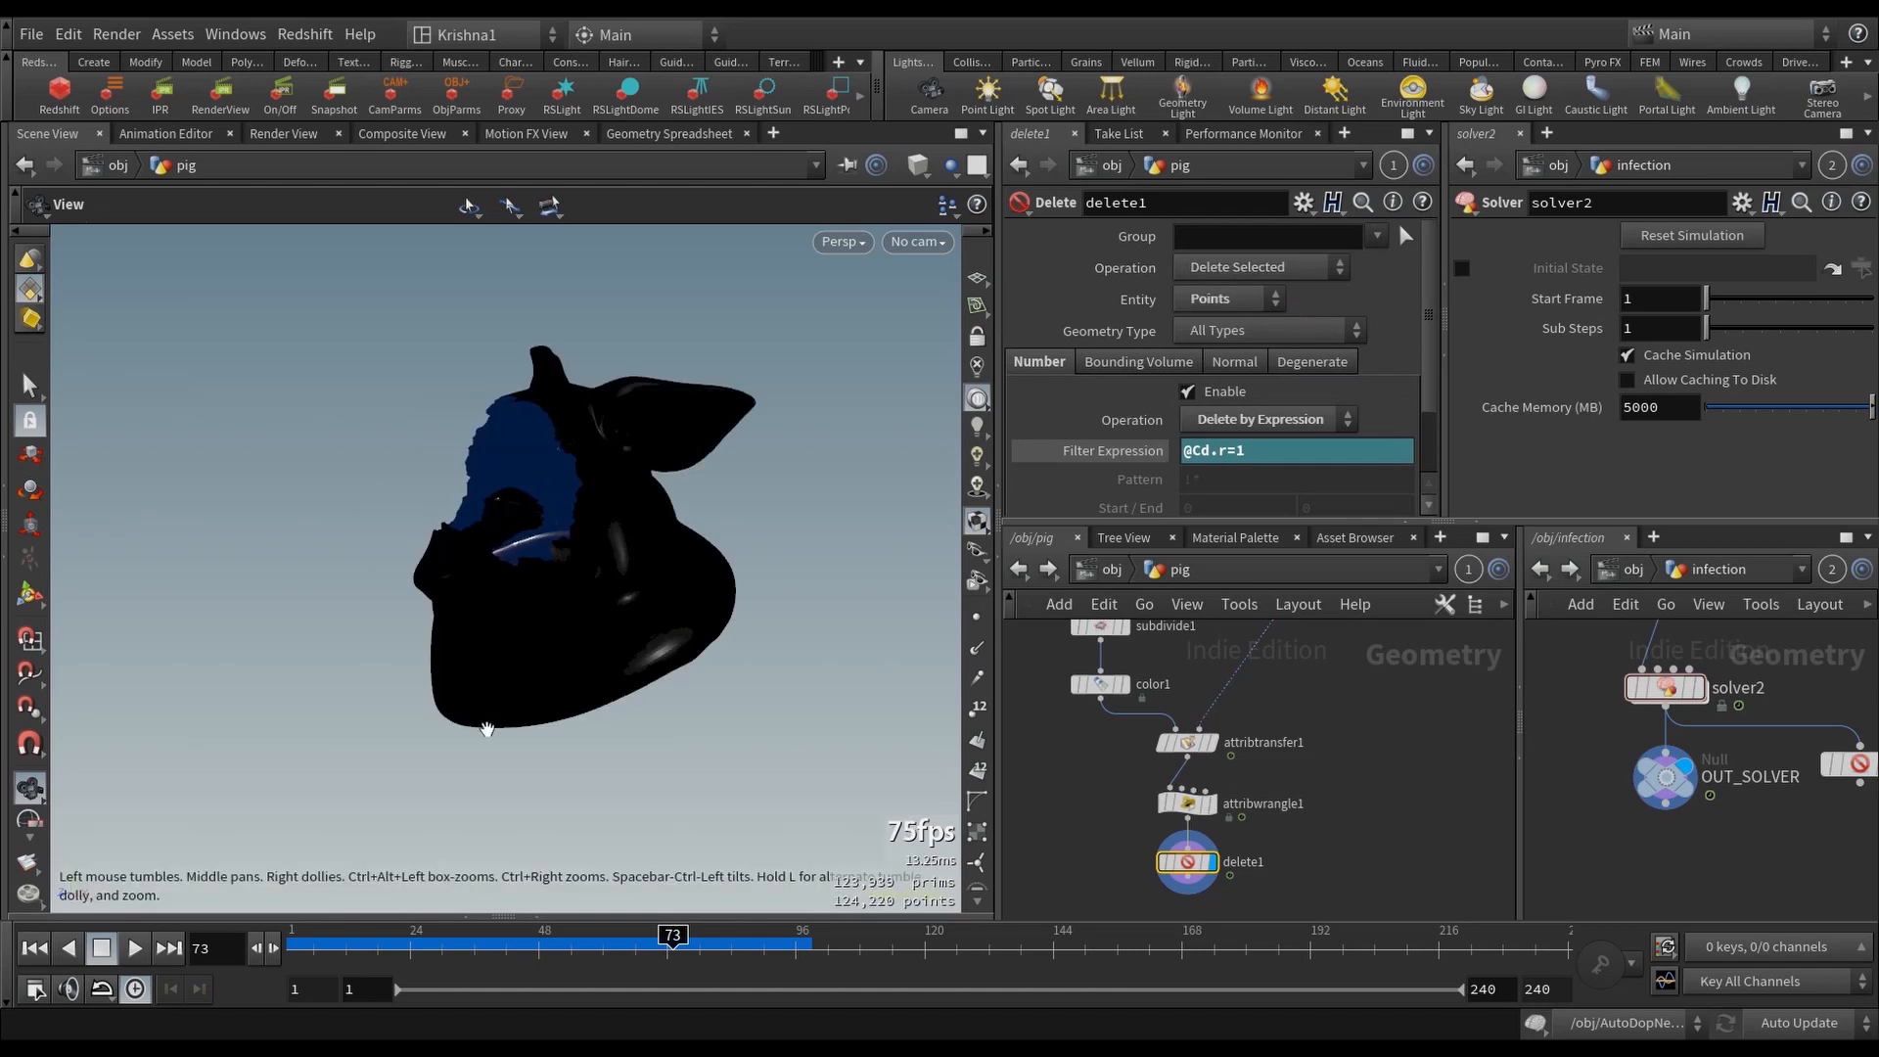
click(36, 949)
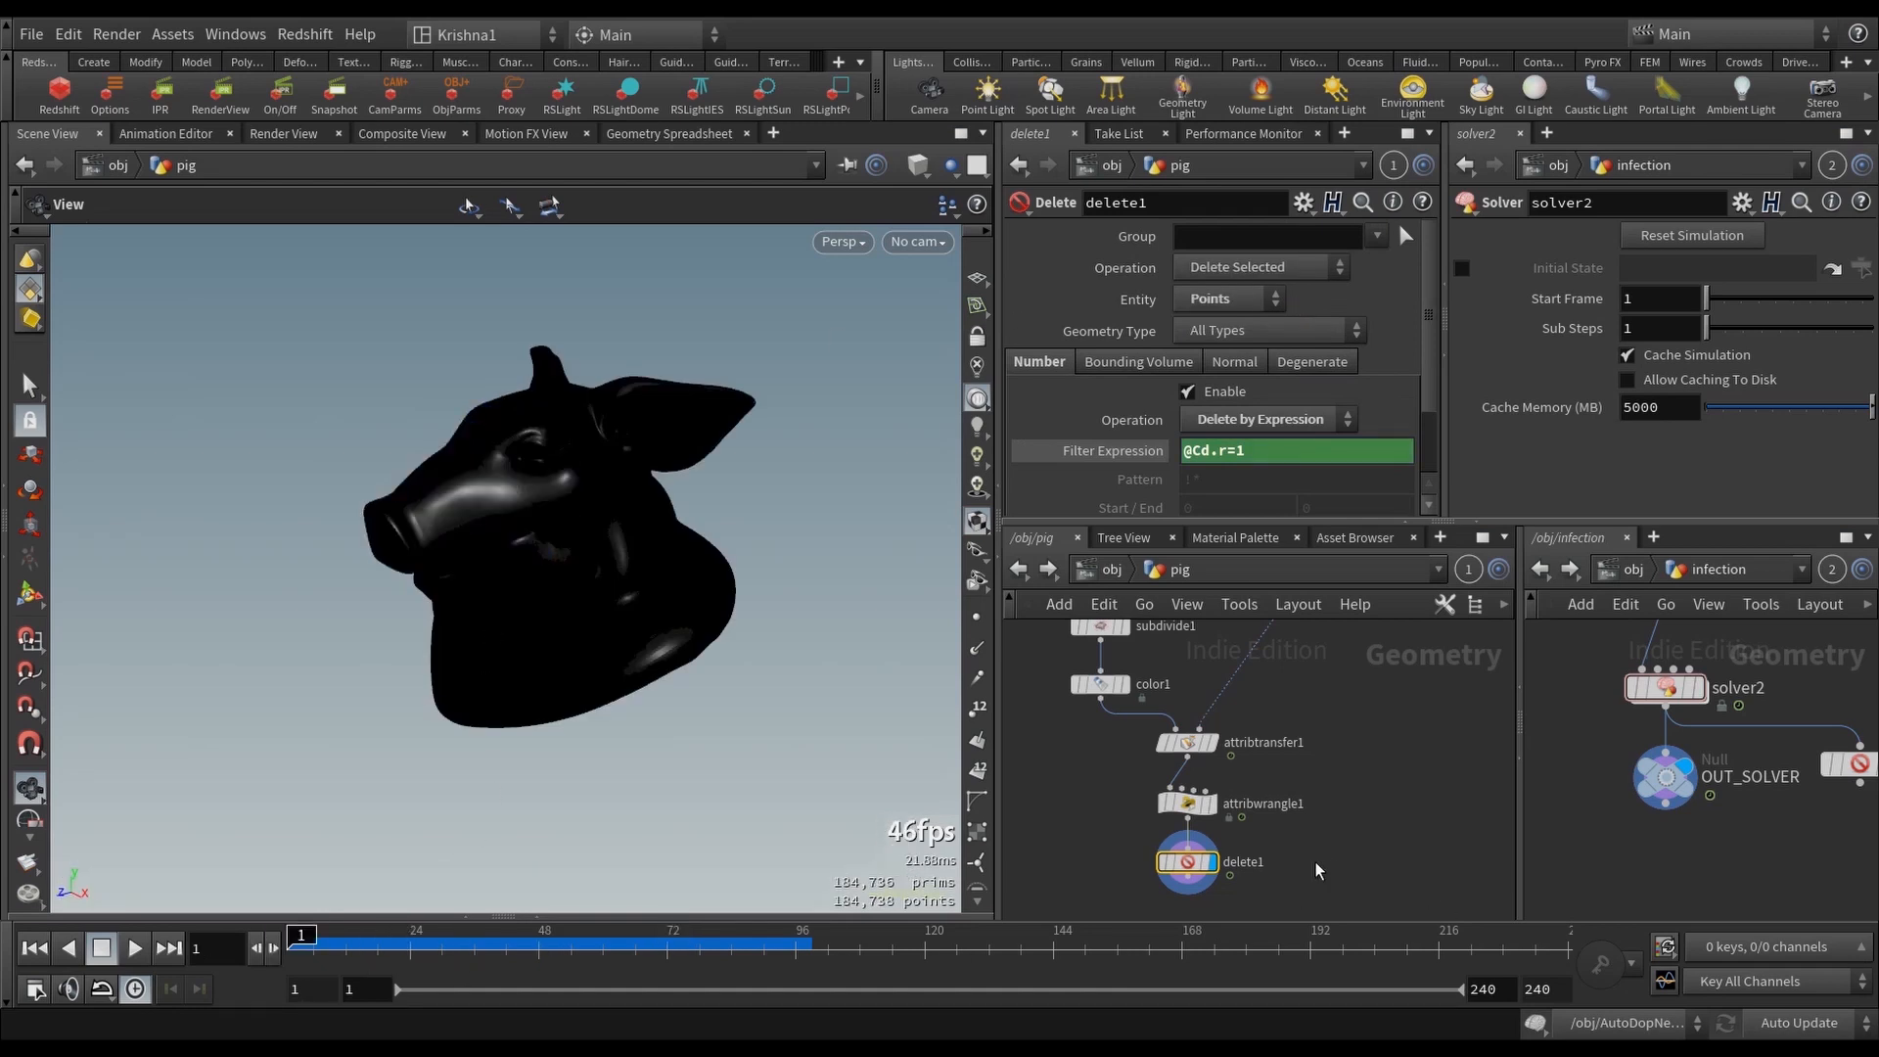
Step: Add an Attribute Delete node below delete1 via the Tab menu, then return to /obj
key(Tab)
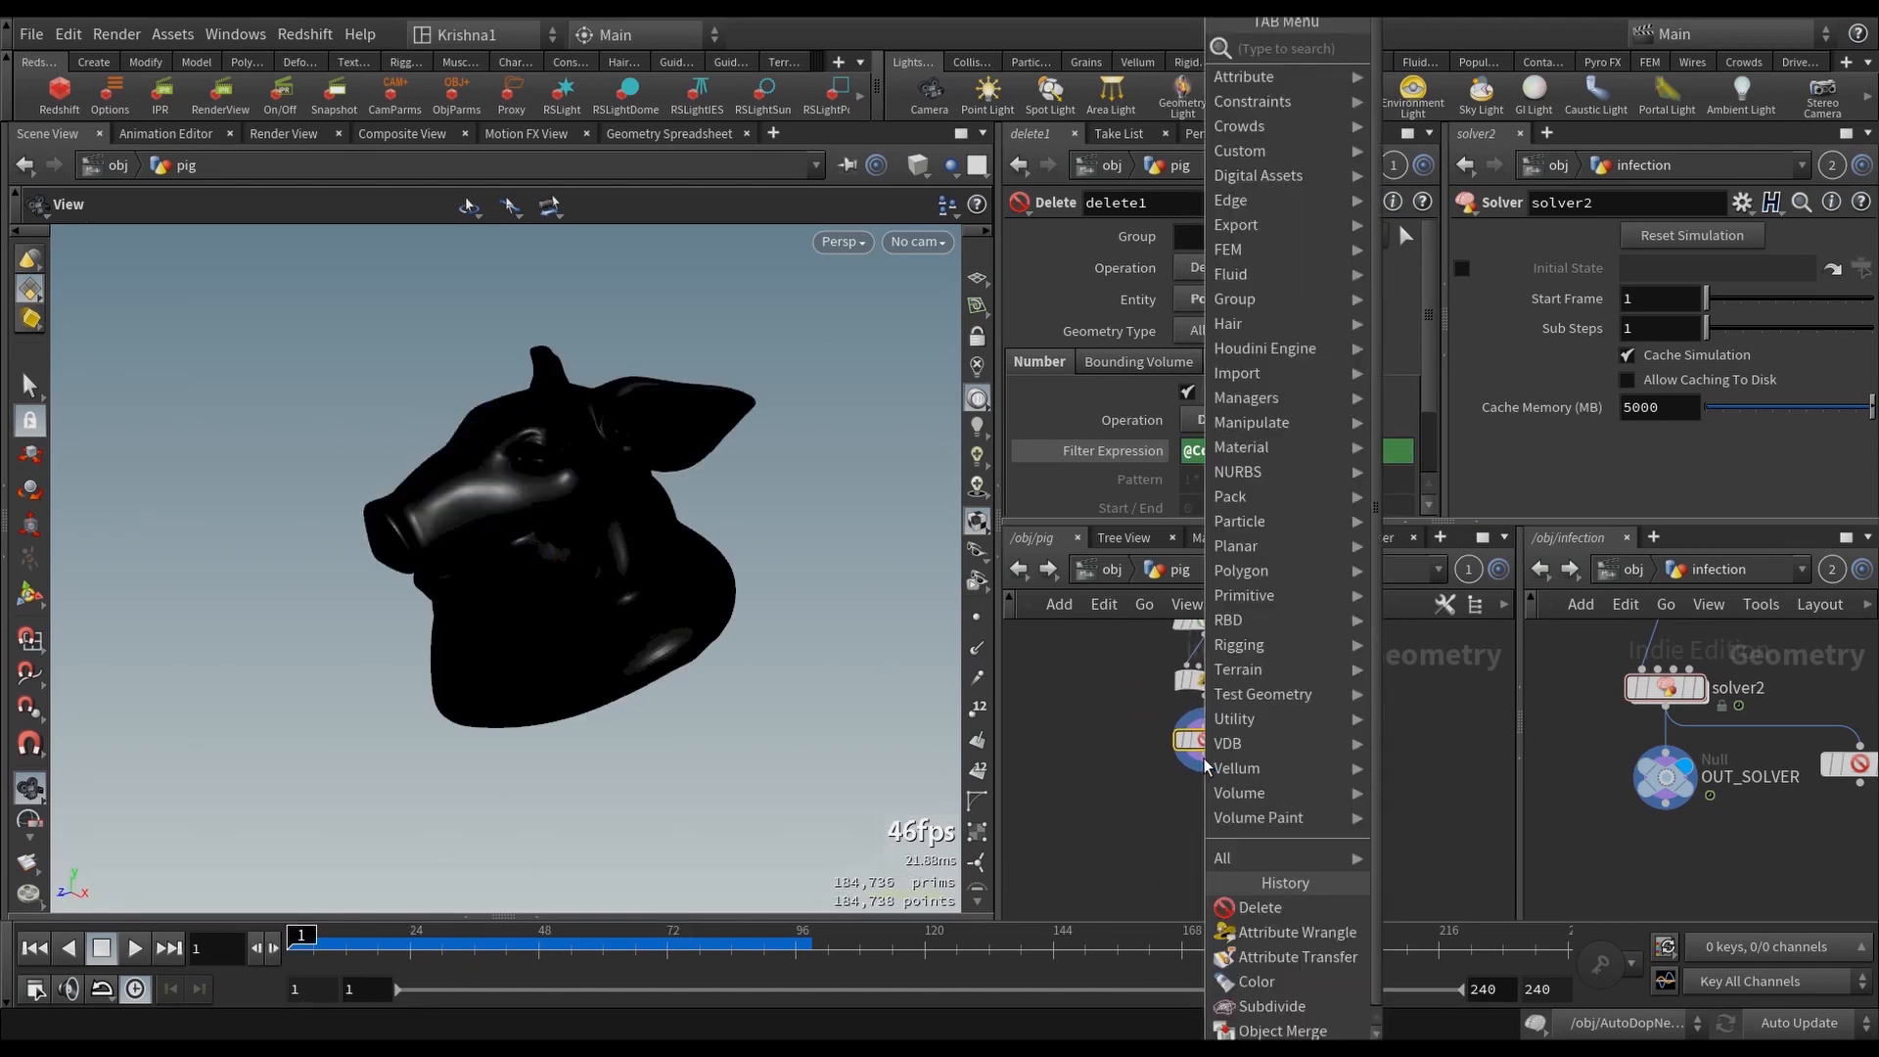
text(attrib)
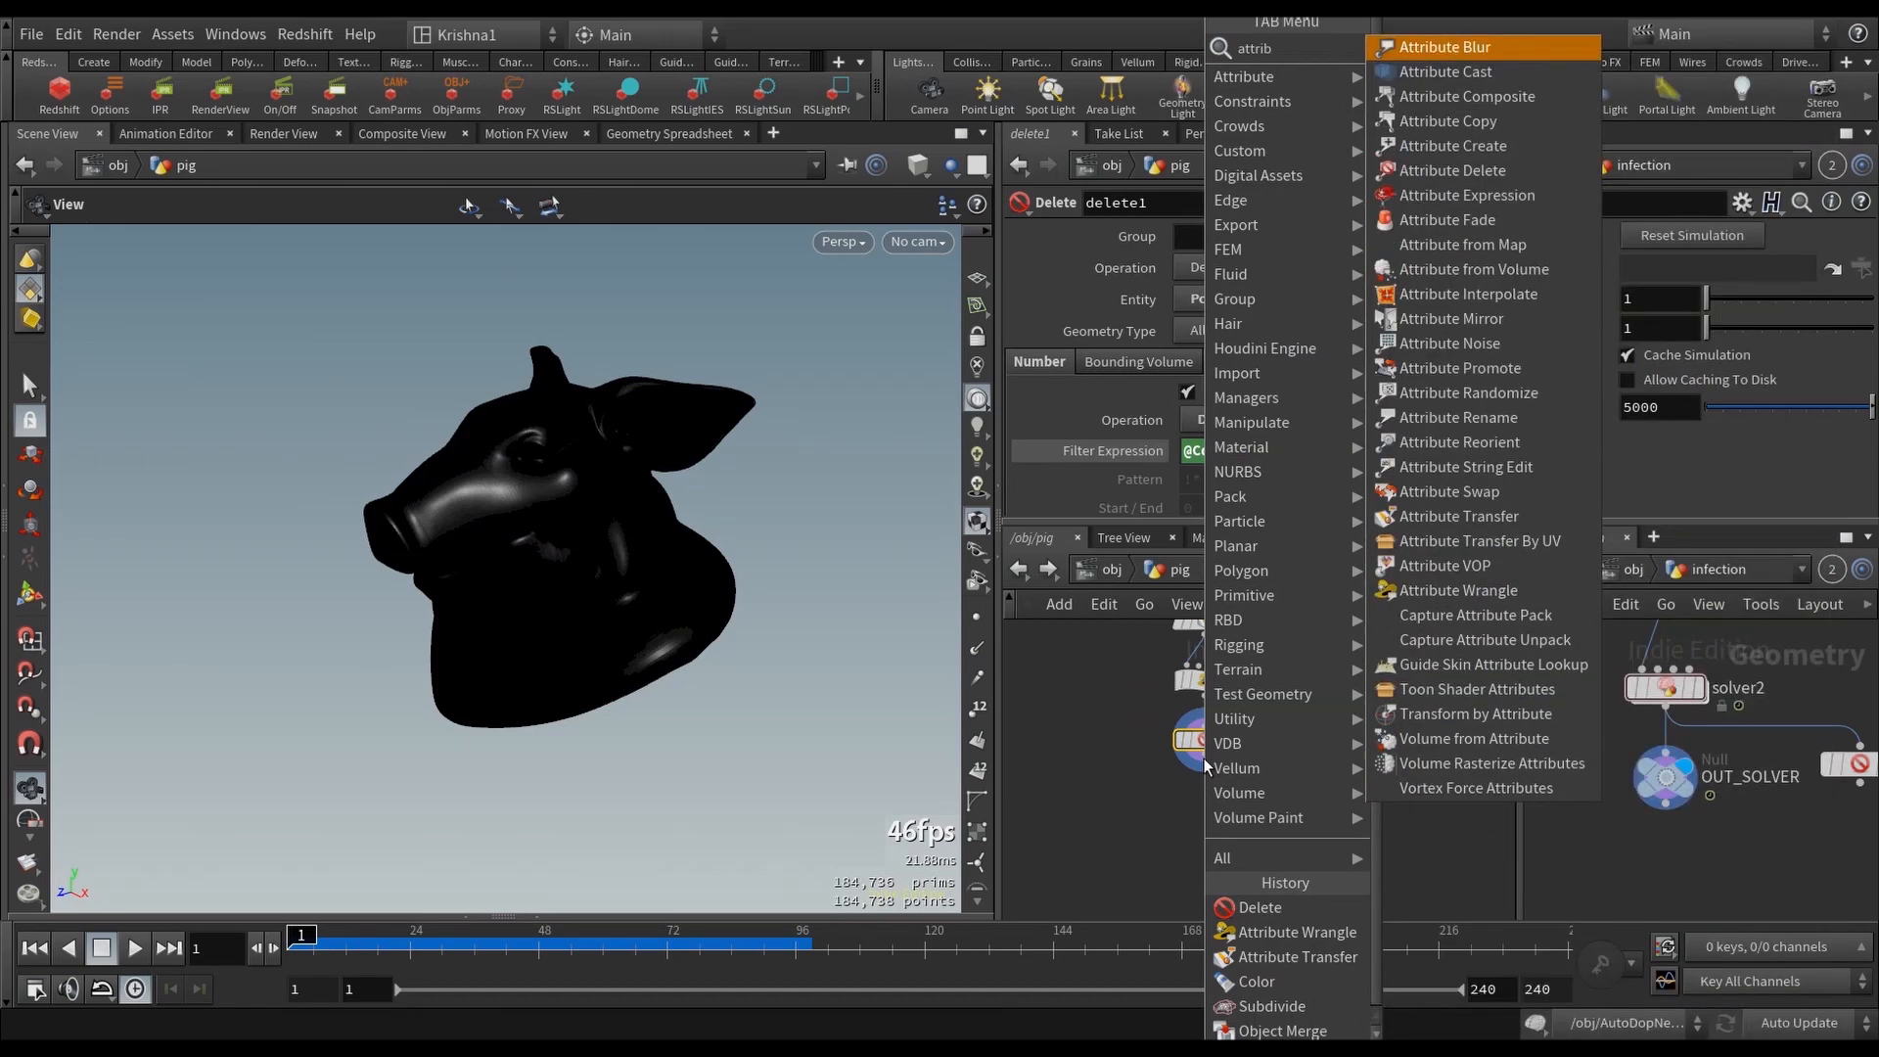
click(1448, 145)
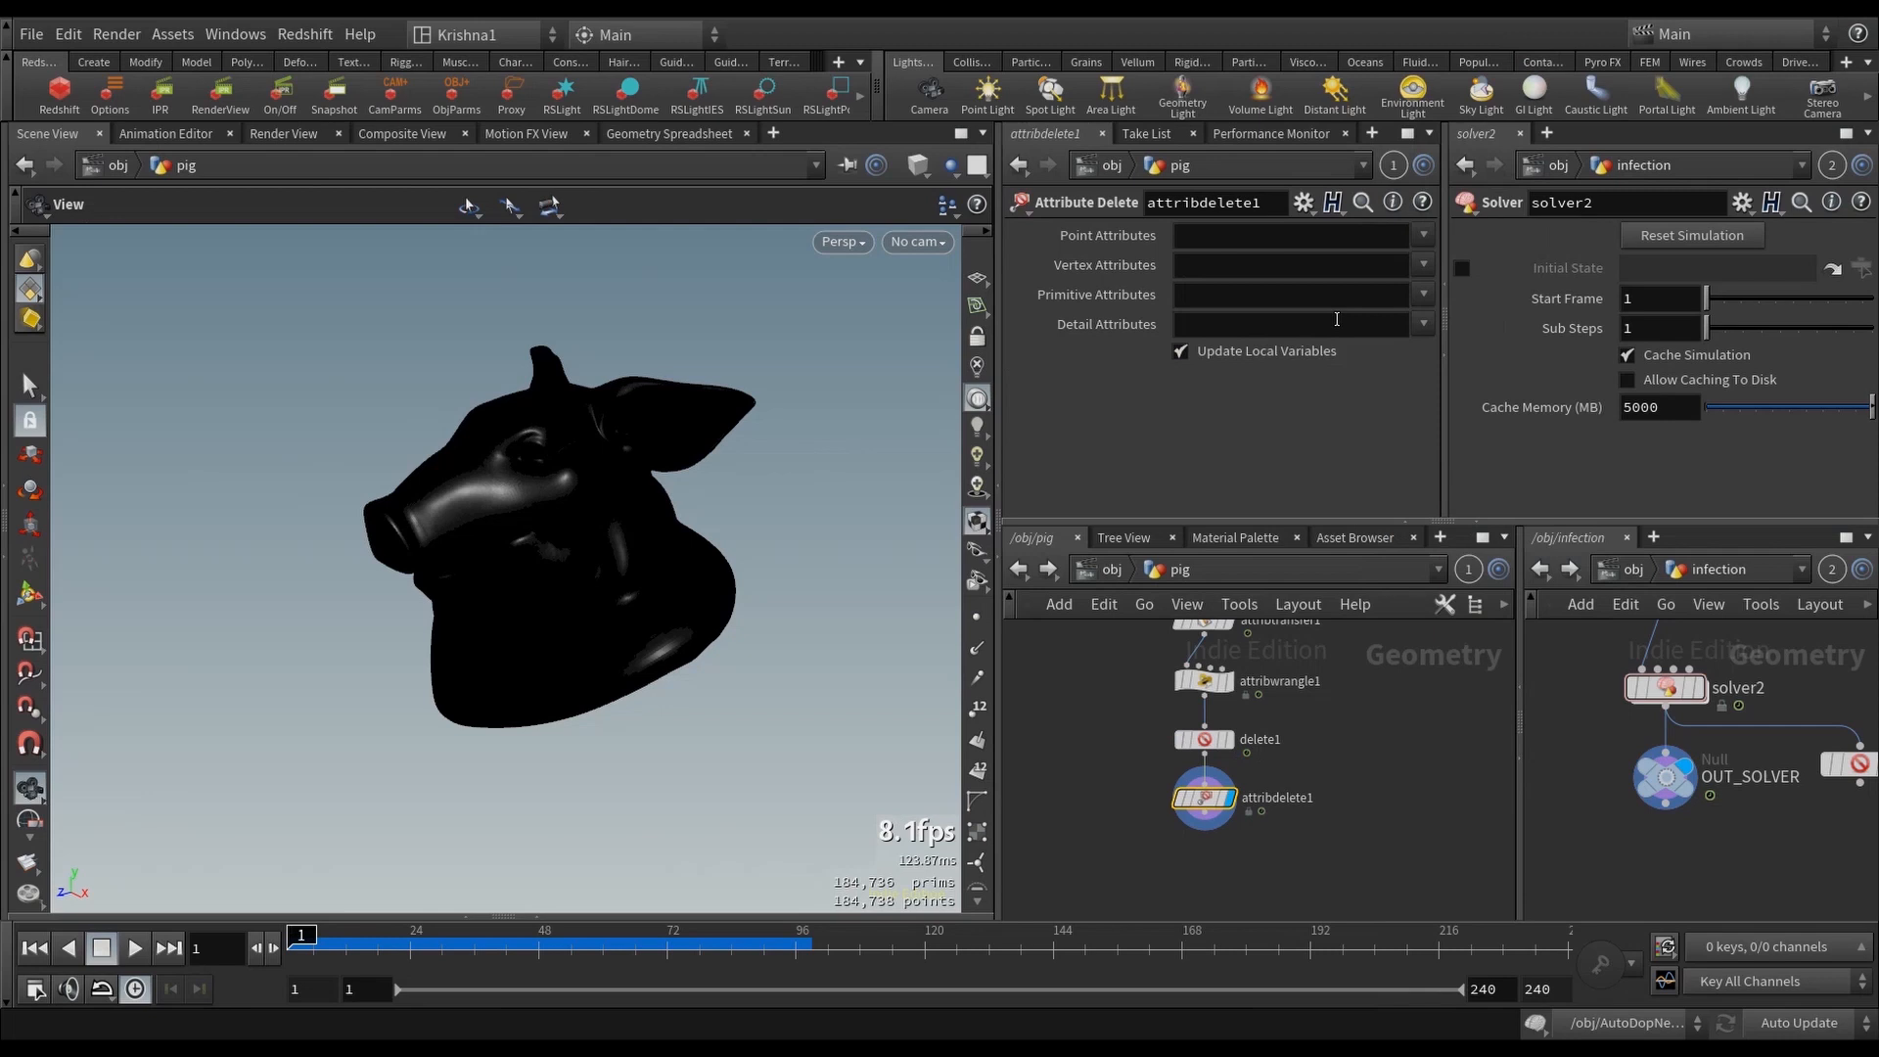
click(1422, 235)
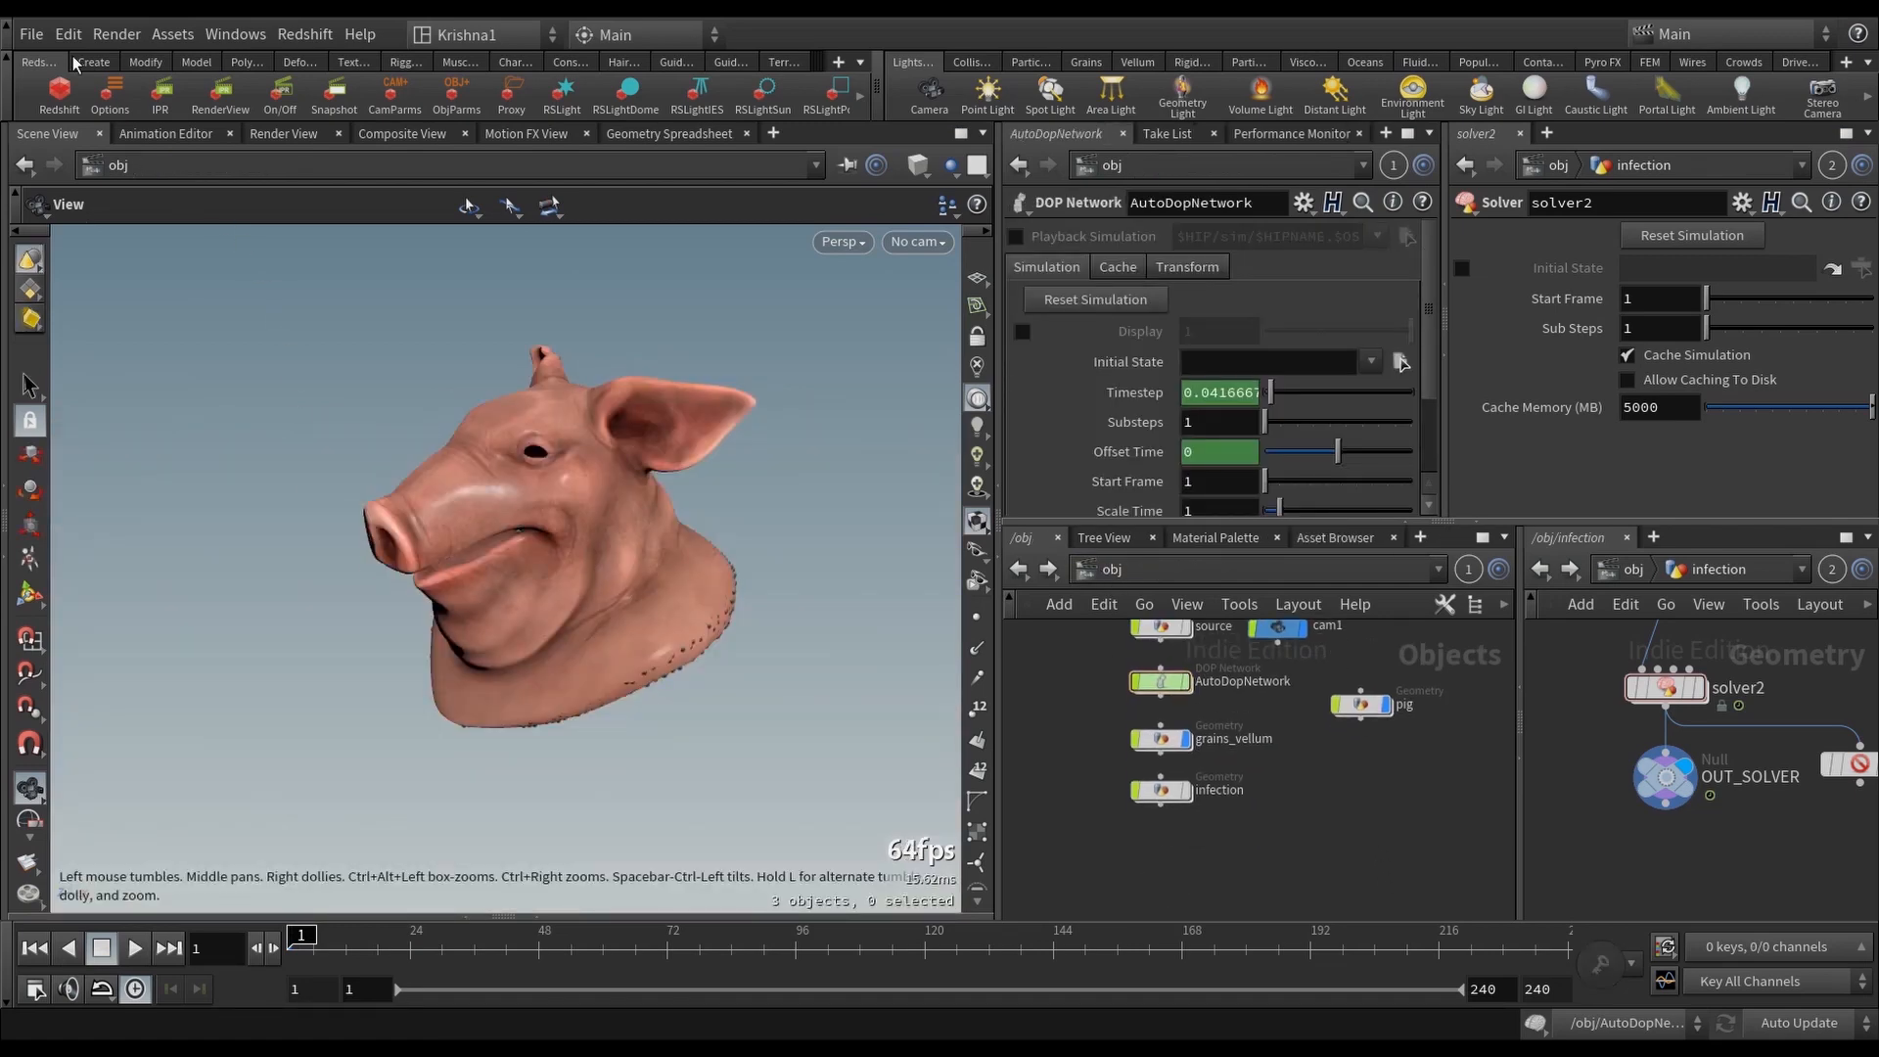
Step: Save the scene as Vellum_Points_Activation_Part2_Update2.hiplc through File > Save As
click(31, 33)
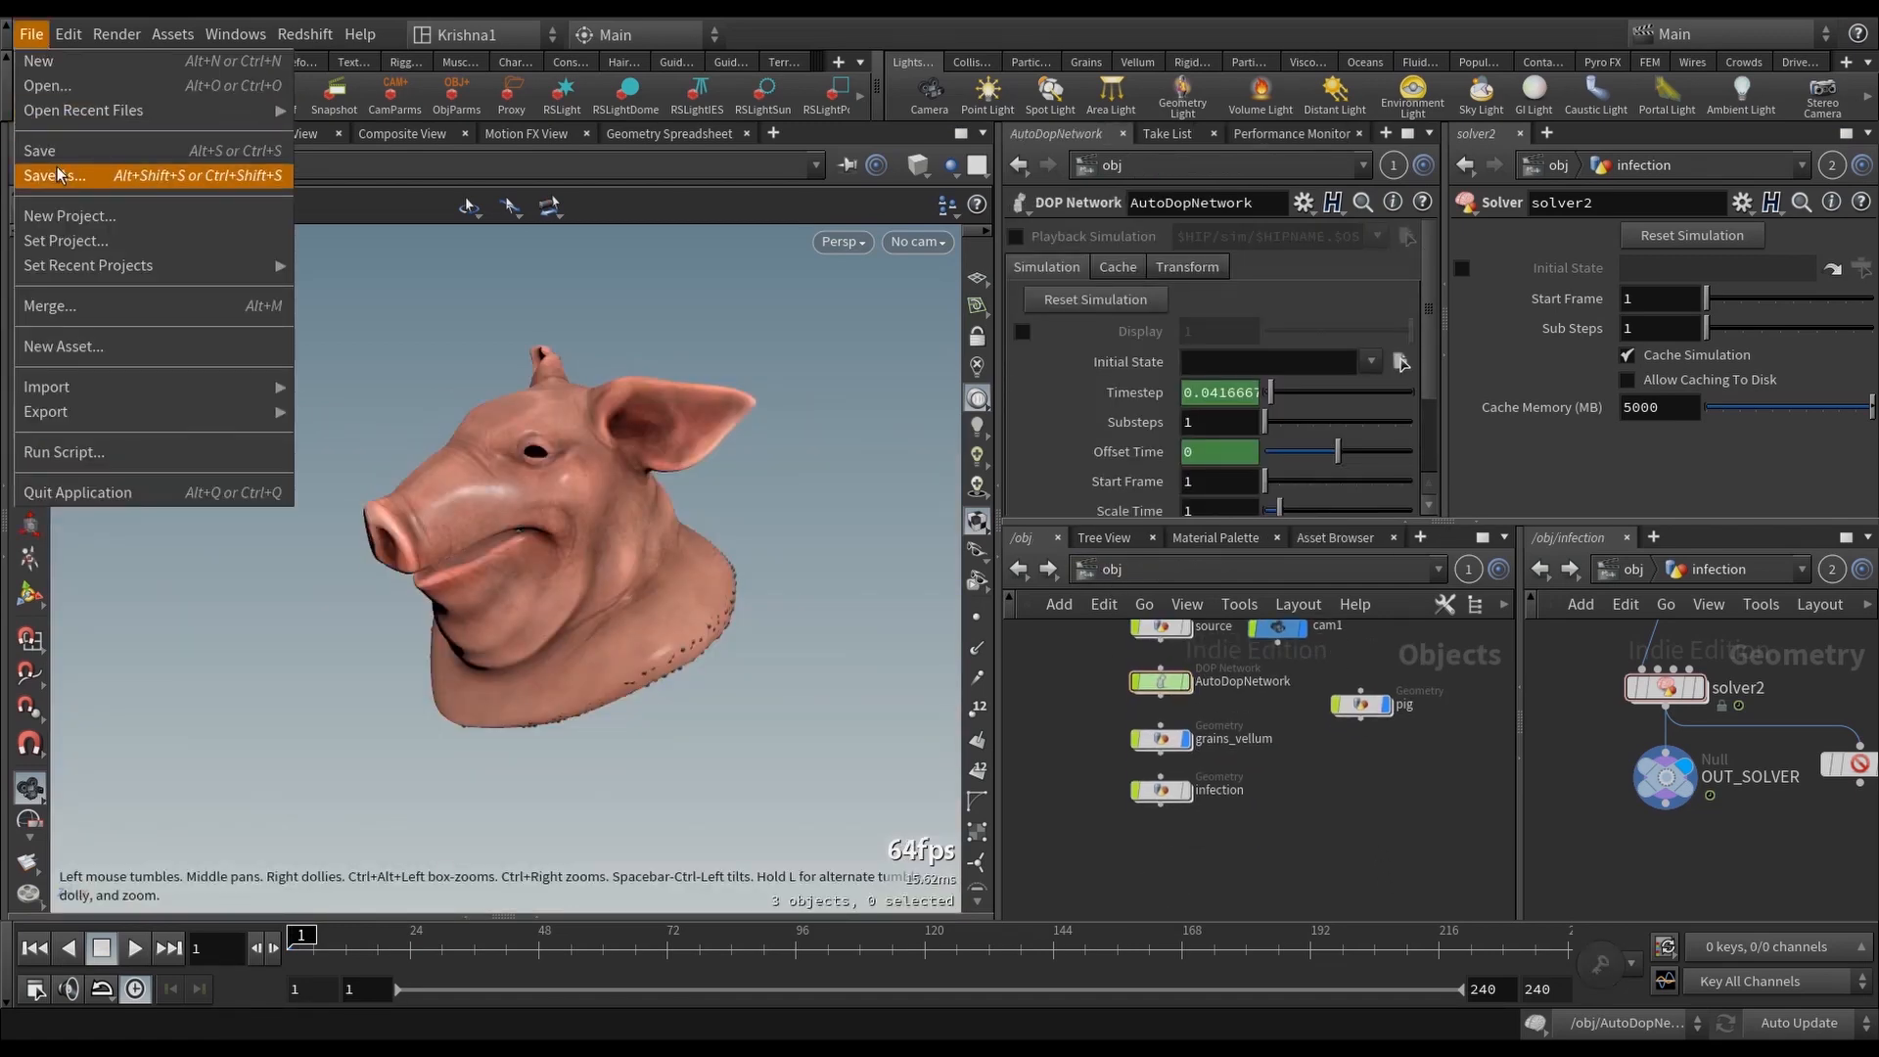
click(55, 175)
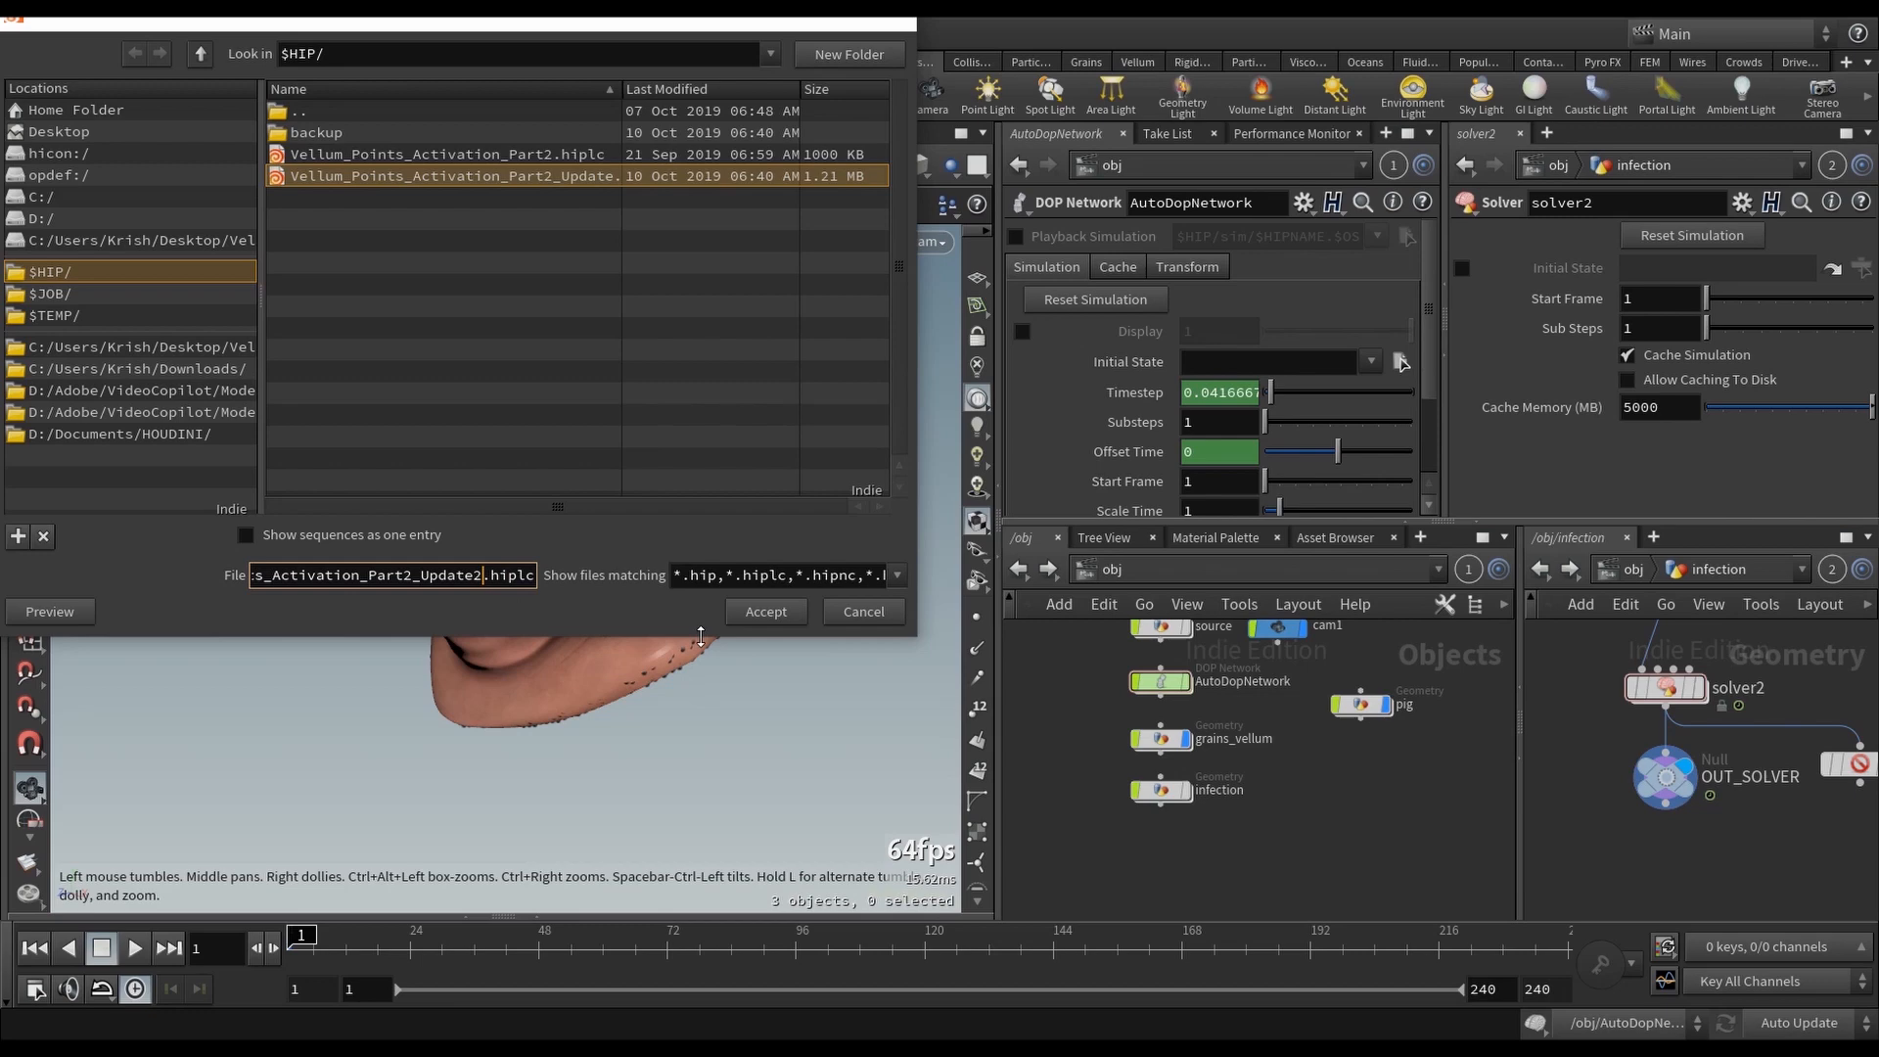
click(763, 610)
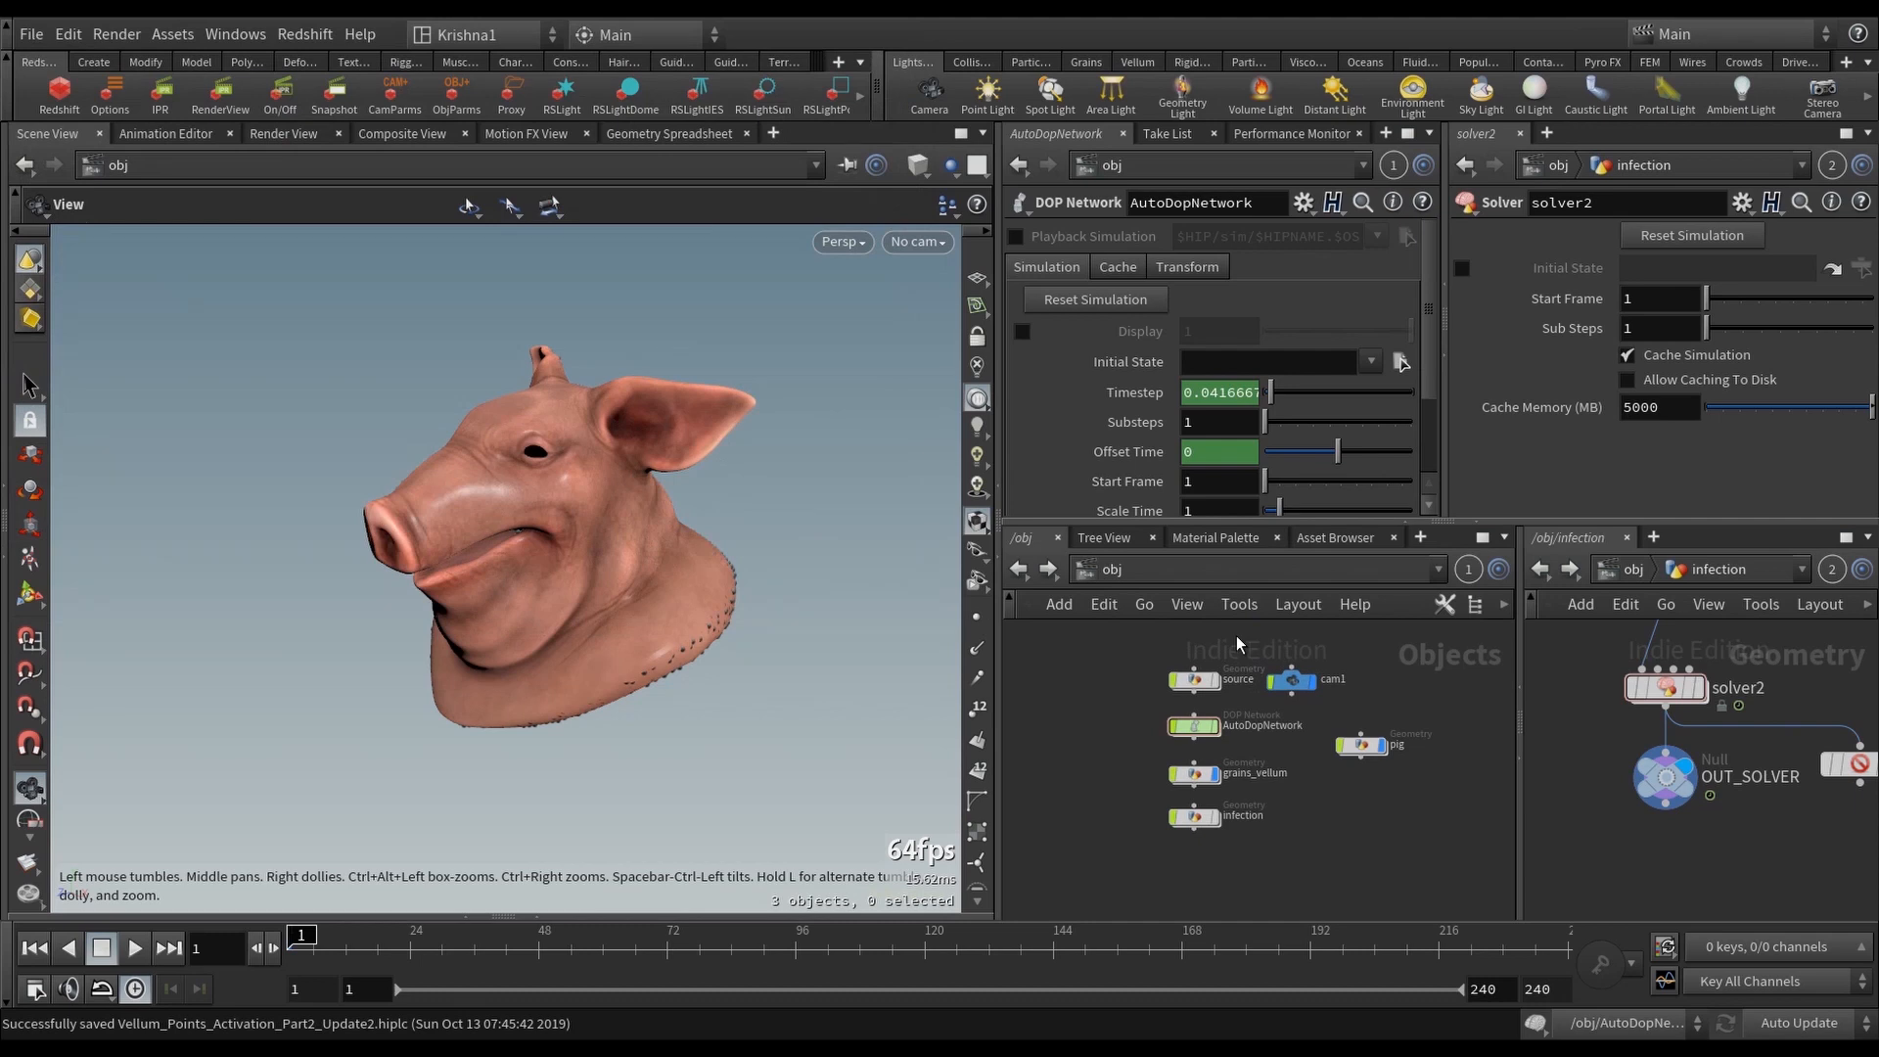
Step: Look through cam1 and enable Render Object as Particles on grains_vellum for the Redshift render
click(918, 241)
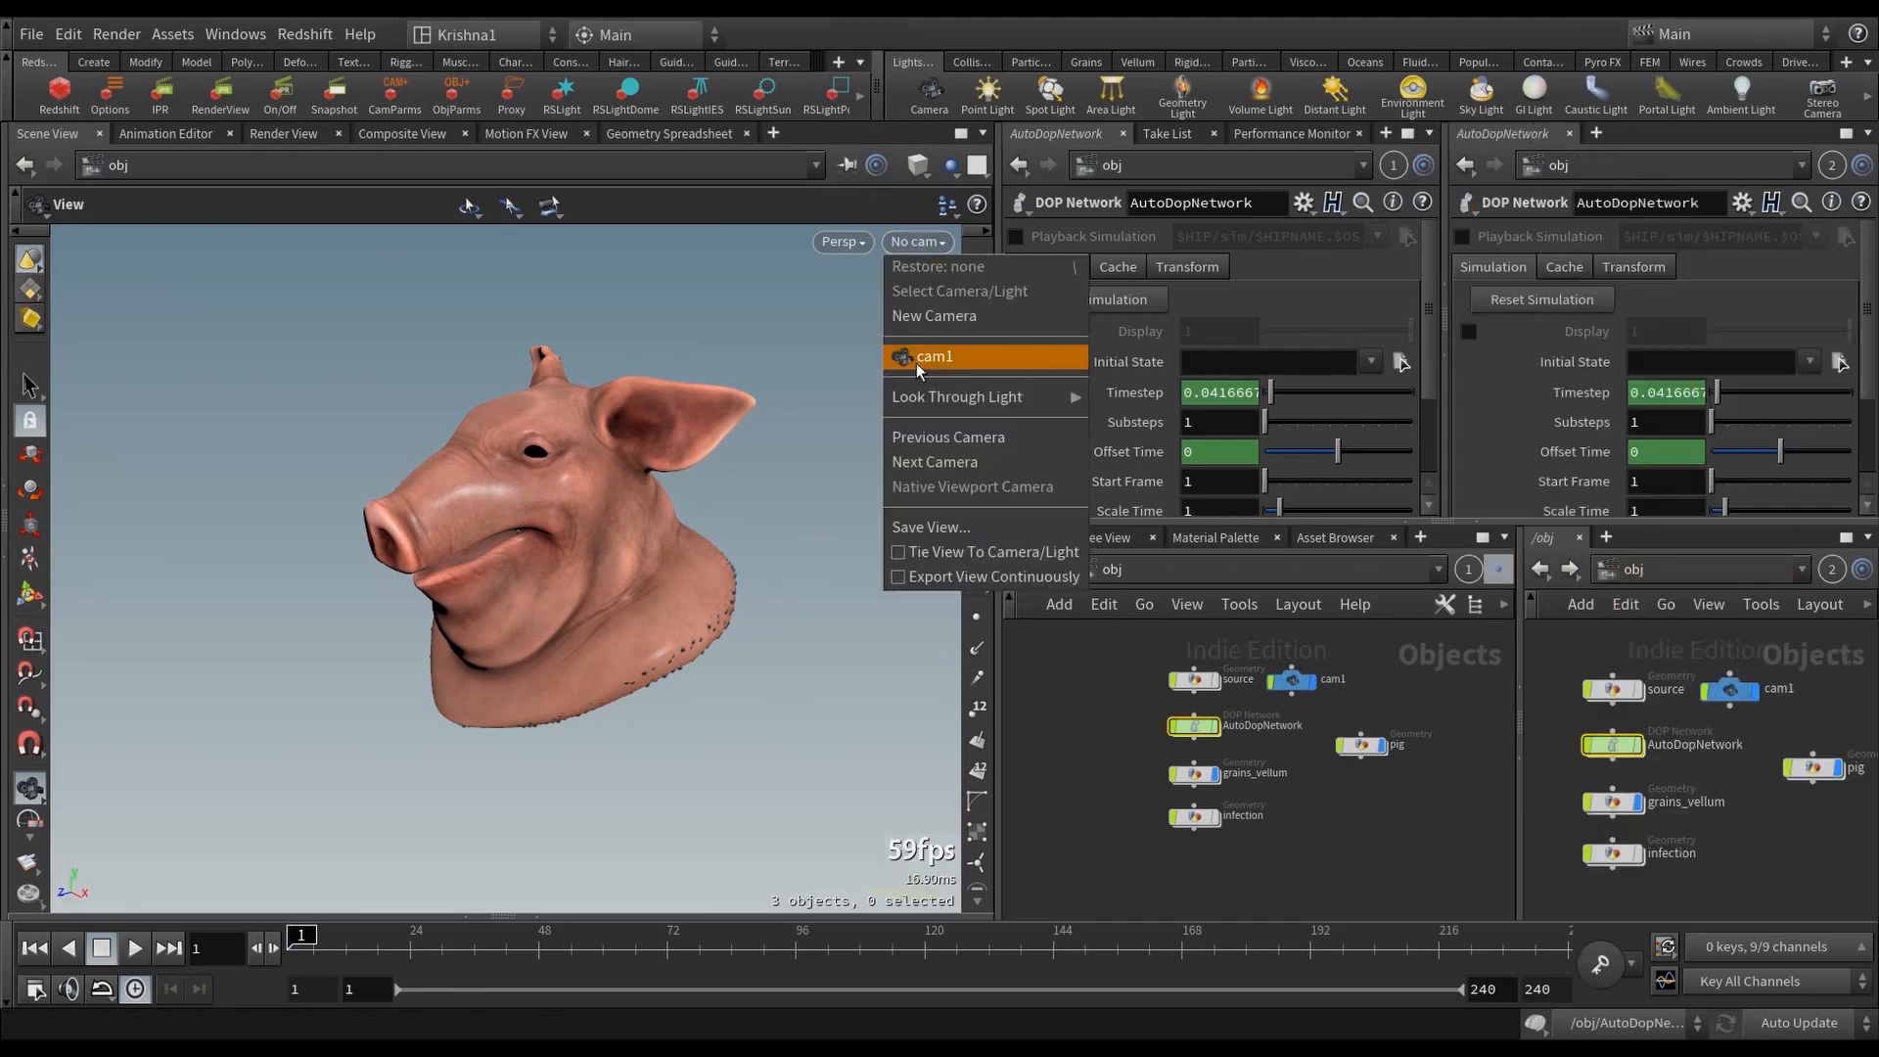
click(934, 356)
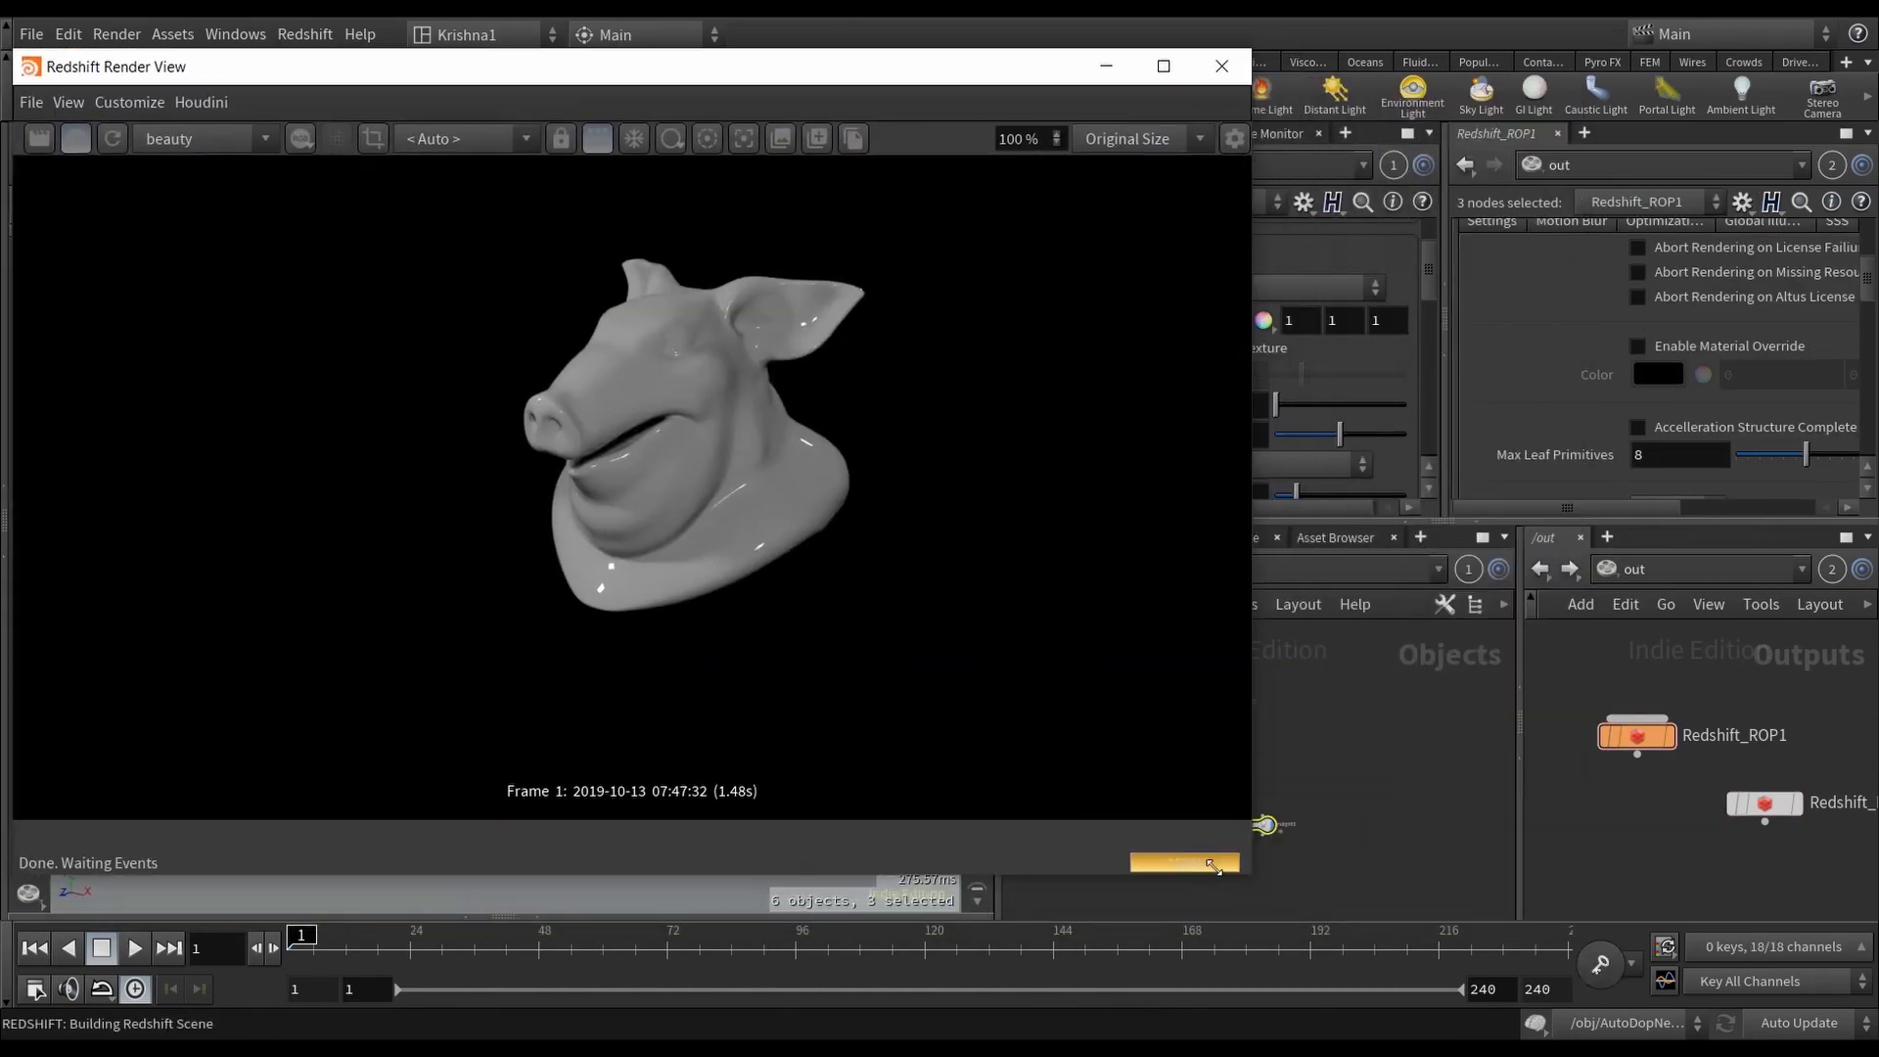
click(1690, 268)
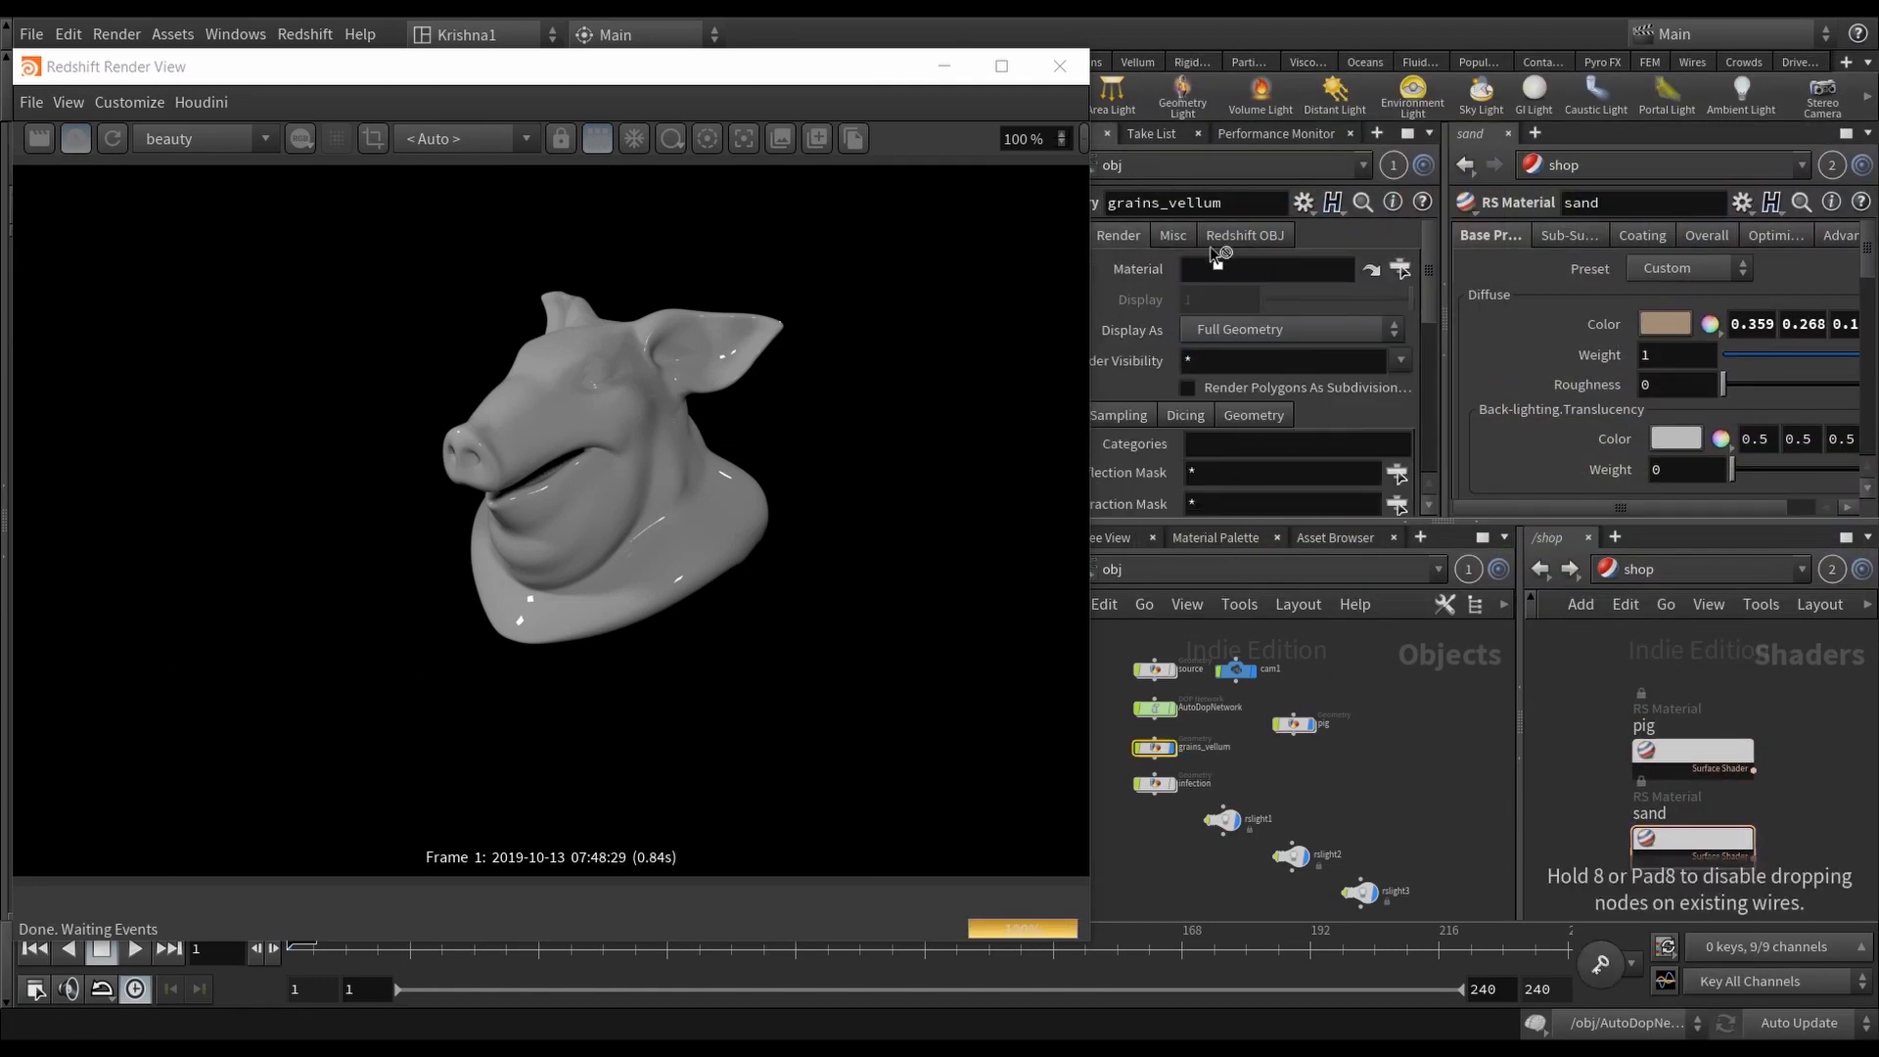
click(1360, 267)
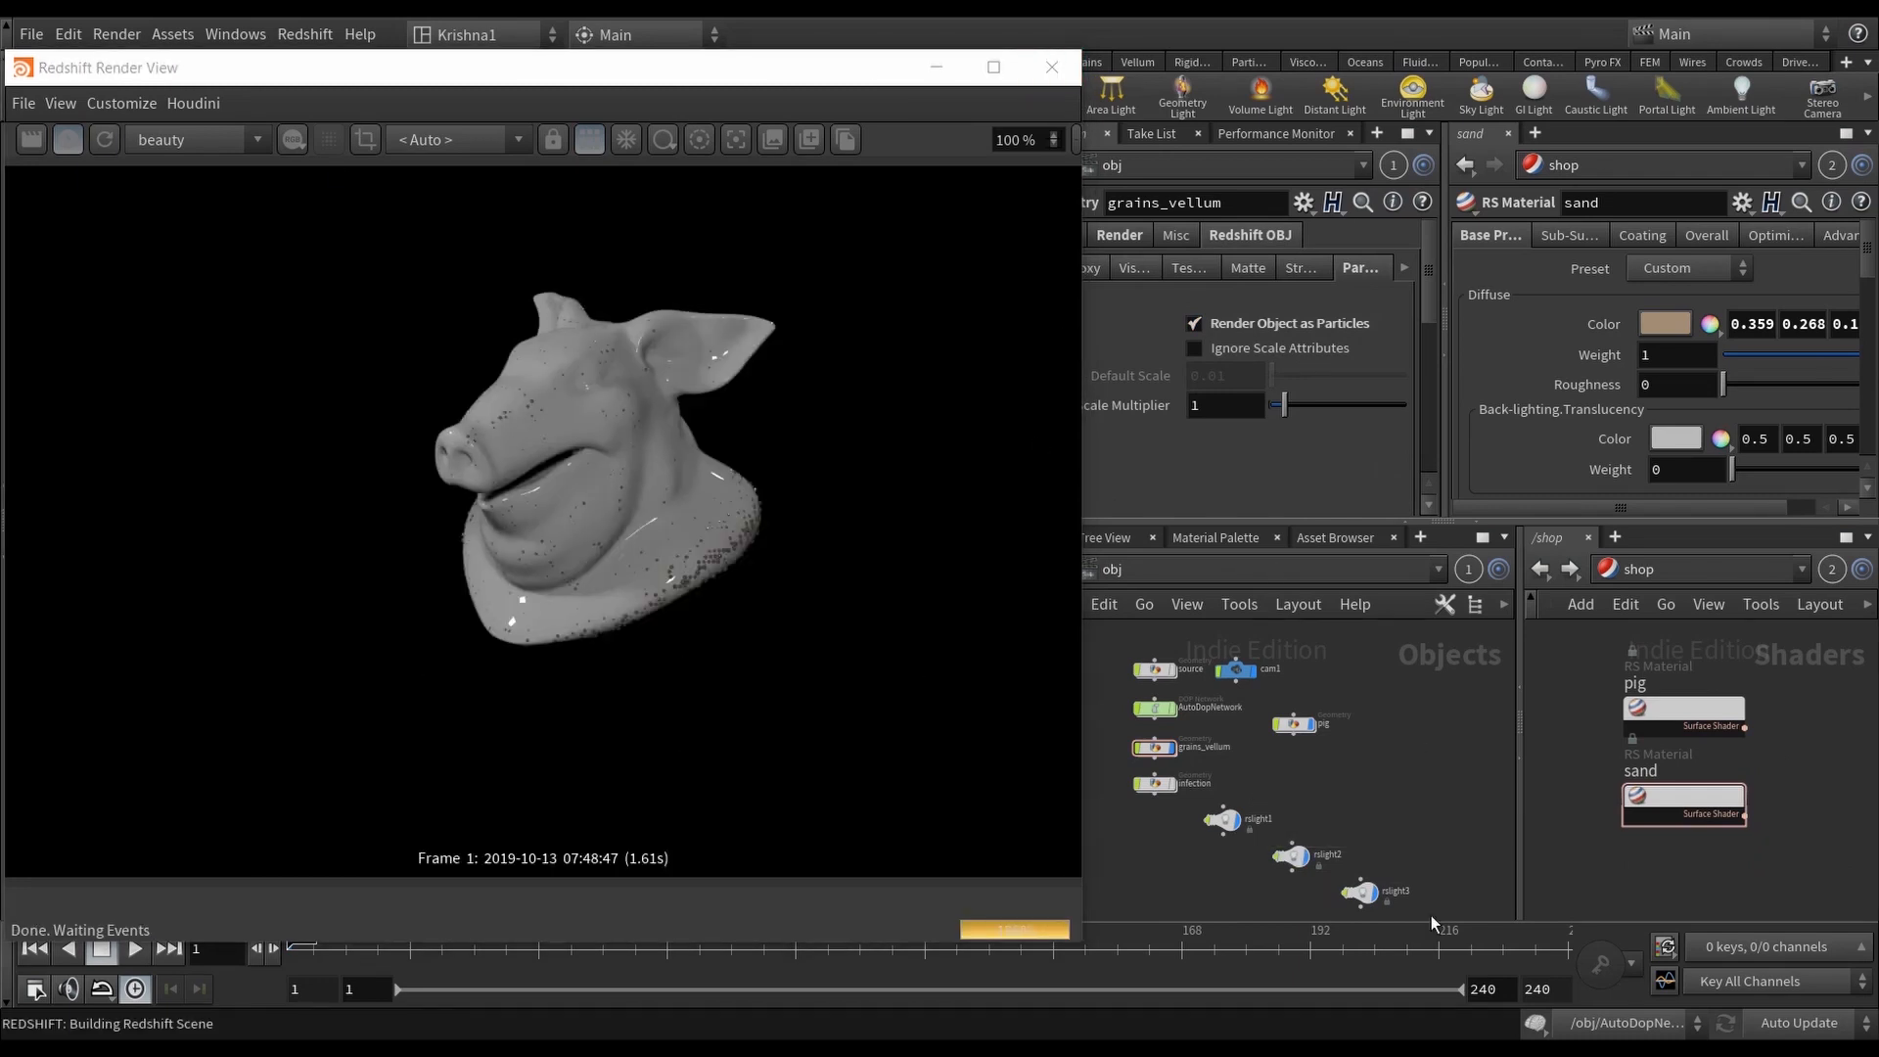
click(30, 34)
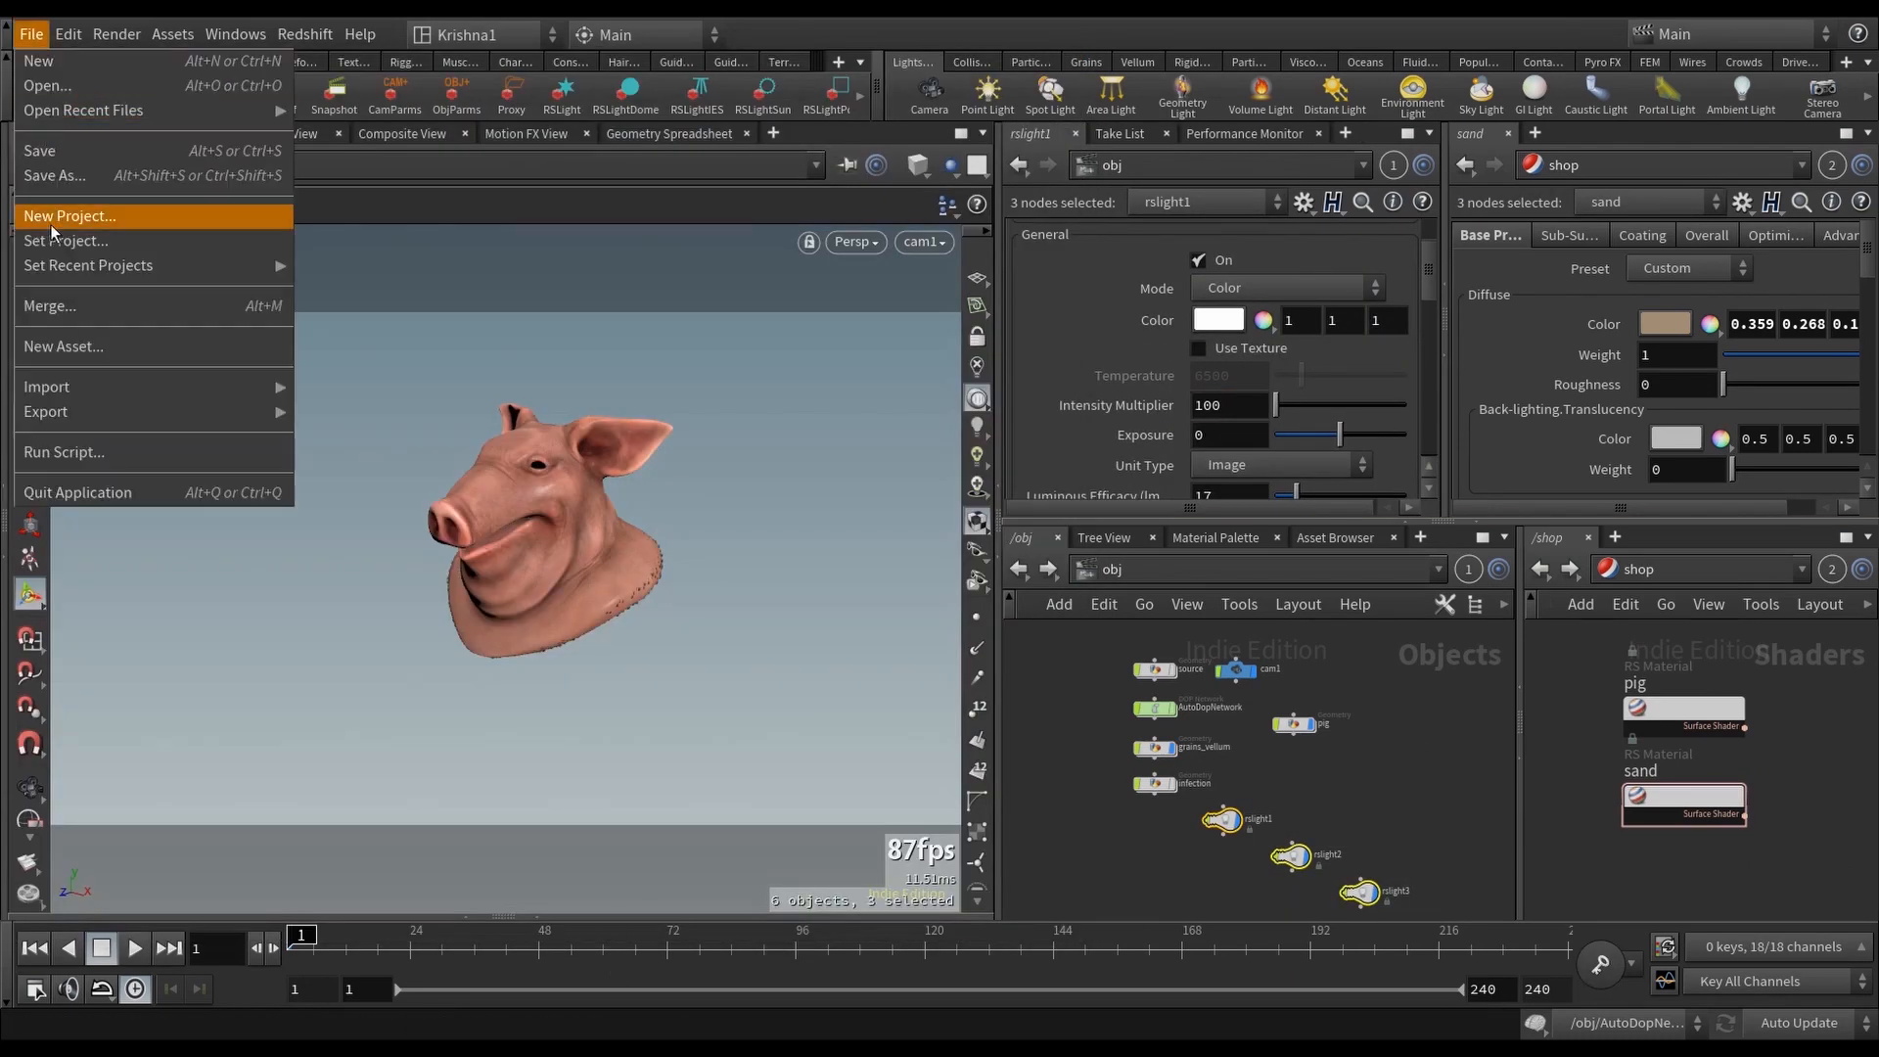
click(735, 617)
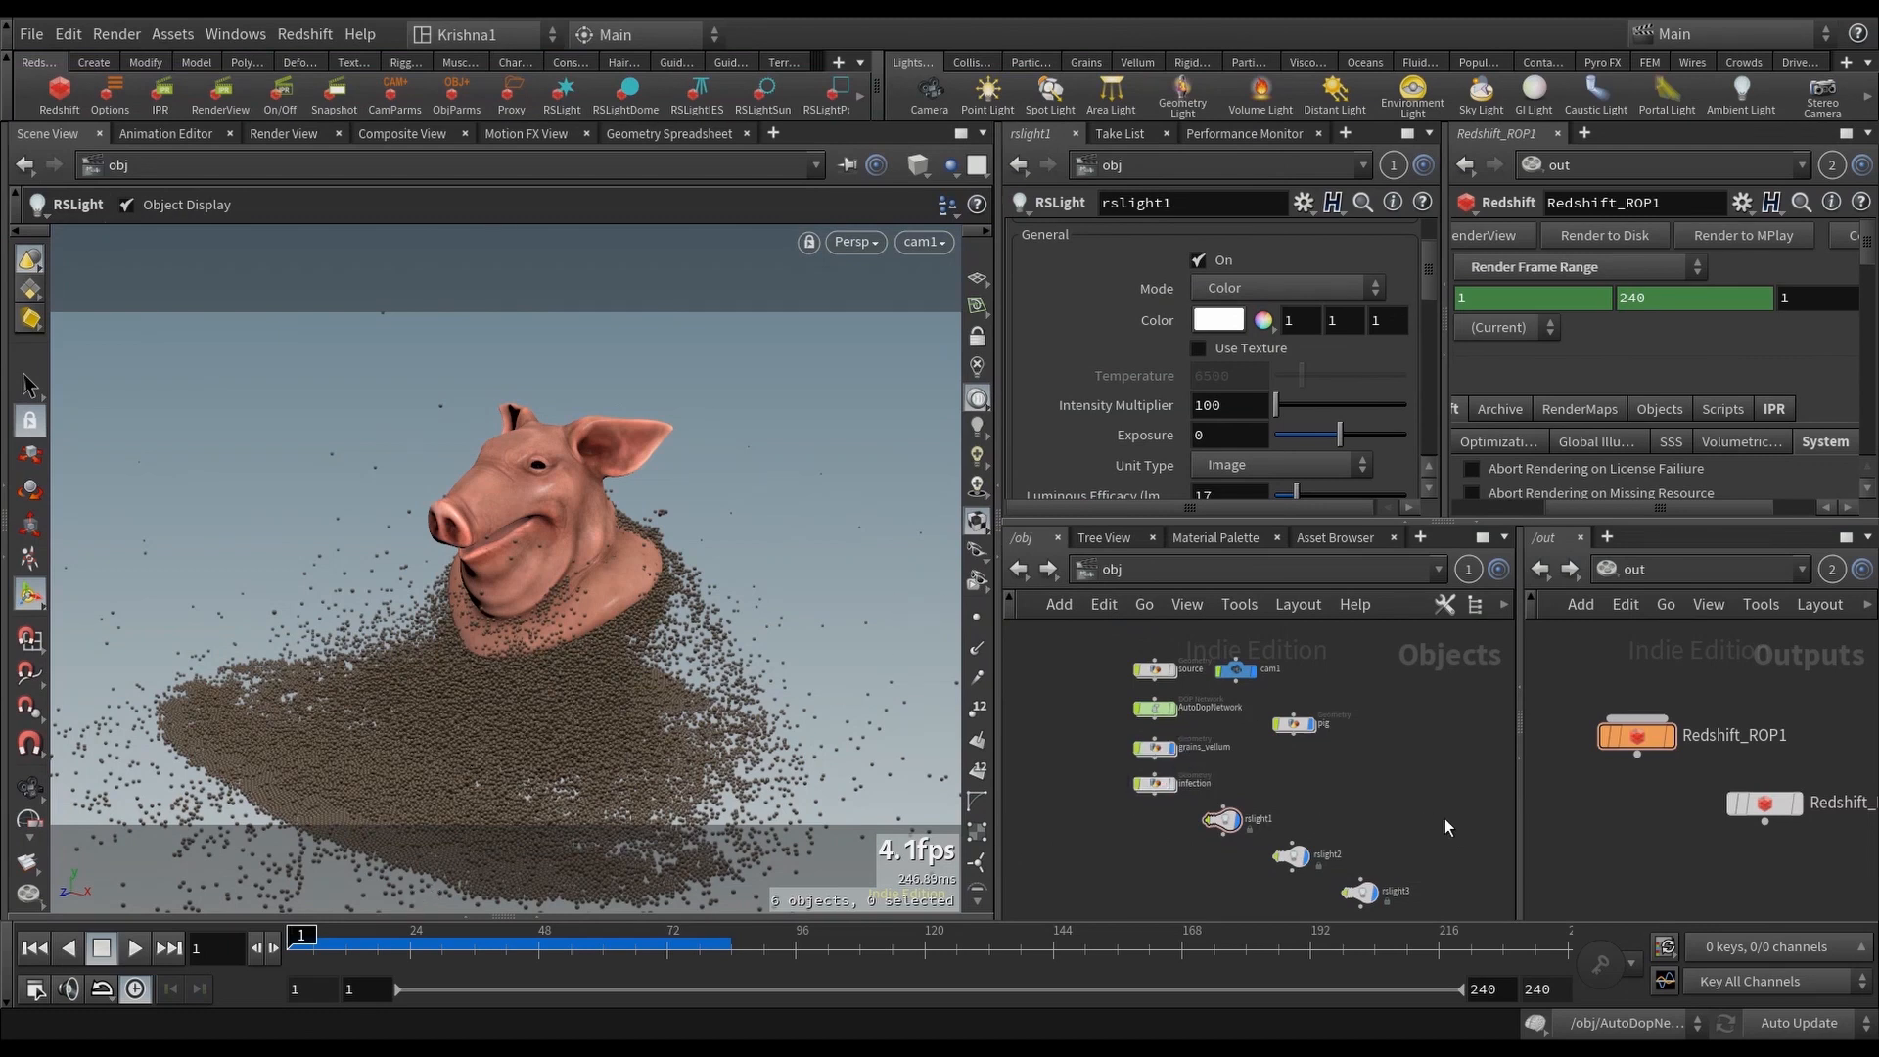
mouse_move(1234, 669)
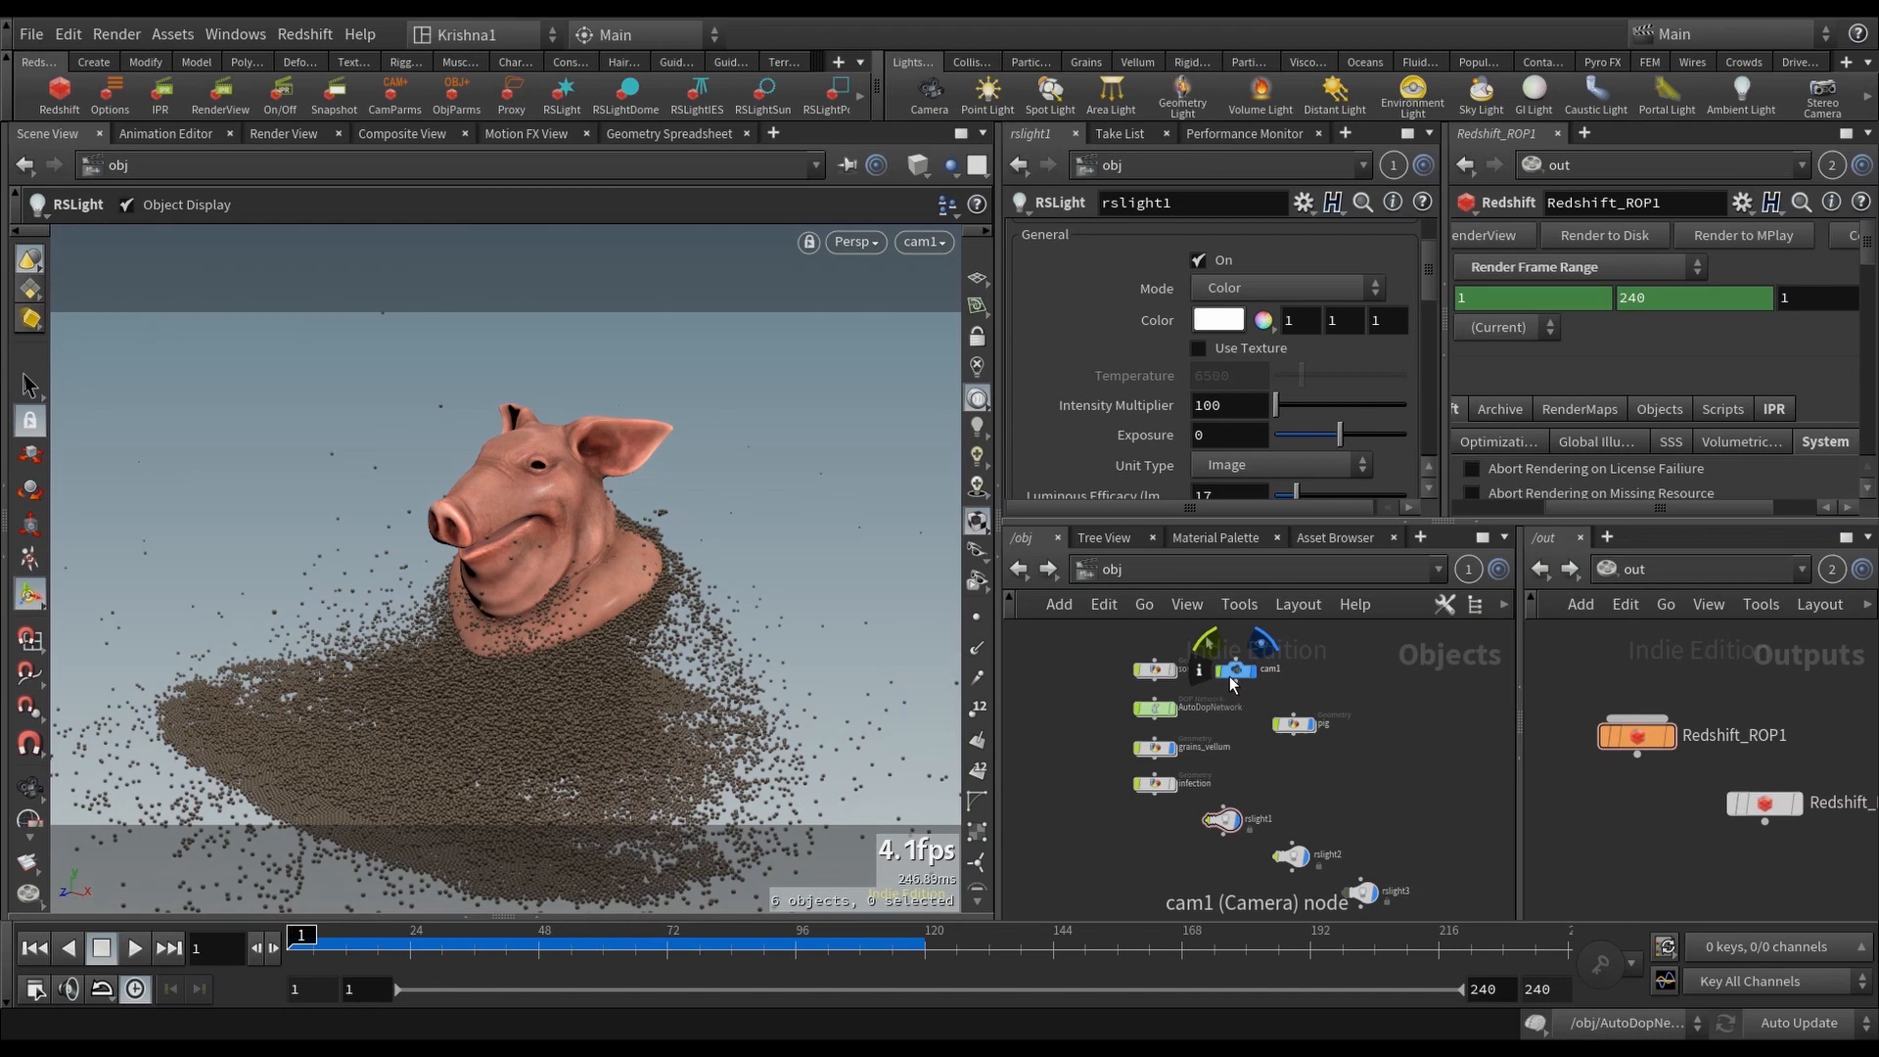
mouse_move(1673, 769)
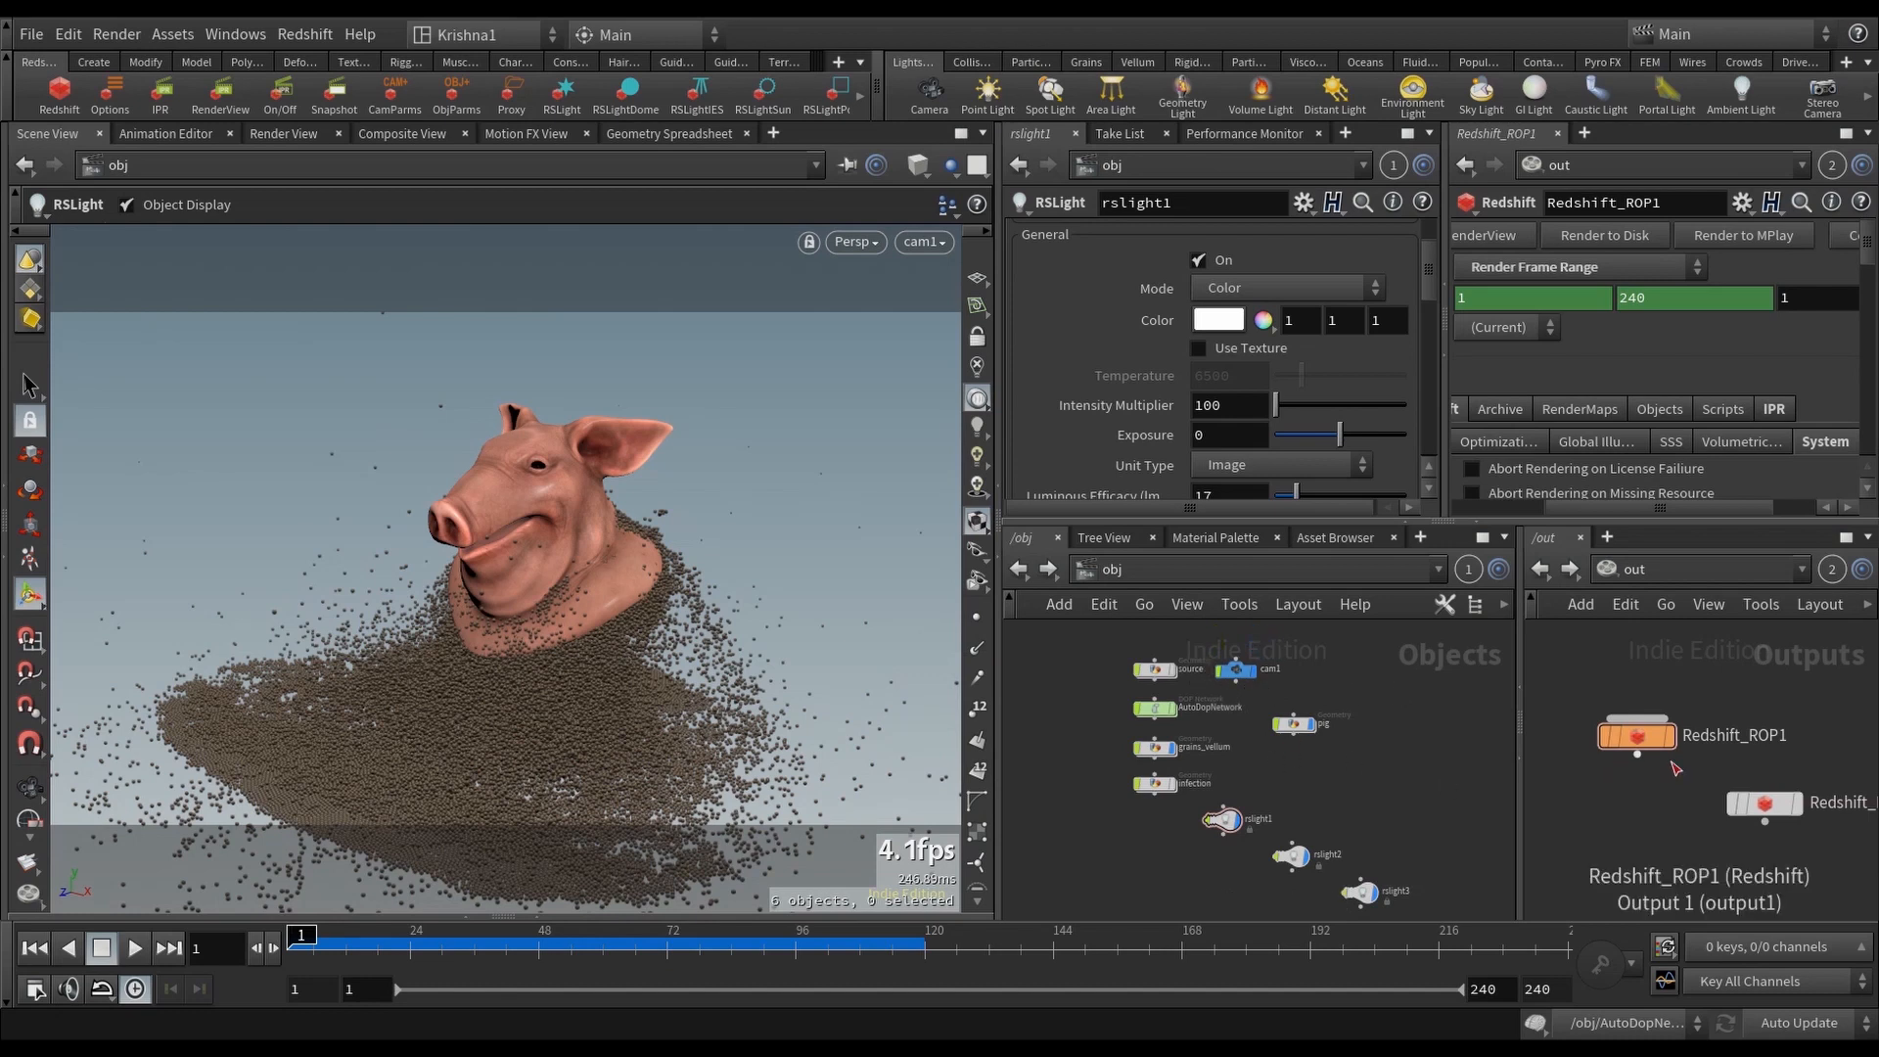
mouse_move(1668, 762)
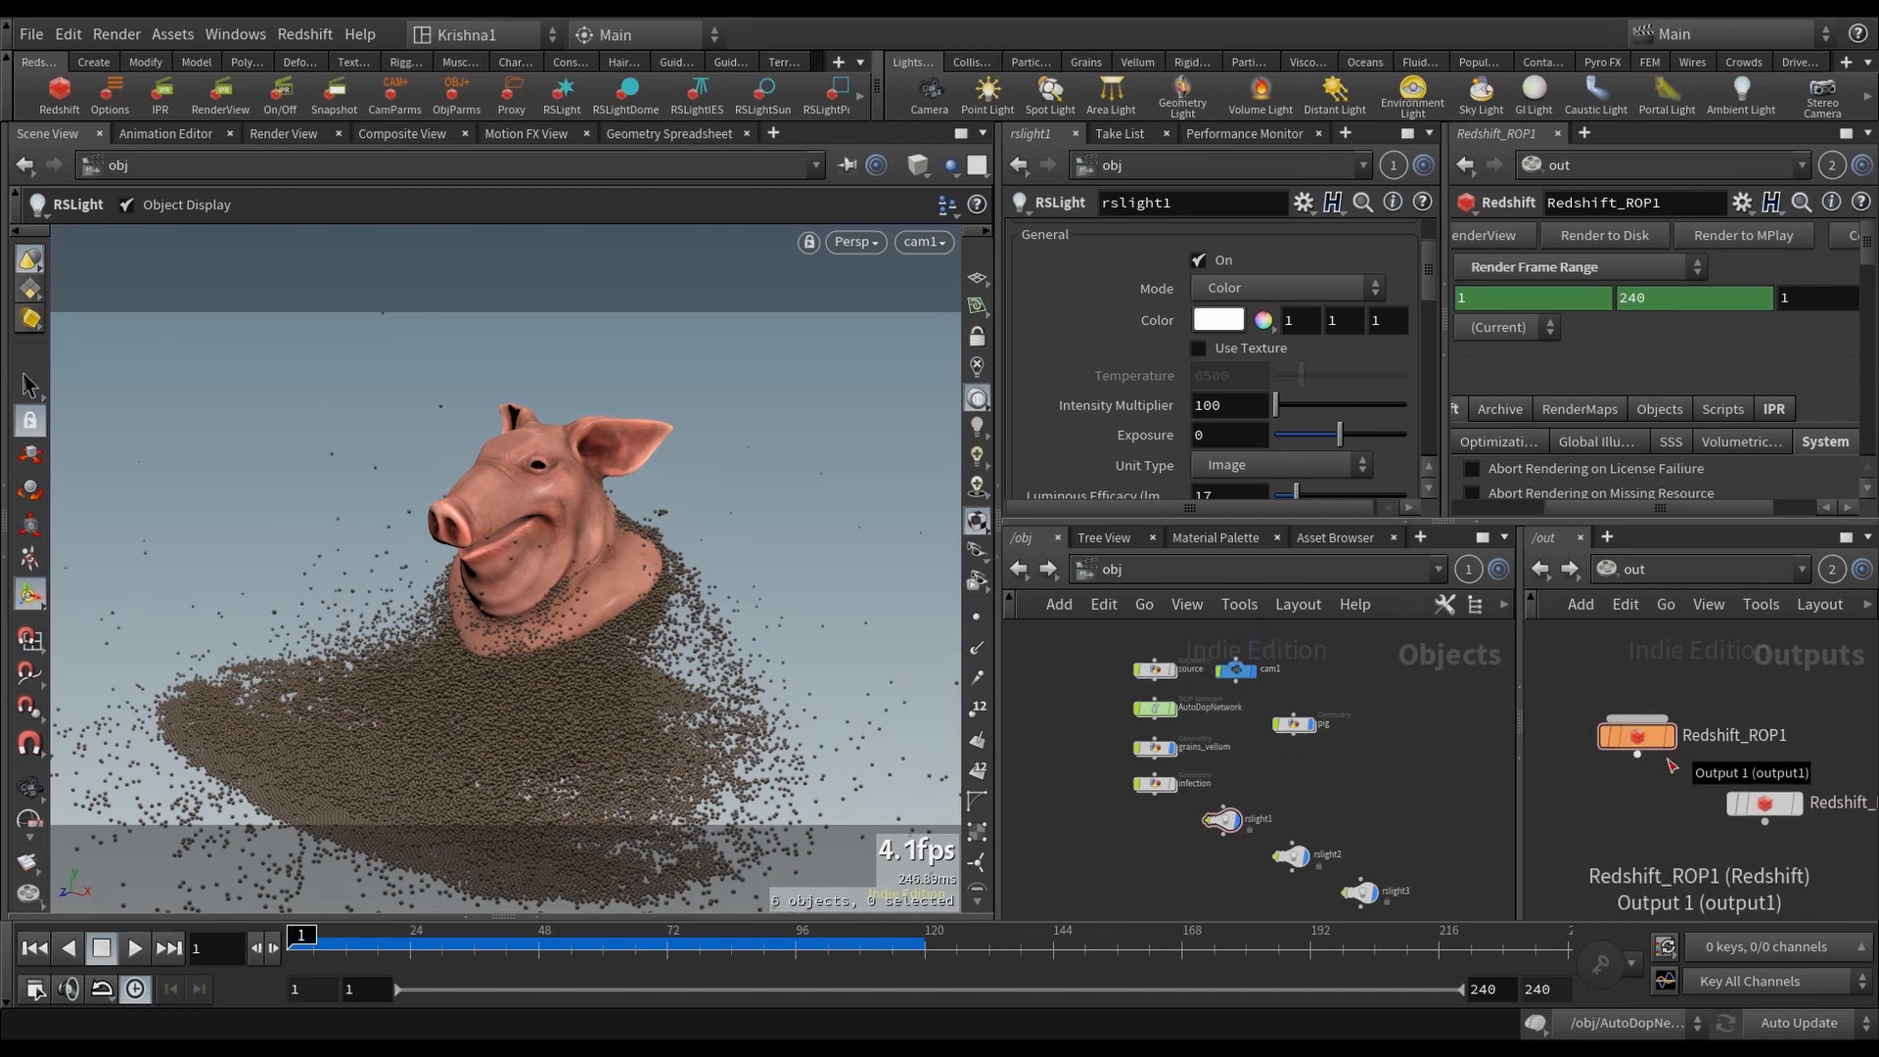
mouse_move(1185, 578)
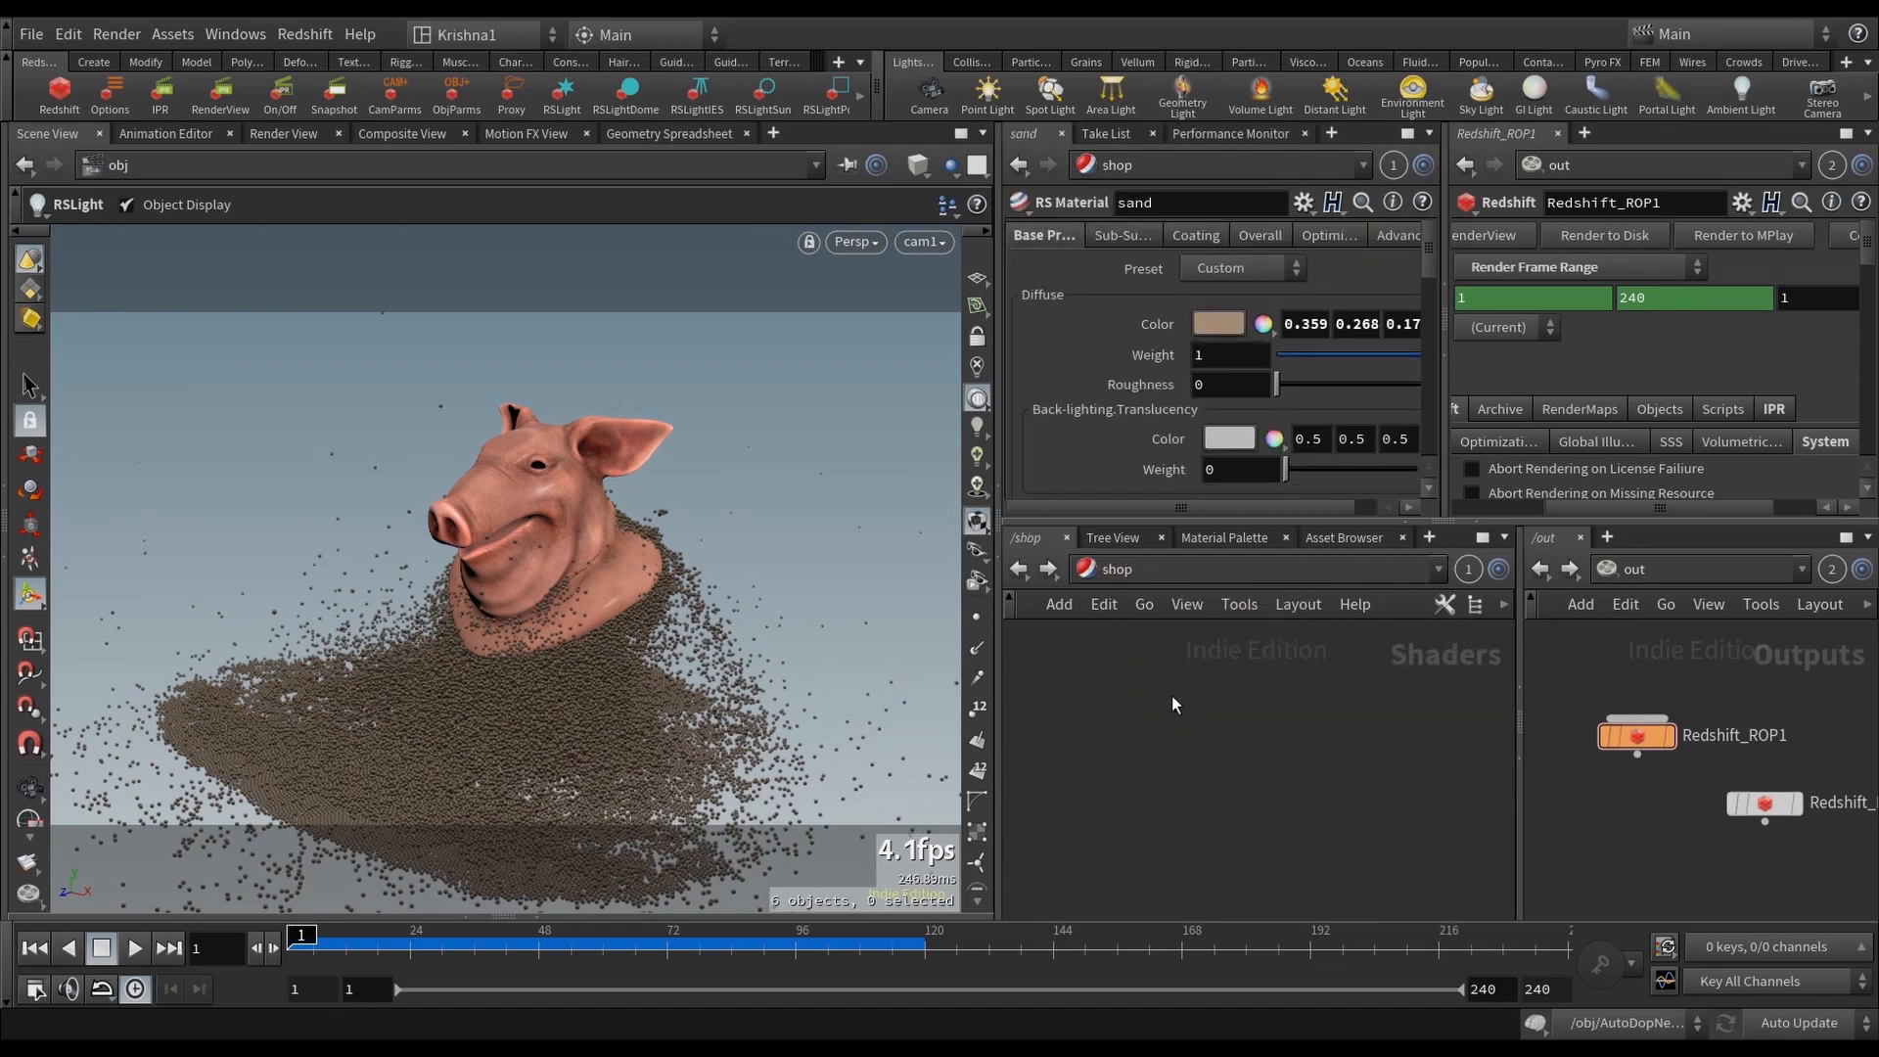
Step: Inspect the pig and sand RS Materials in /shop, scrolling sand's parameters down to Reflection
click(1257, 722)
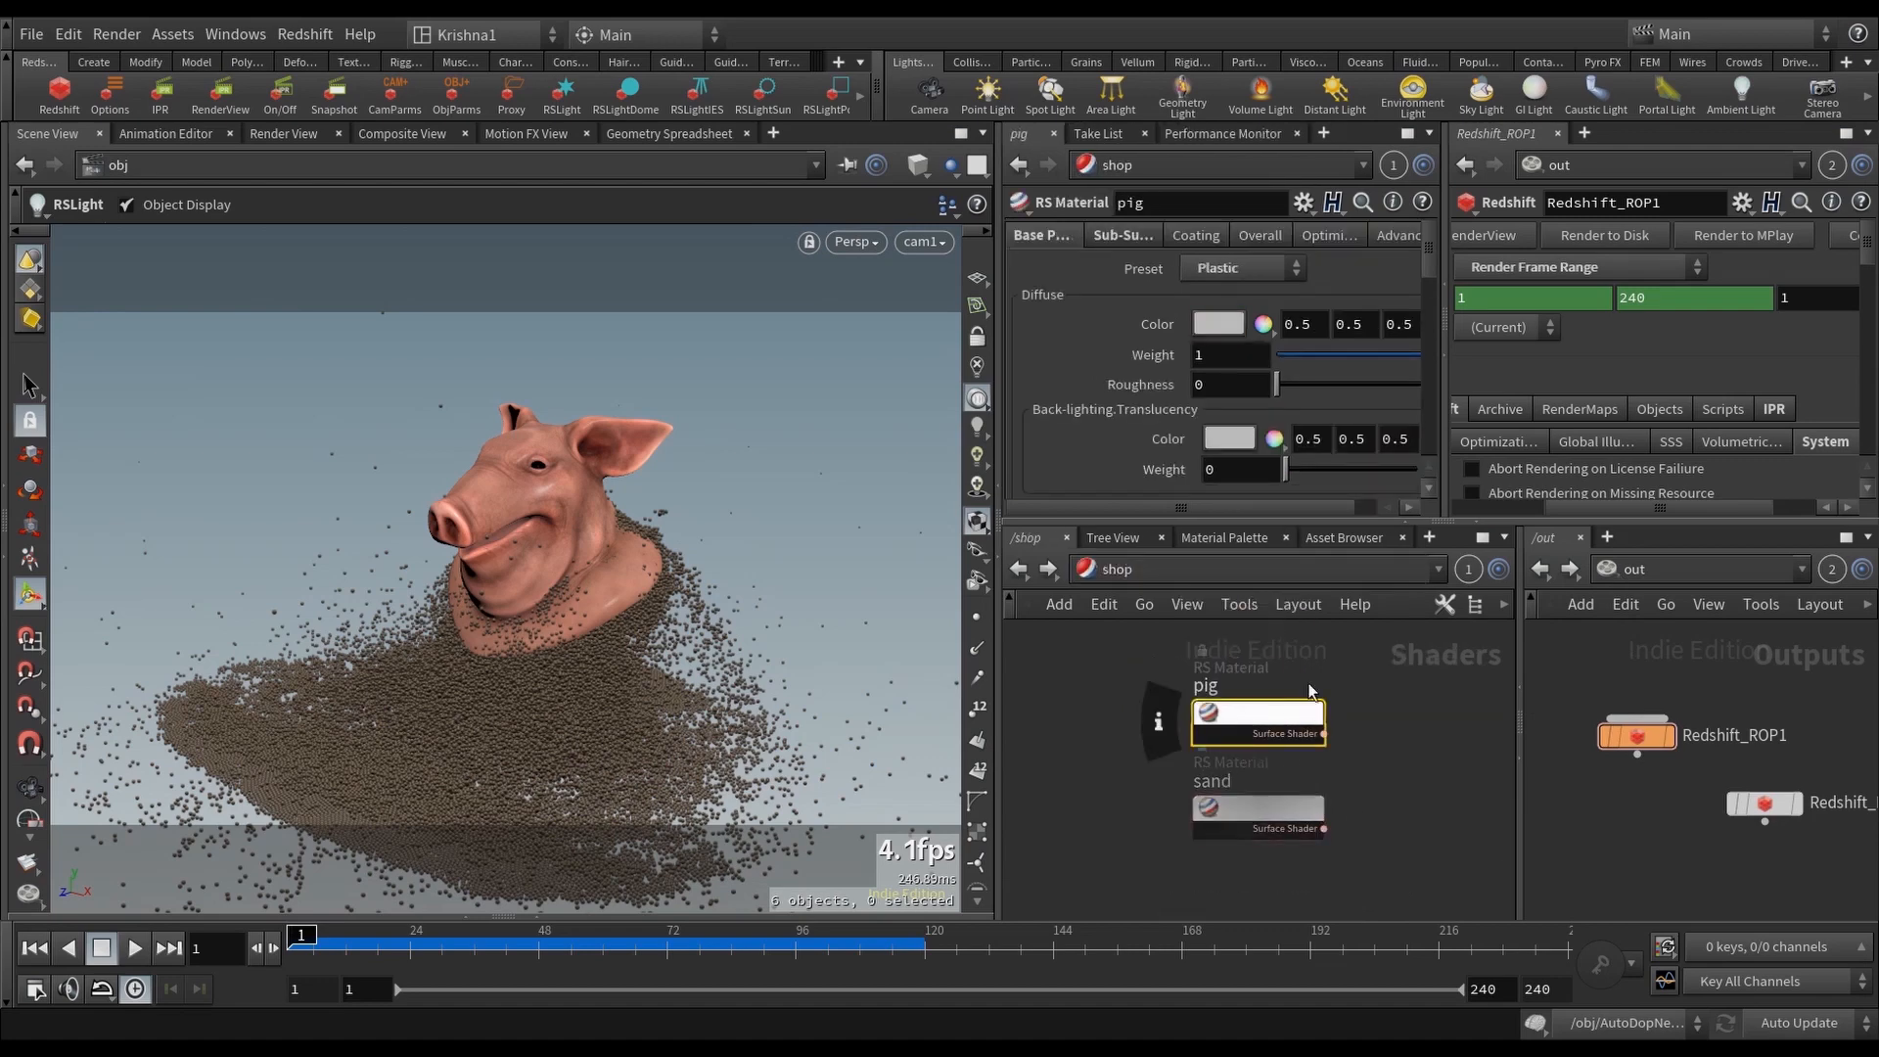
mouse_move(1246, 809)
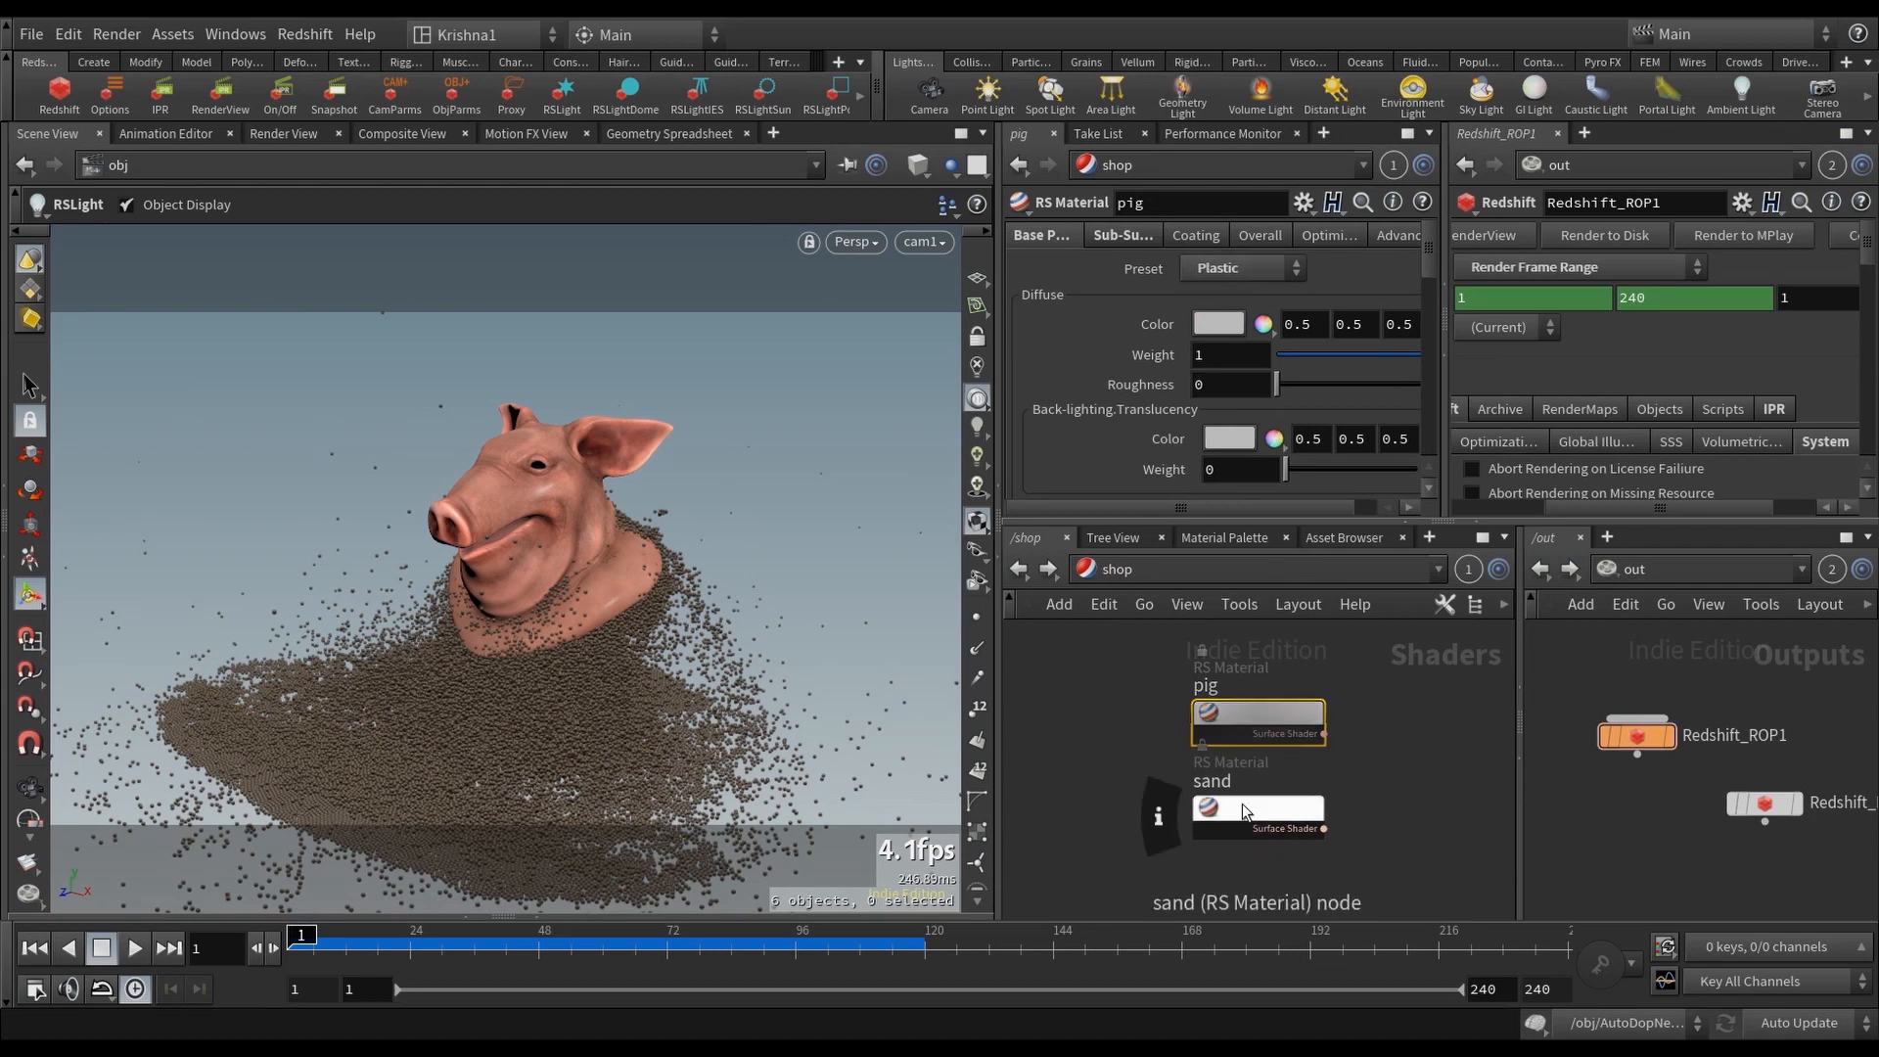
click(1255, 809)
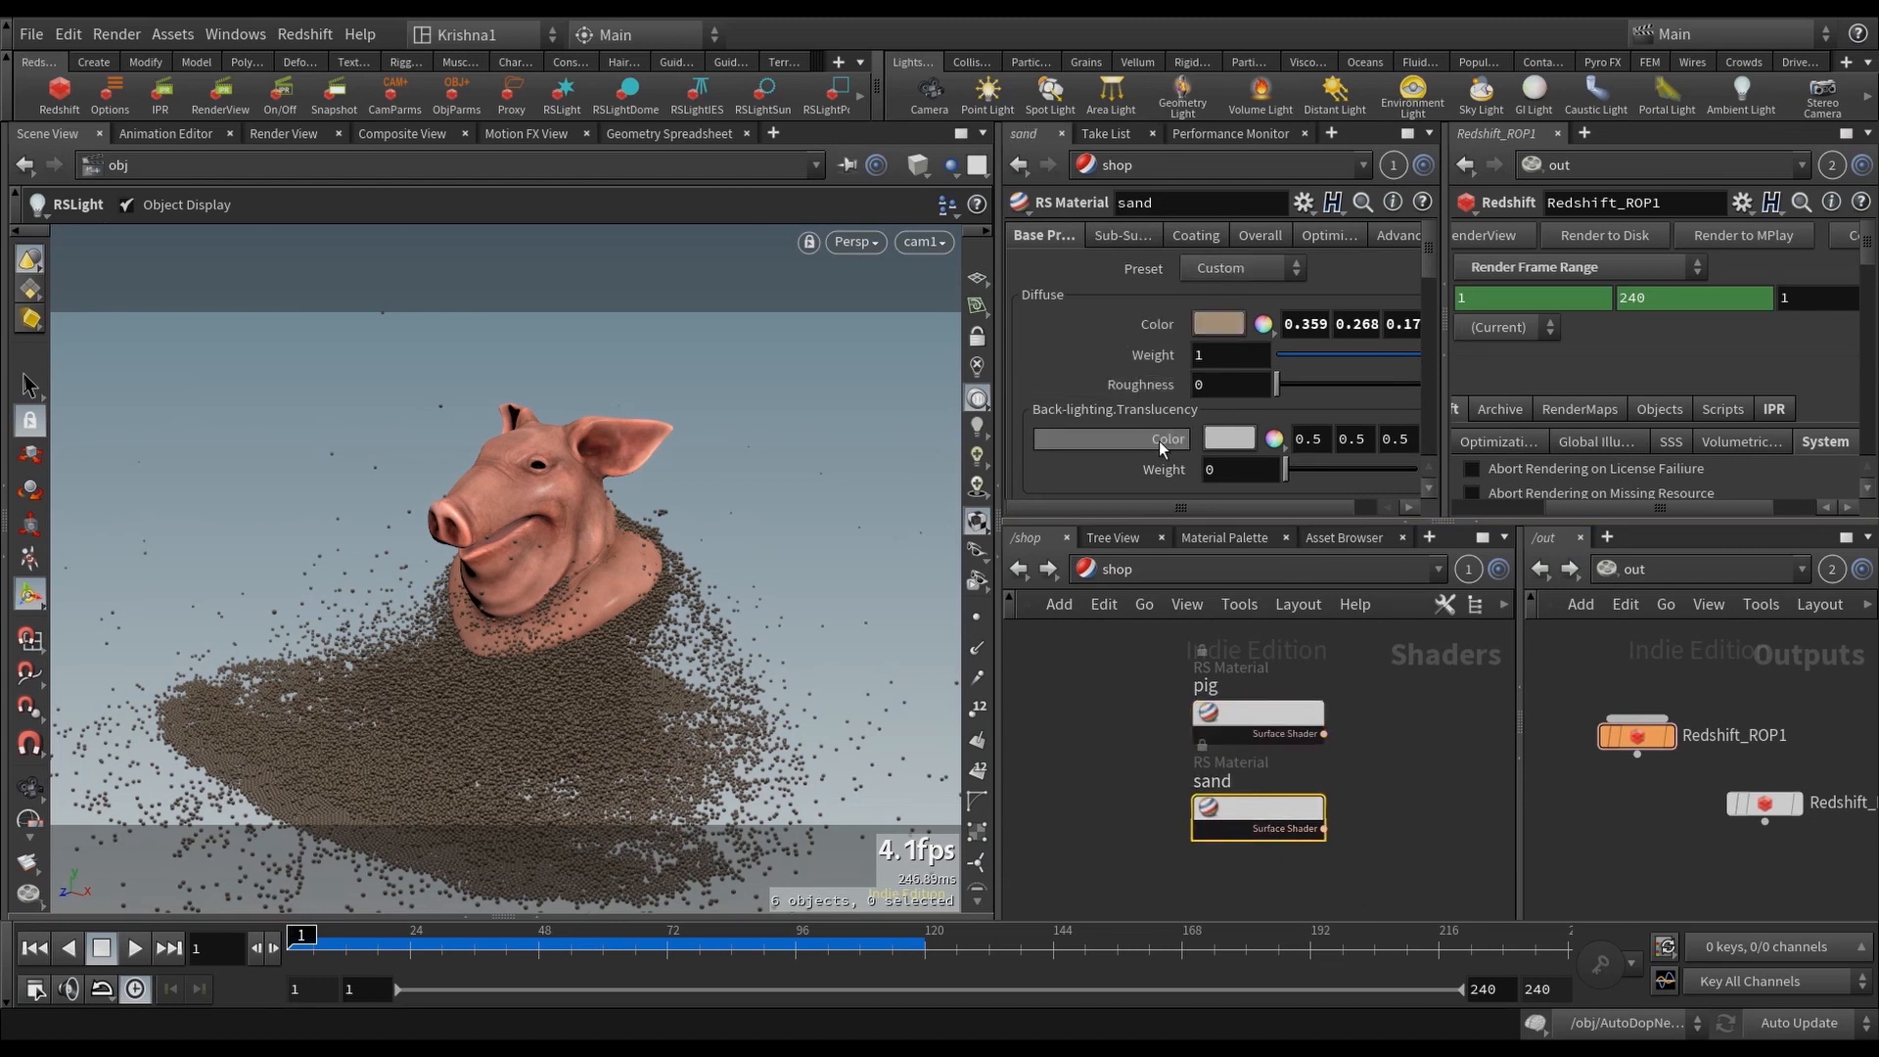
scroll(down, 3)
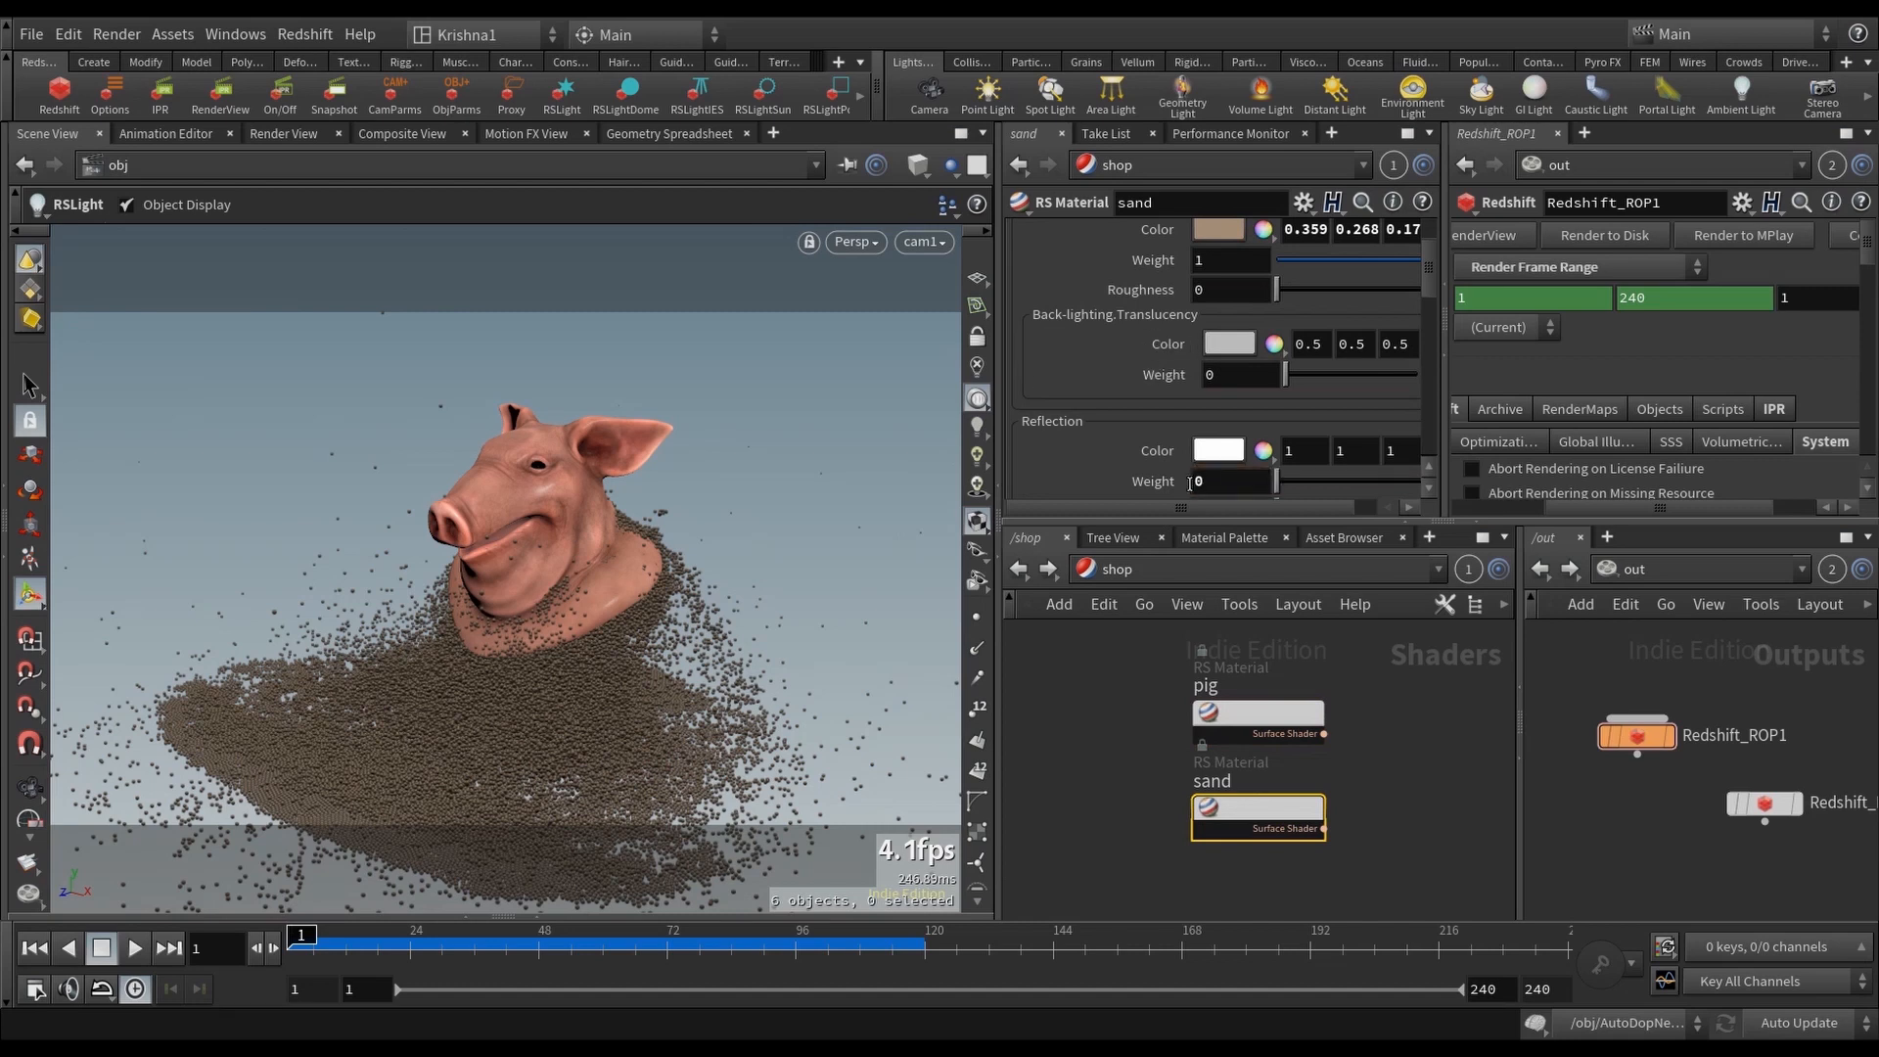
scroll(down, 3)
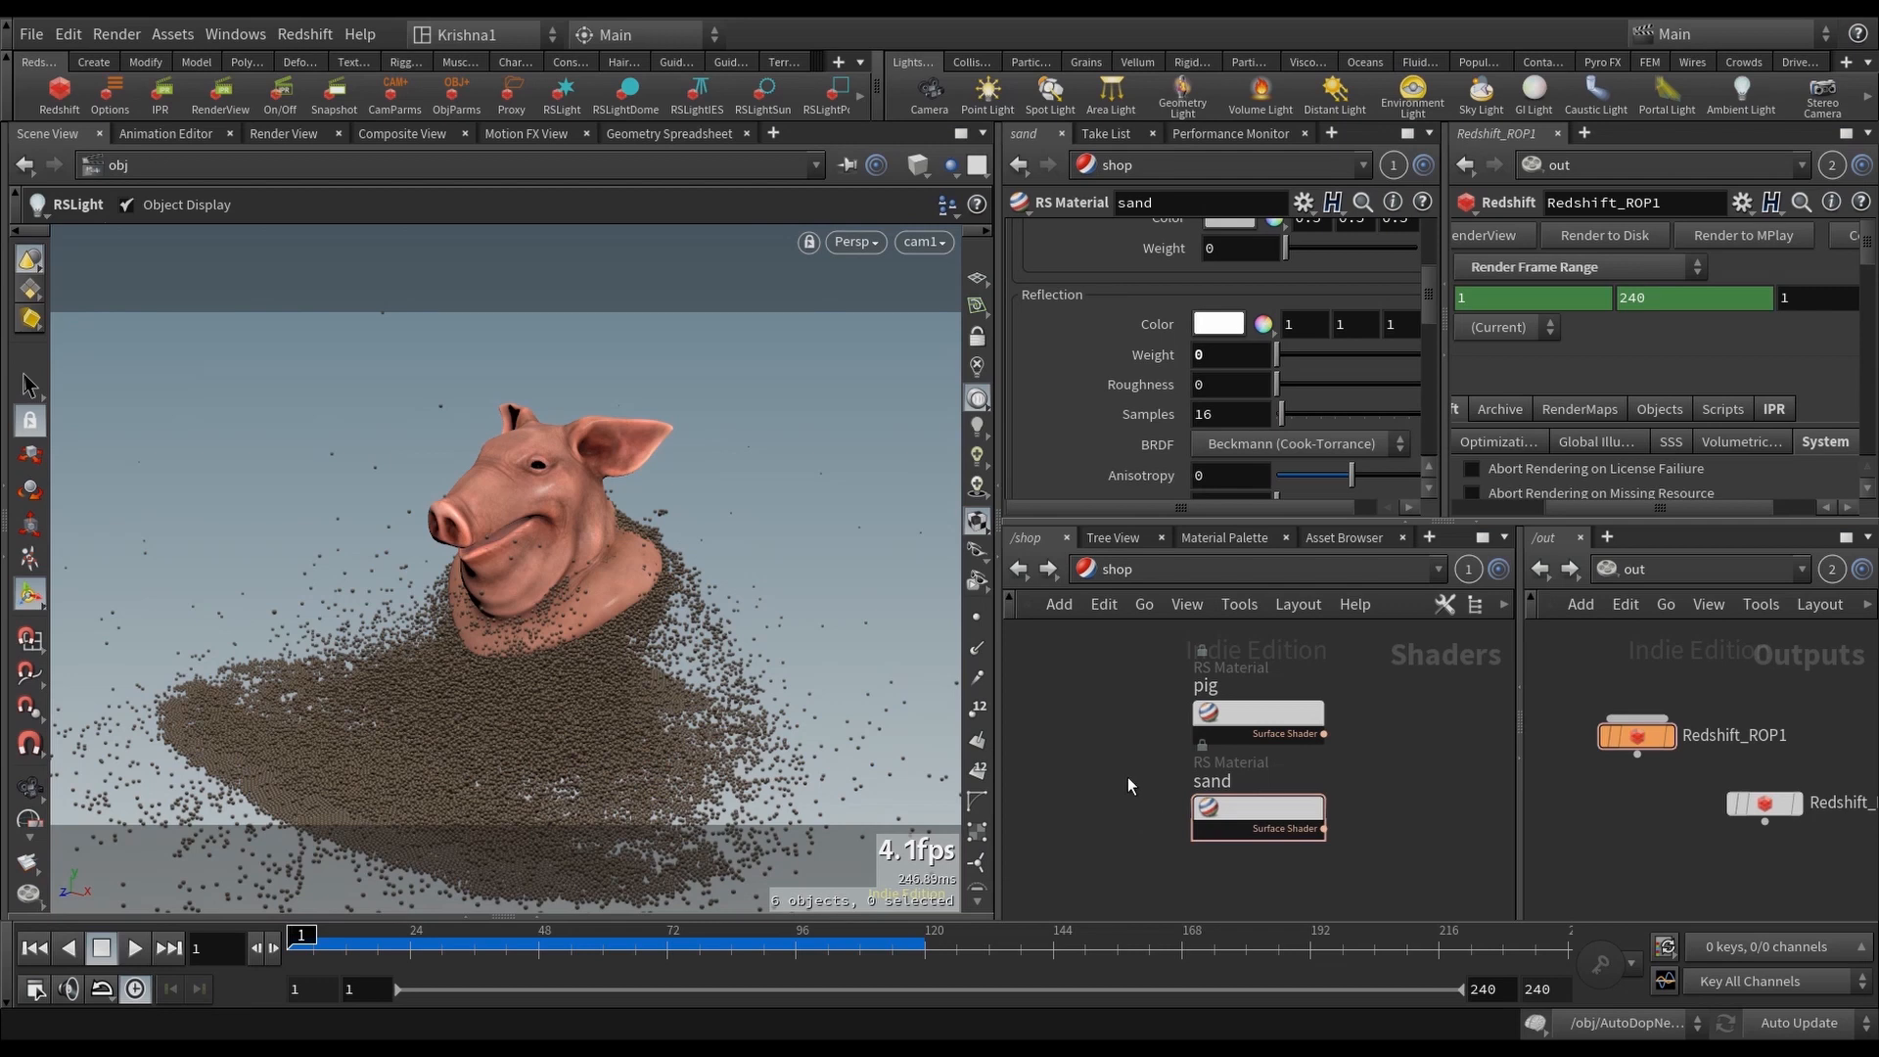
click(1084, 568)
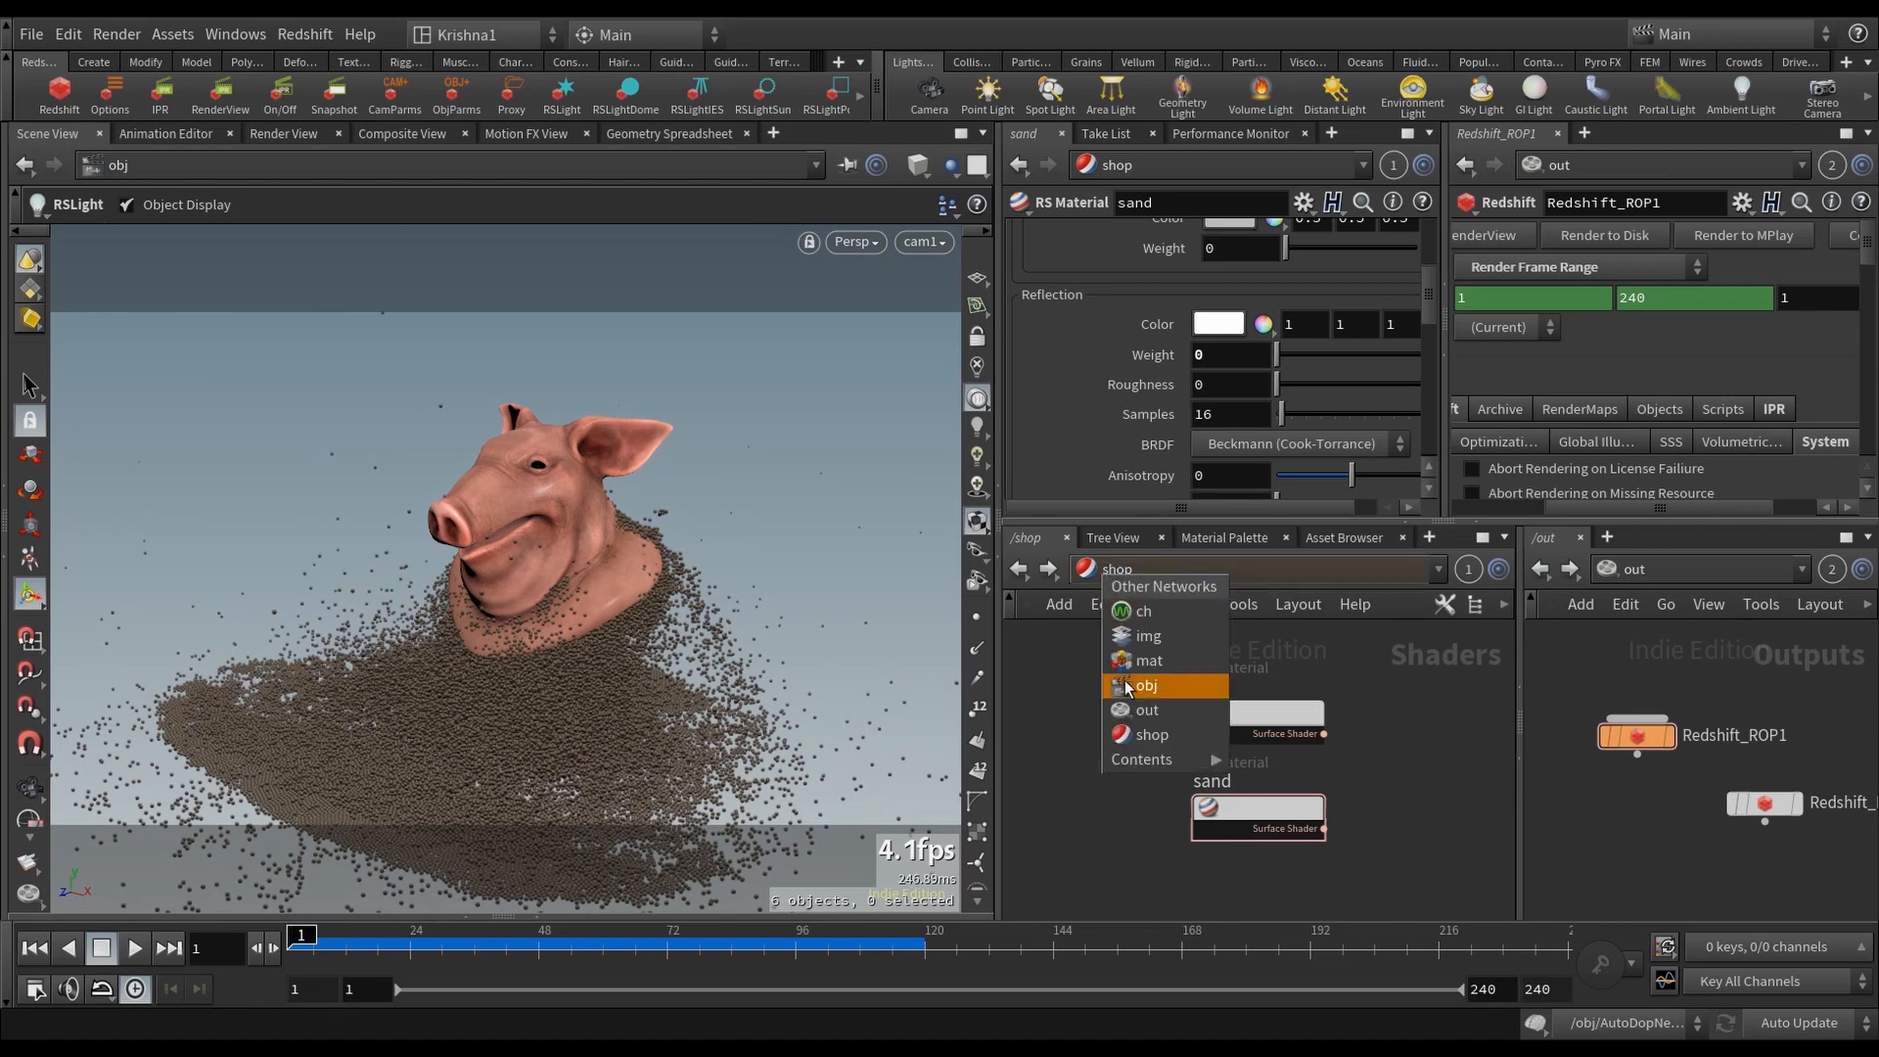
Step: Return to the /obj network and select the grains_vellum object
click(1144, 684)
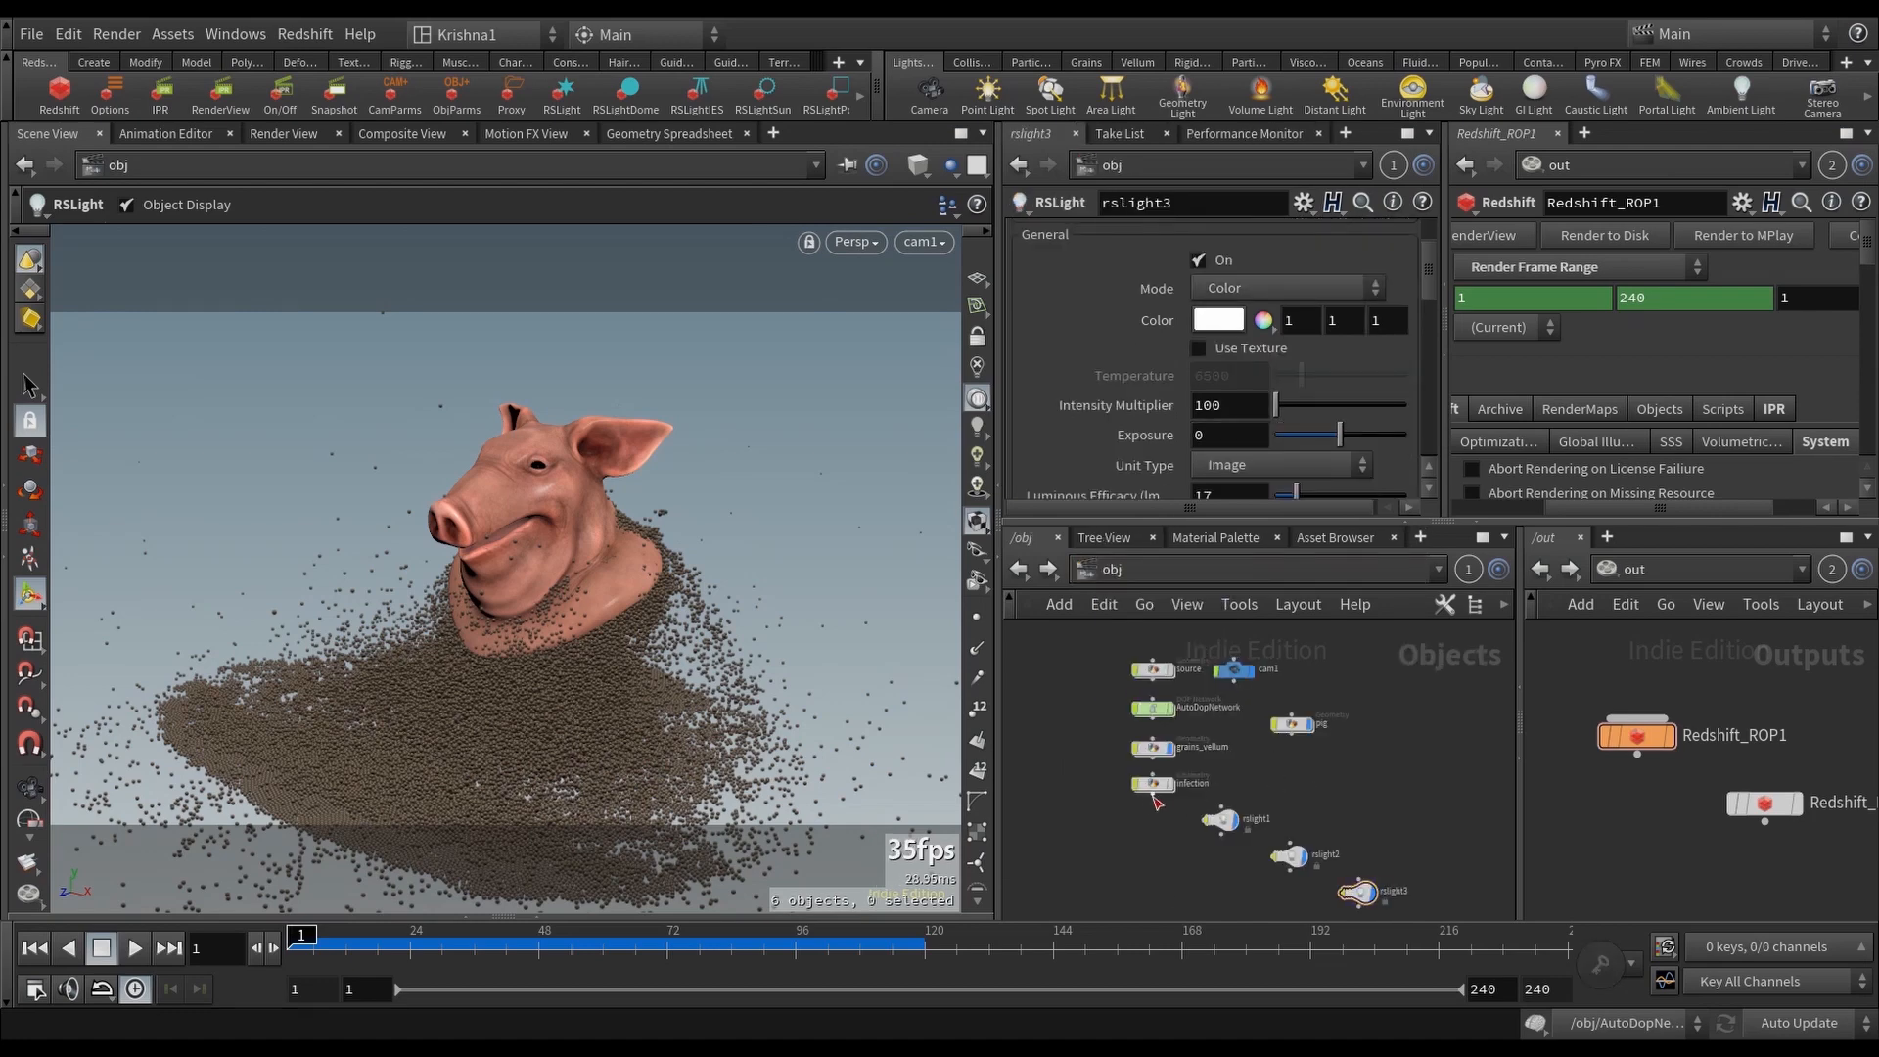
mouse_move(1154, 783)
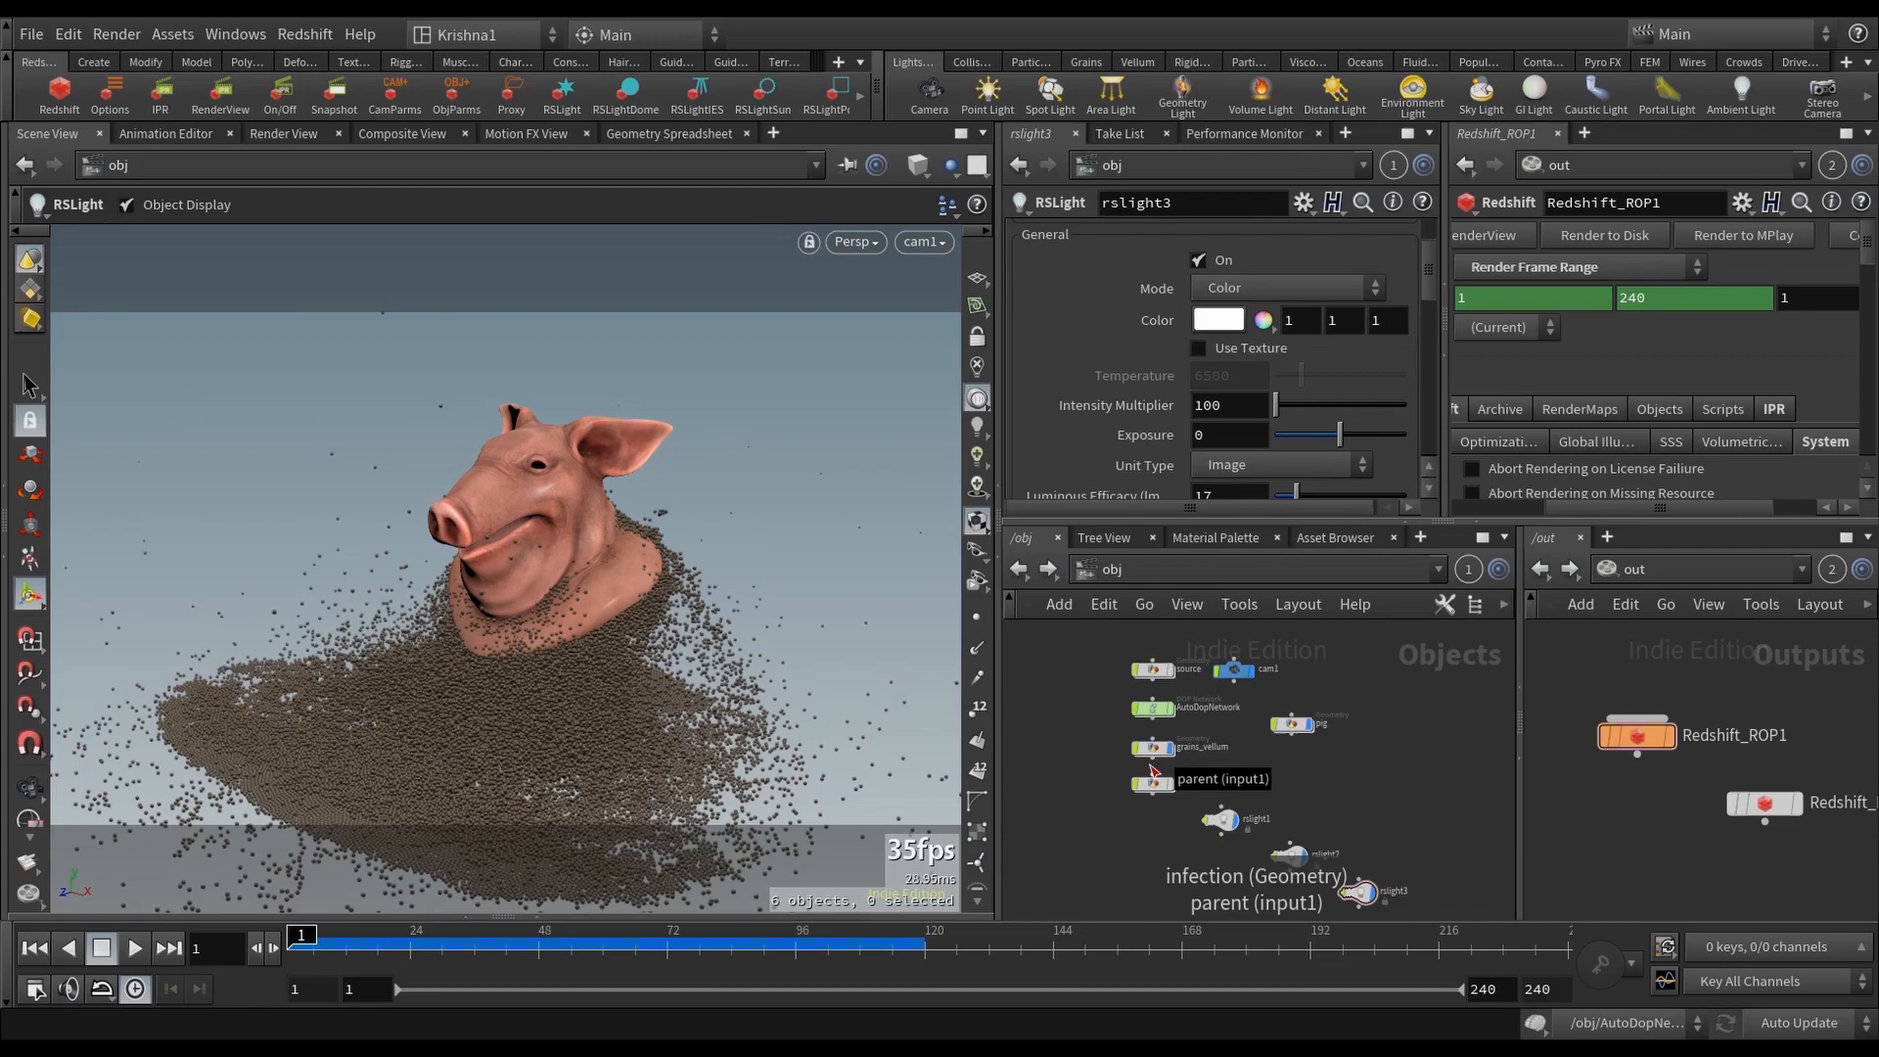
key(alt+tab)
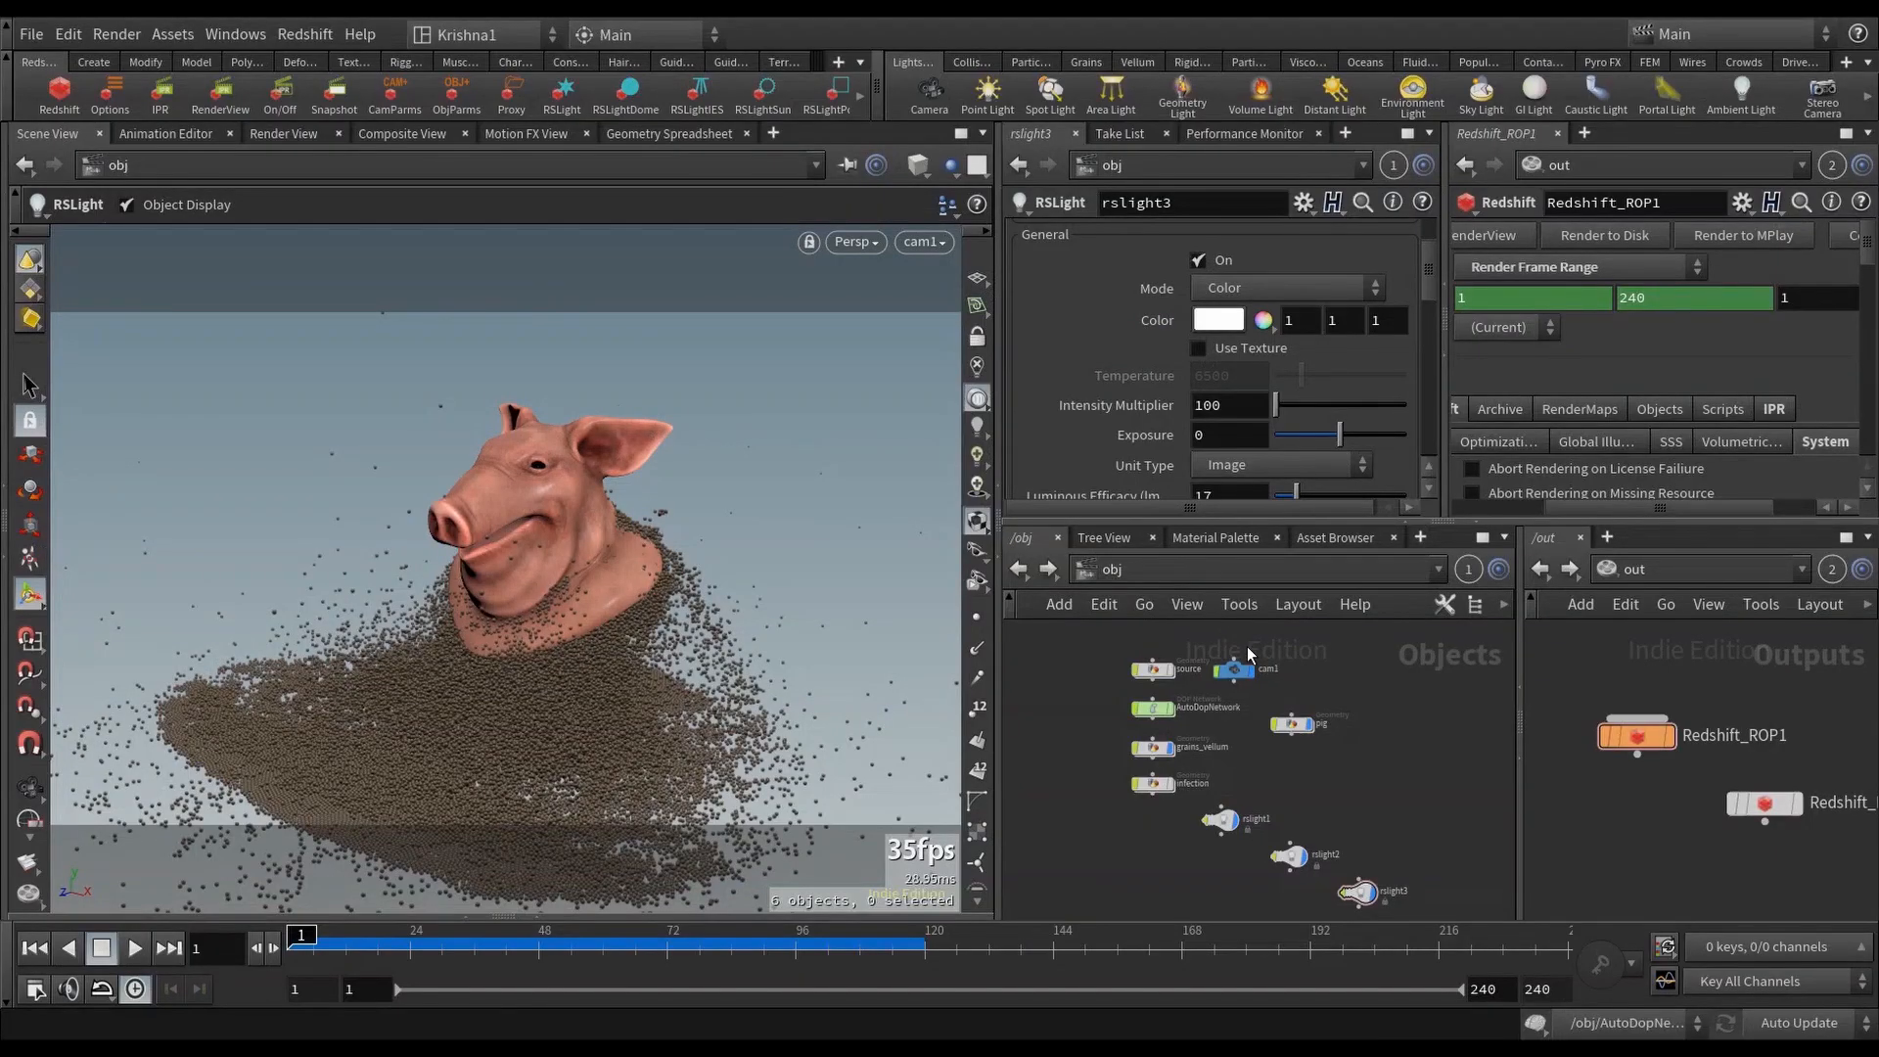
mouse_move(1168, 831)
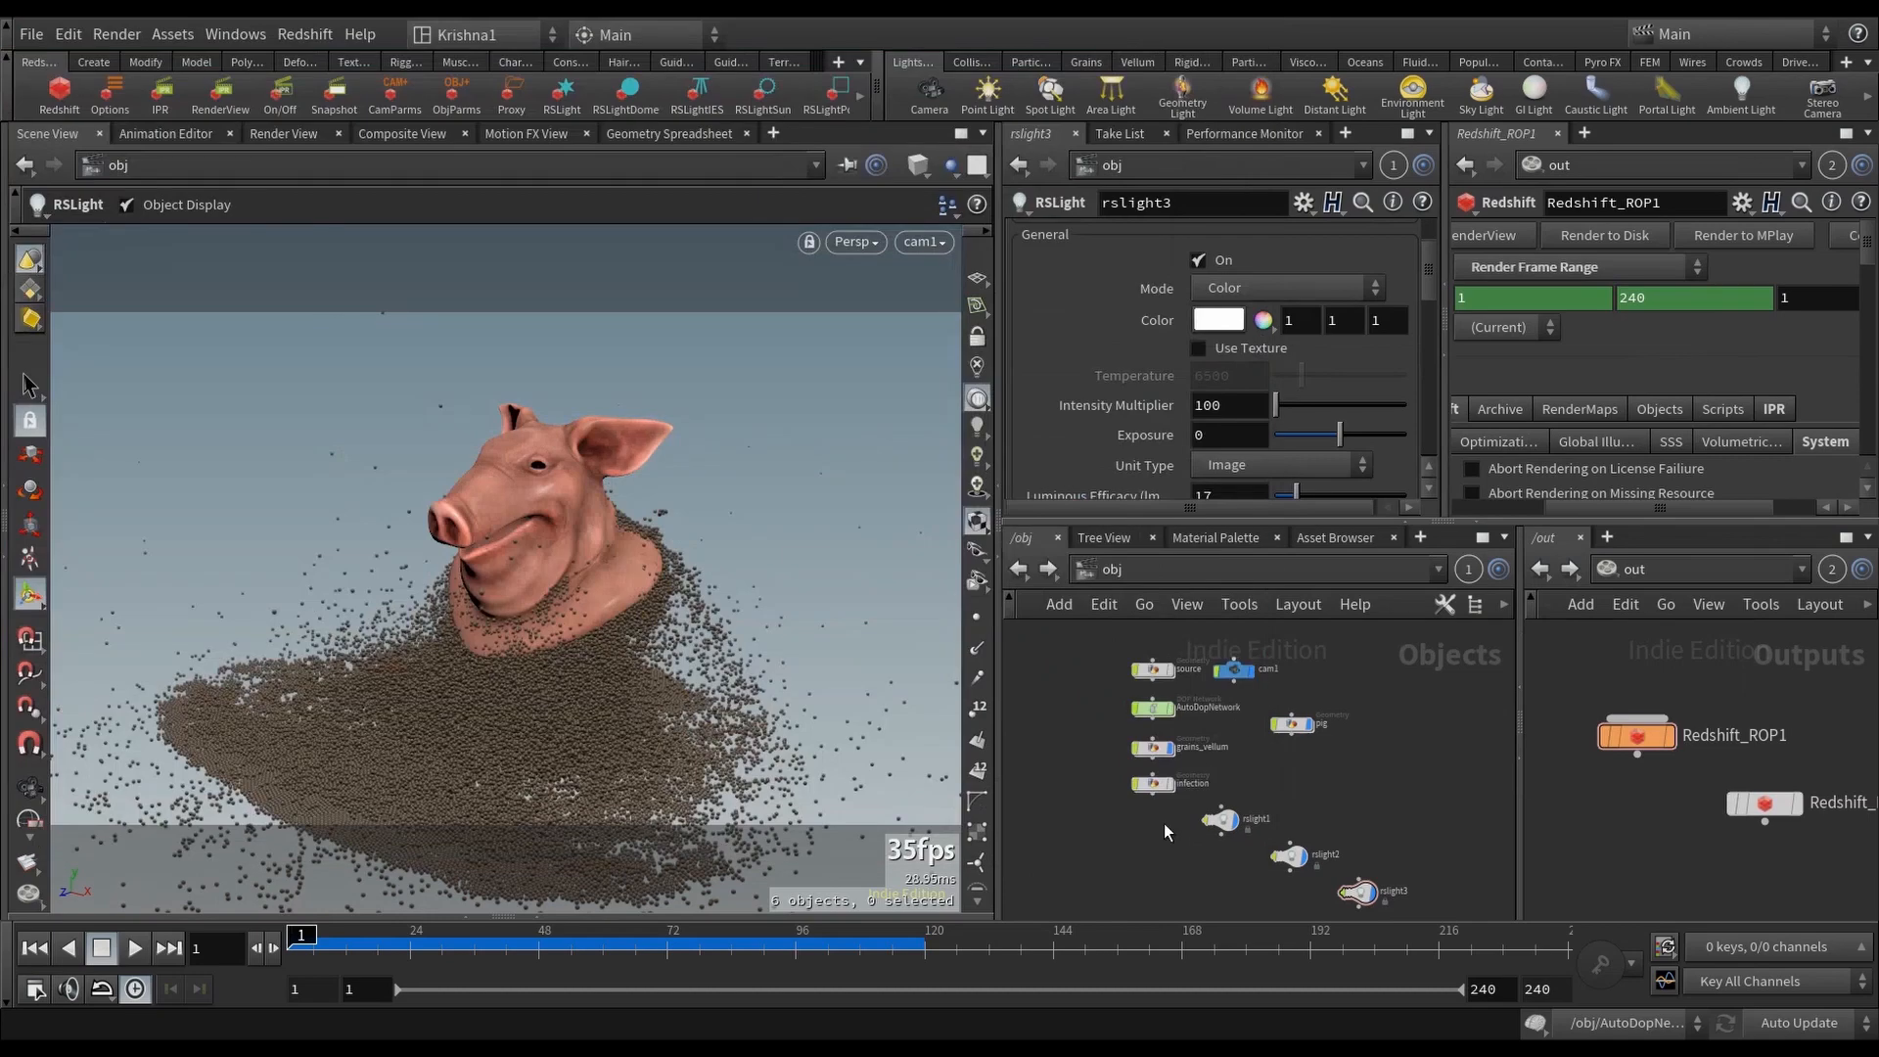
click(1151, 710)
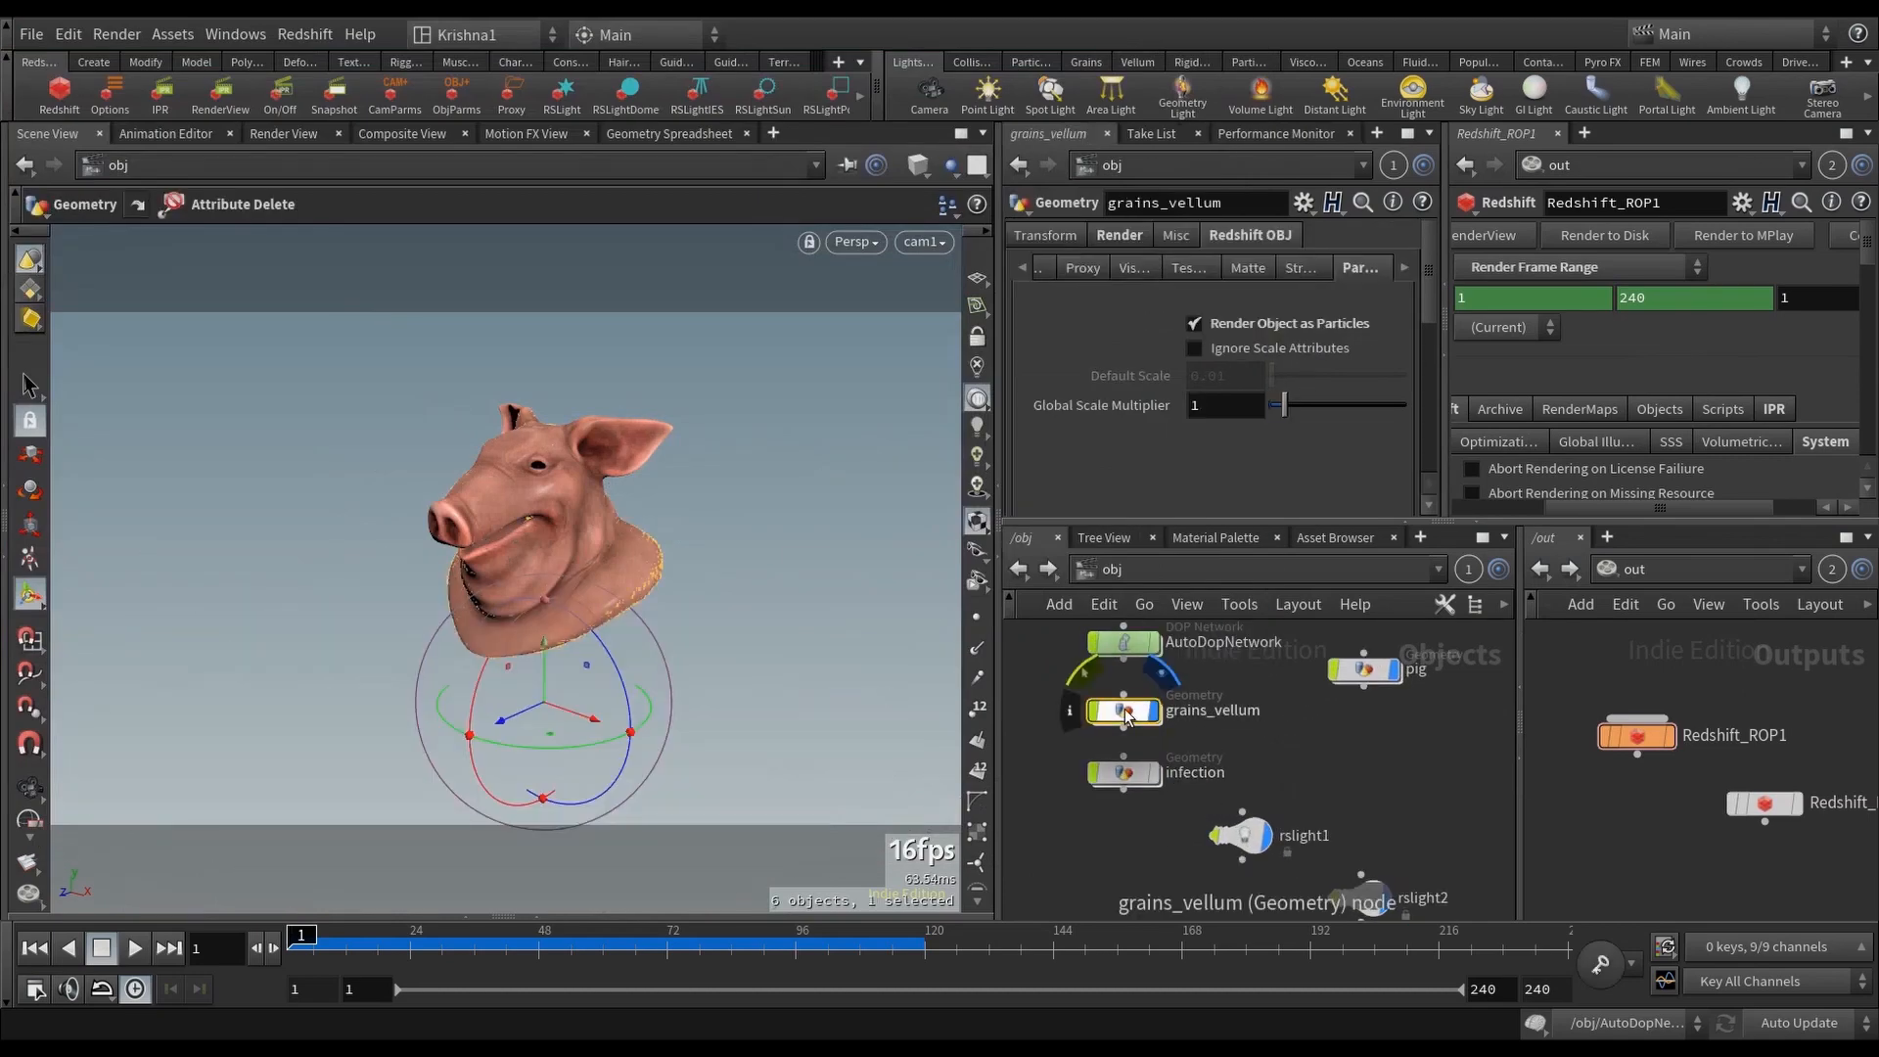
double_click(1124, 710)
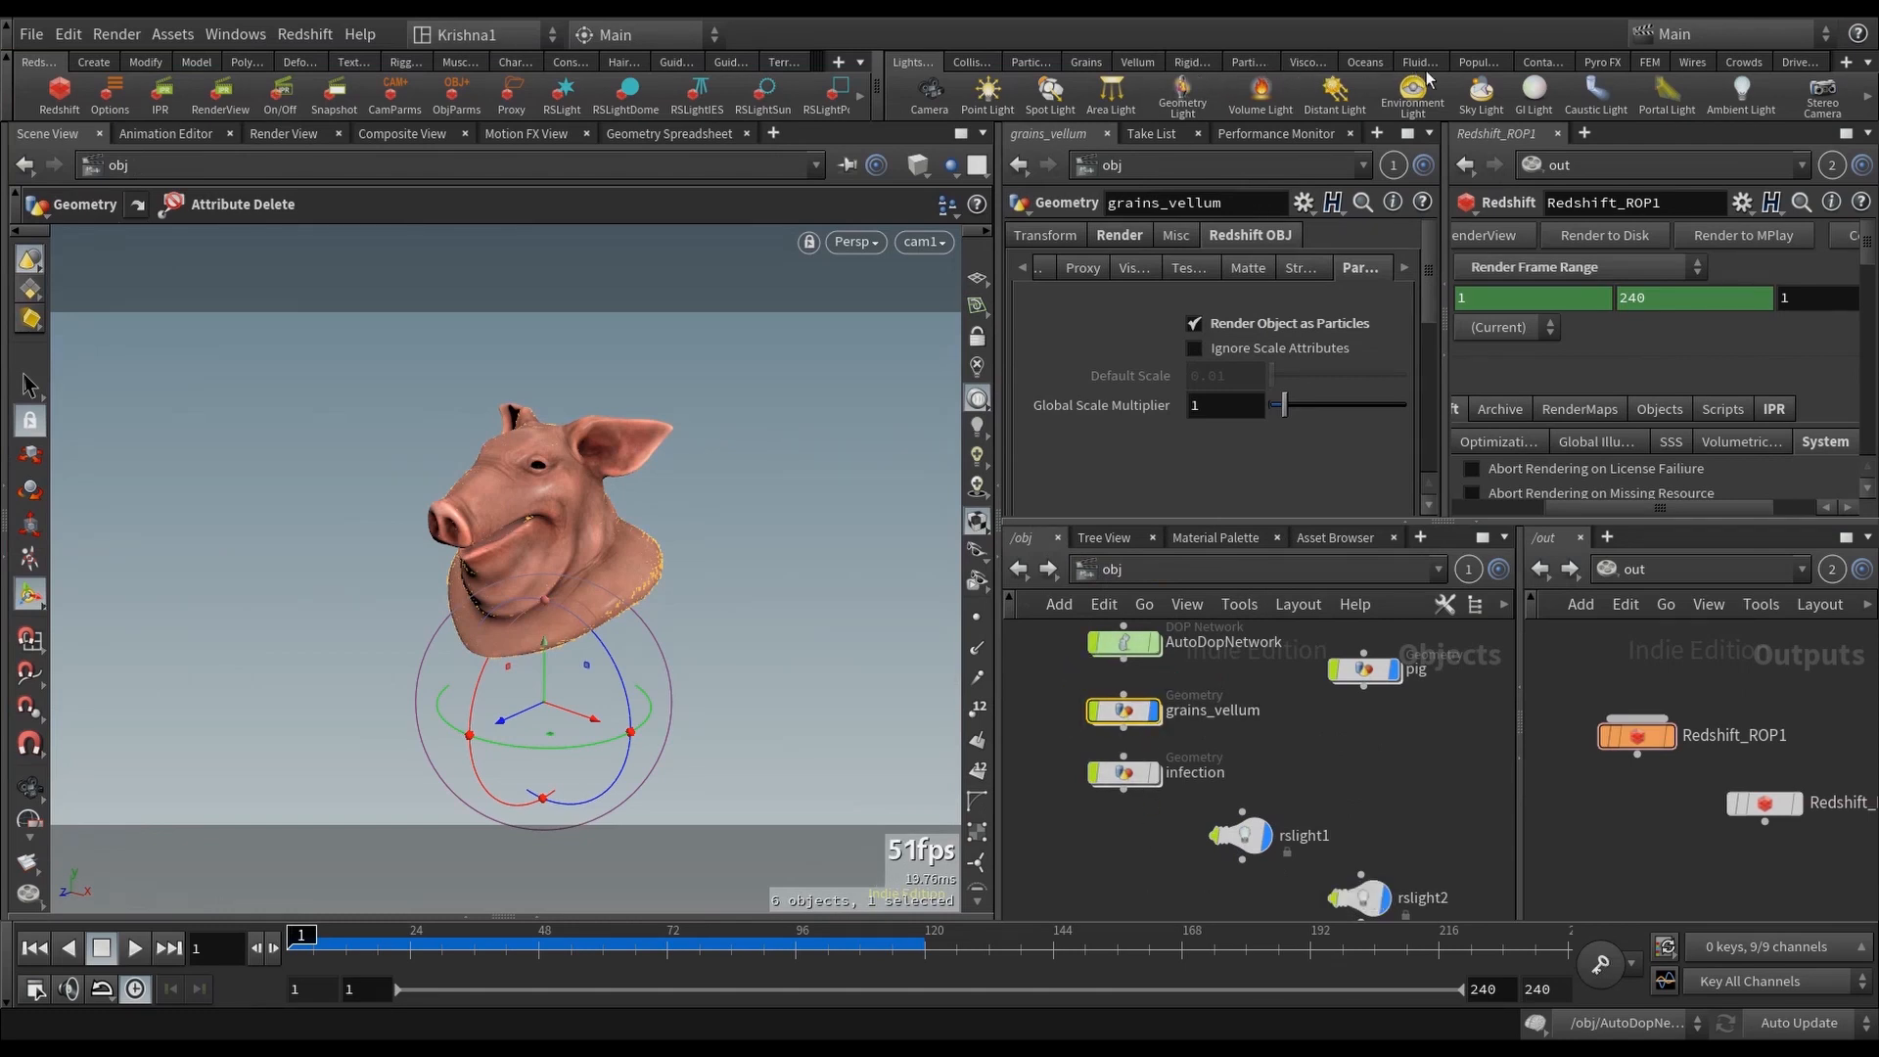
Step: Dive inside grains_vellum and select its Point Replicate node making about two million points
click(1084, 61)
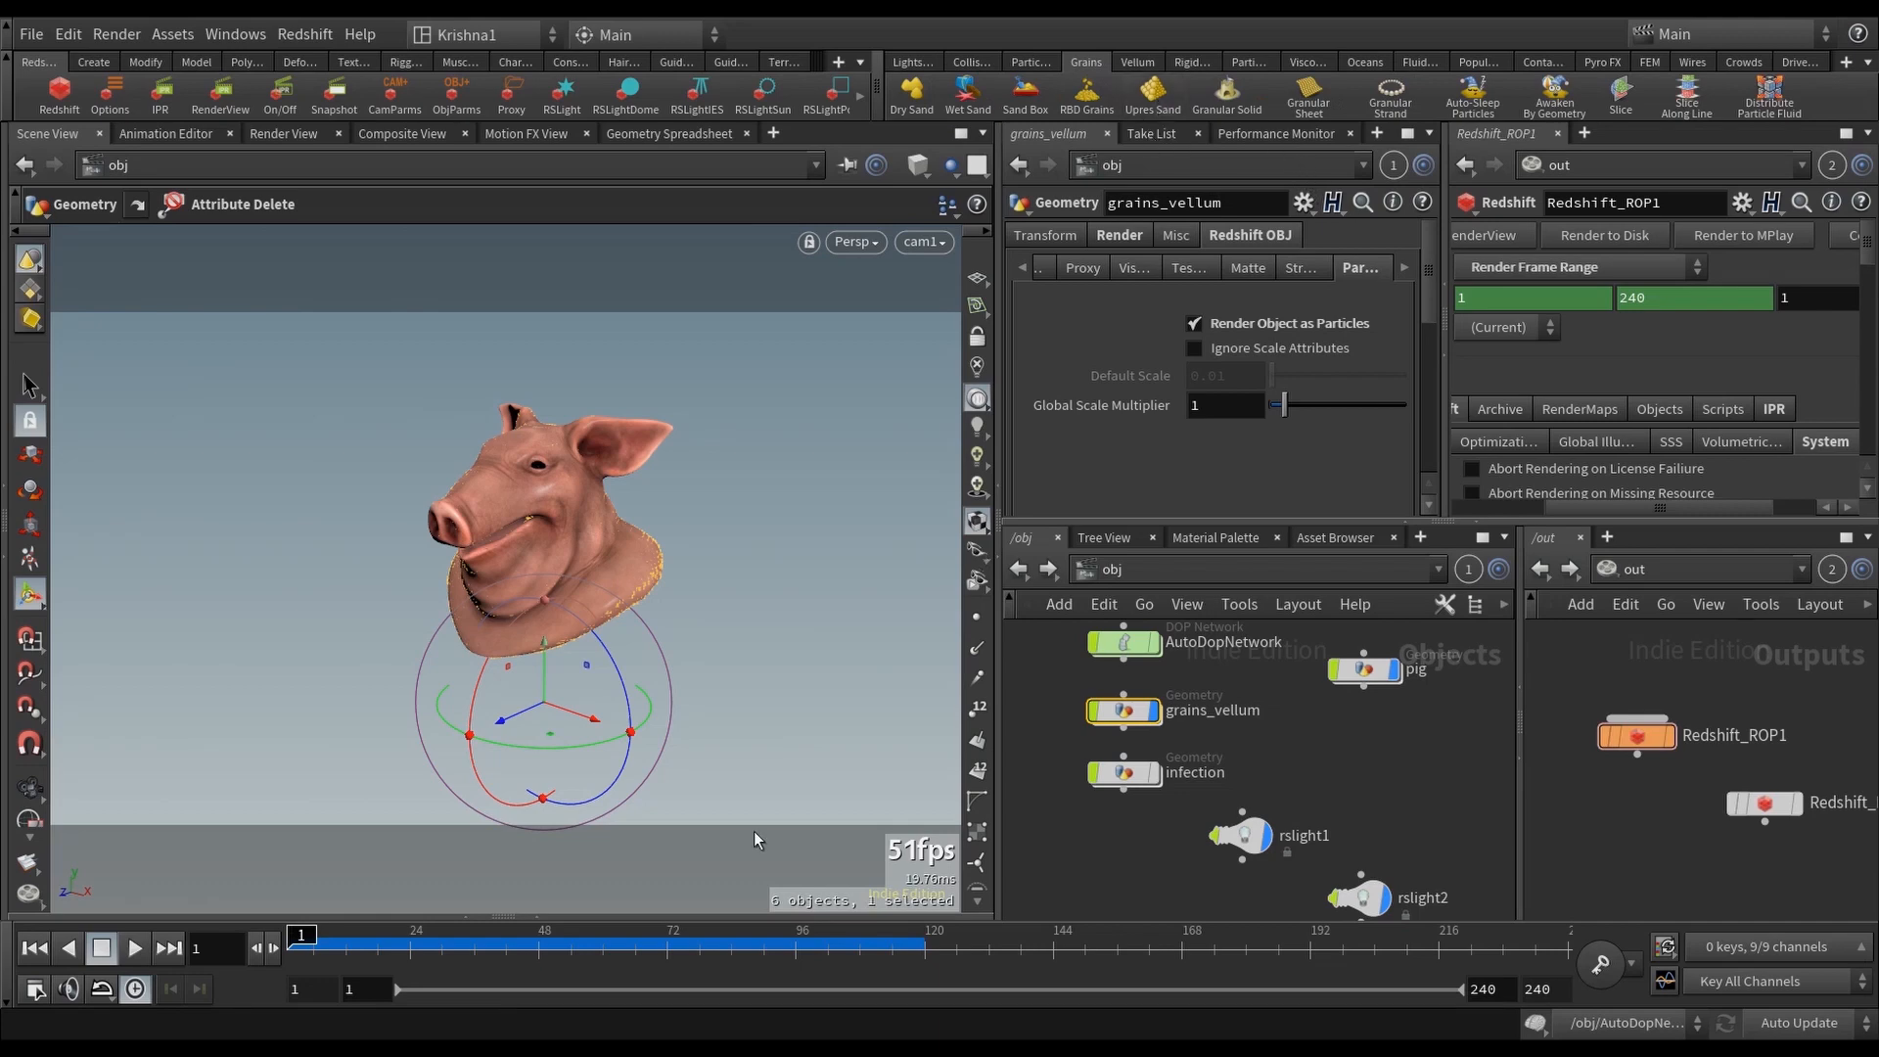
click(1123, 709)
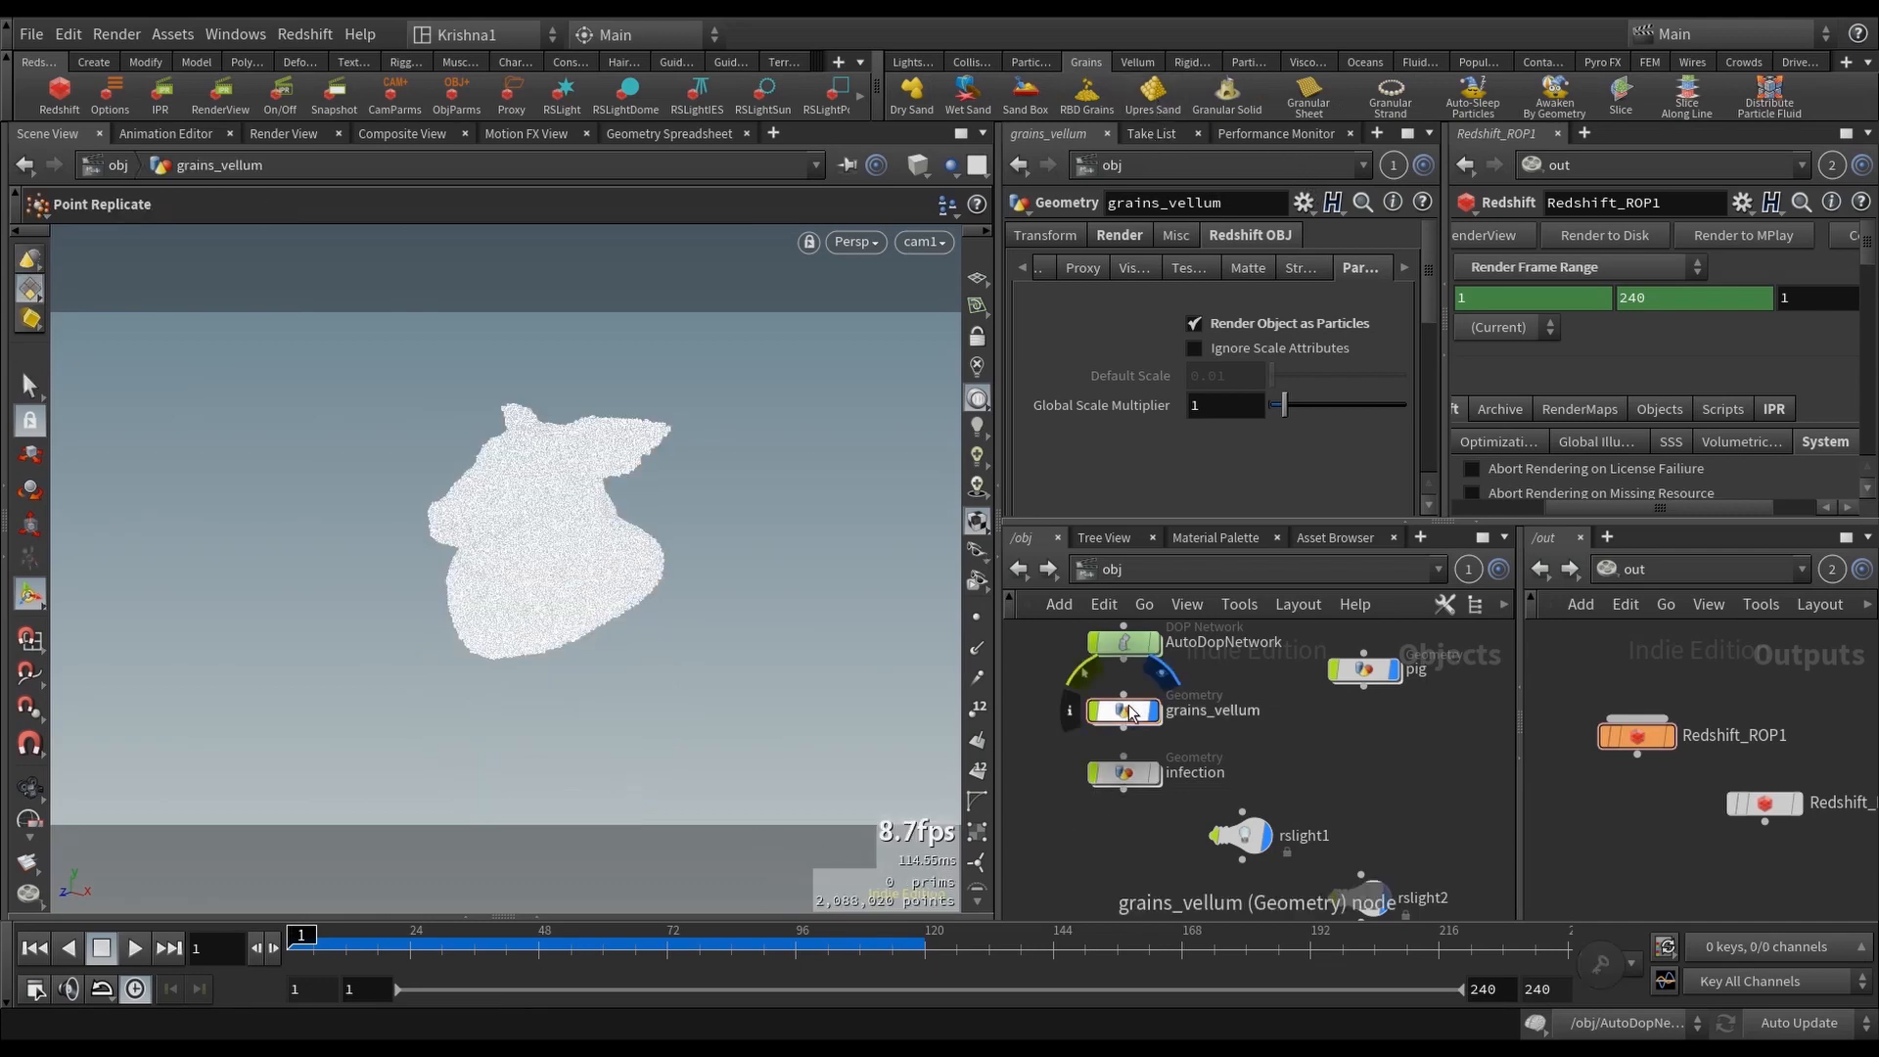
double_click(1122, 709)
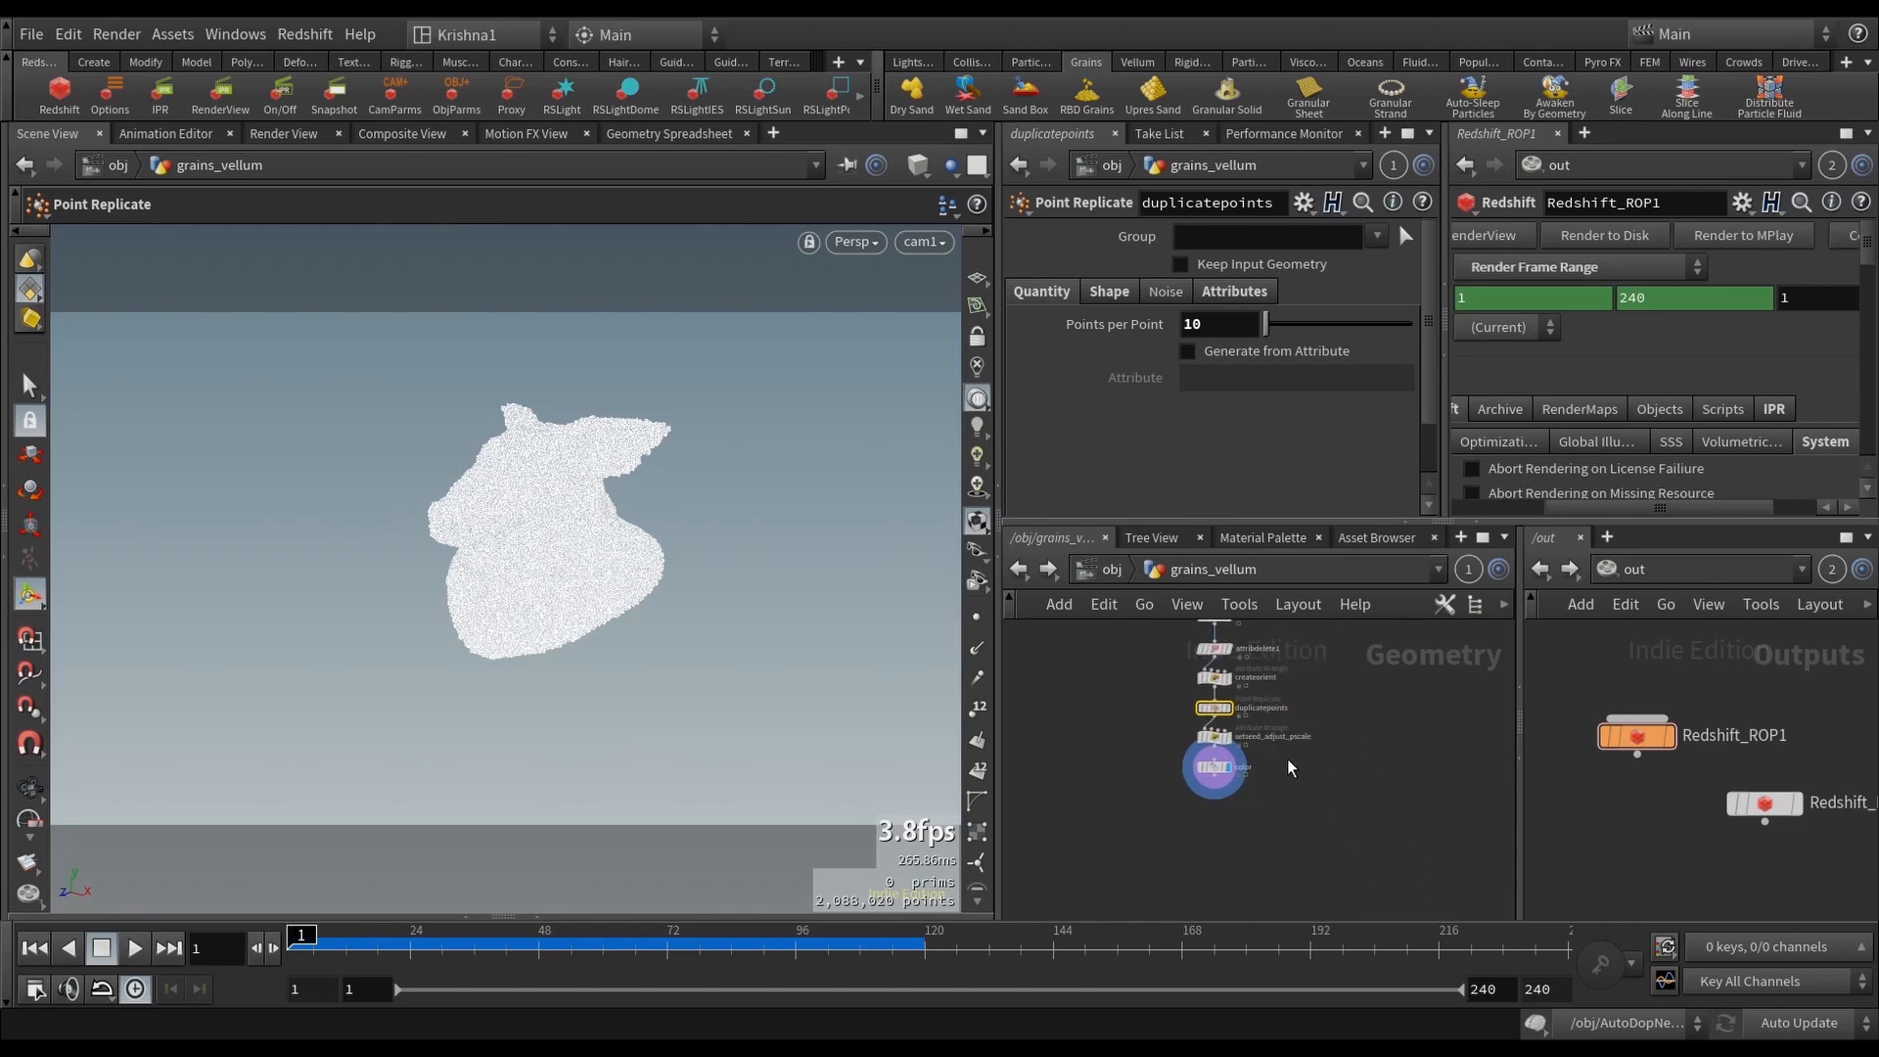
click(1213, 785)
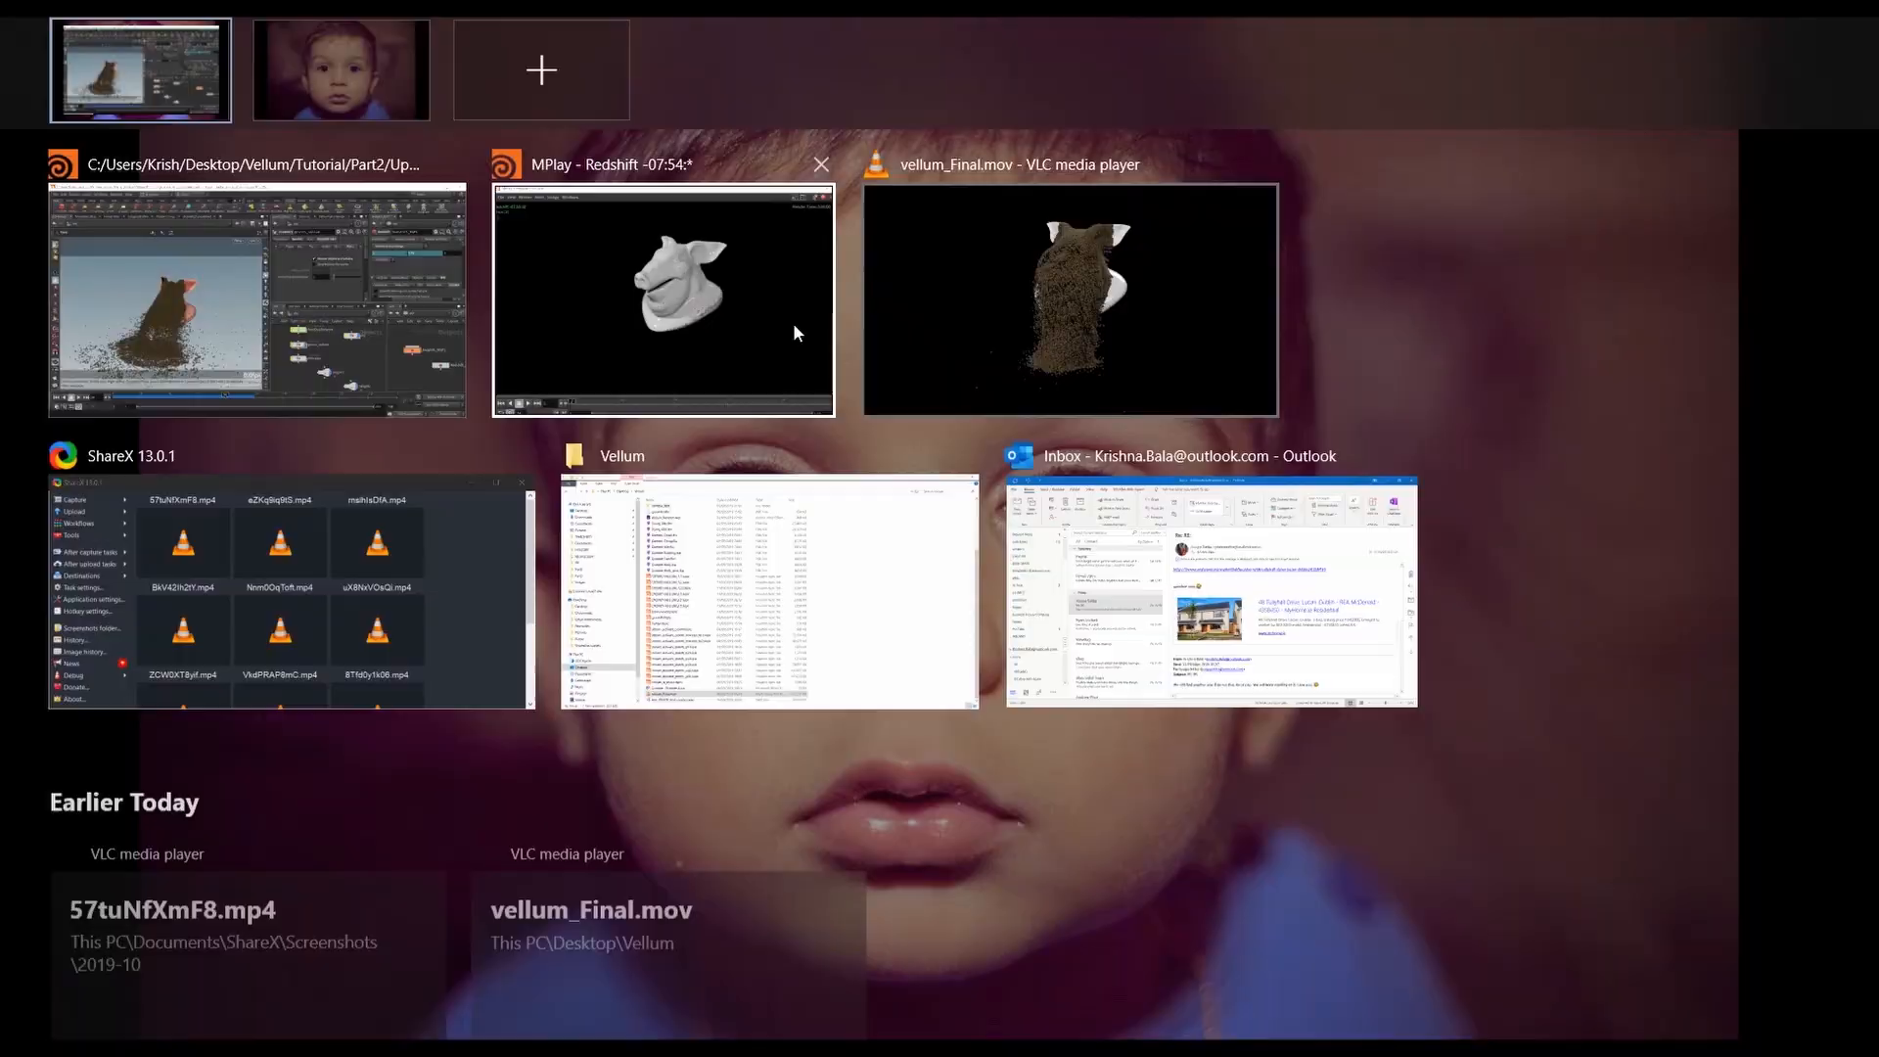
Step: Review the frame 96 render in MPlay, then return to Houdini at the ROP's Render Frame Range
click(663, 298)
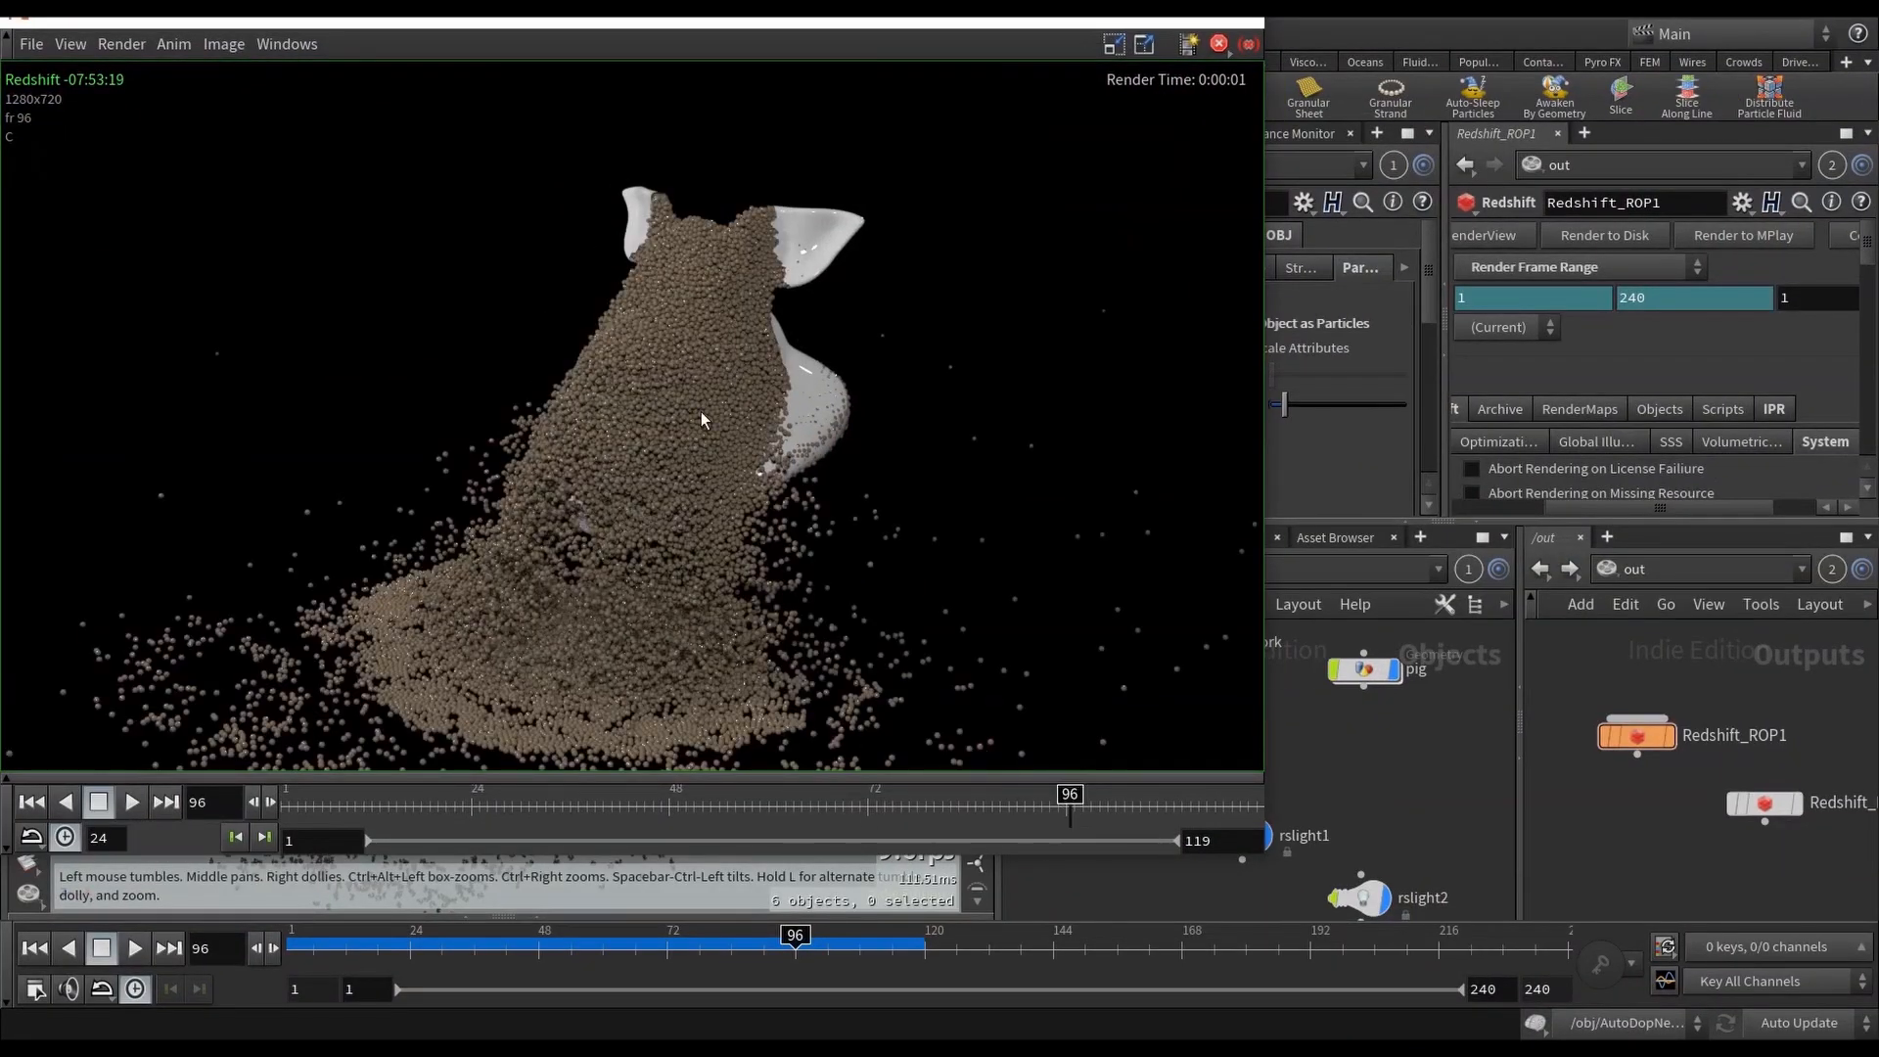
mouse_move(755, 180)
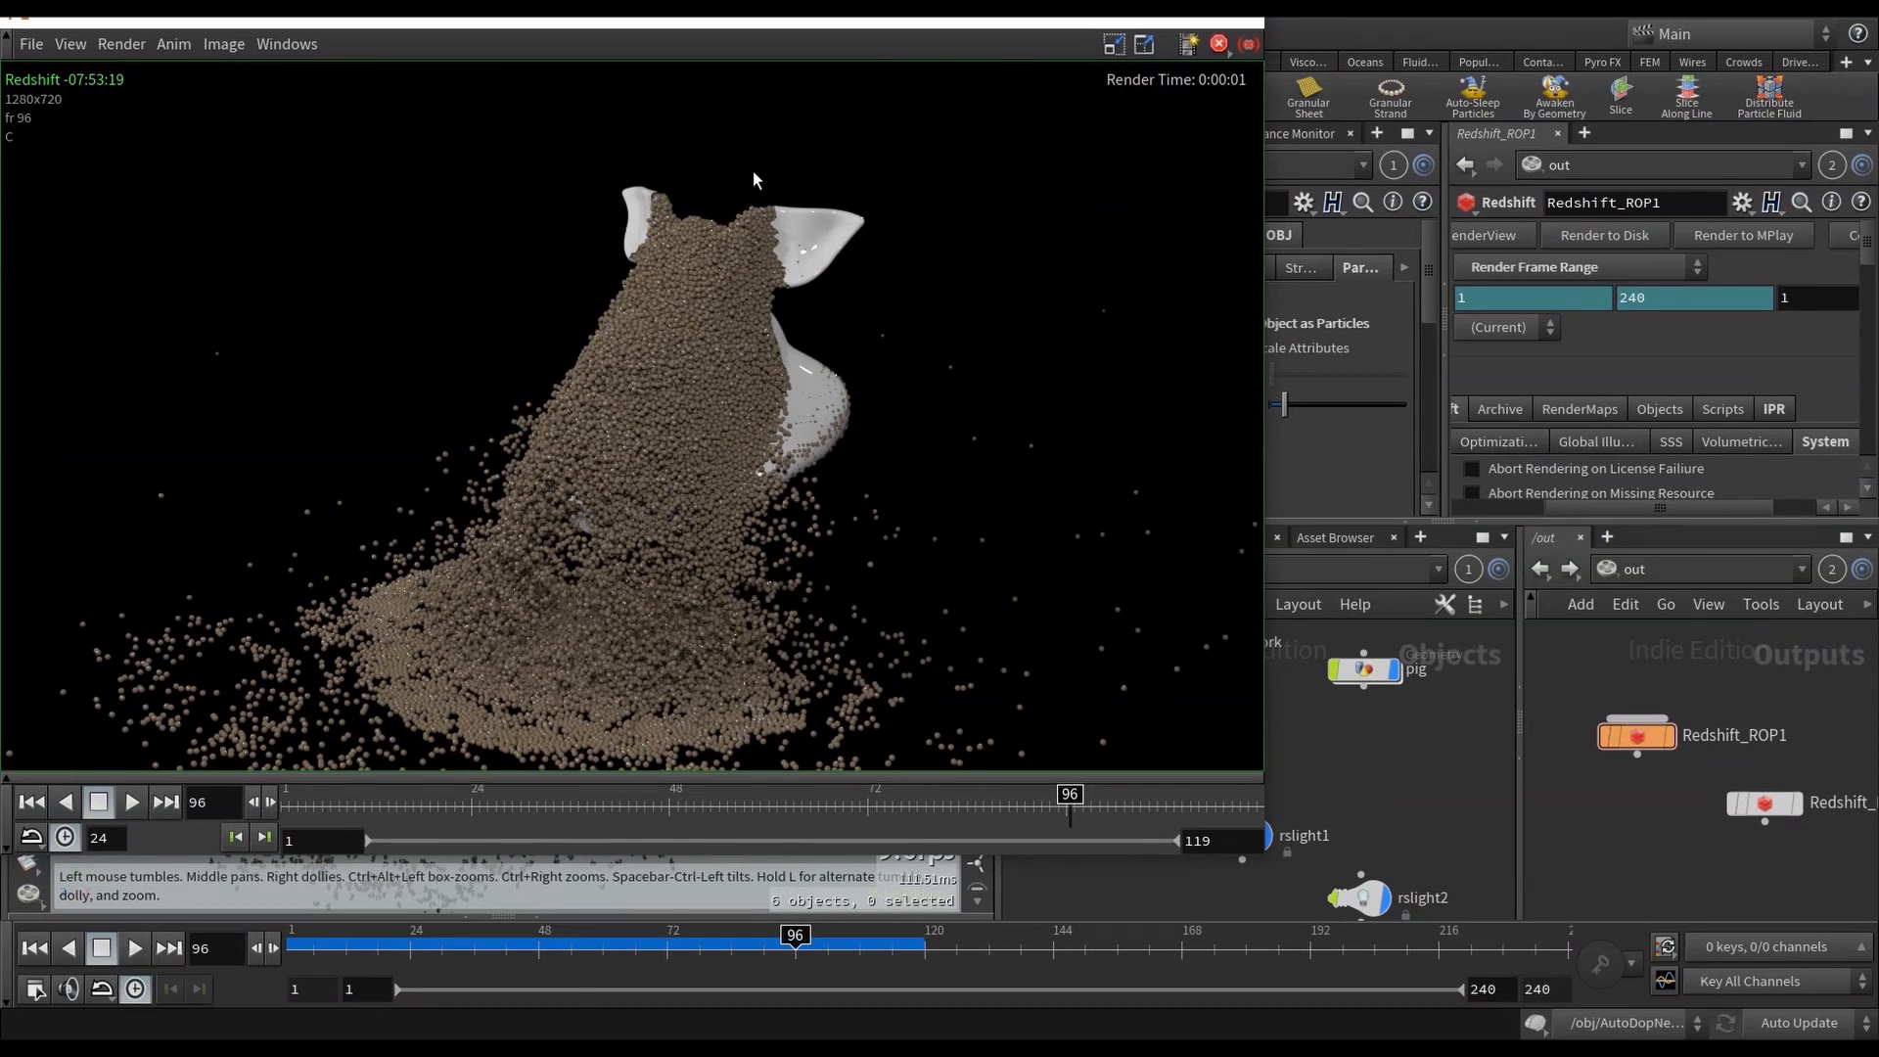
mouse_move(1103, 186)
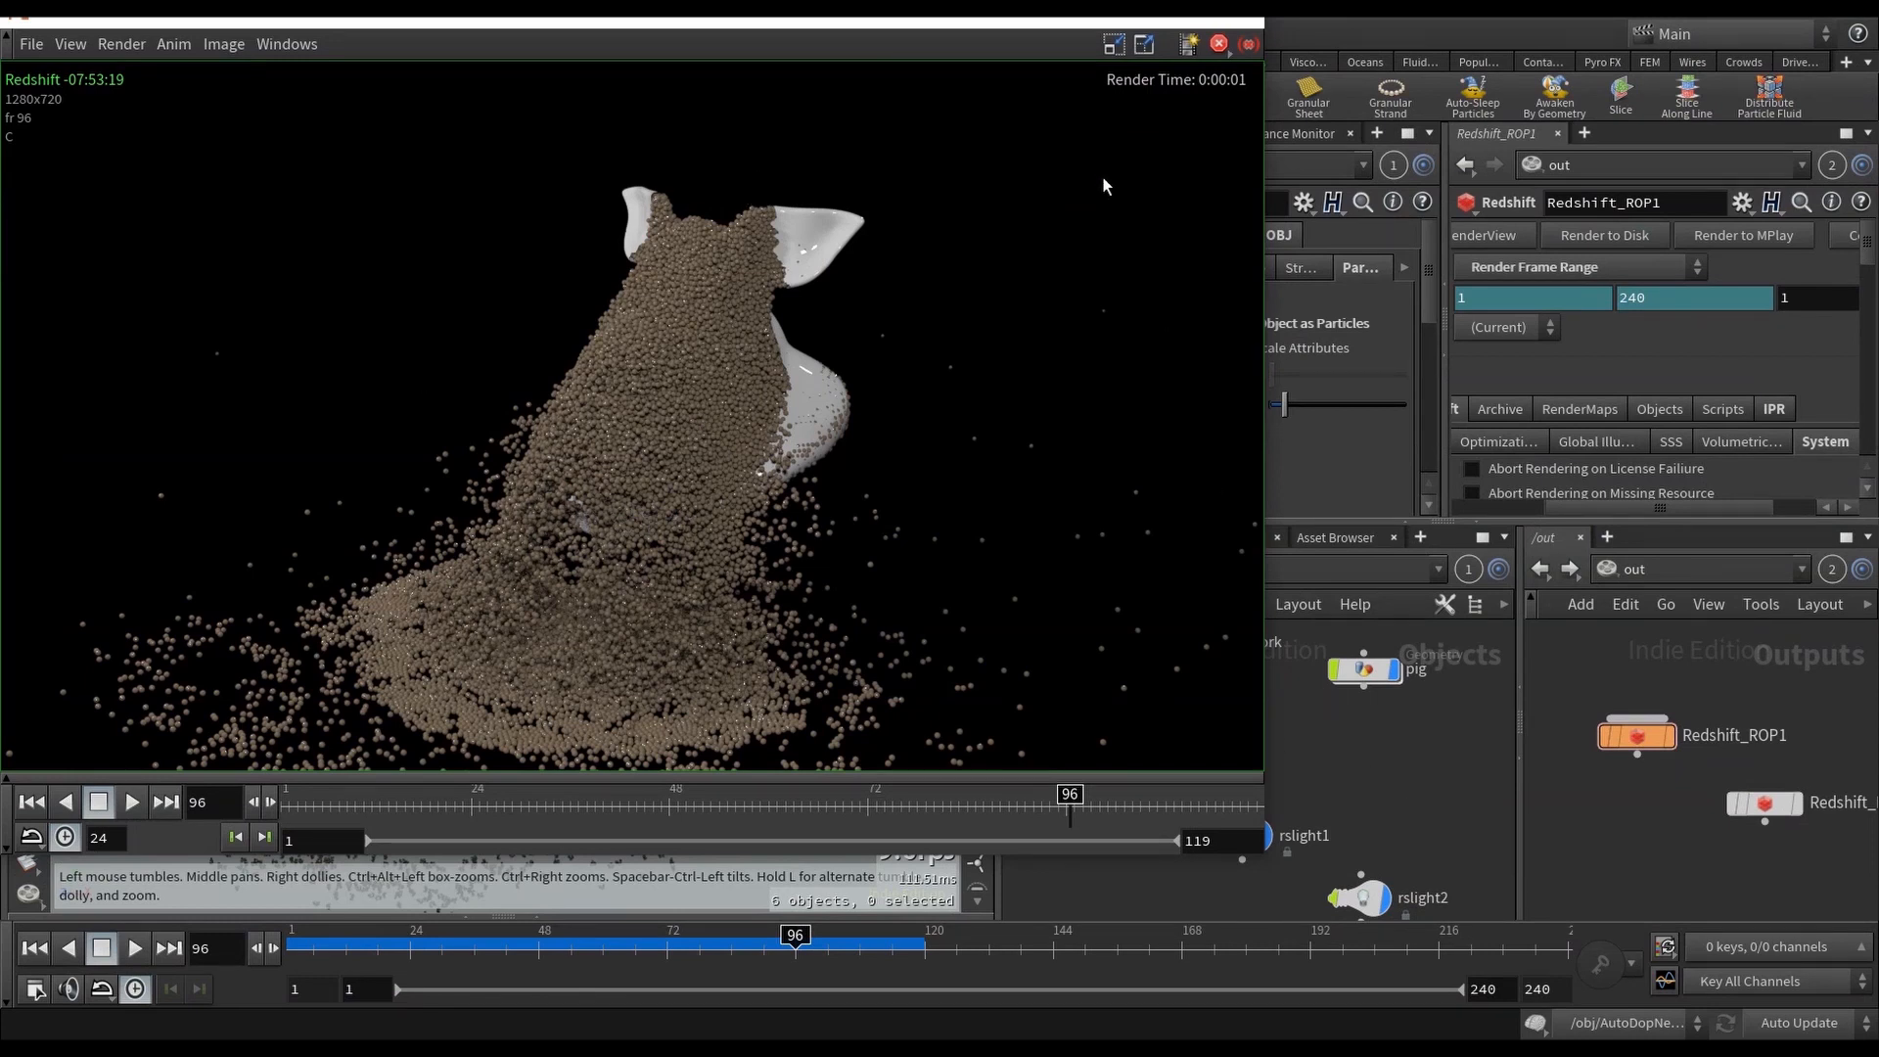
click(1742, 235)
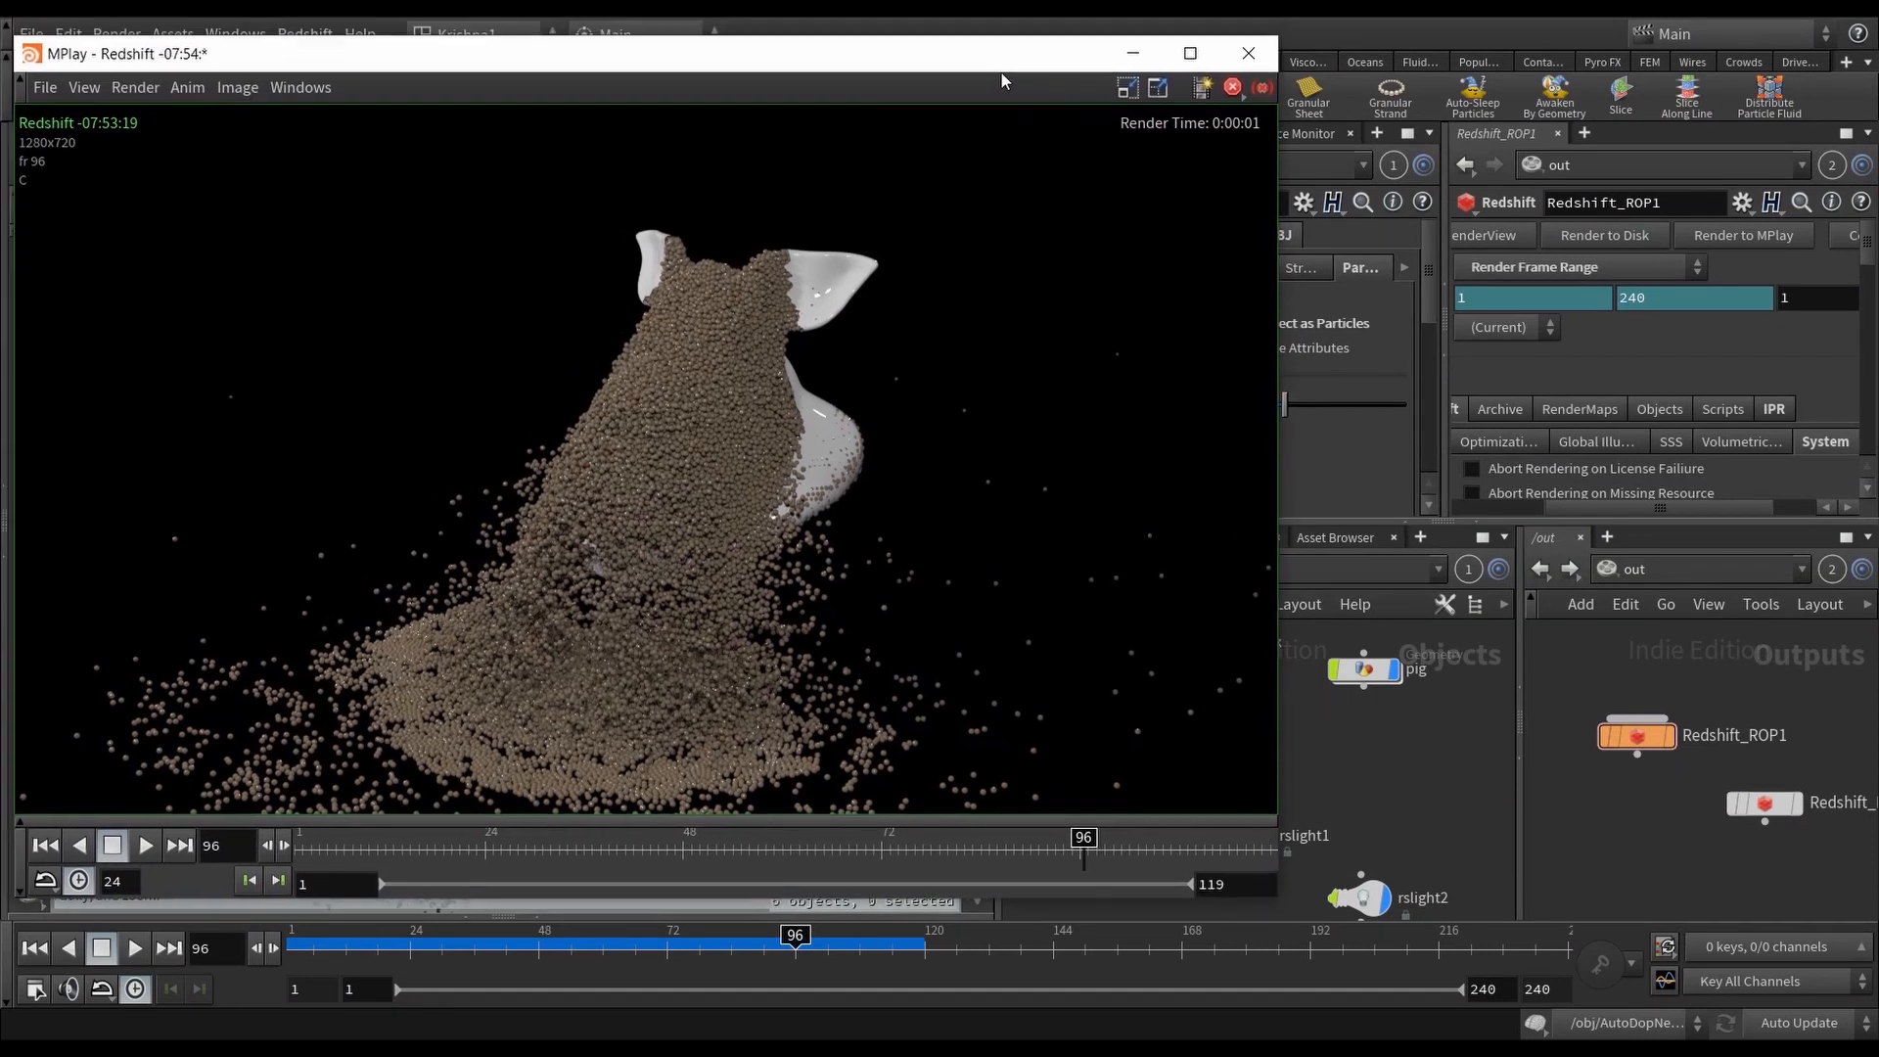
click(1248, 53)
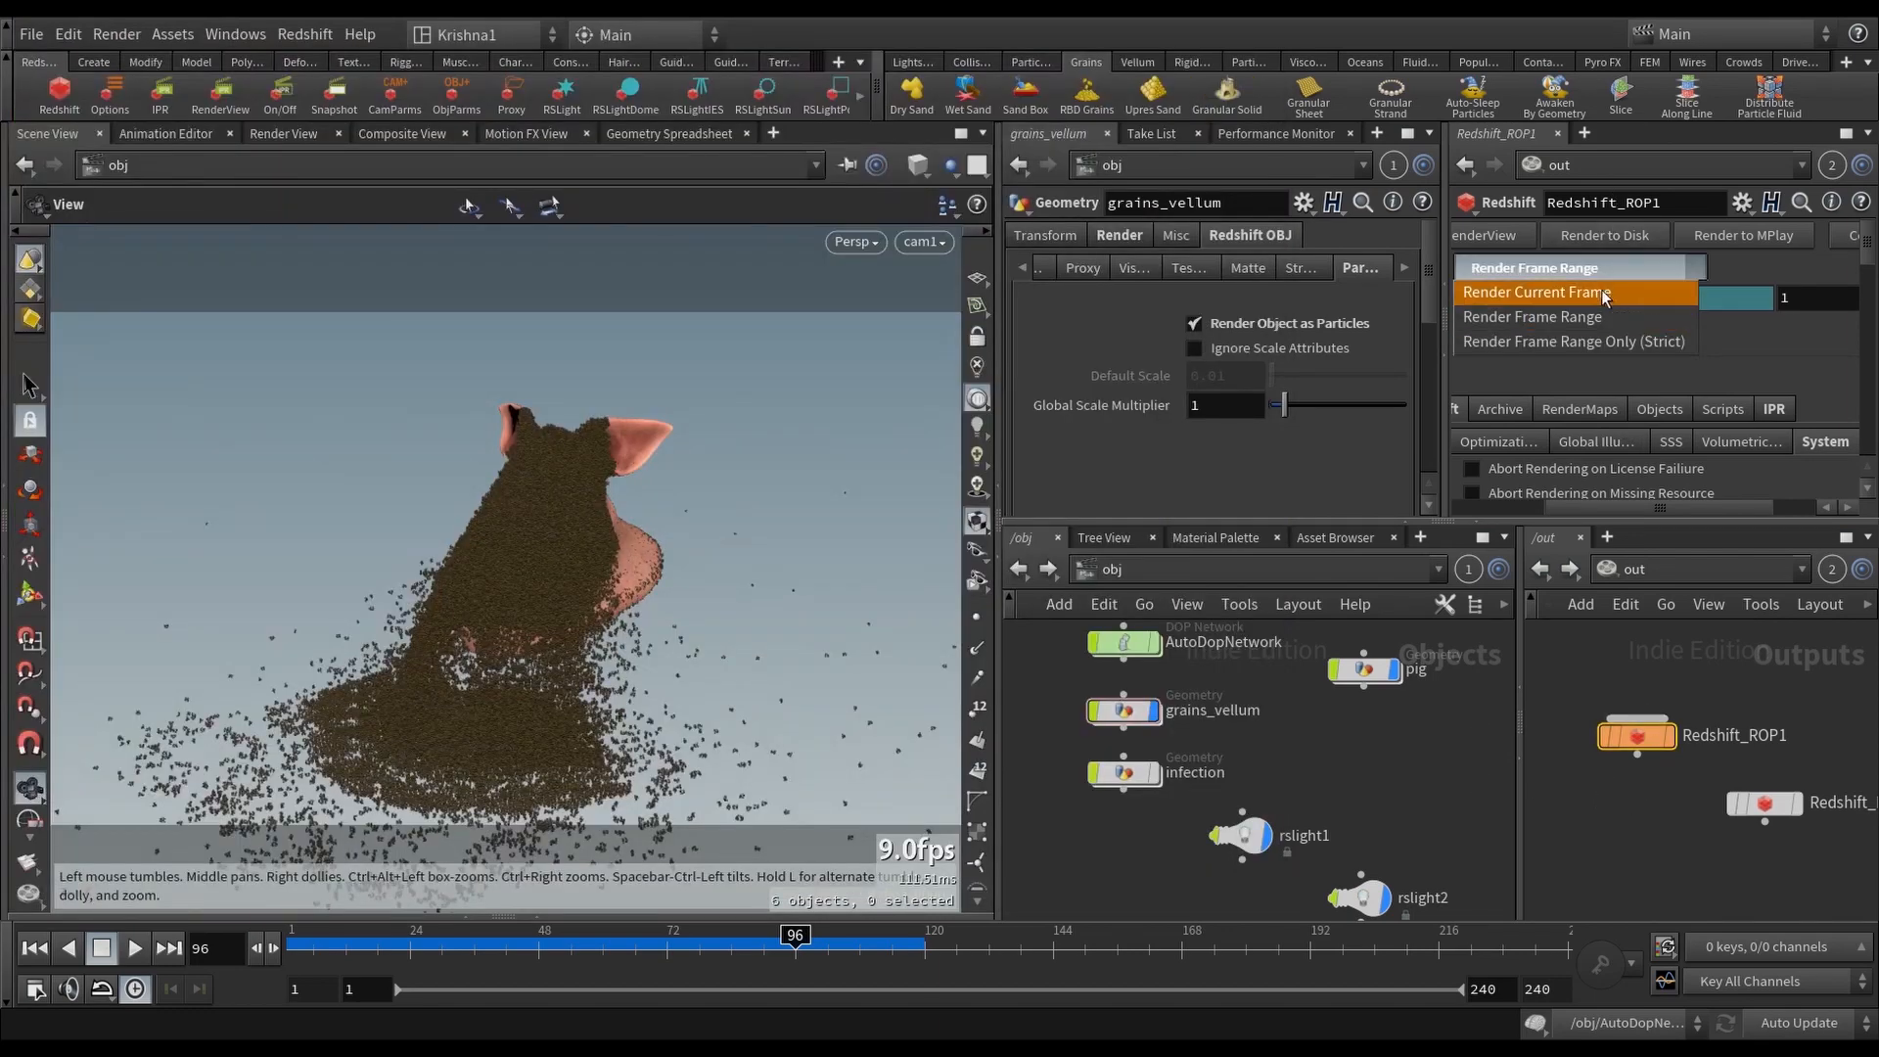
Step: Set Render Frame Range to Render Current Frame and render frame 96 to the Redshift Render View
click(1535, 292)
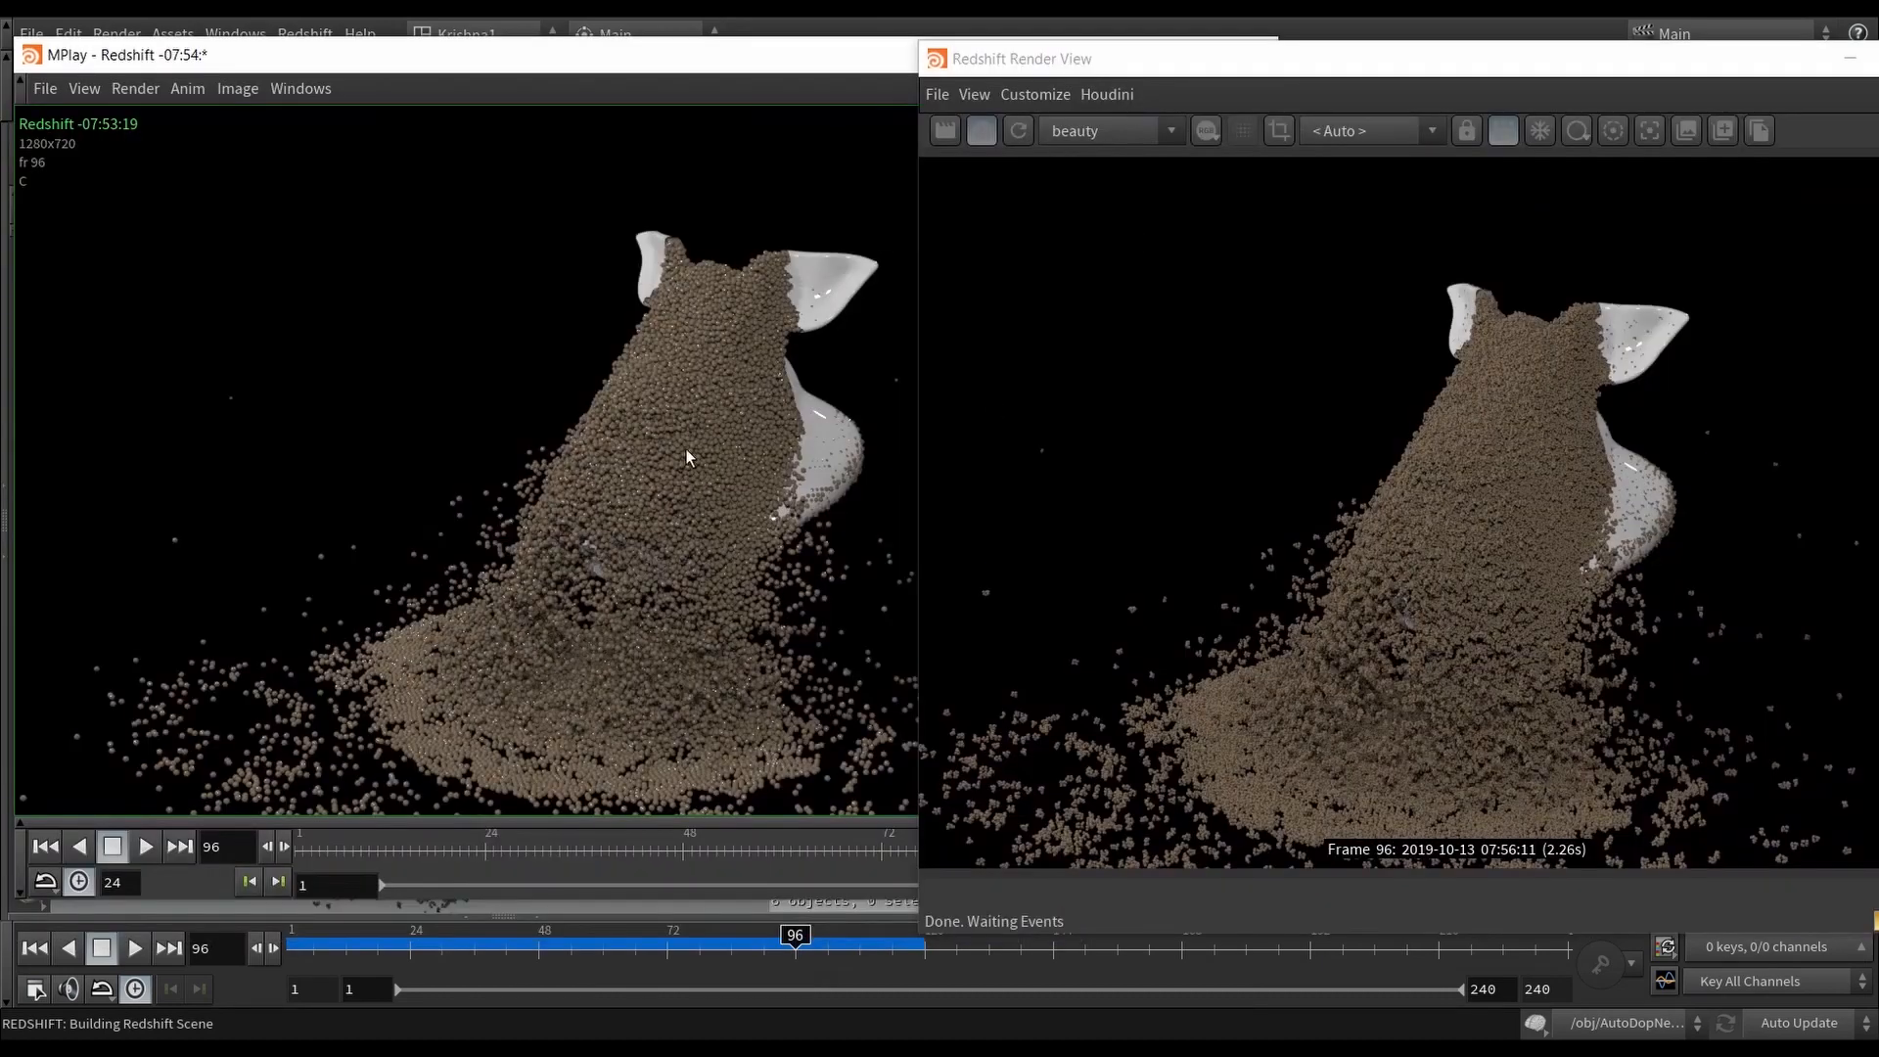
mouse_move(680, 650)
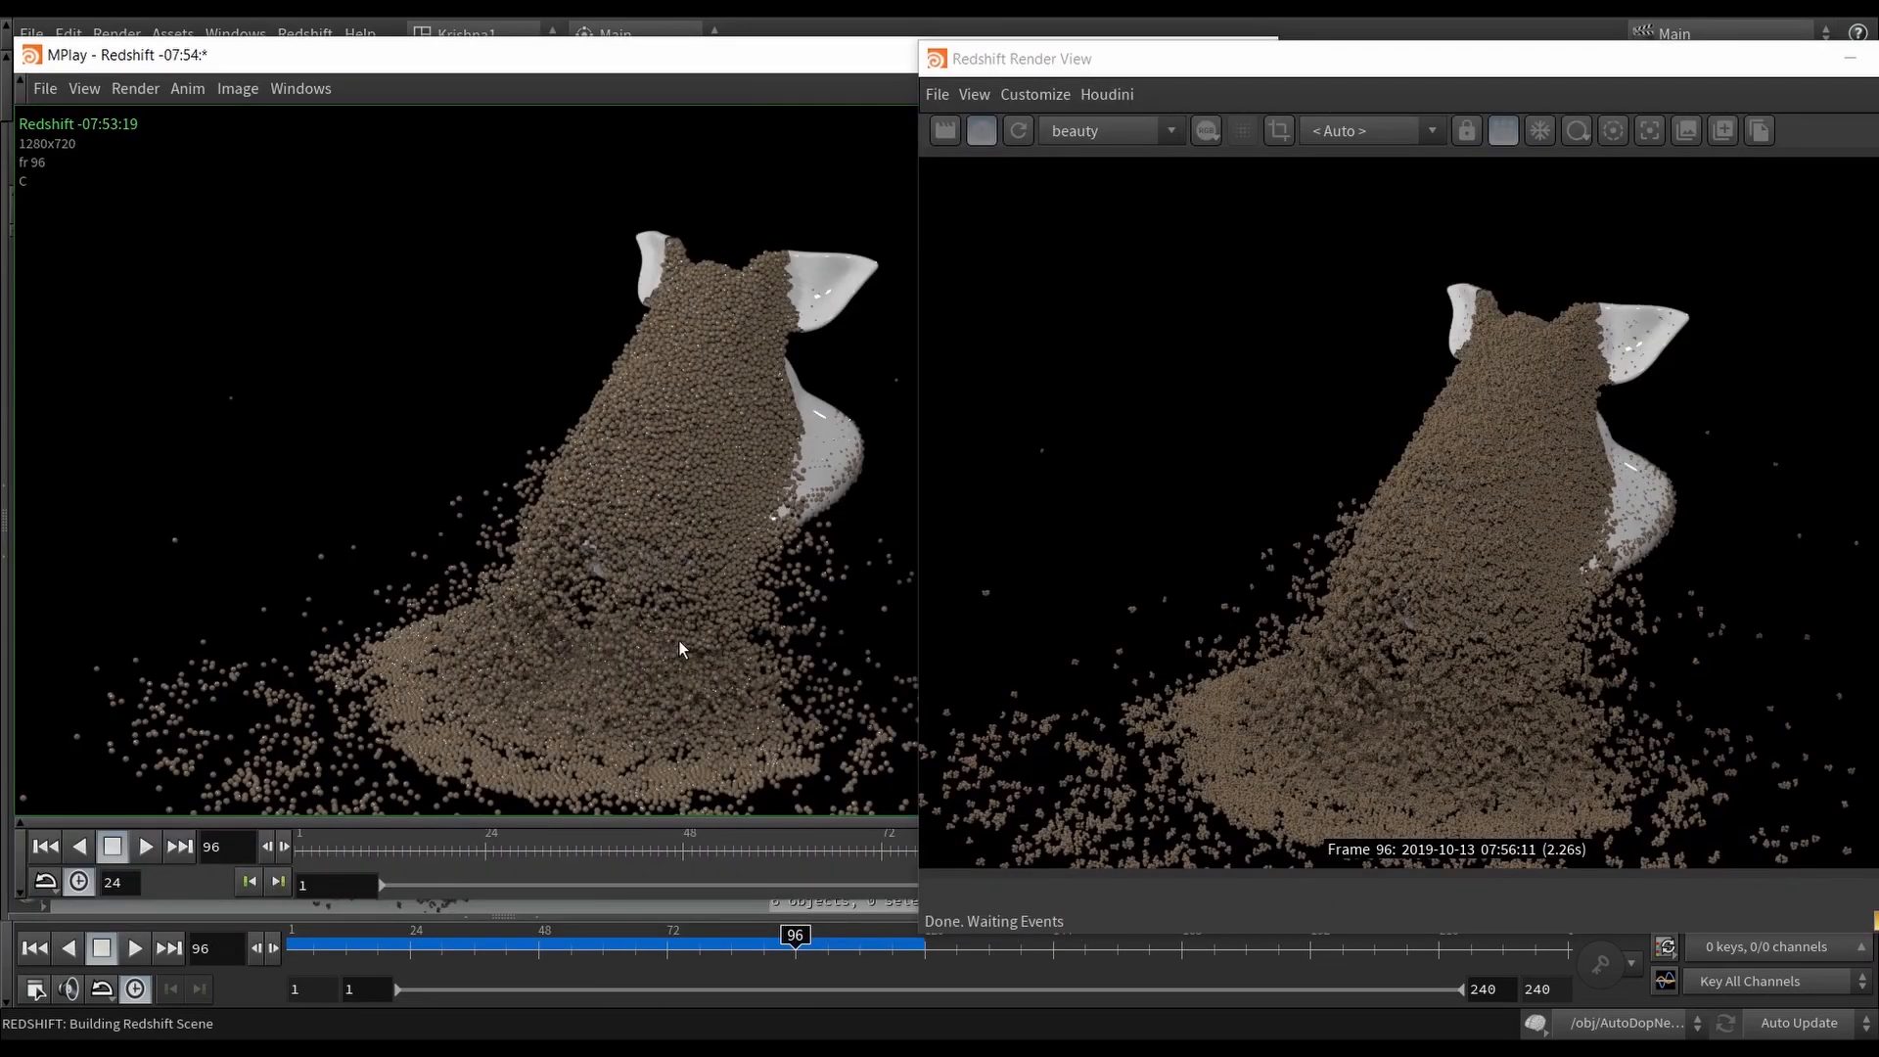
mouse_move(1568, 704)
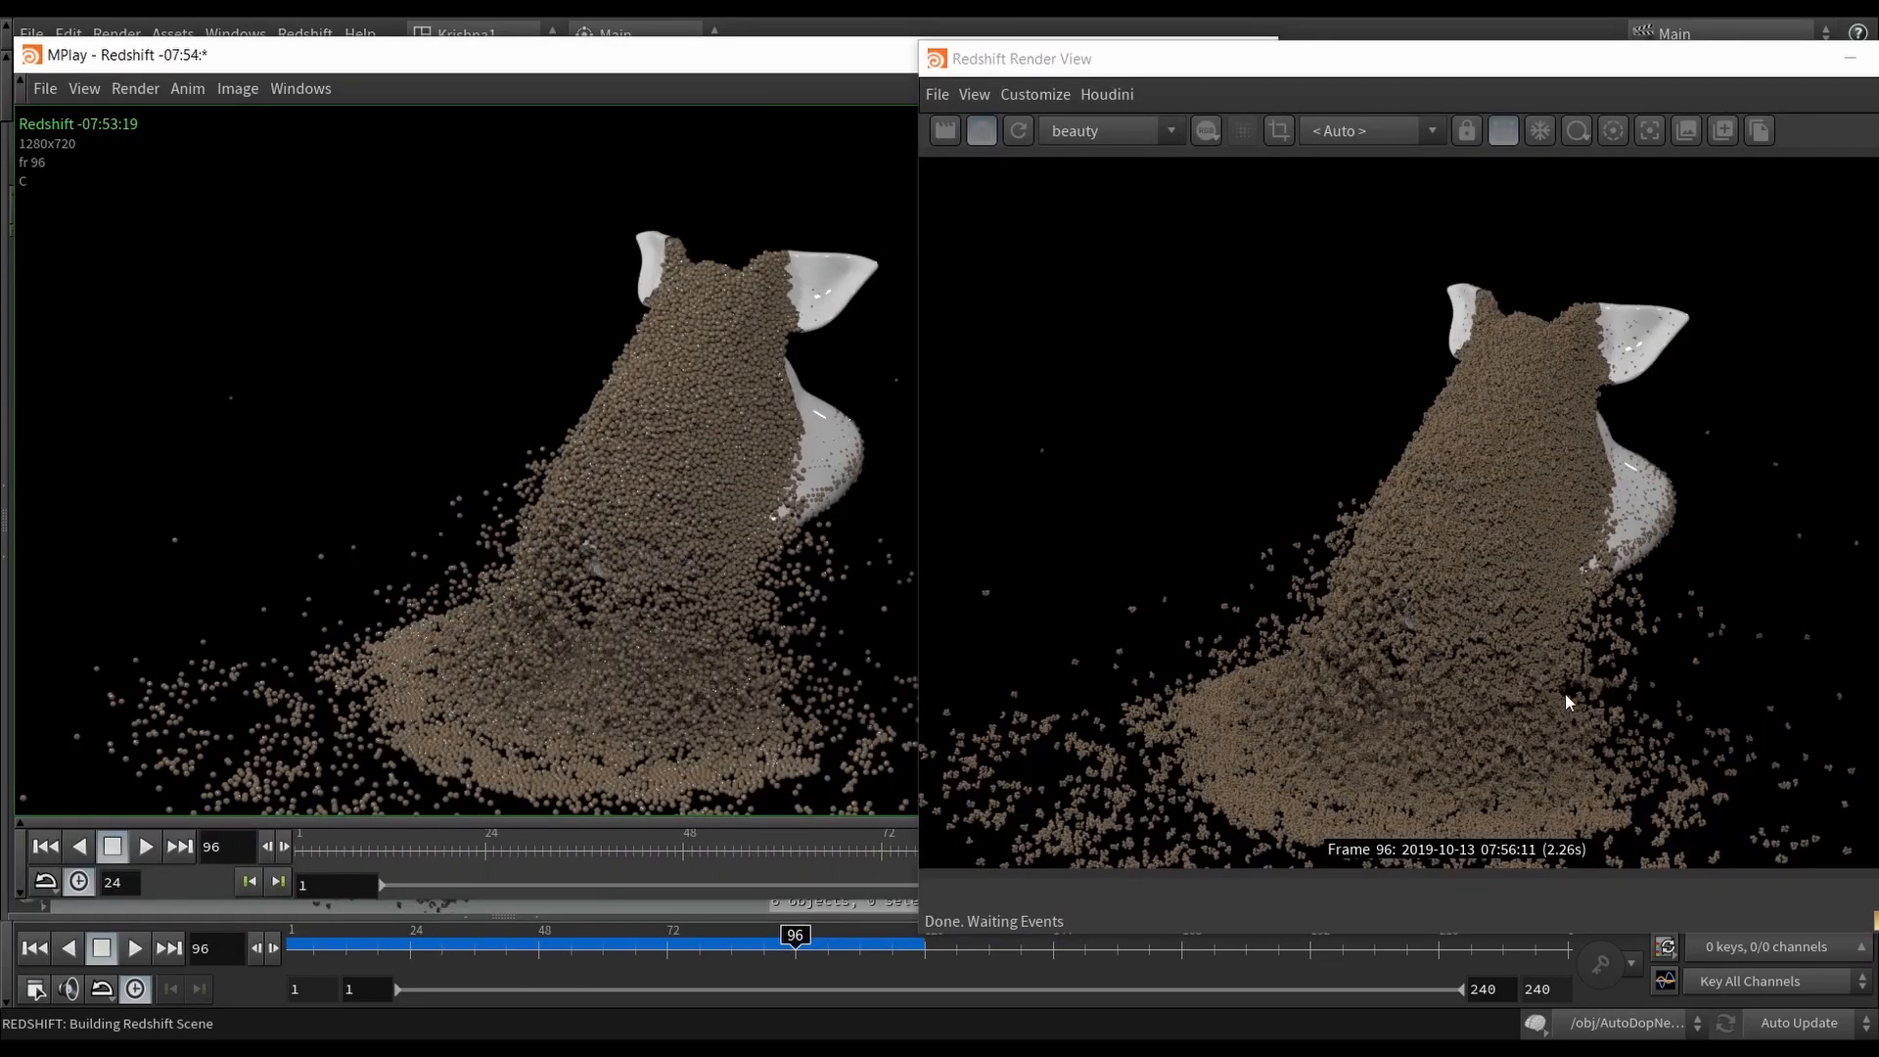
mouse_move(1548, 565)
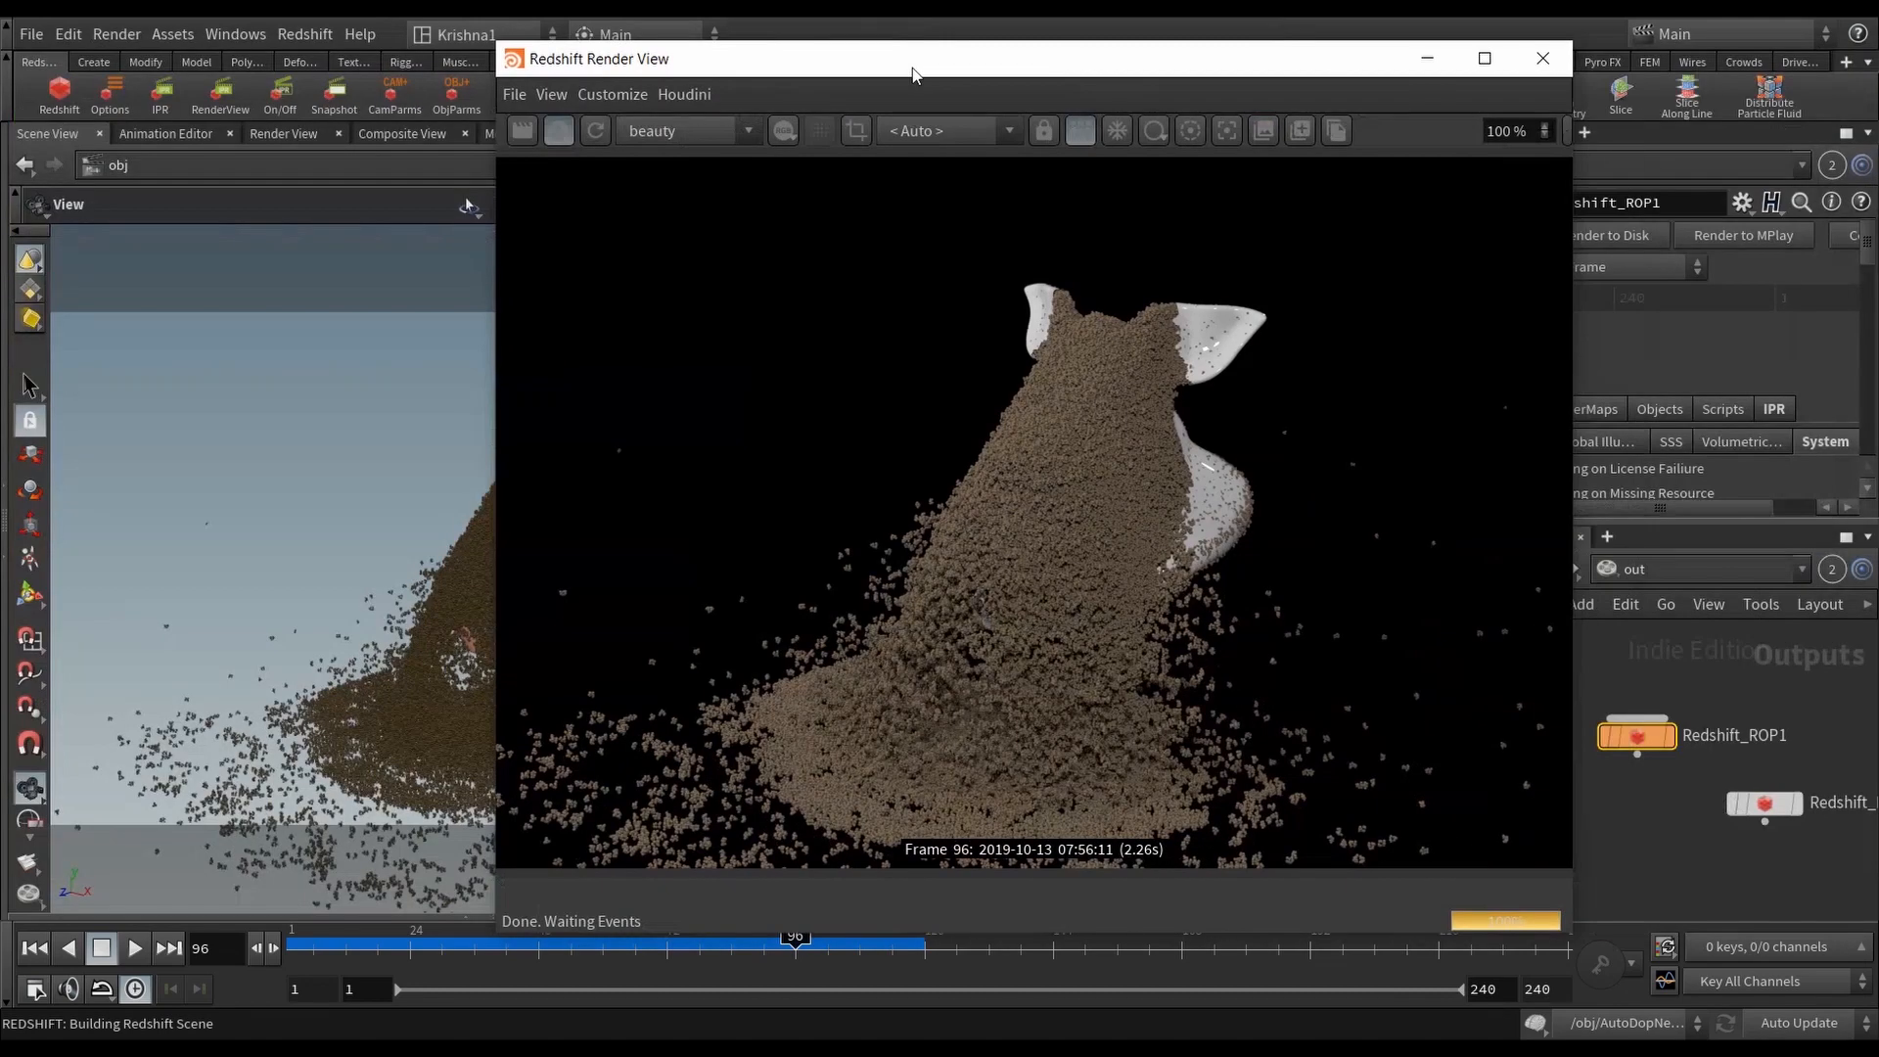
click(1542, 58)
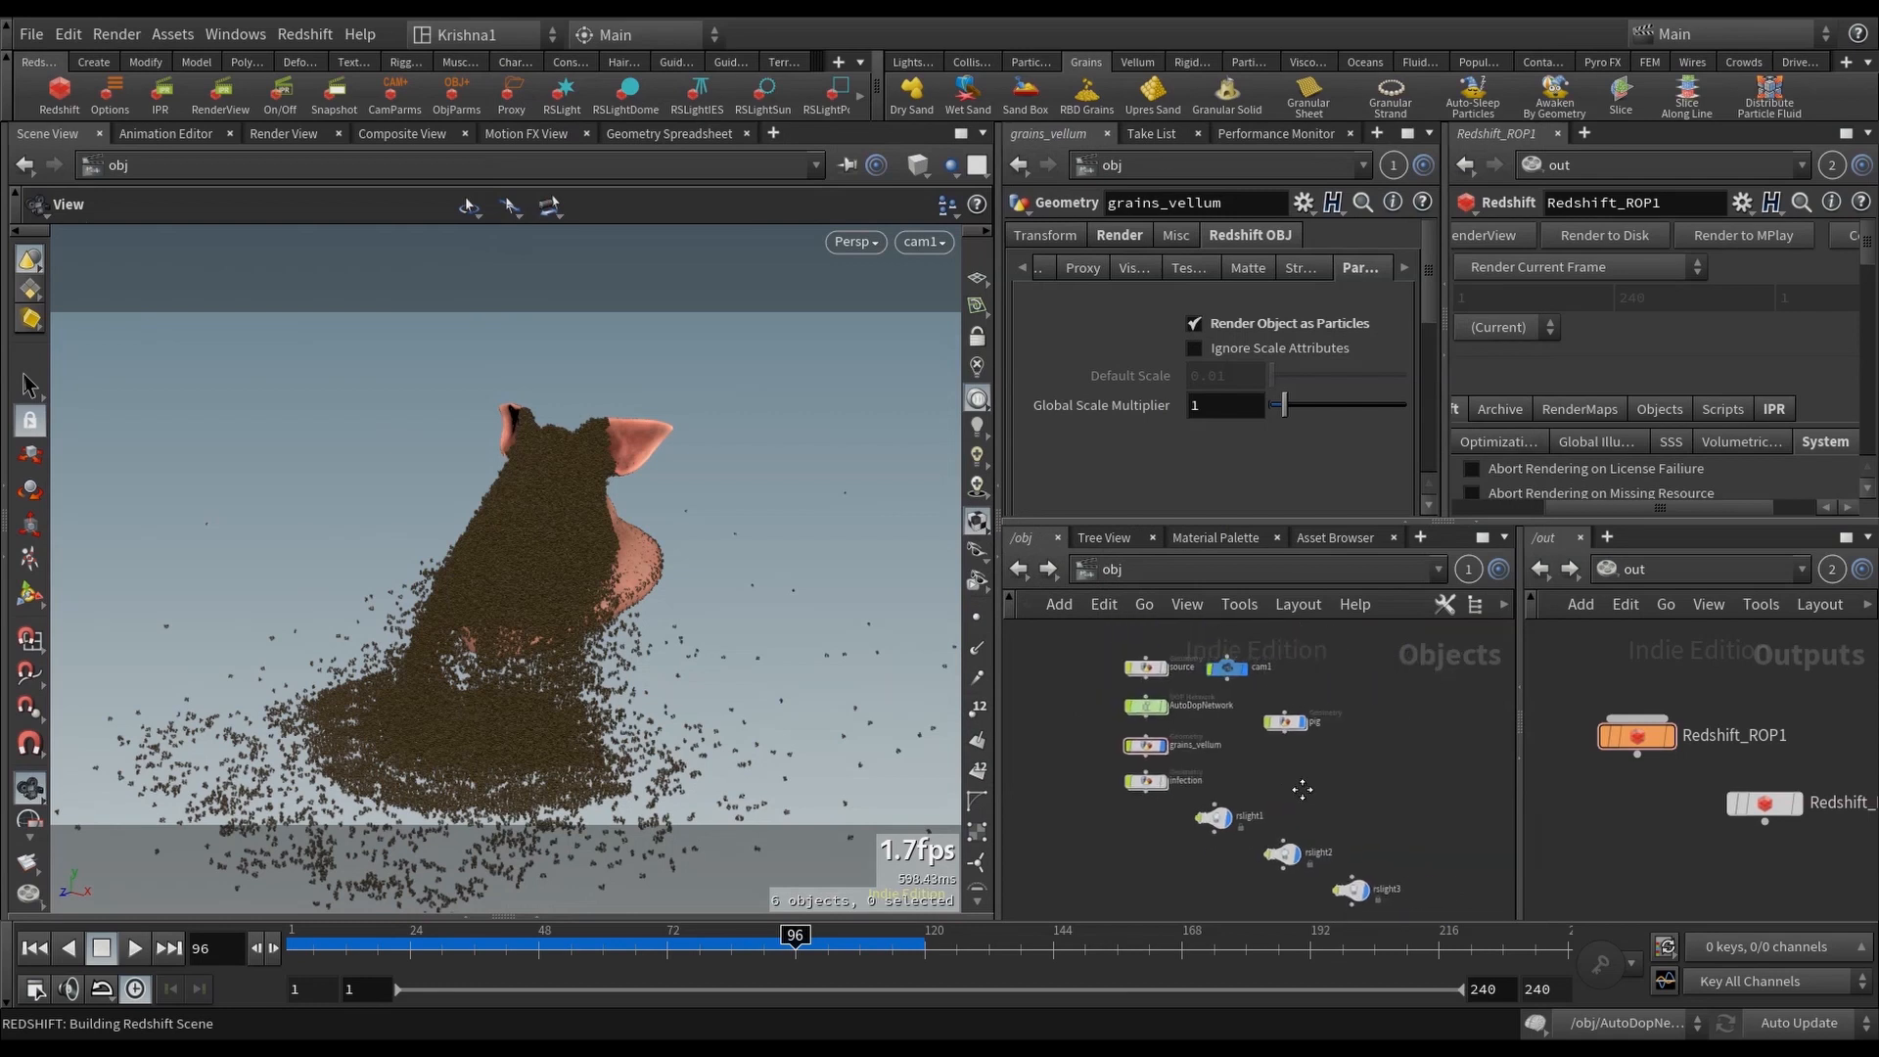
mouse_move(1250, 822)
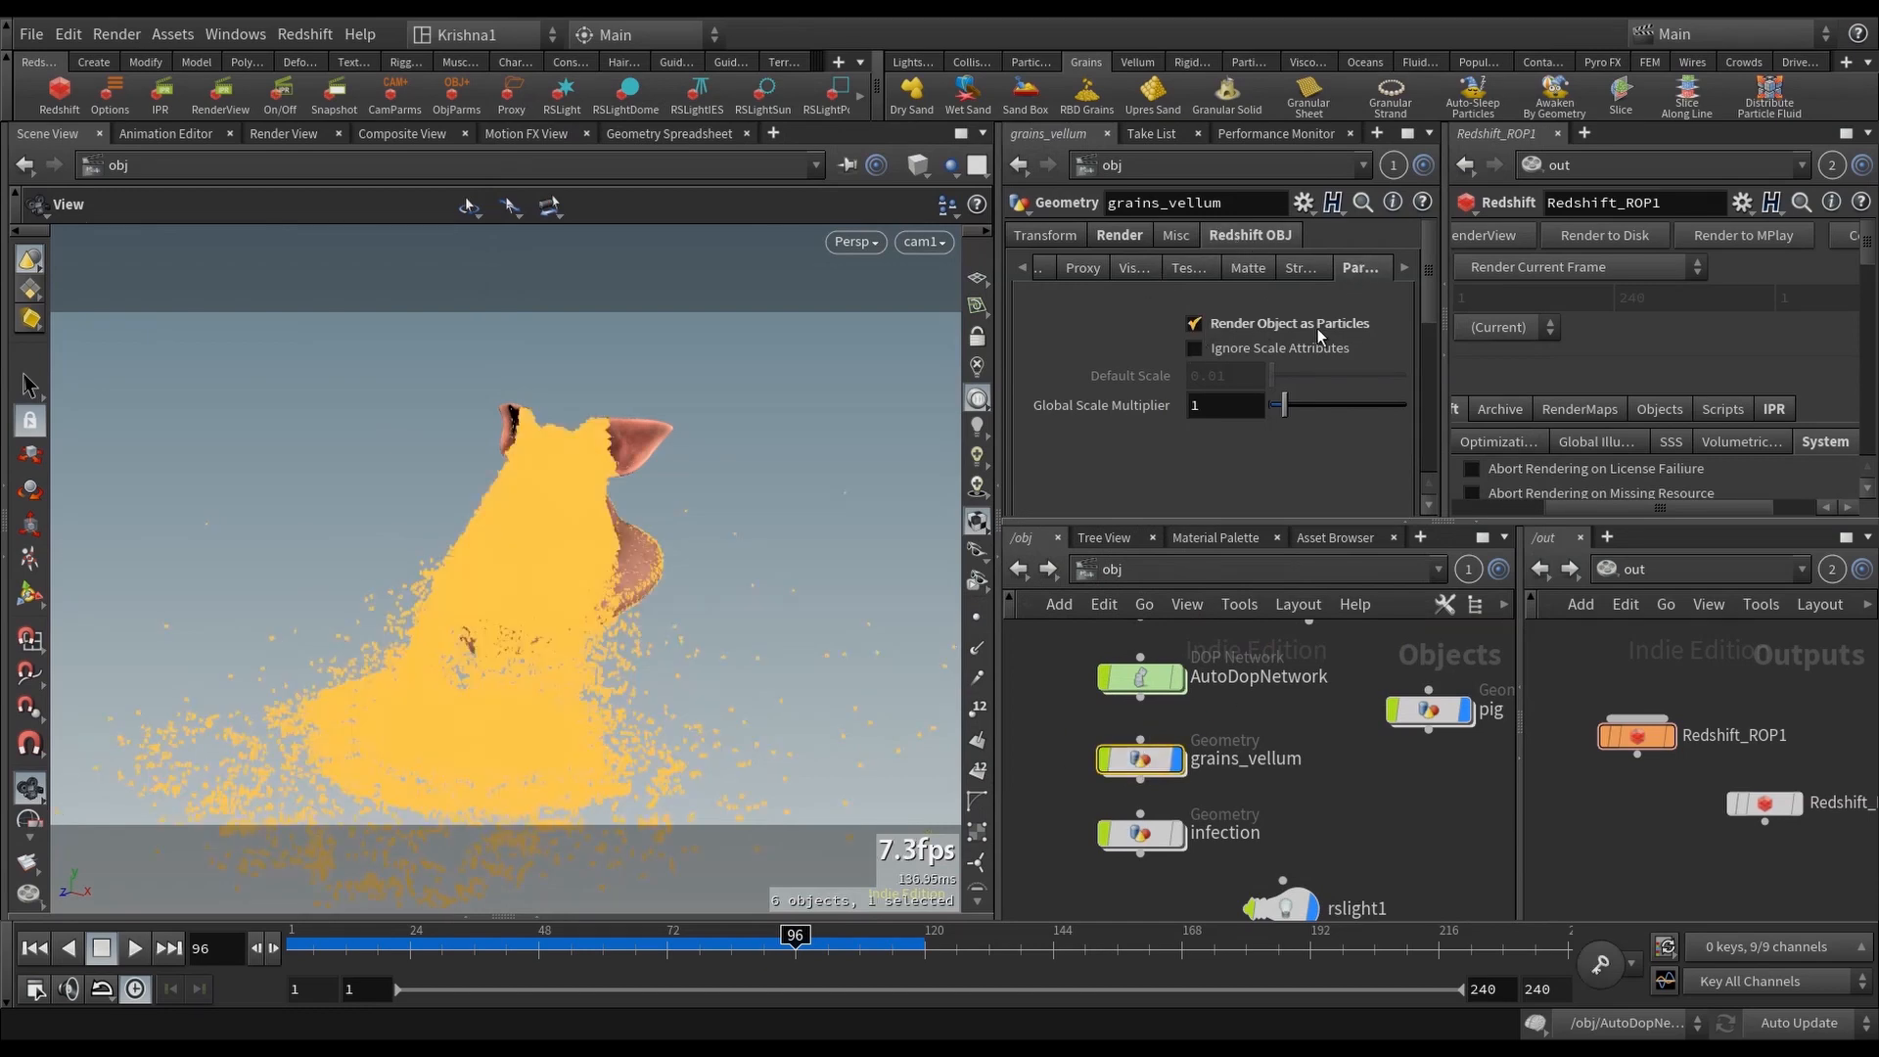
mouse_move(1096, 405)
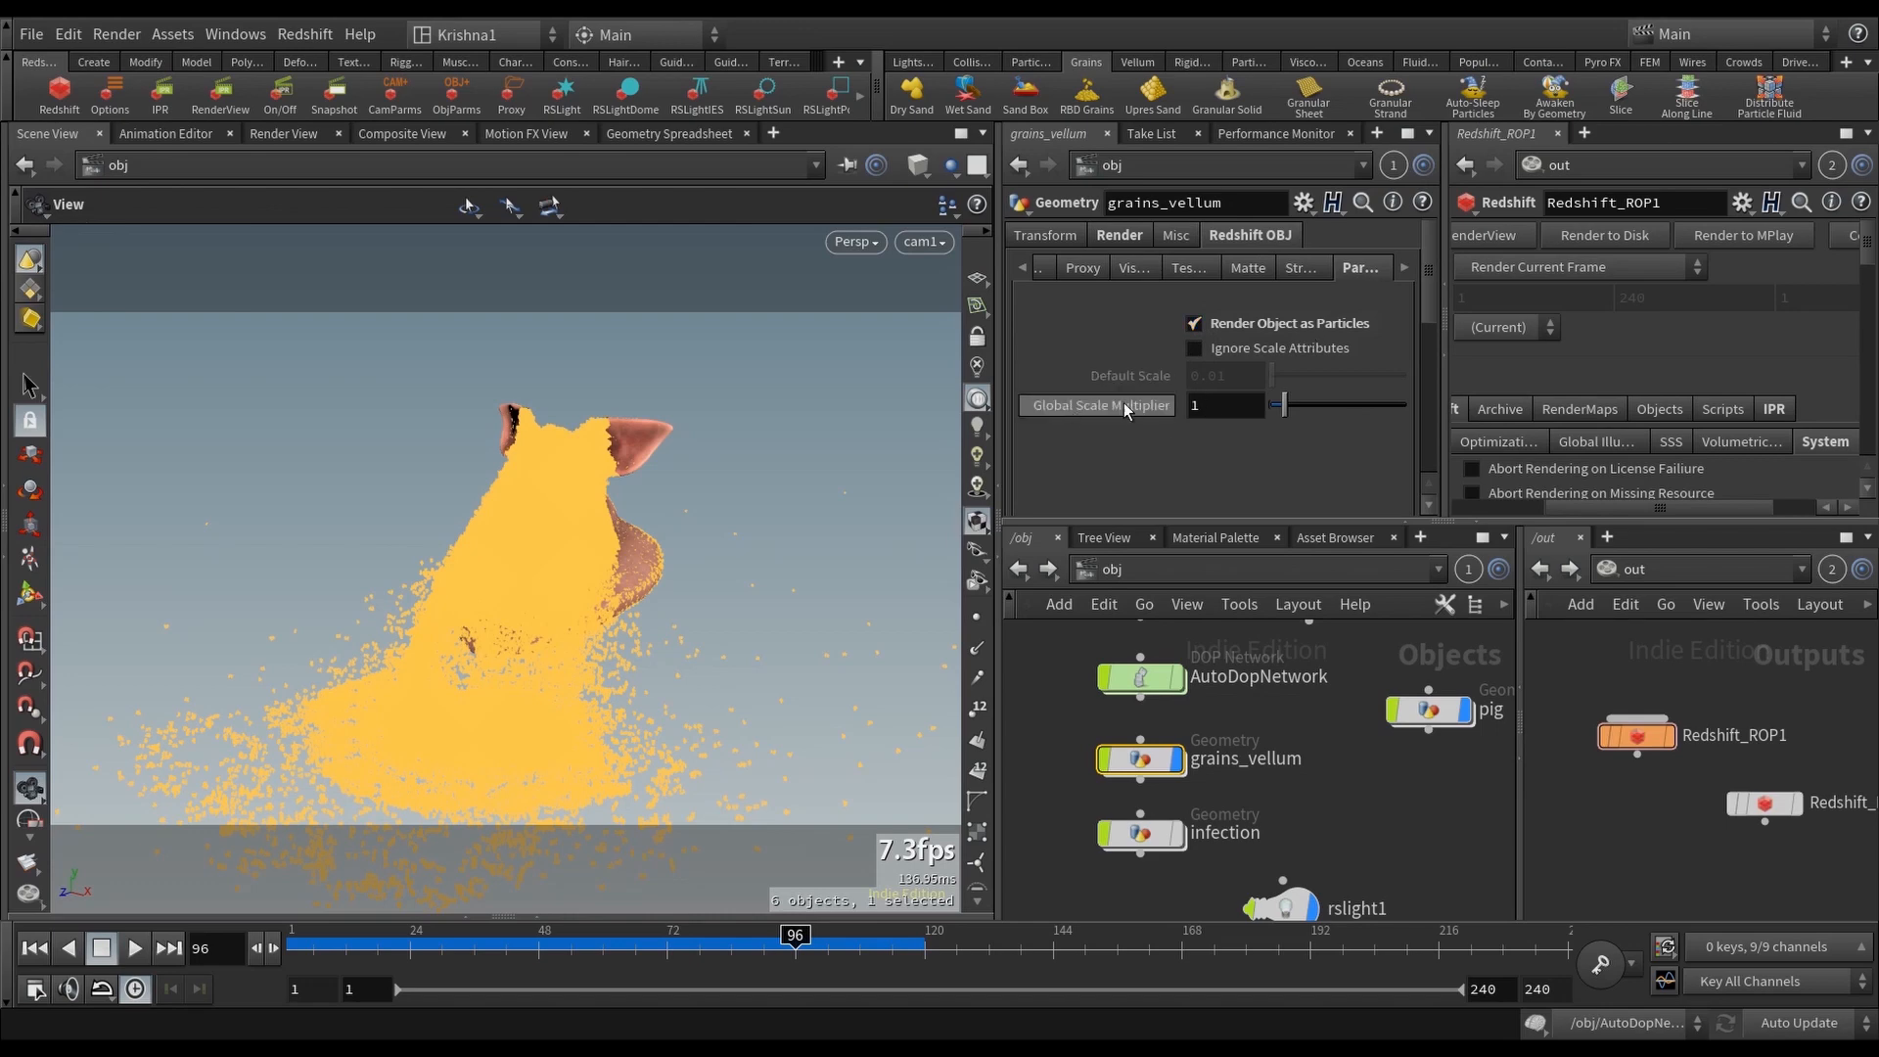
click(1223, 405)
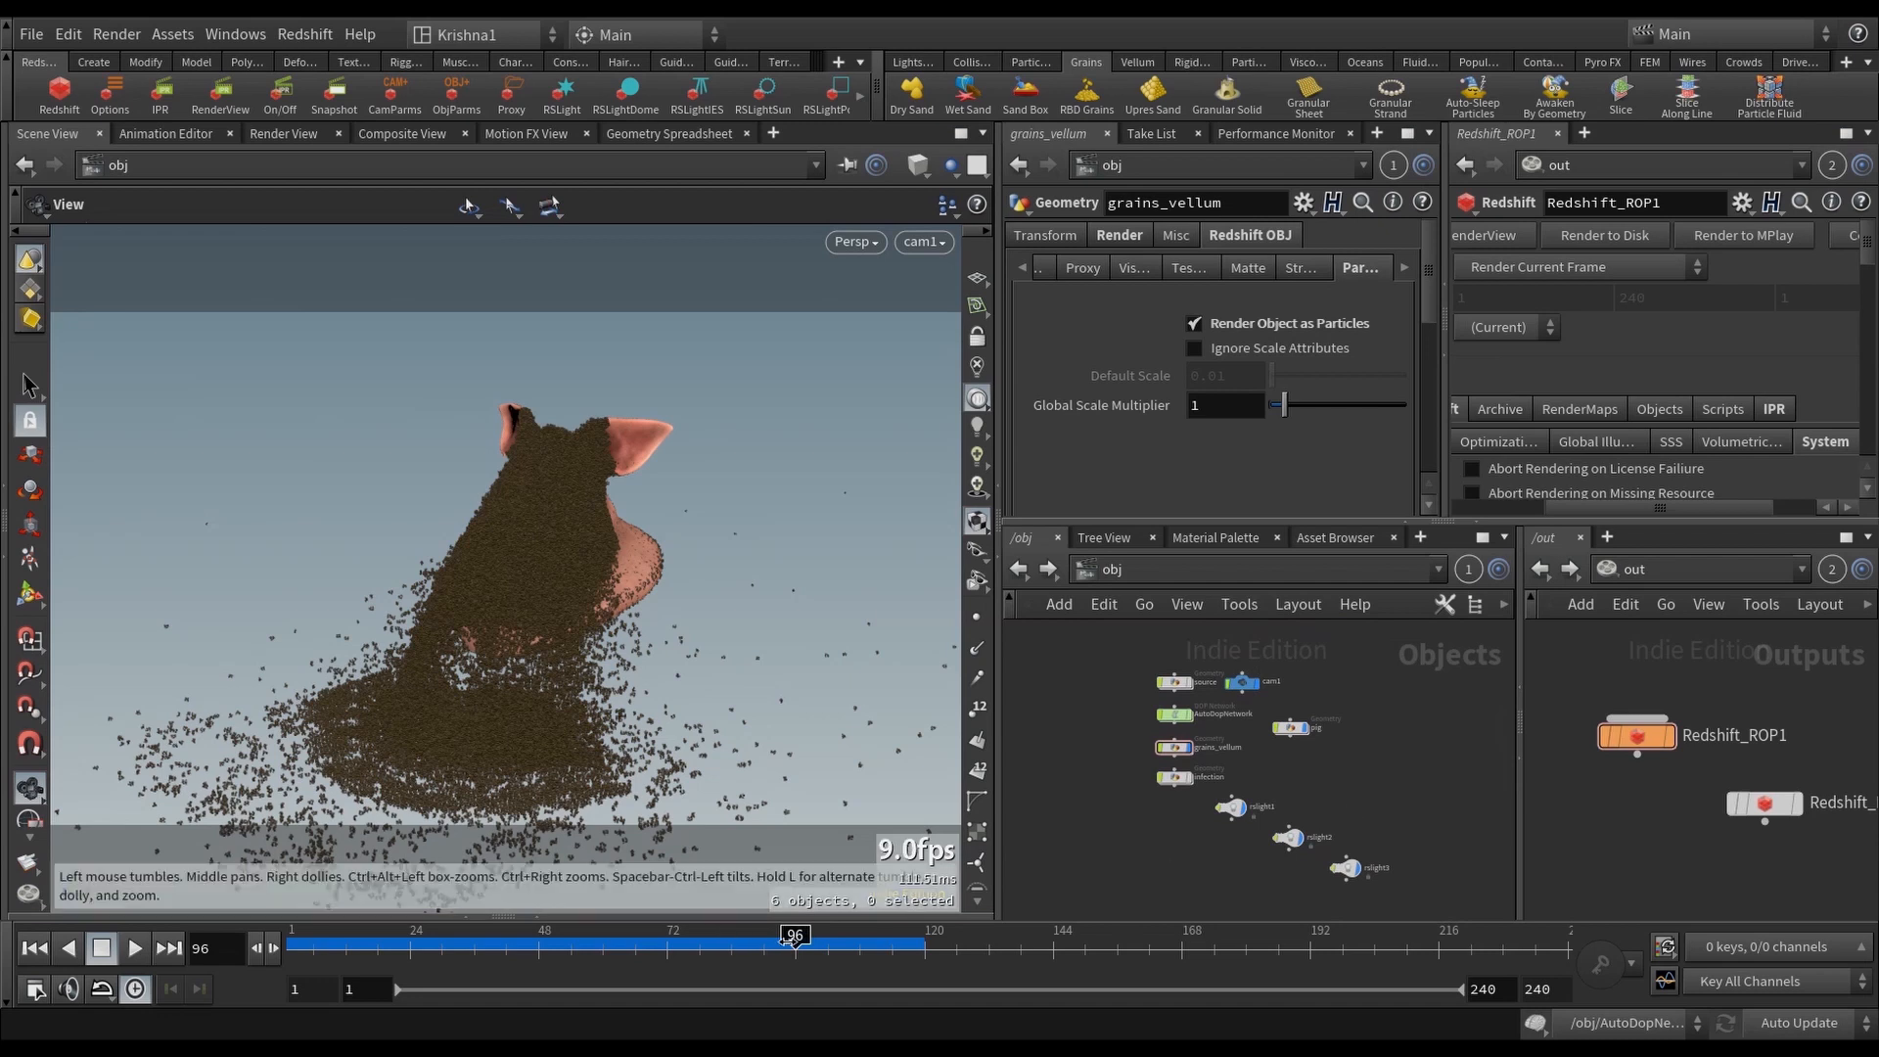
mouse_move(1378, 768)
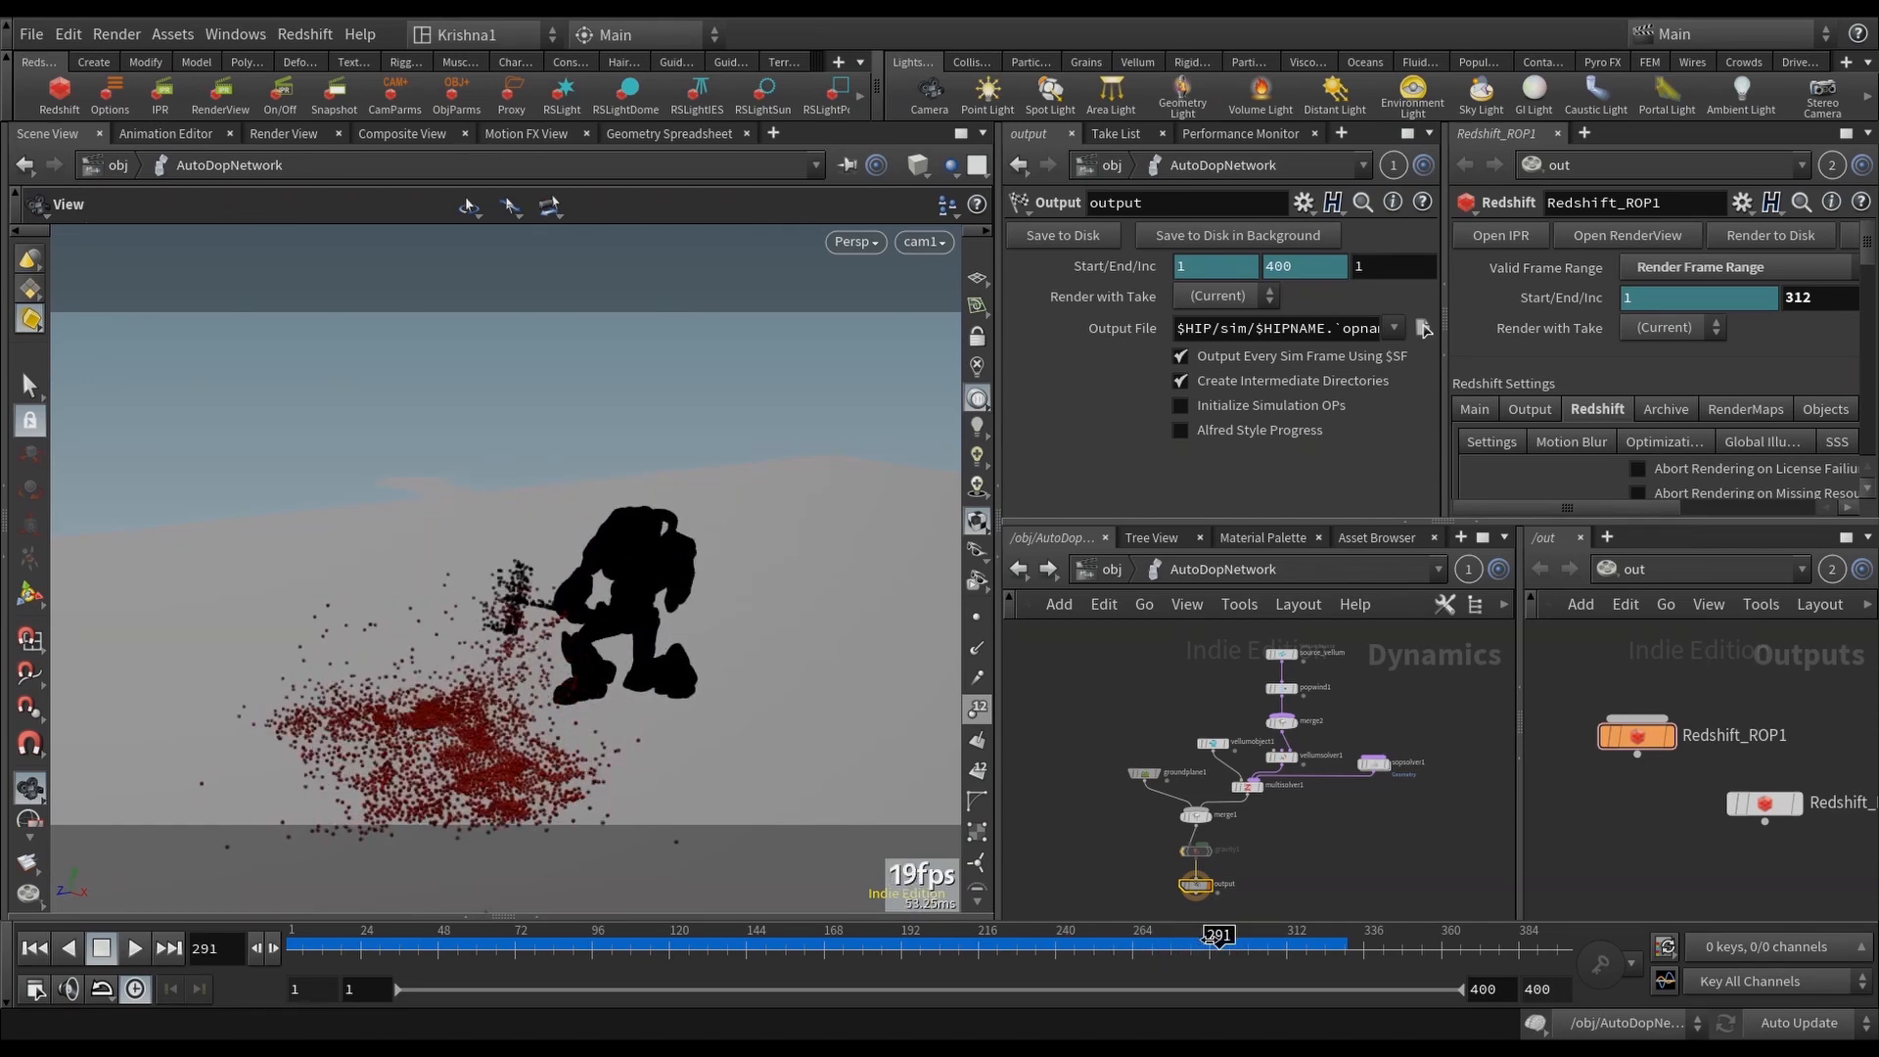
Step: Go up to /obj and dive into the infection object toward the infect_spread wrangle
click(134, 949)
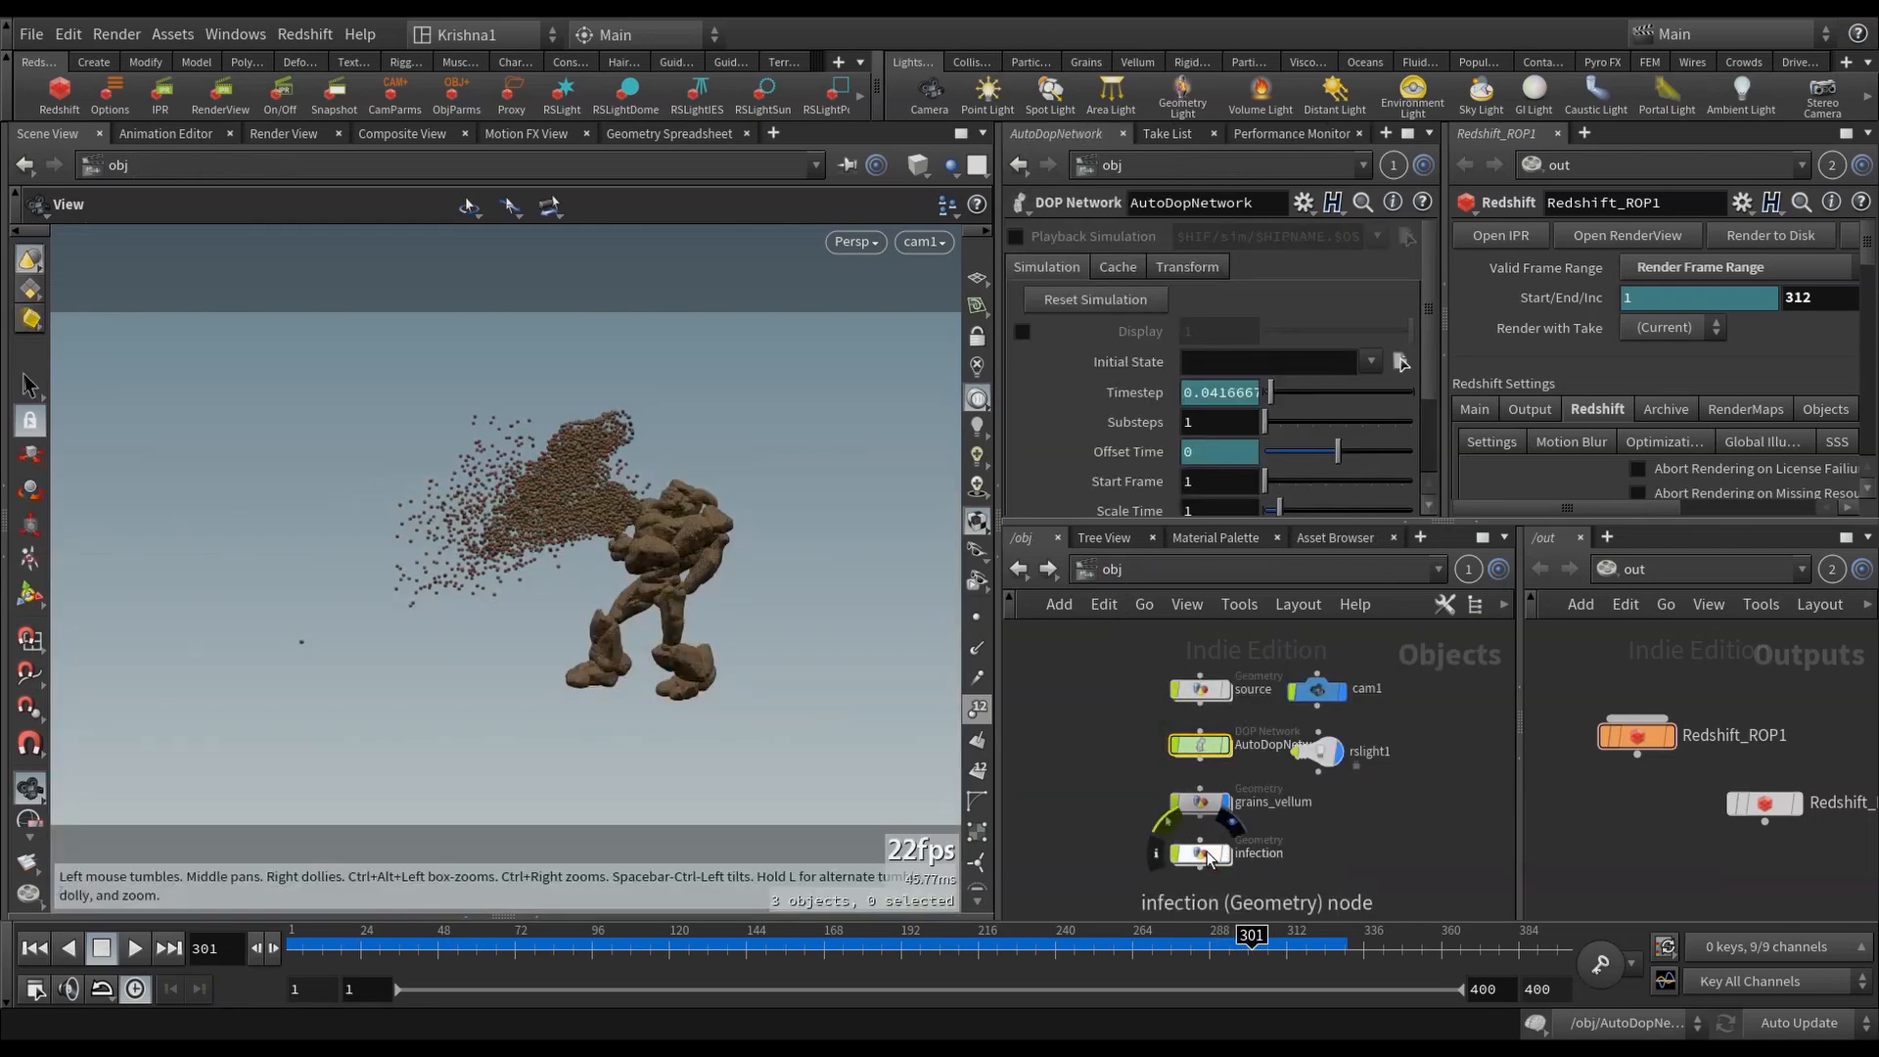
double_click(1255, 853)
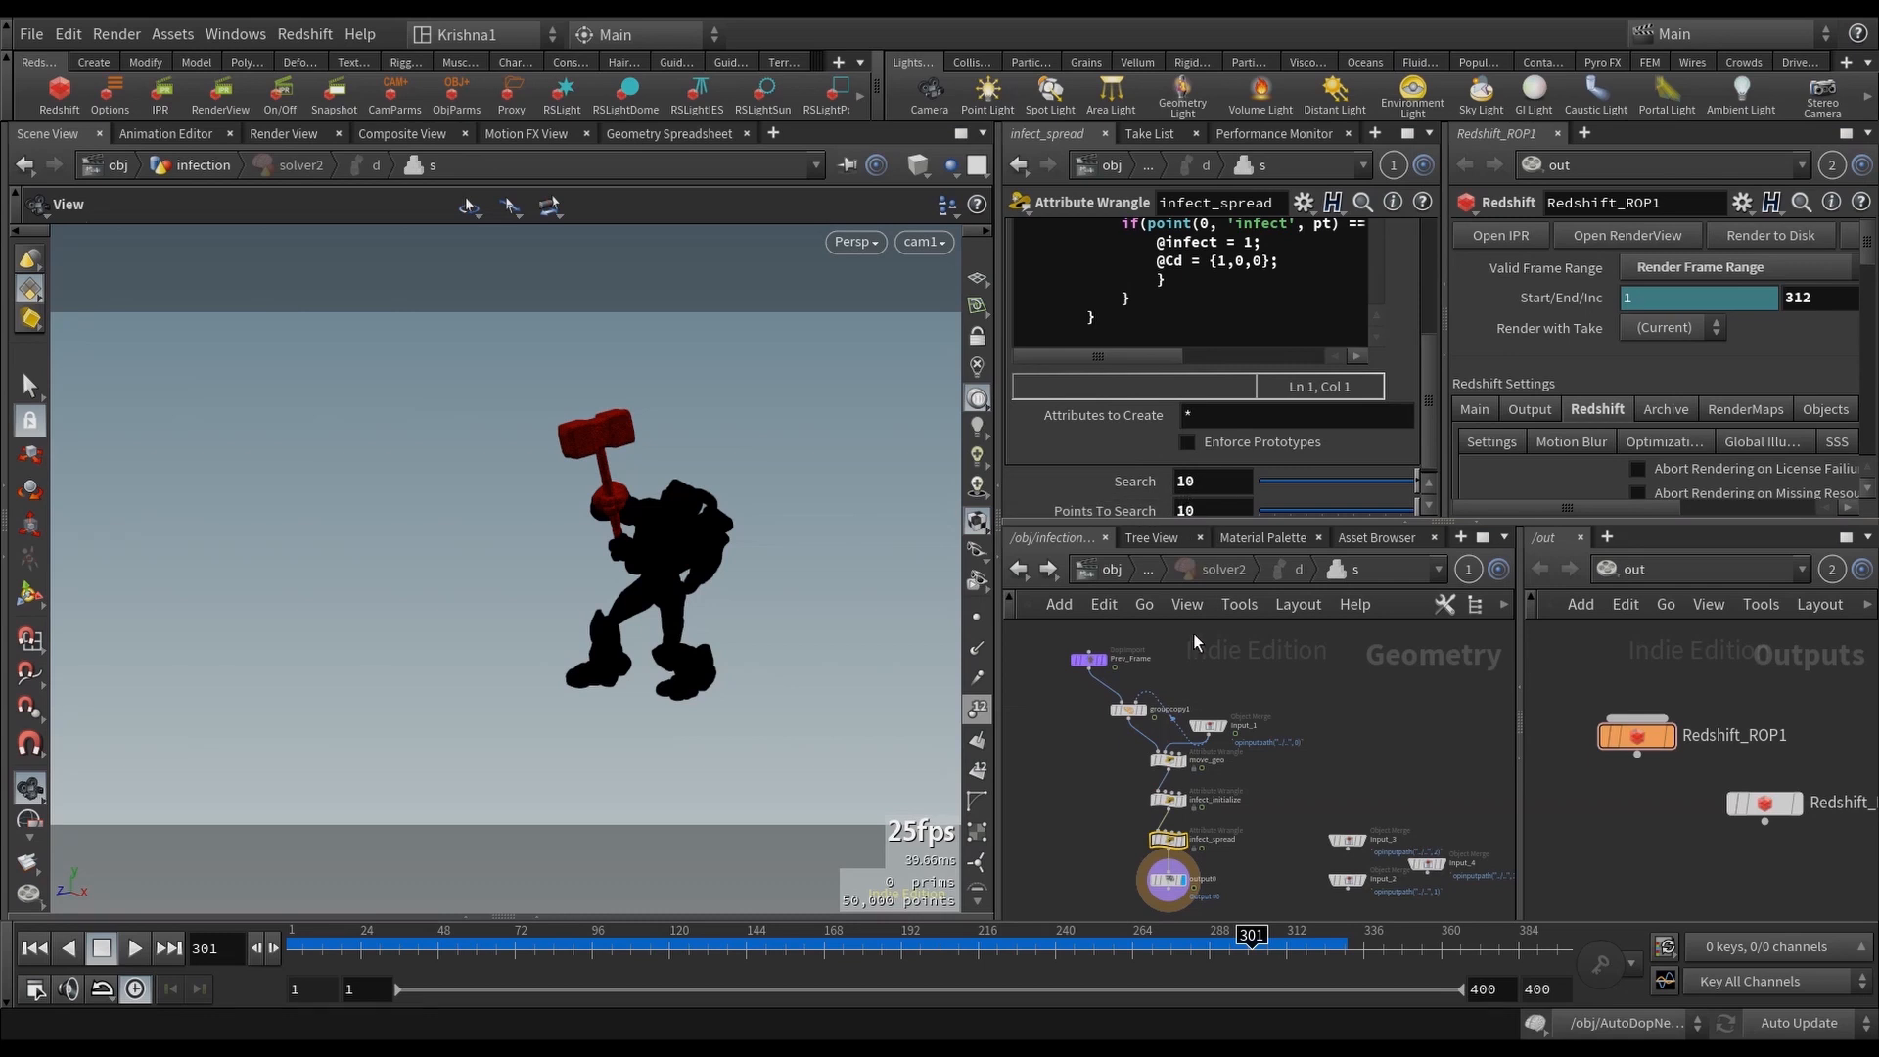
mouse_move(1135, 592)
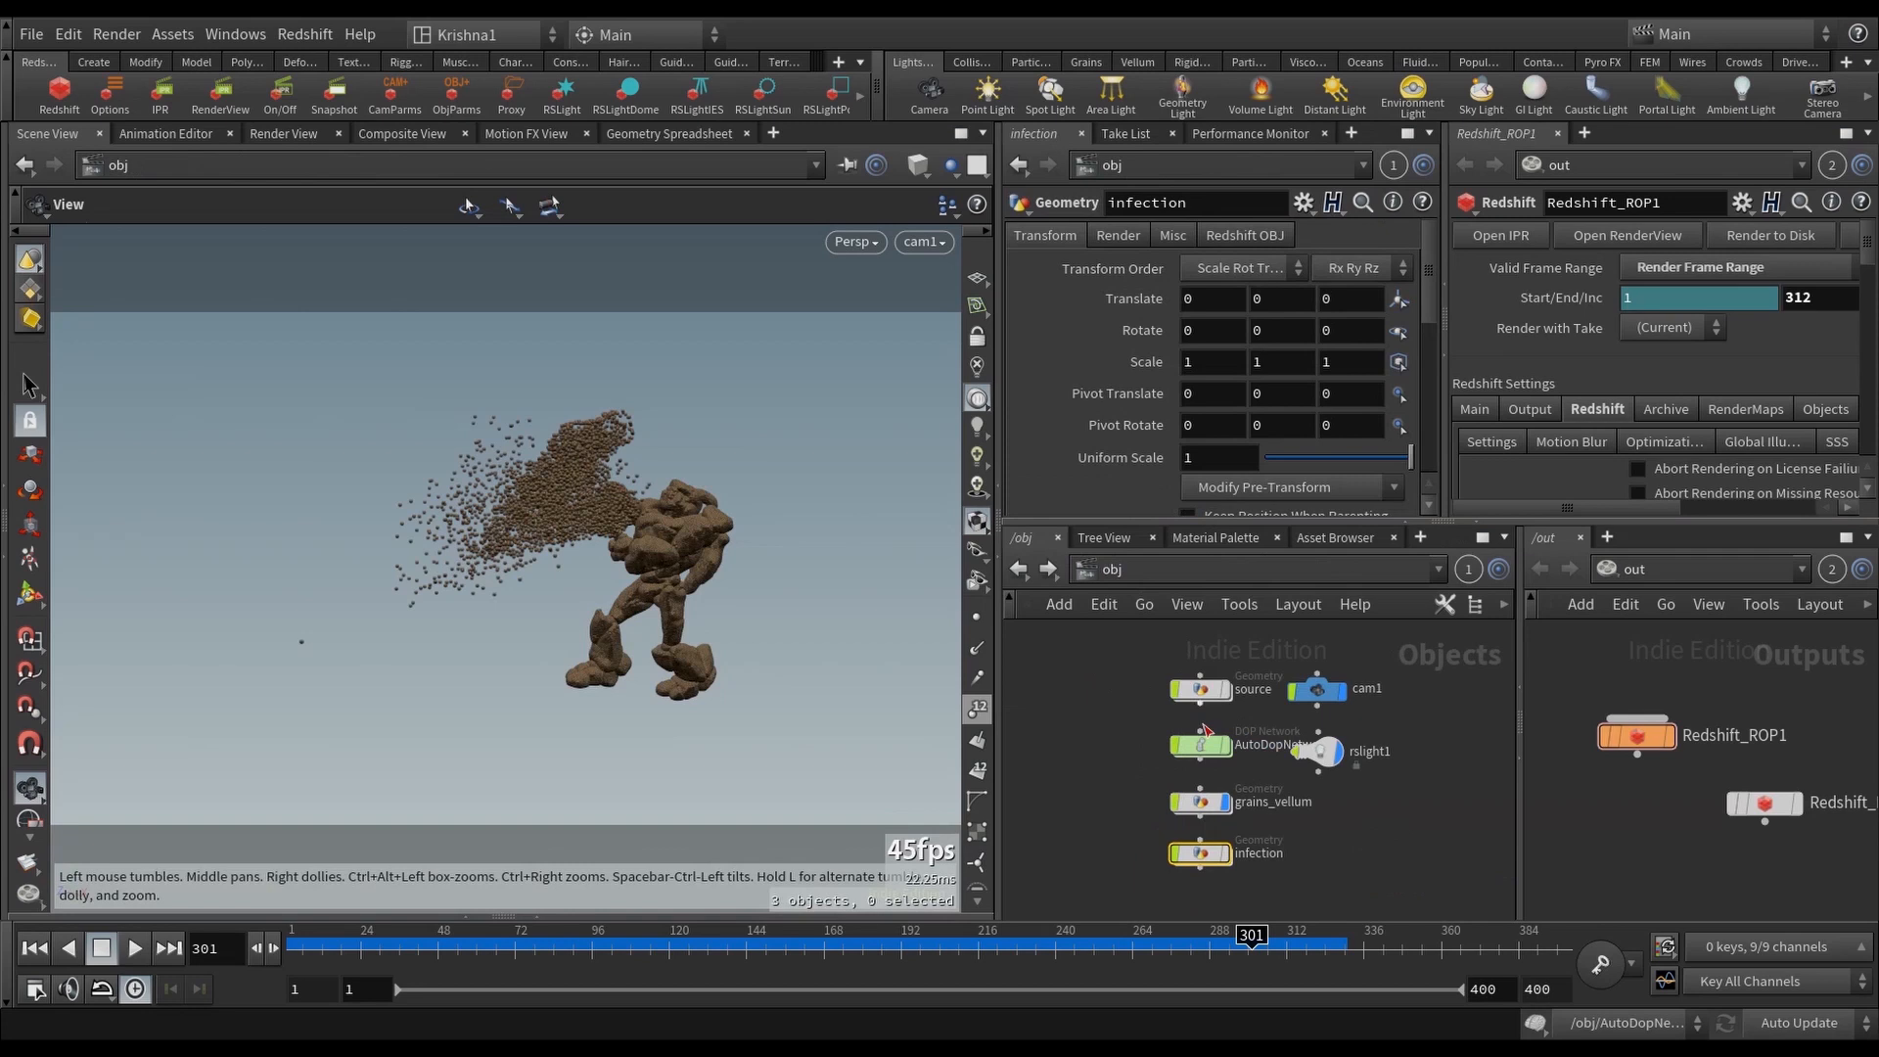
Step: Jump back to /obj and select the source object
click(1205, 744)
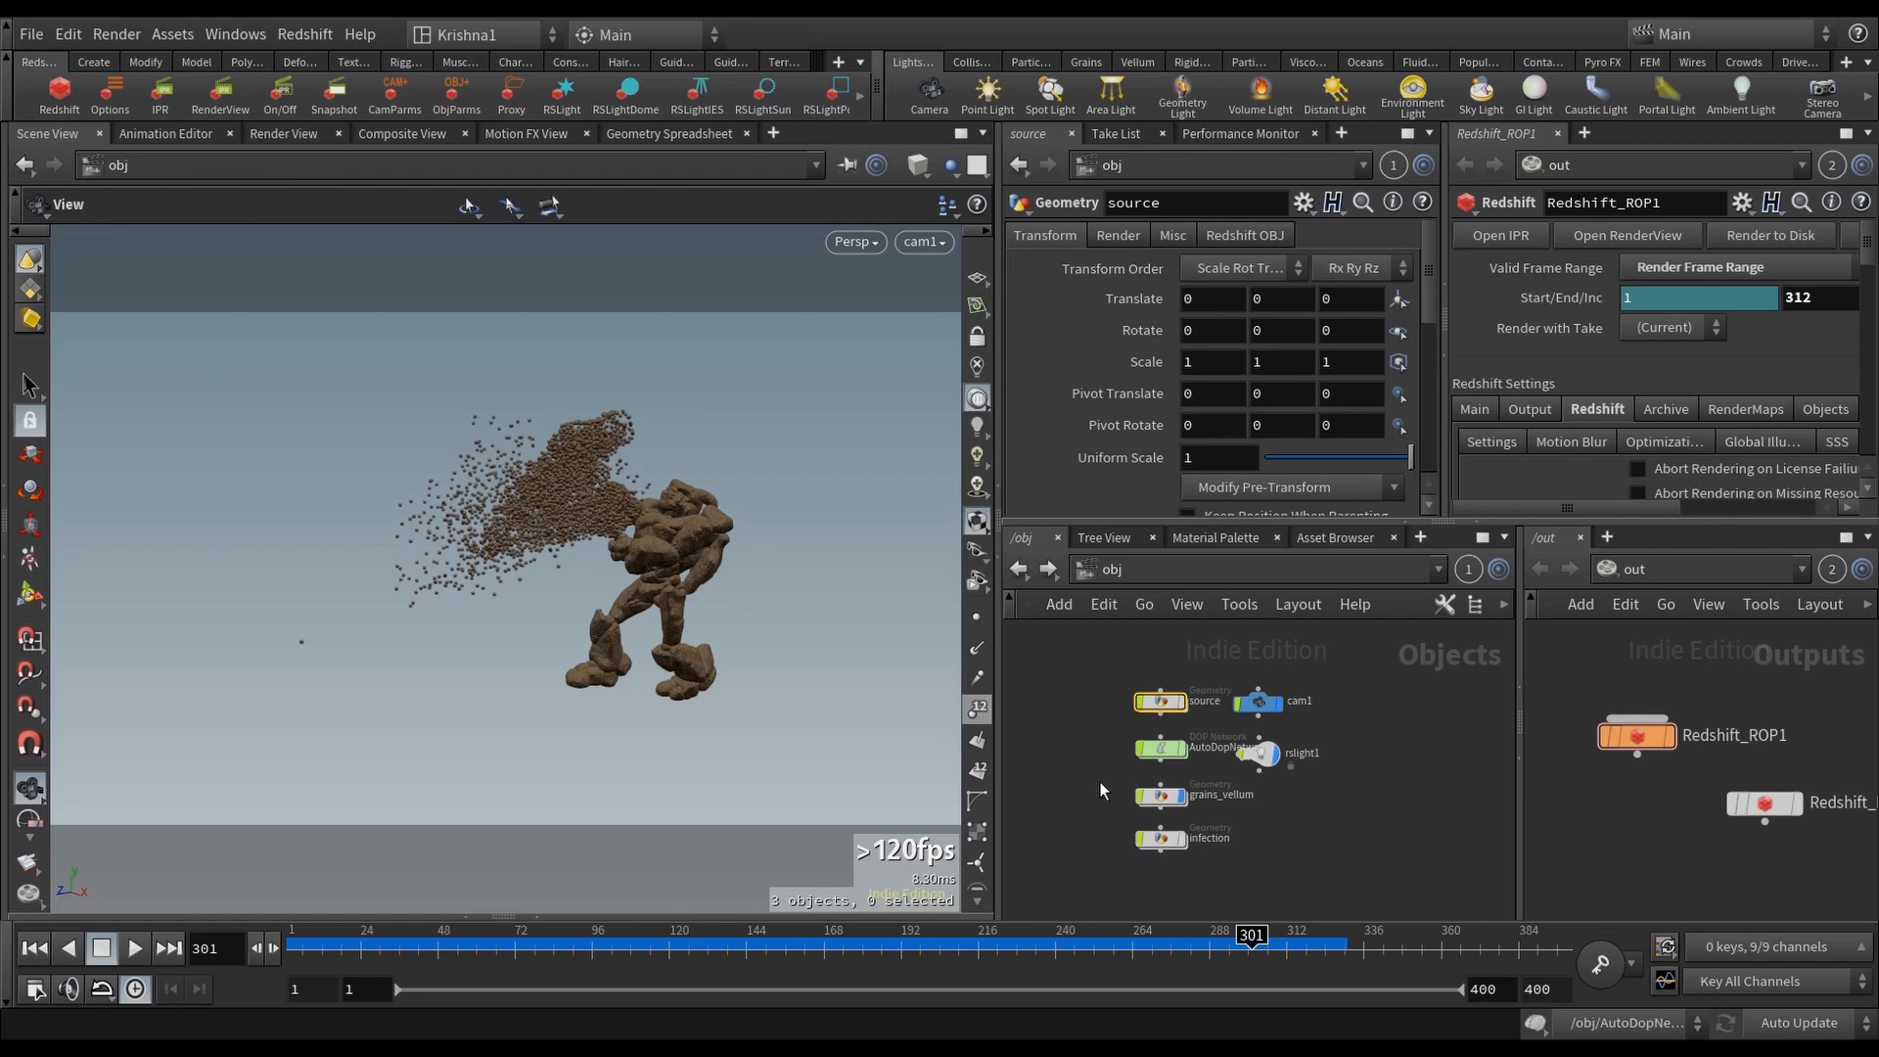
mouse_move(1173, 772)
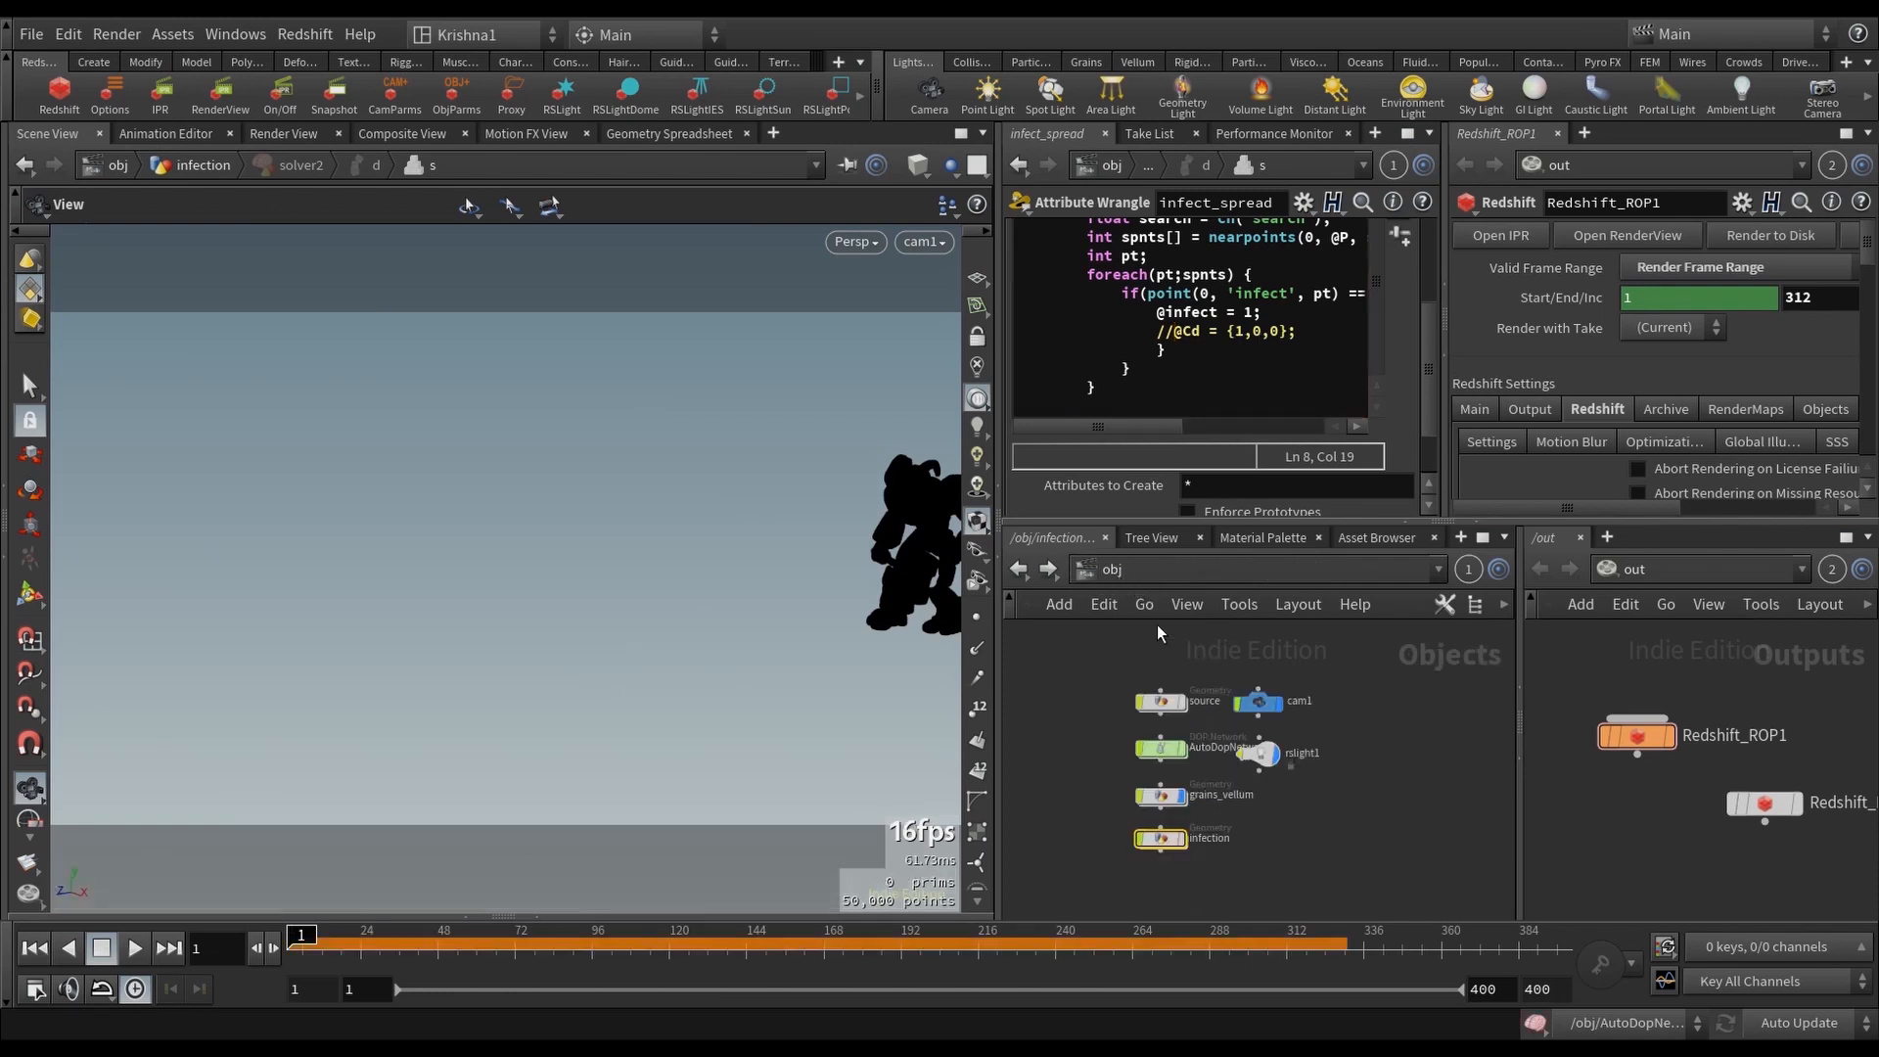
Step: Return to /obj and dive into the AutoDopNetwork dynamics network
click(1208, 838)
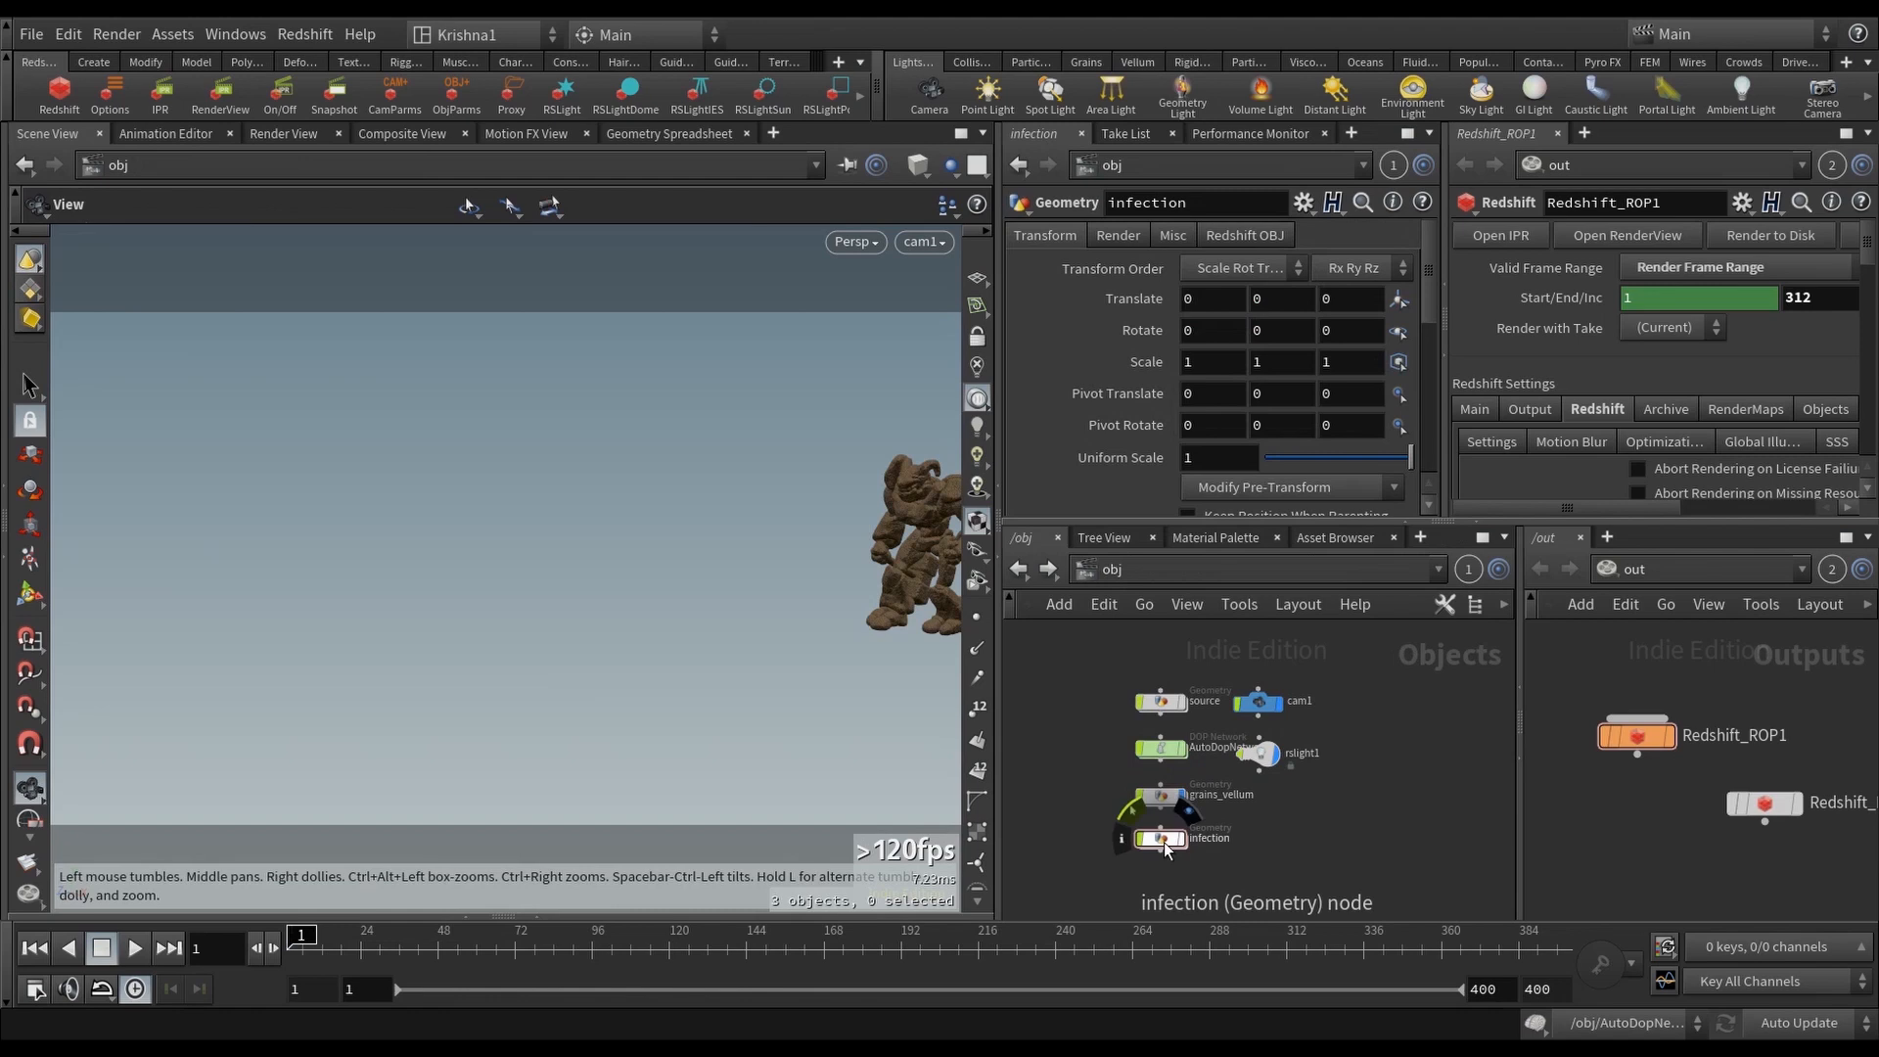
double_click(1162, 838)
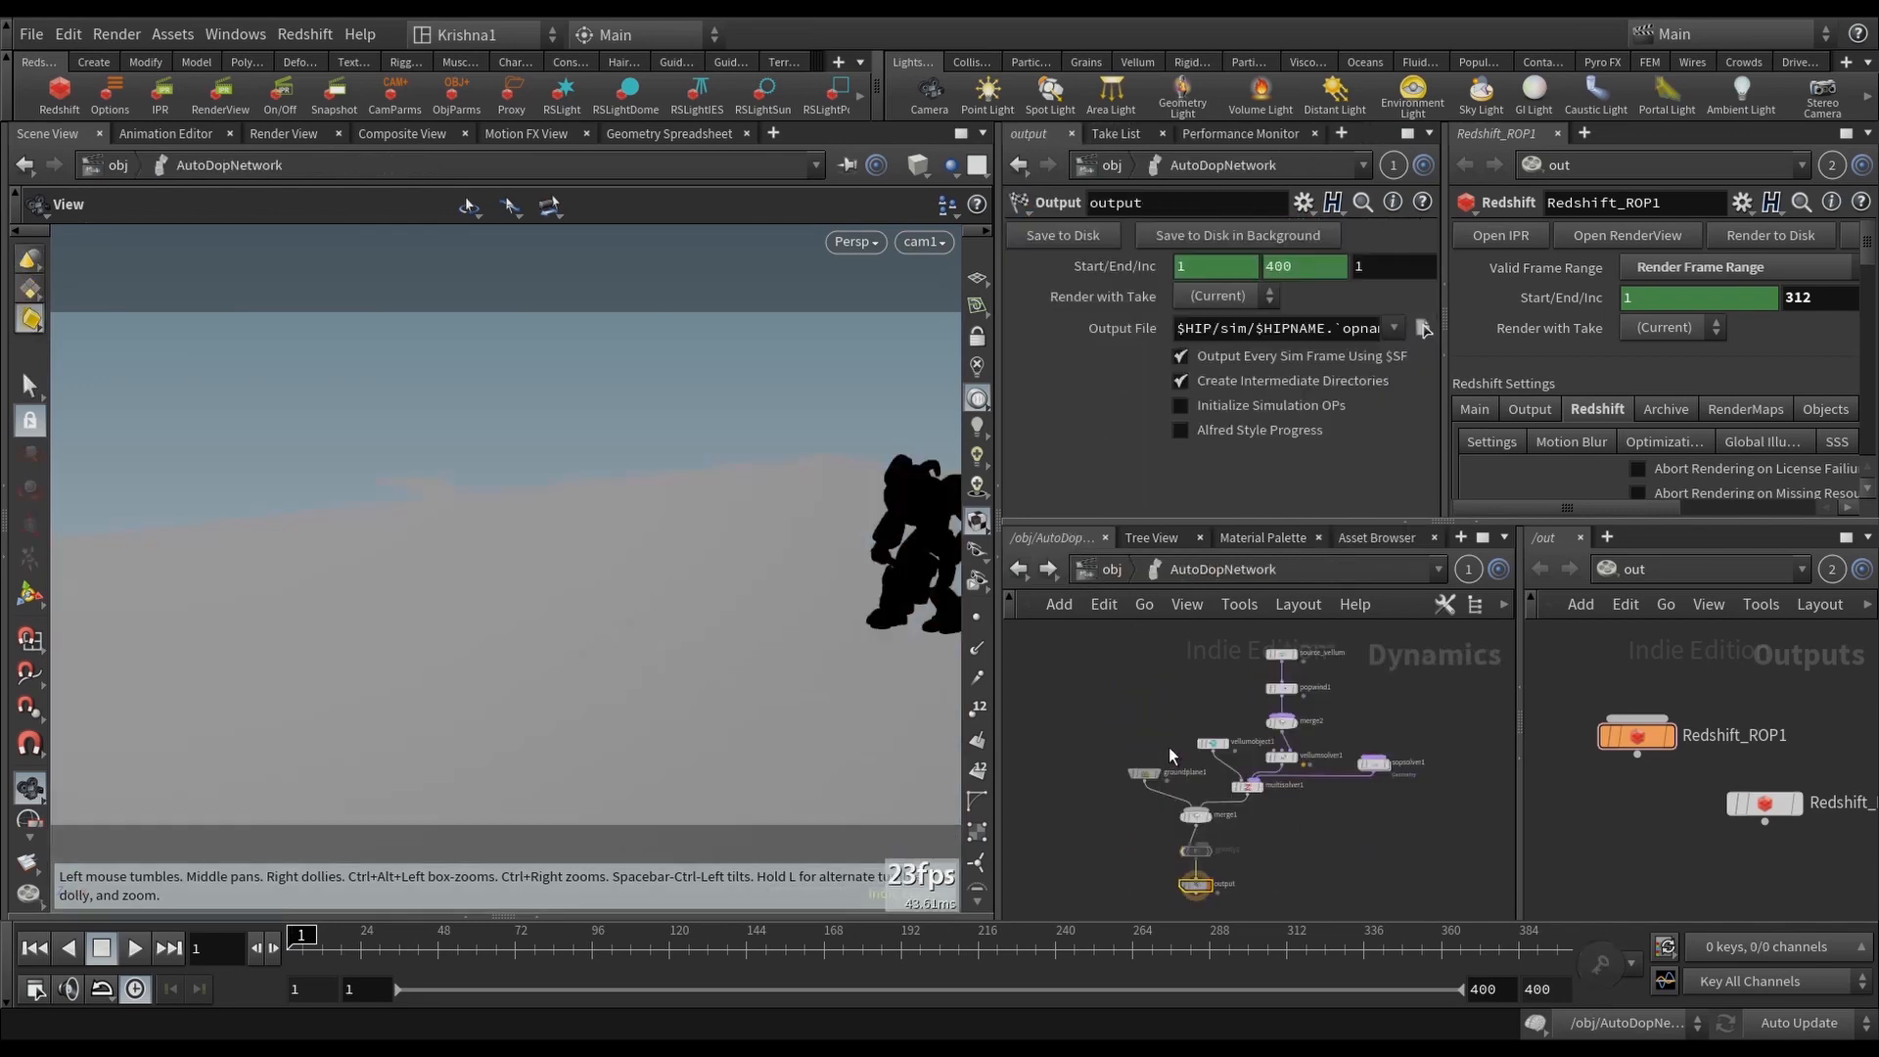
mouse_move(1384, 780)
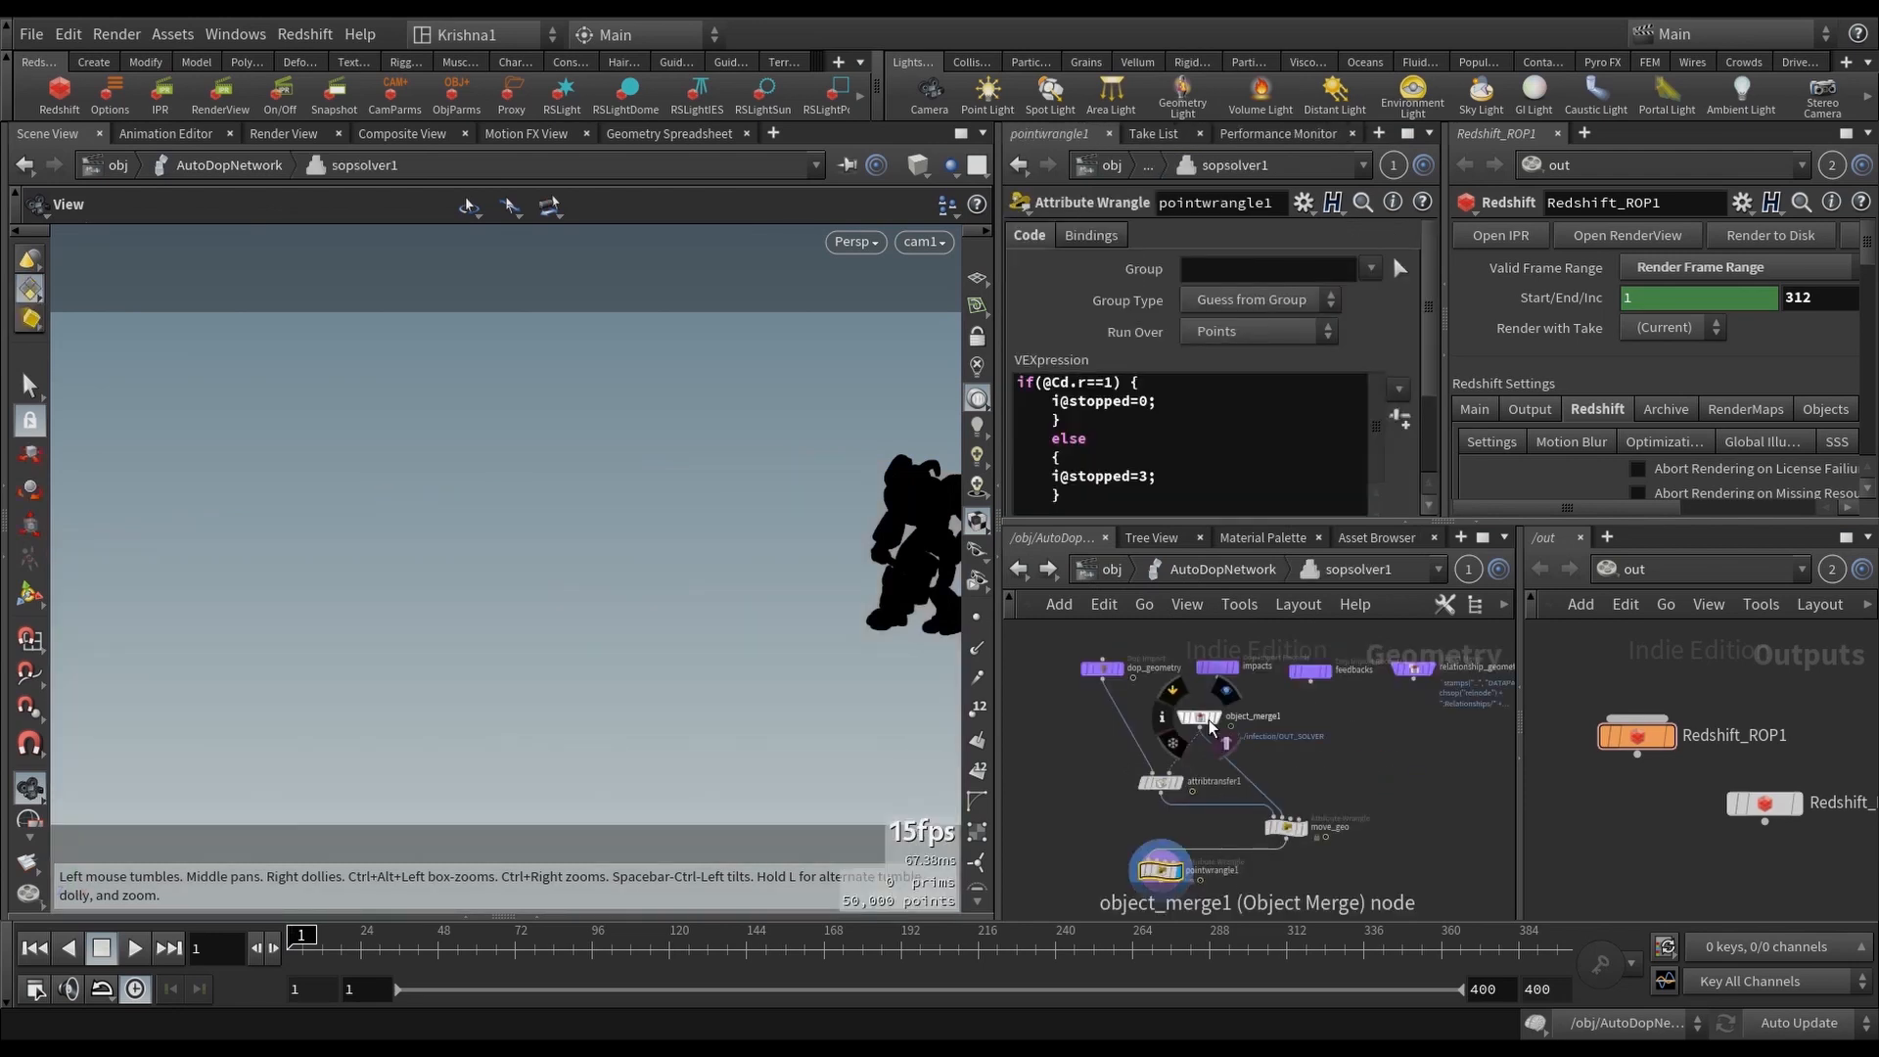
Step: Make attribtransfer1 in sopsolver1 transfer the infect point attribute instead of Cd
click(1198, 716)
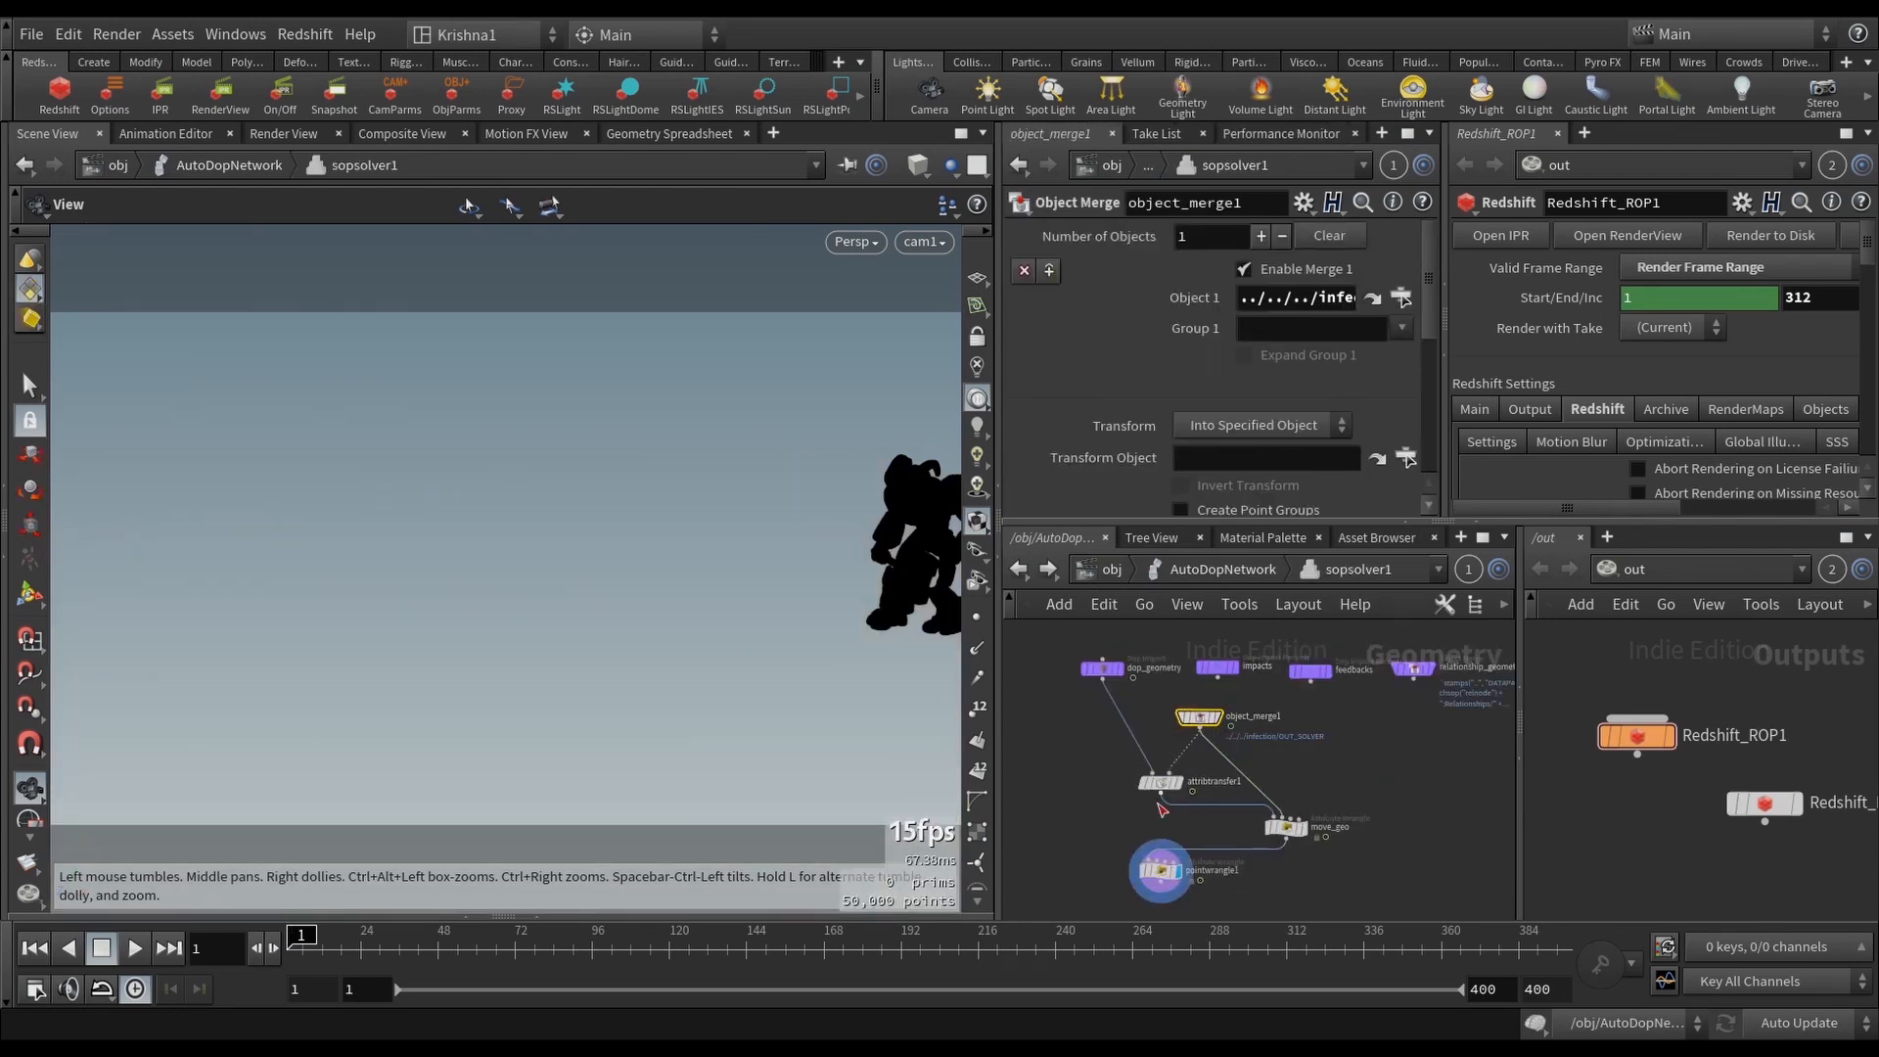
click(1159, 780)
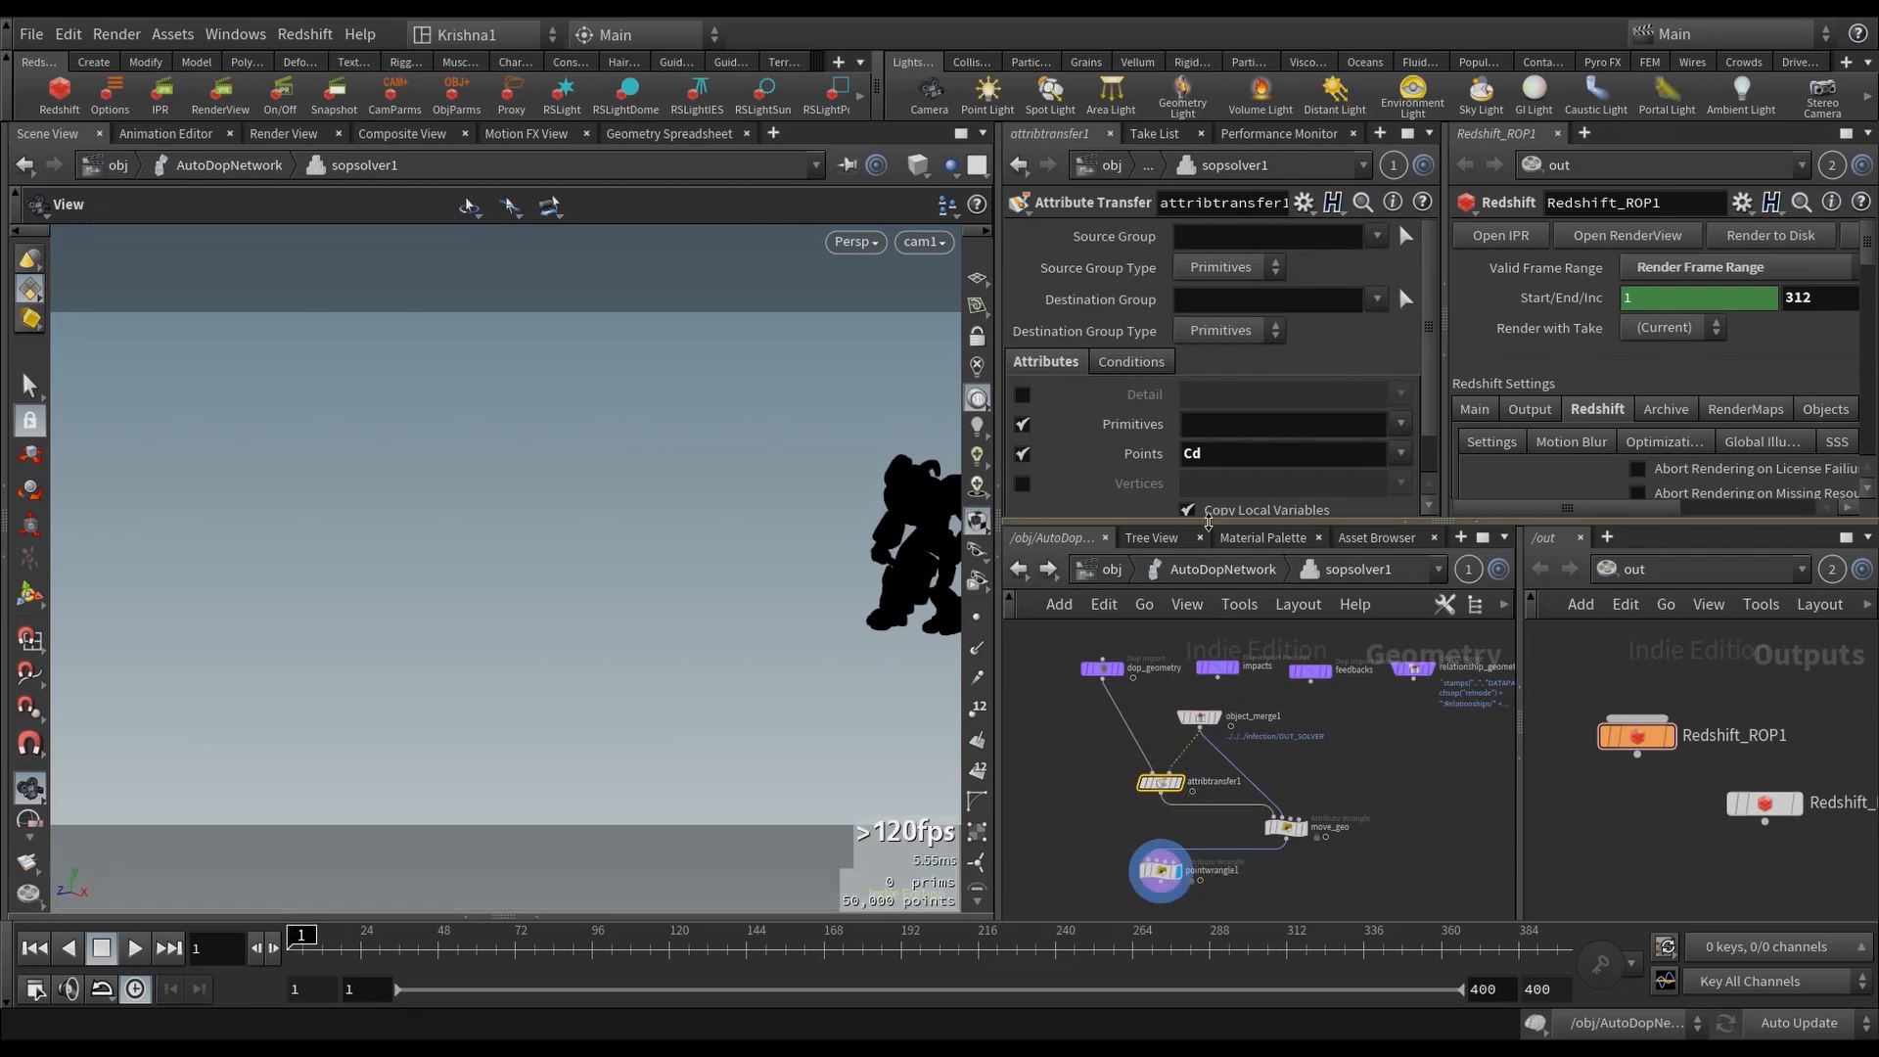
click(1399, 453)
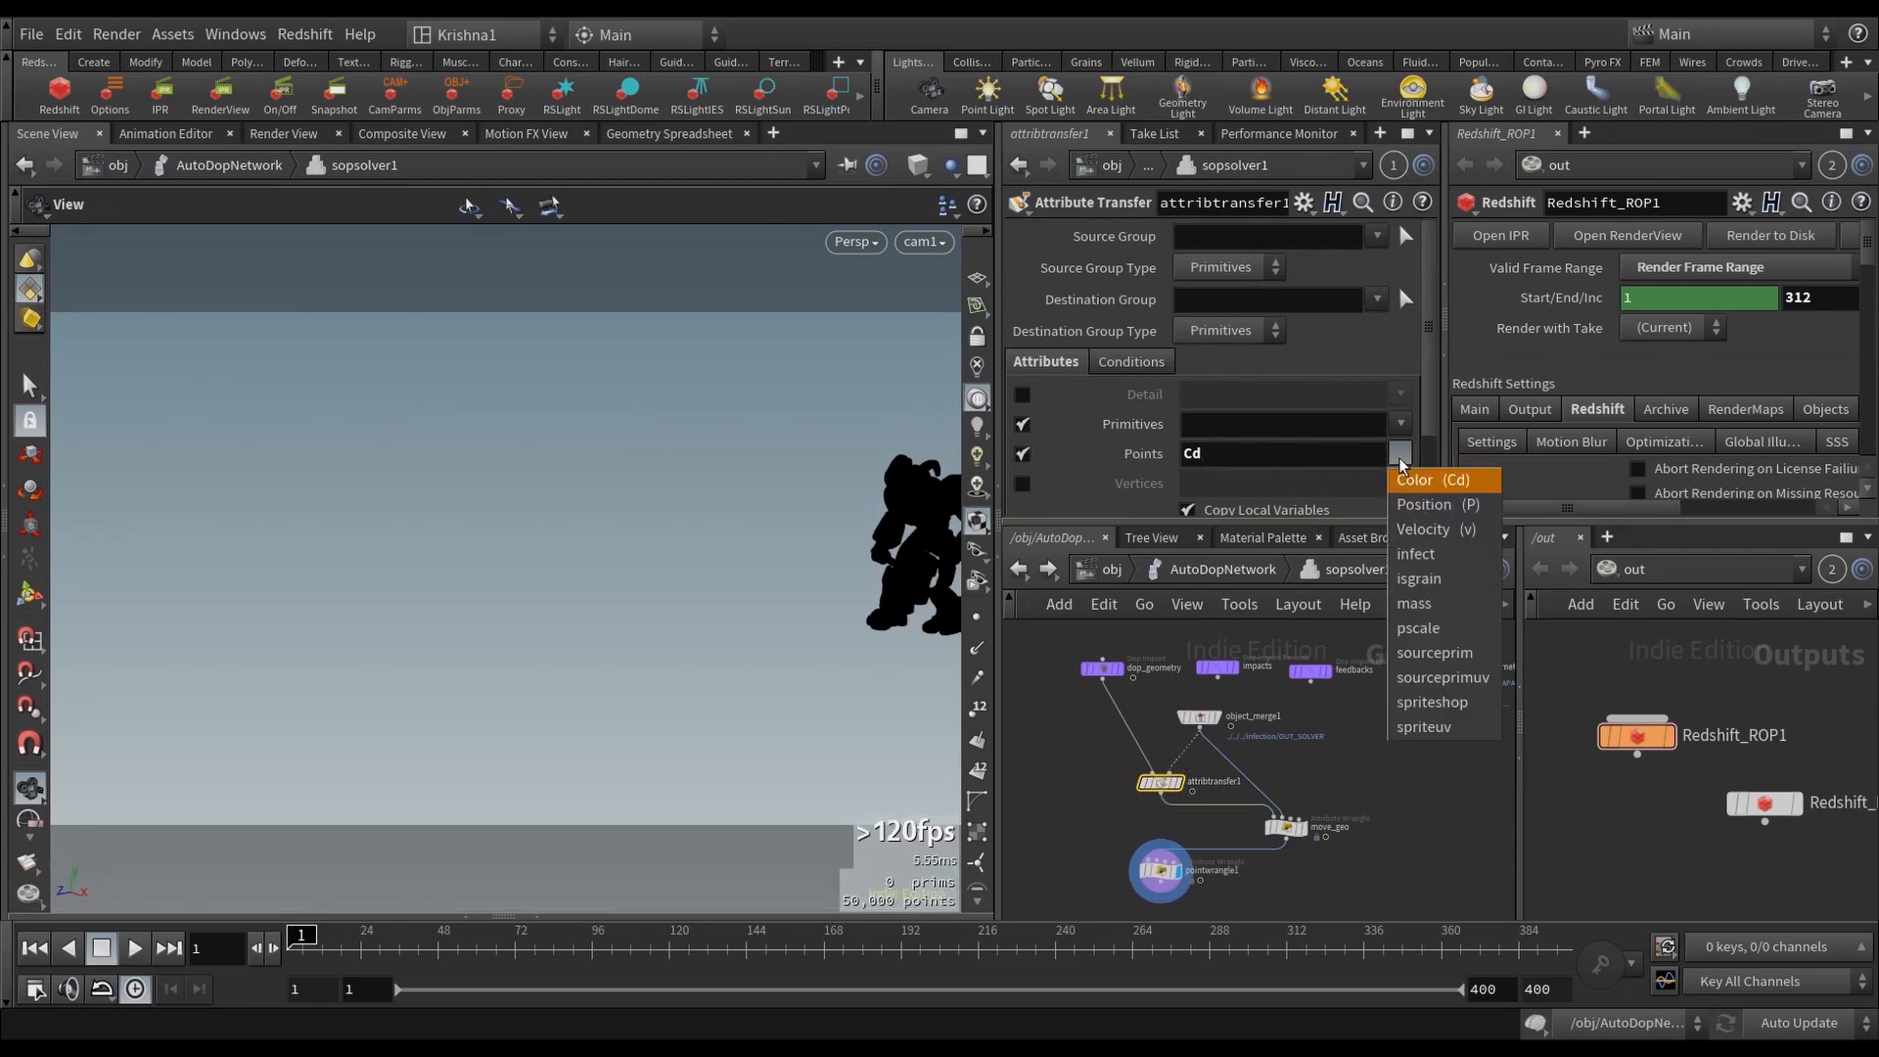
click(1416, 554)
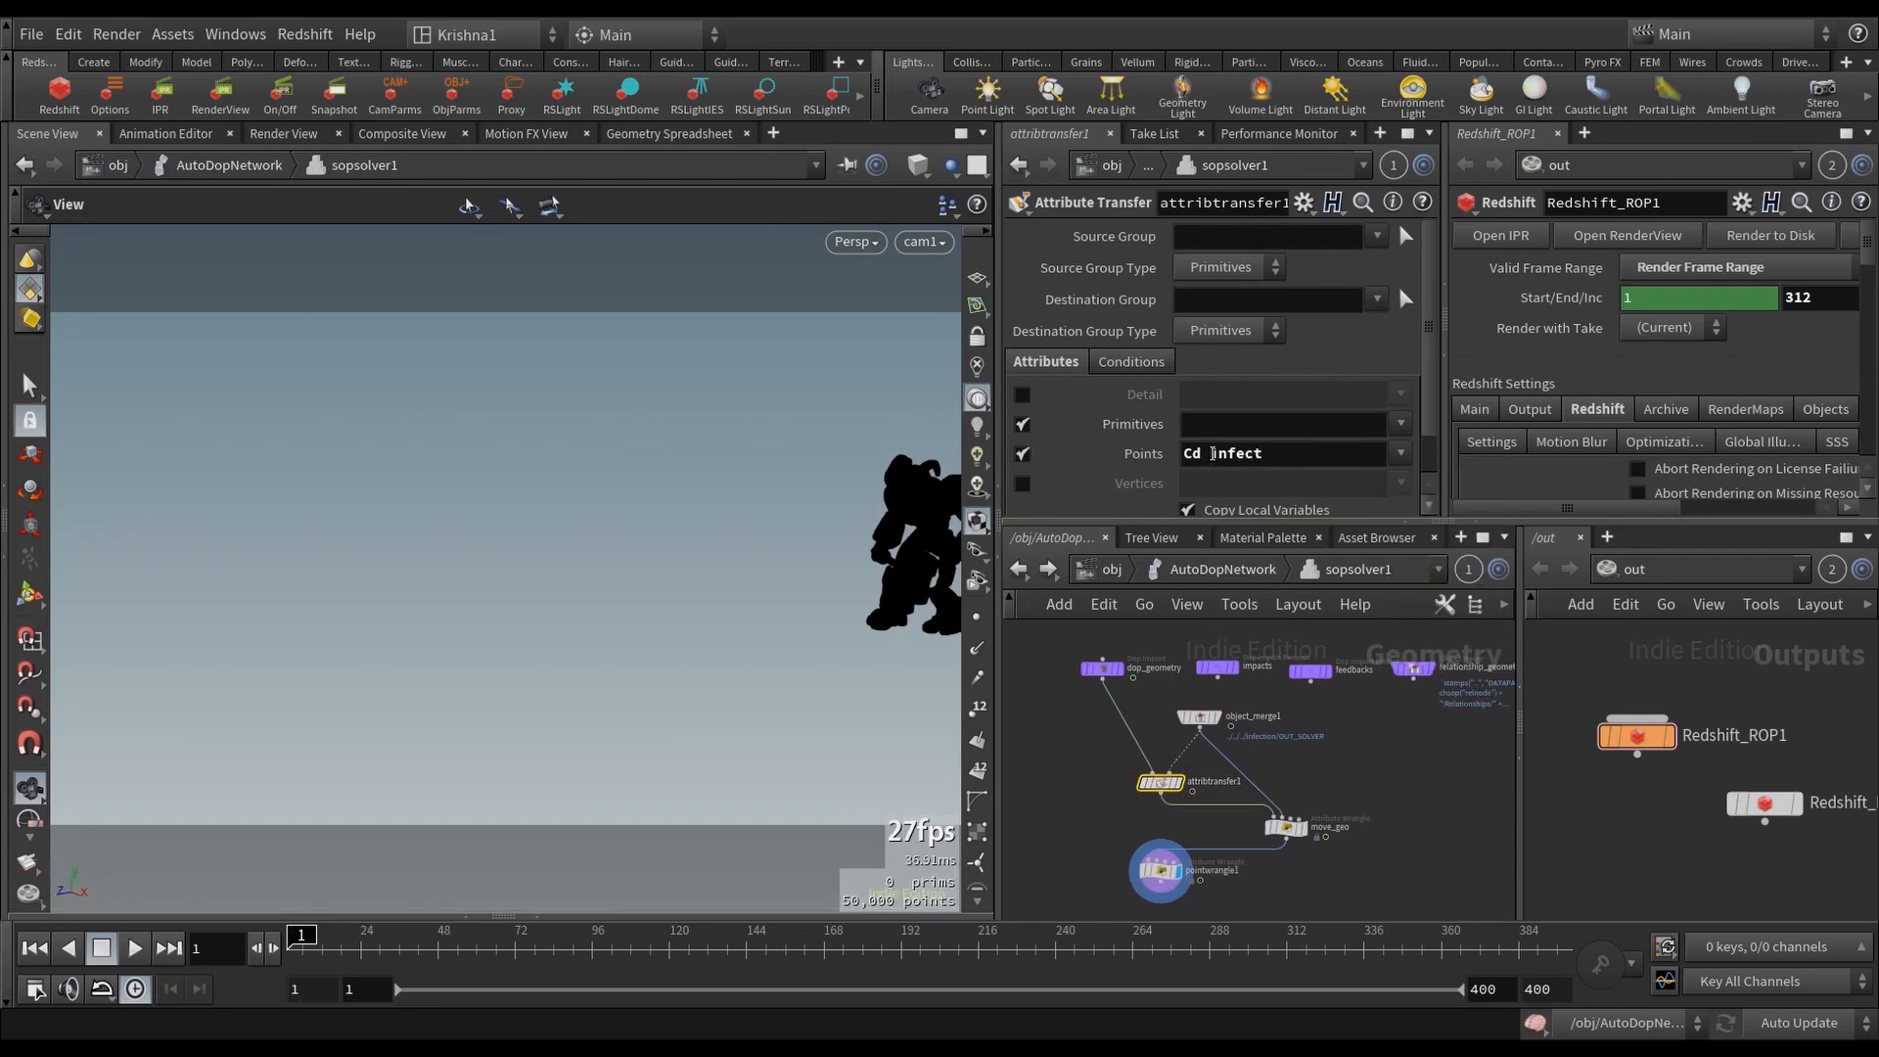
triple_click(1282, 453)
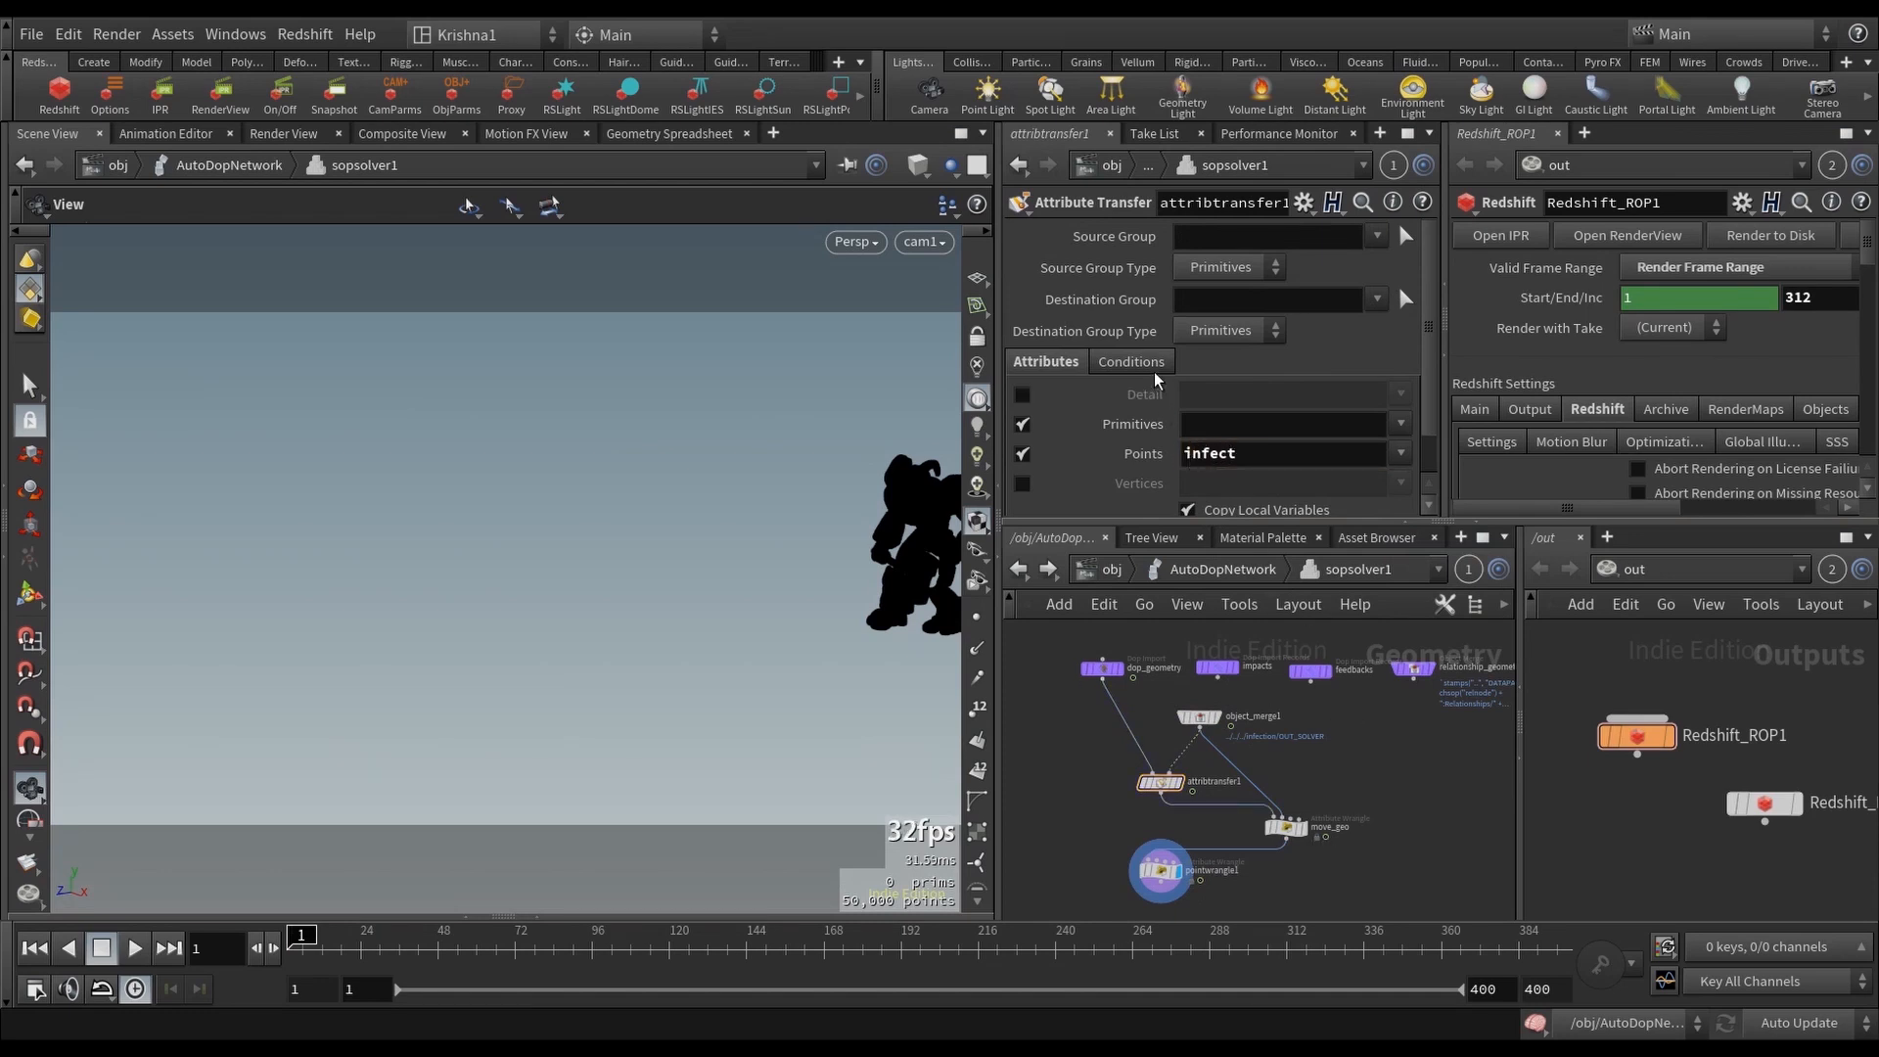
mouse_move(1349, 828)
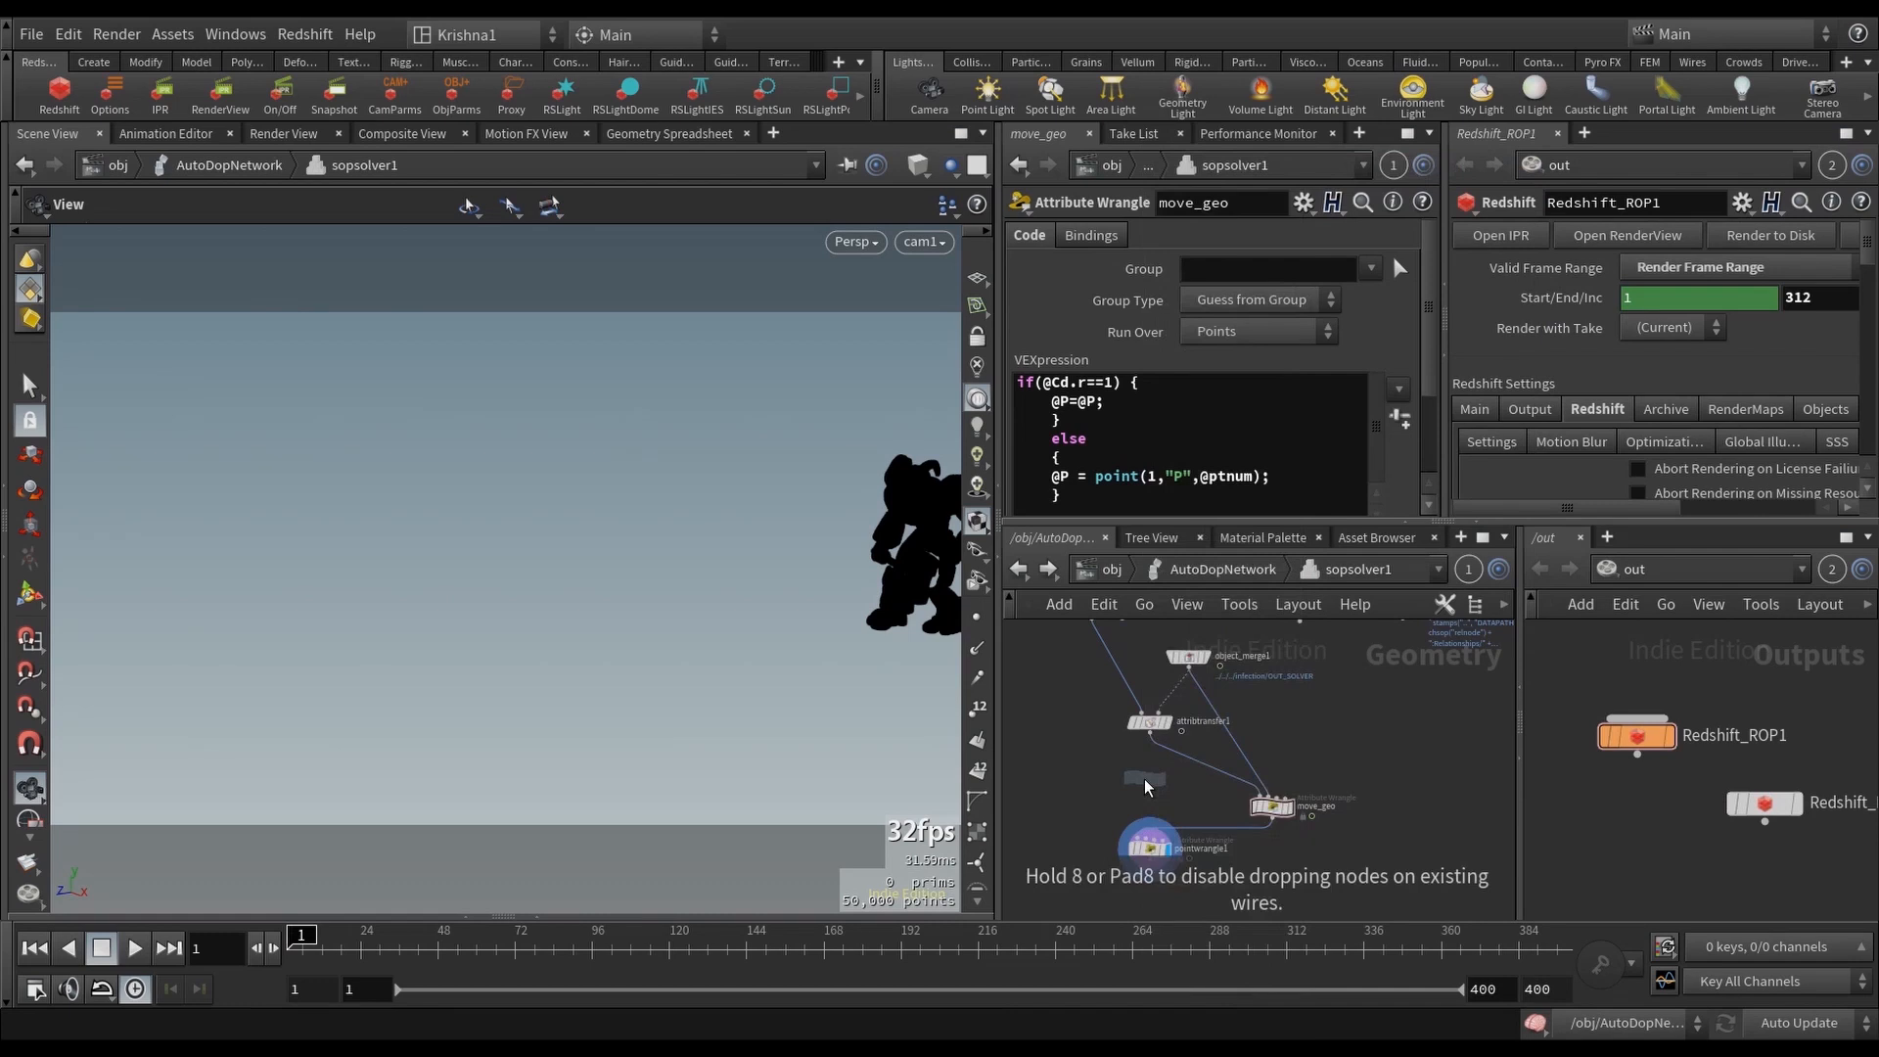
Step: Add a new Attribute Wrangle between attribtransfer1 and move_geo
click(1144, 776)
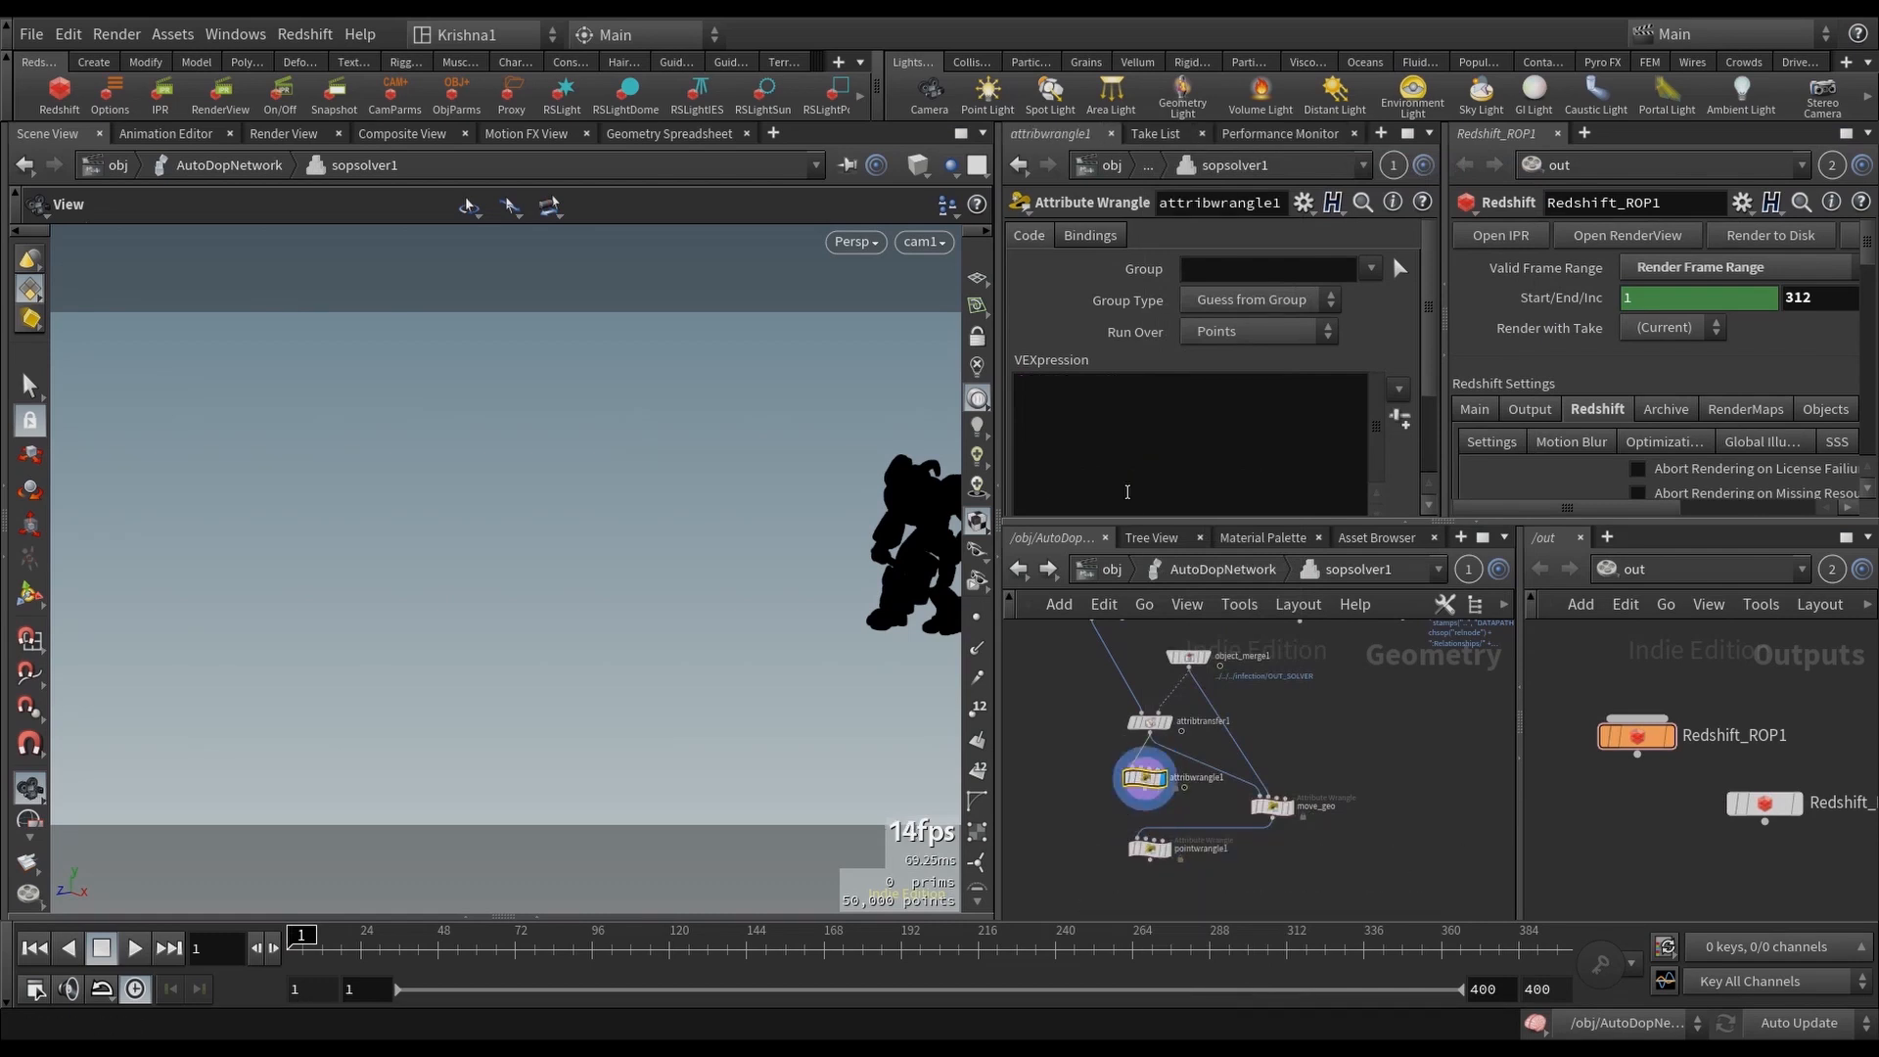
text(if)
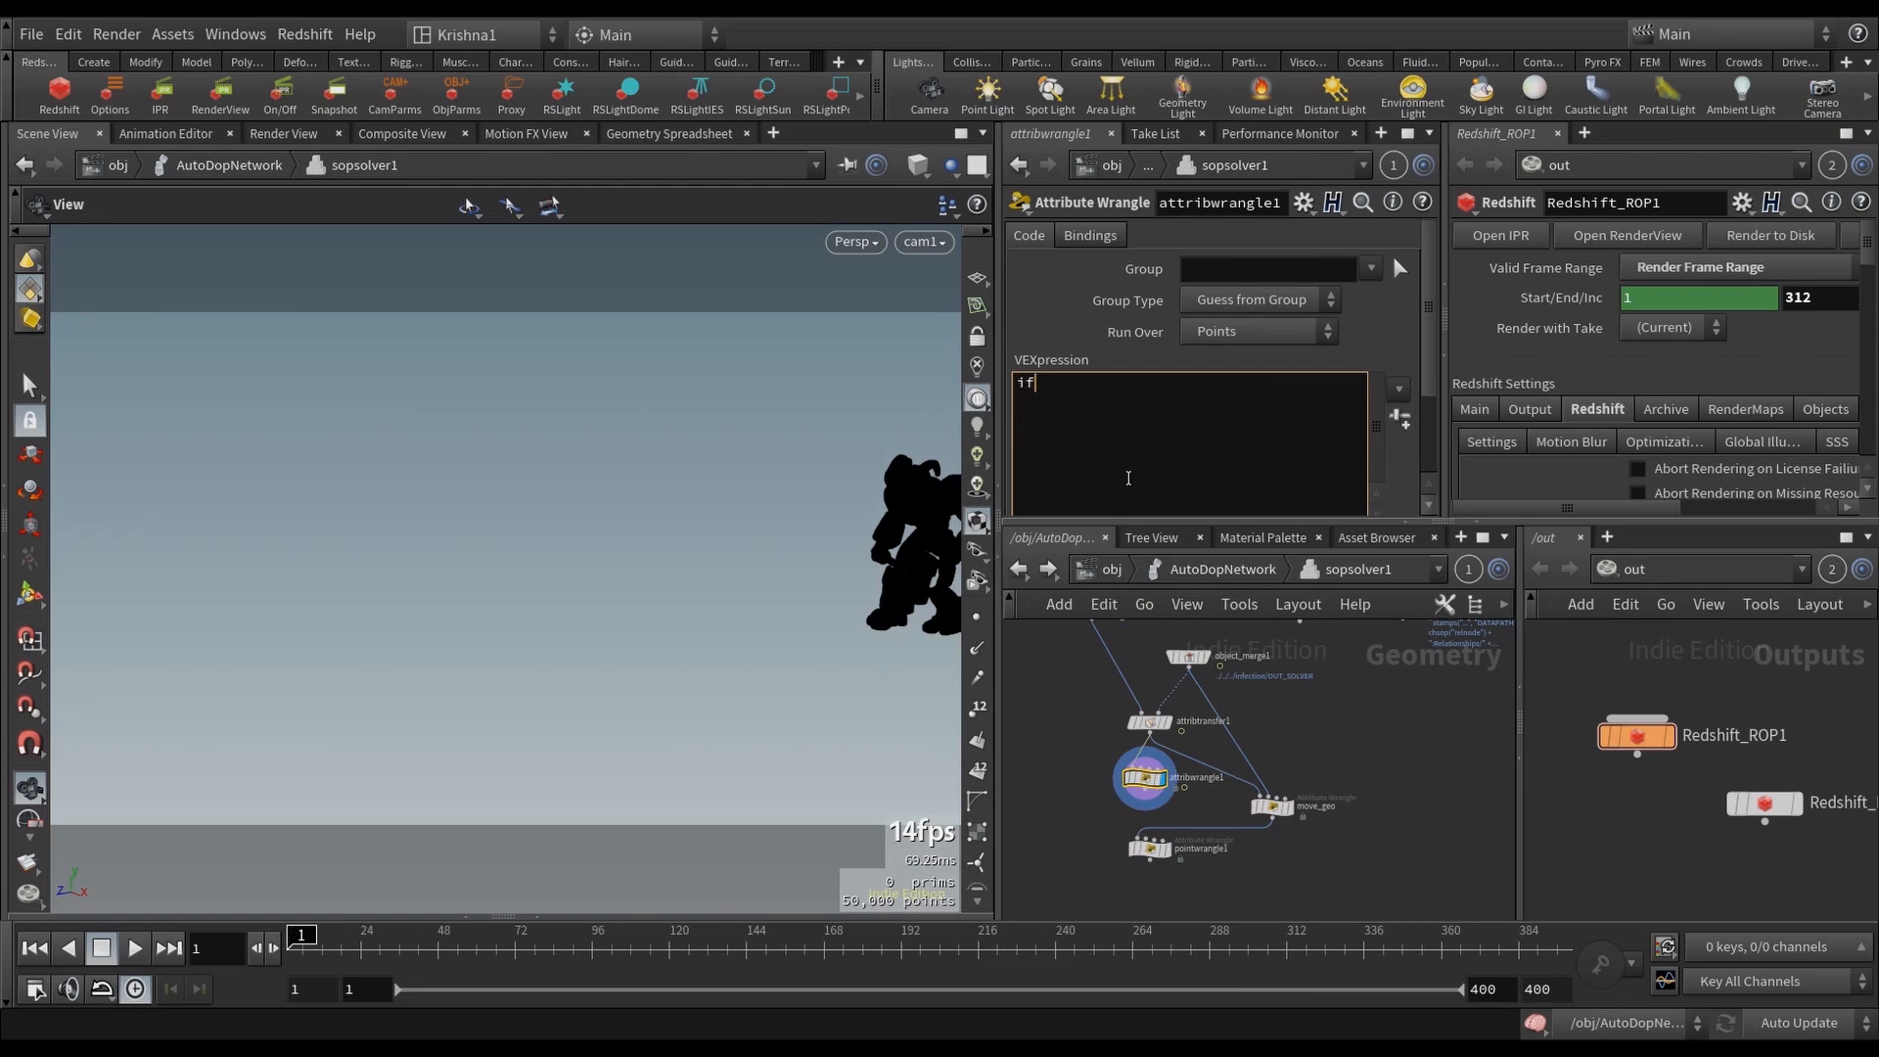
text((@infect==1)
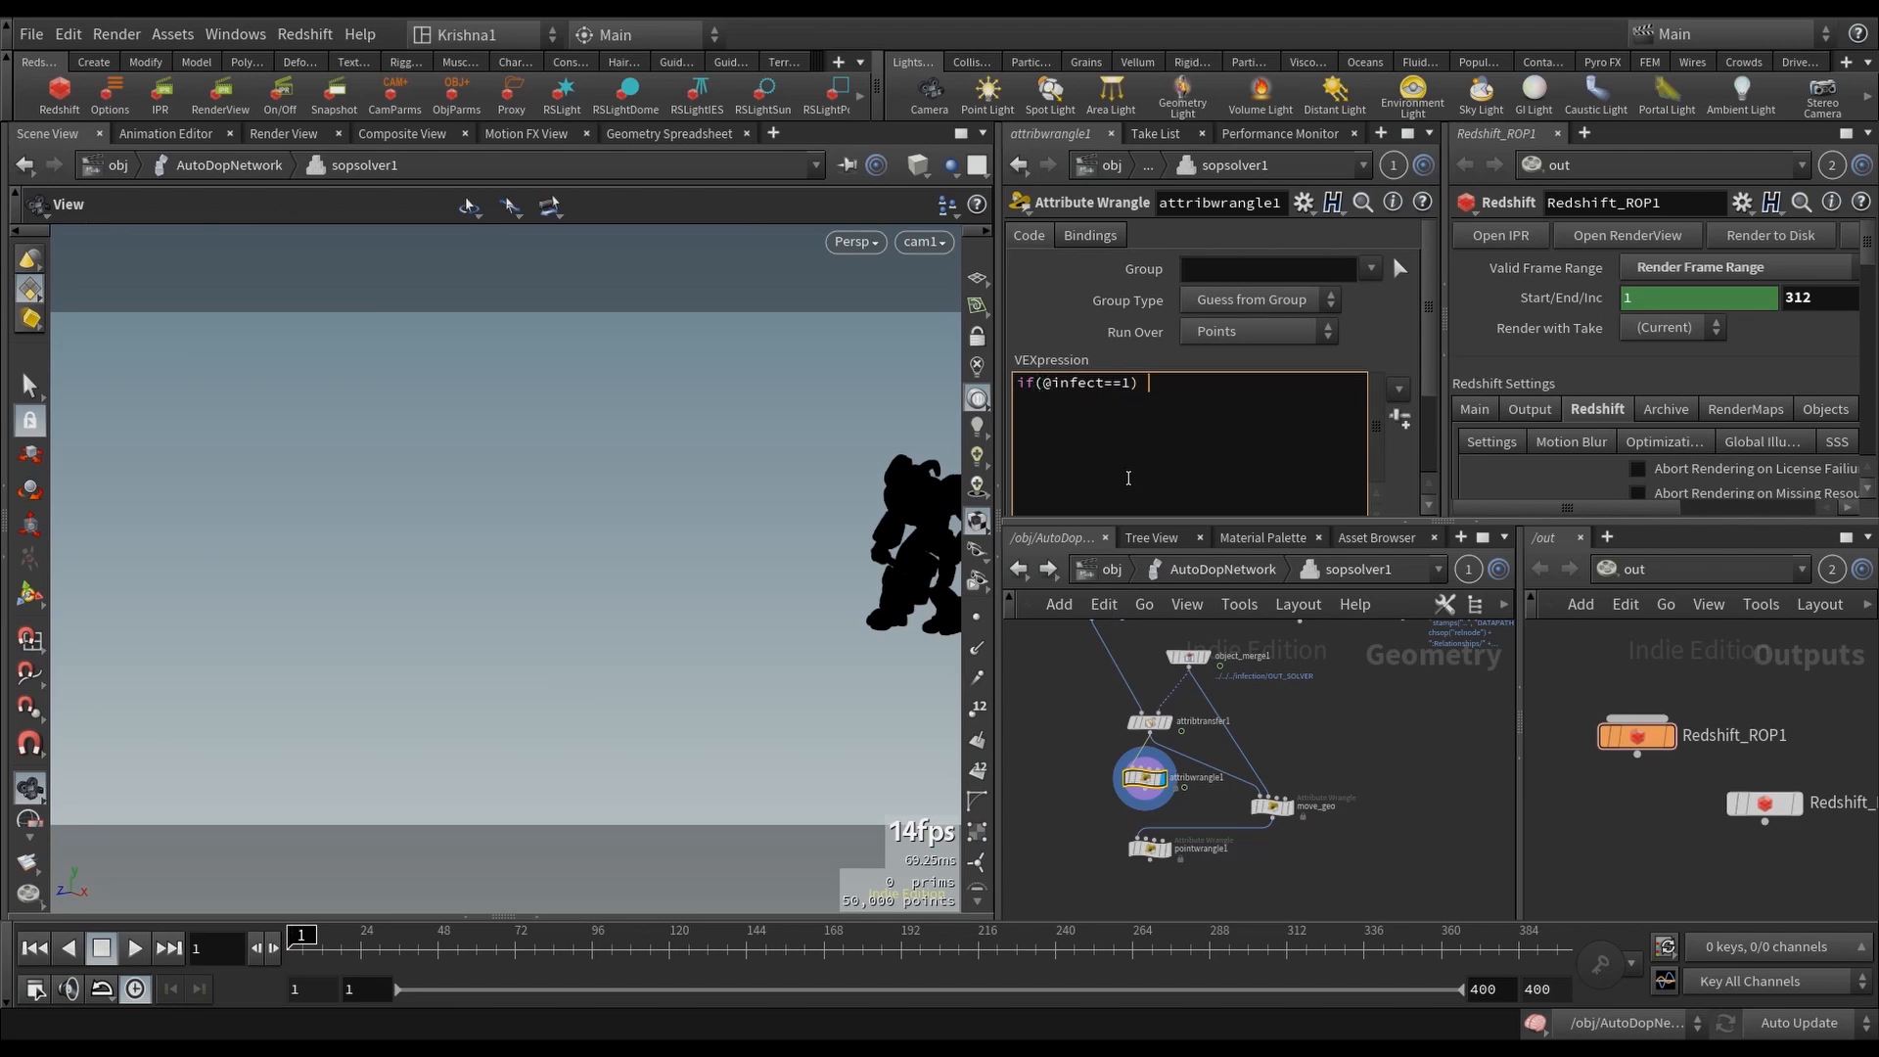
key(Return)
text(@C)
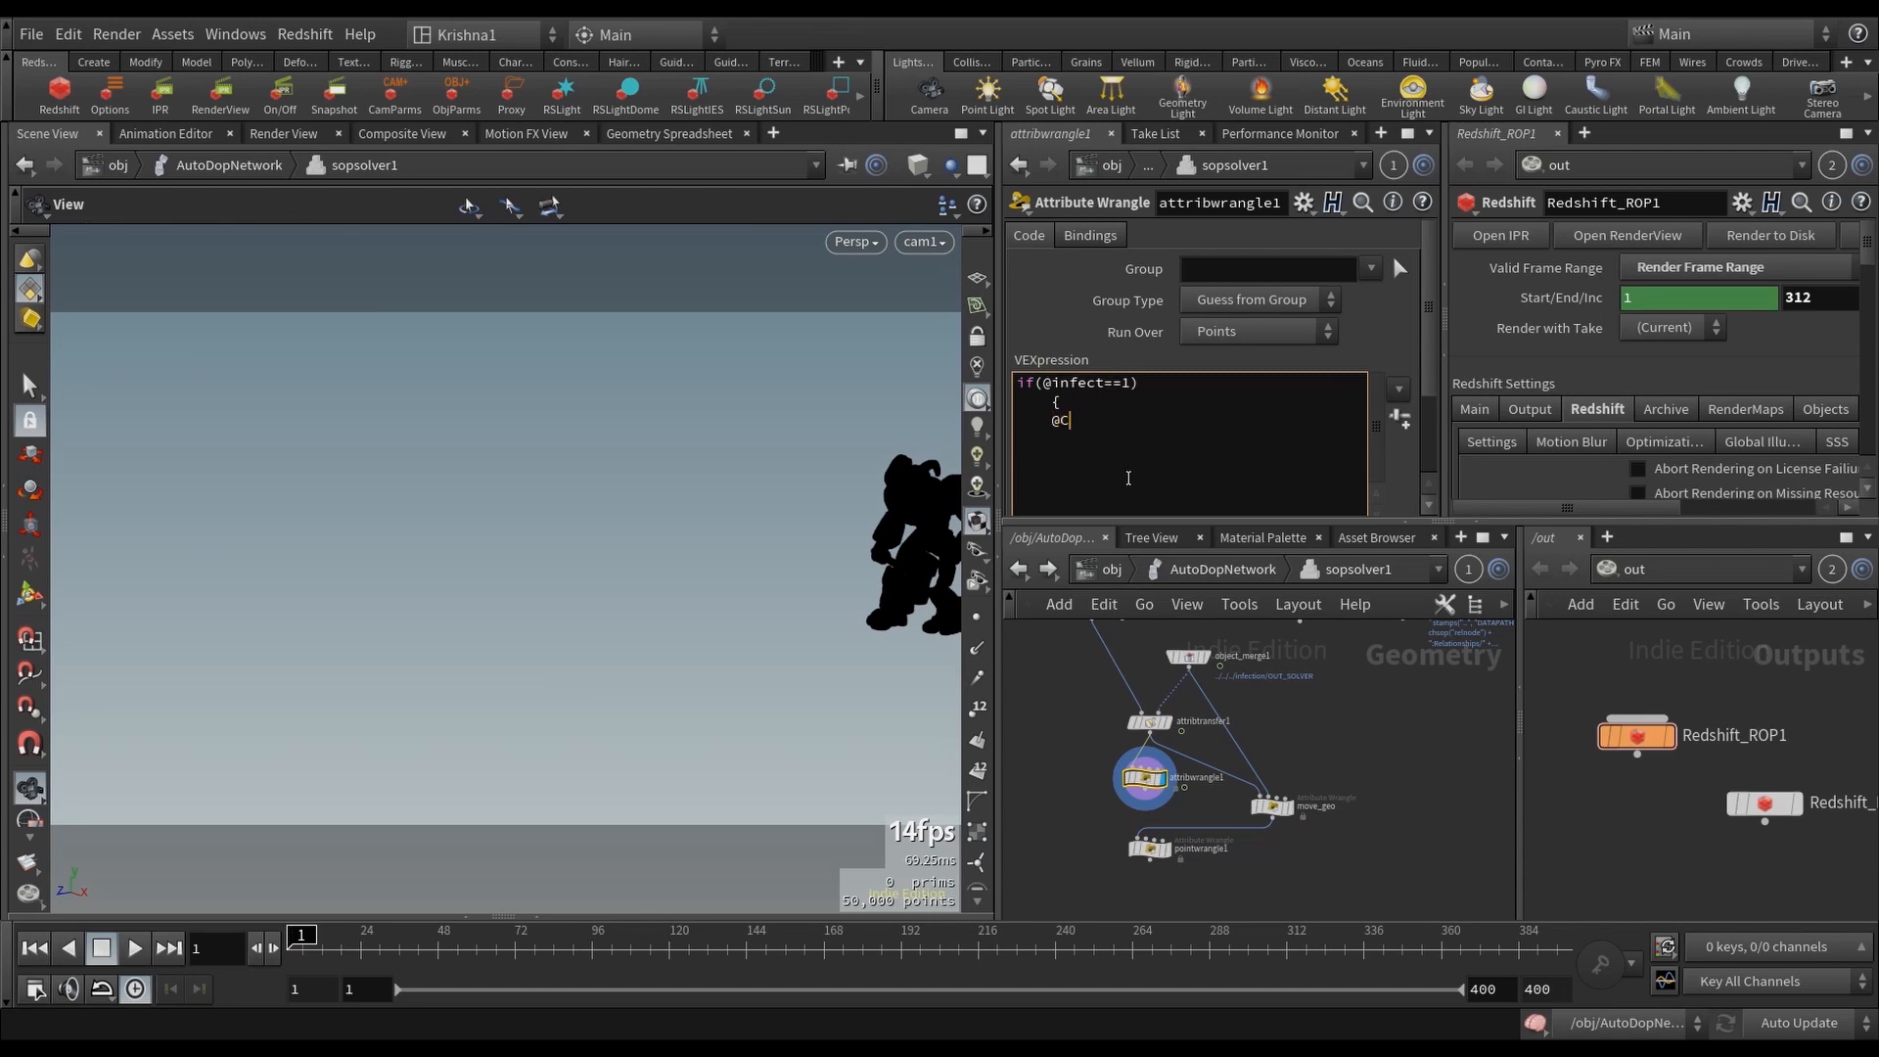
text(d.r=1)
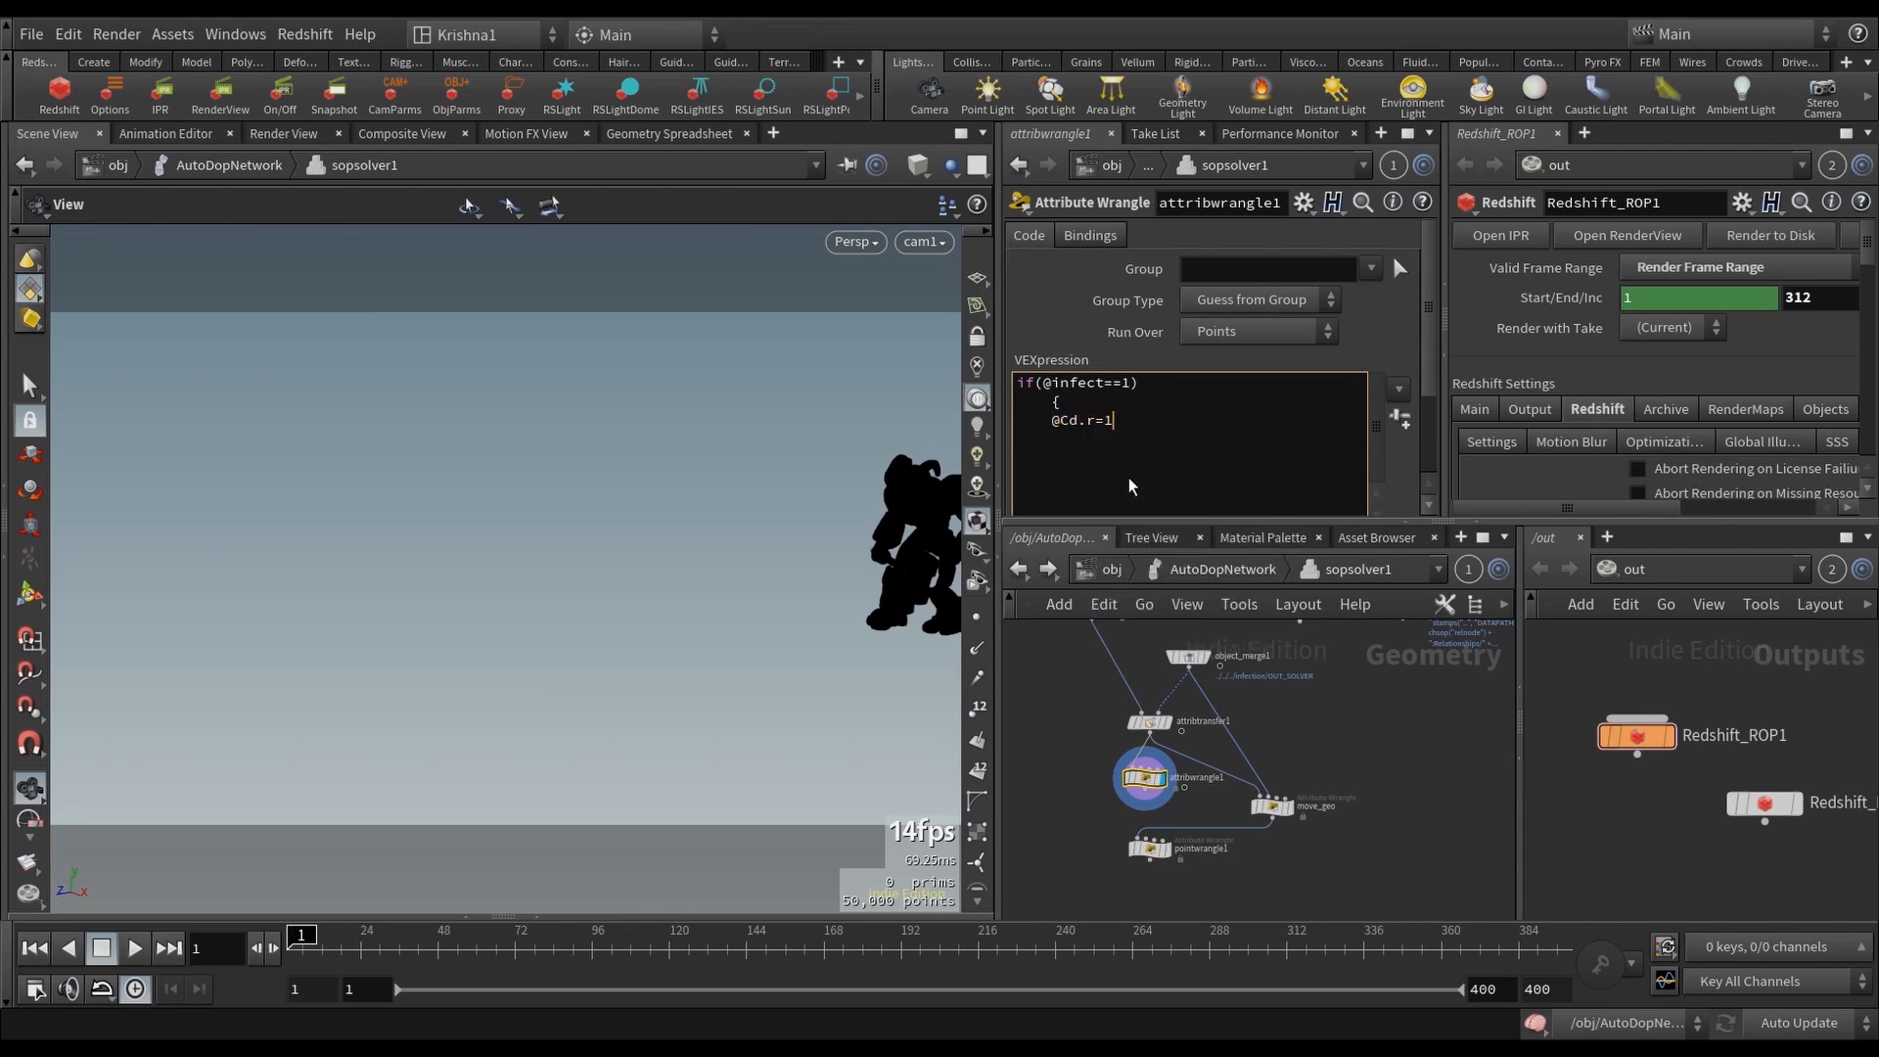
text(;)
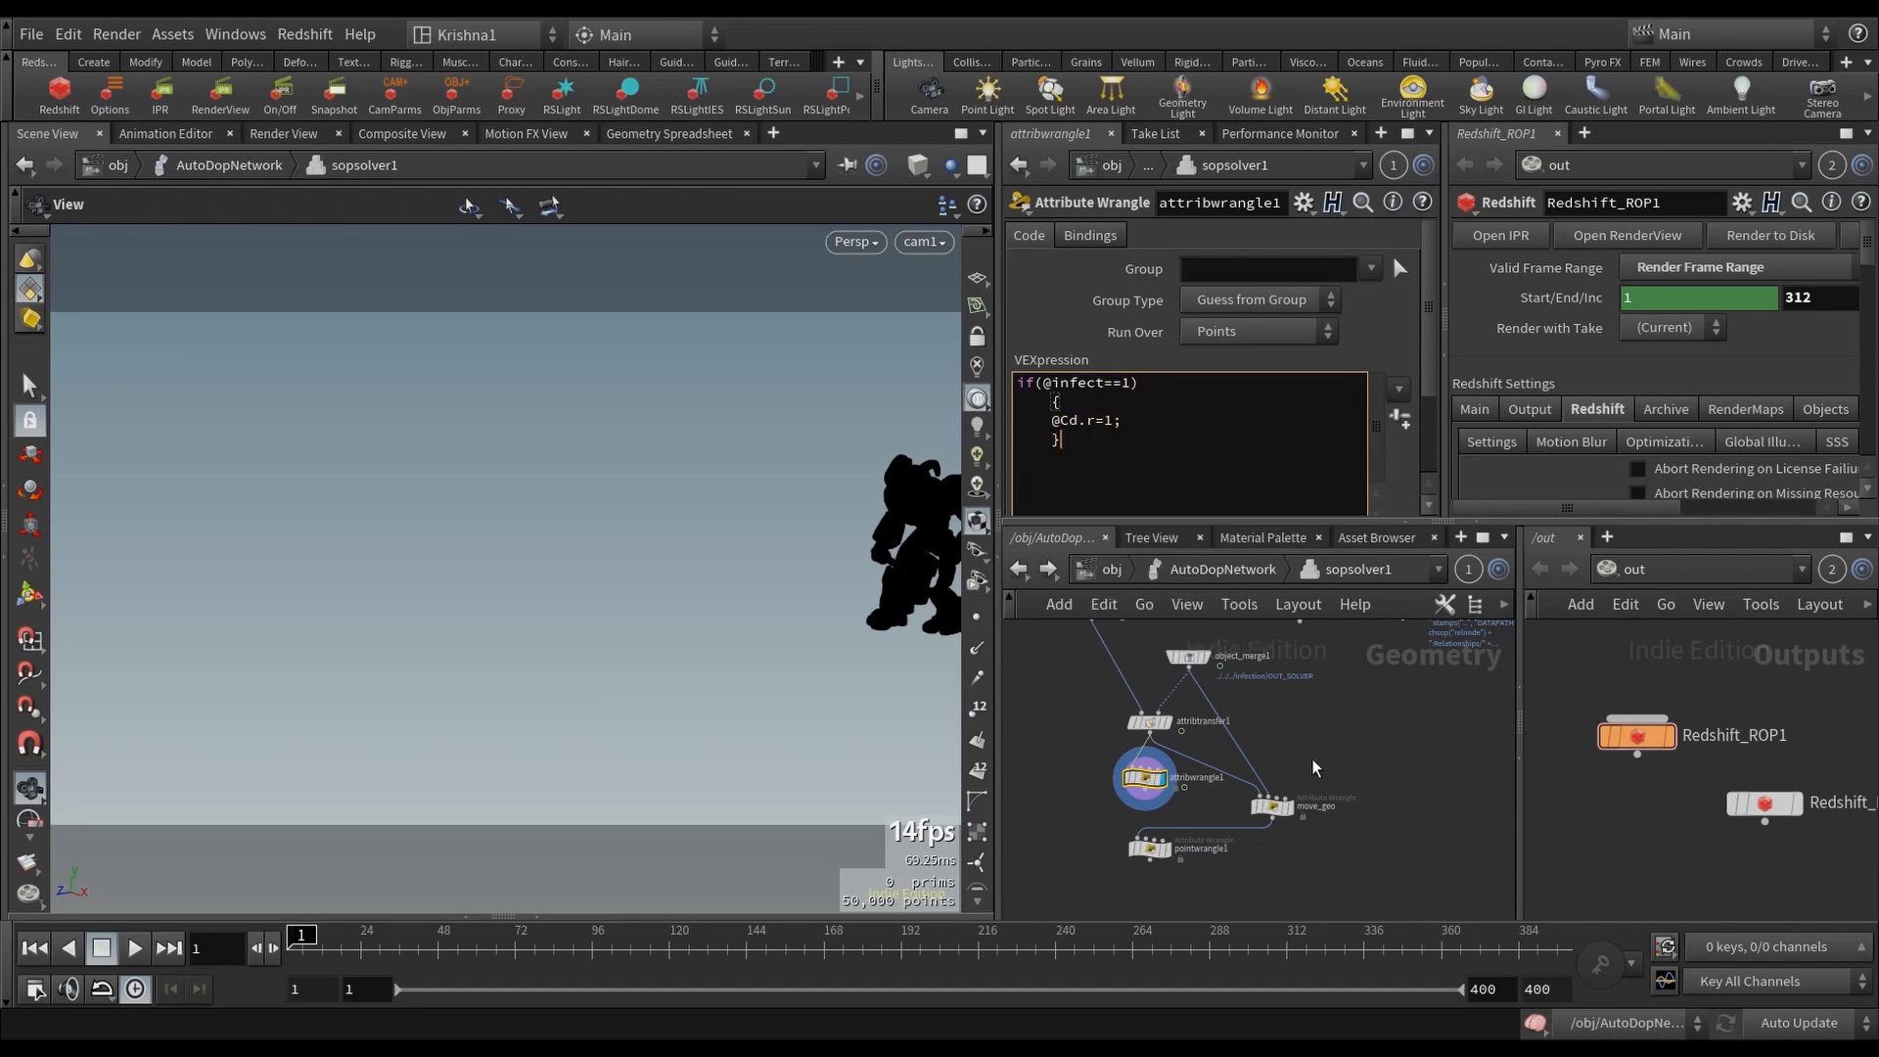
click(1180, 791)
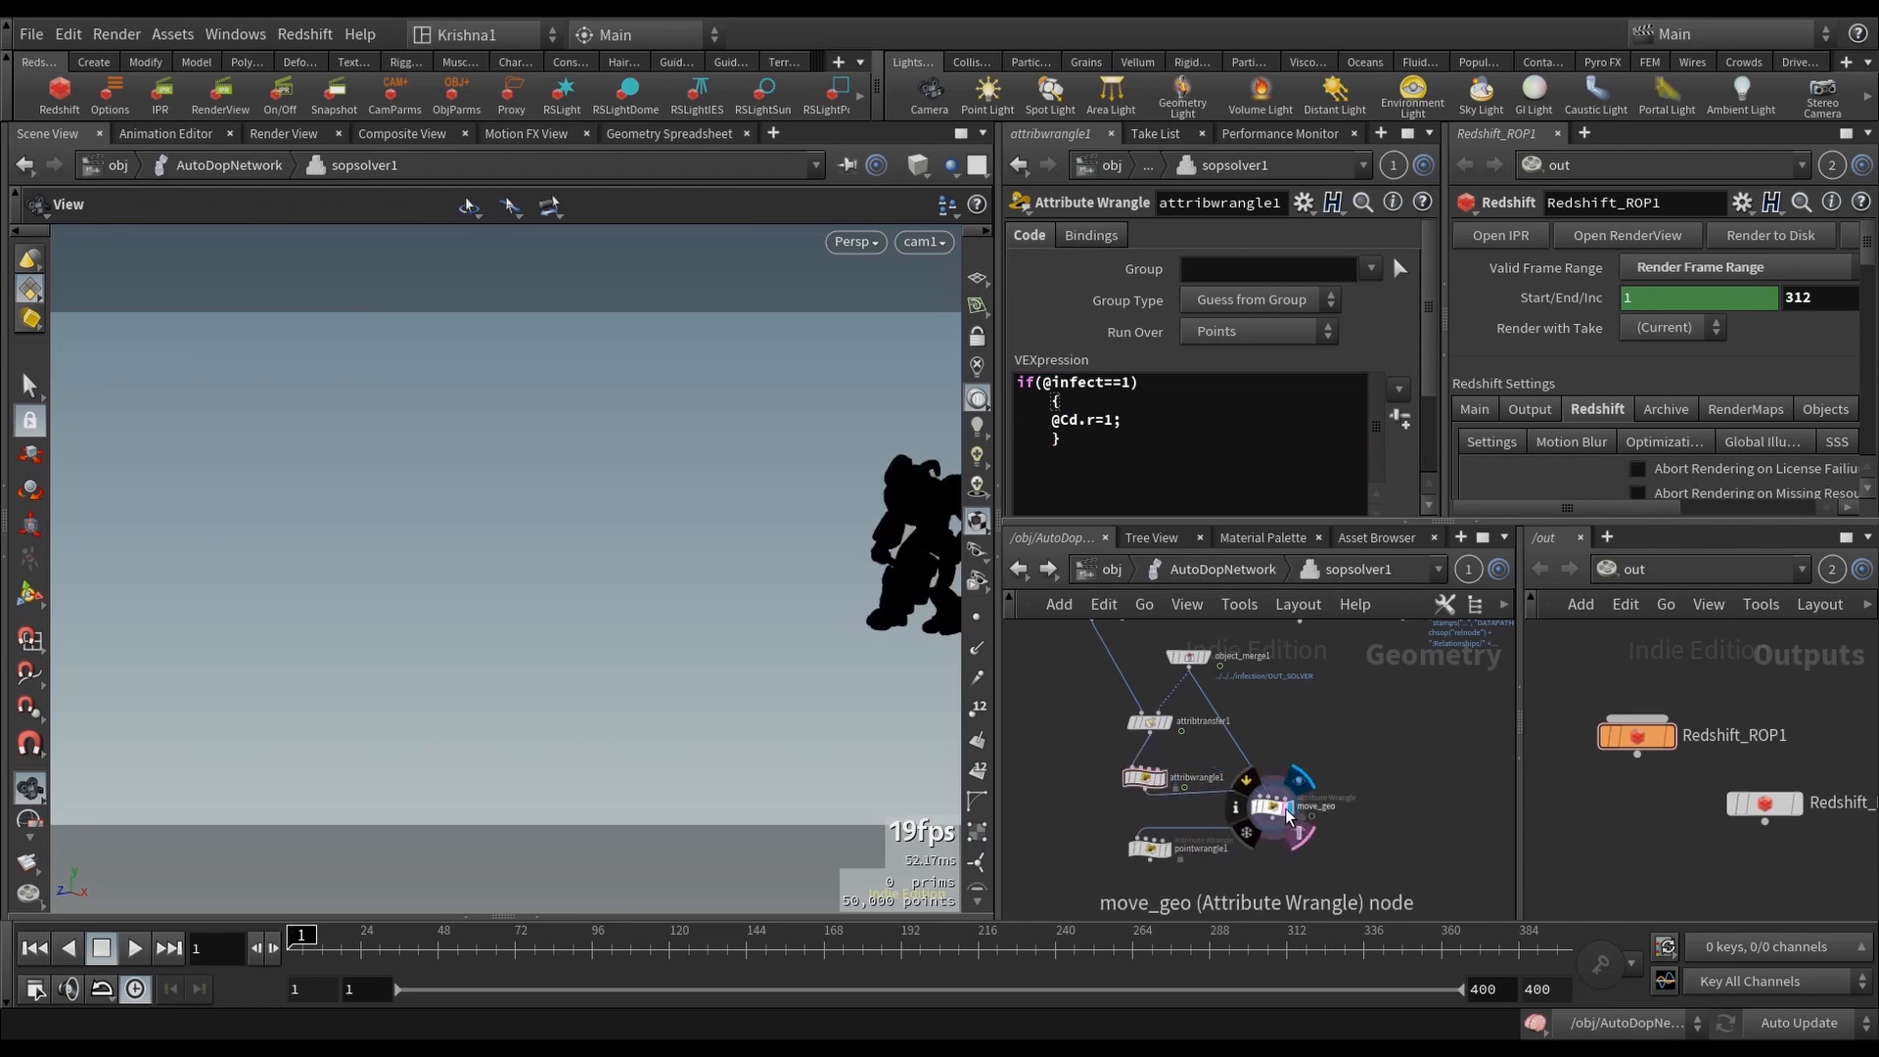
click(1270, 805)
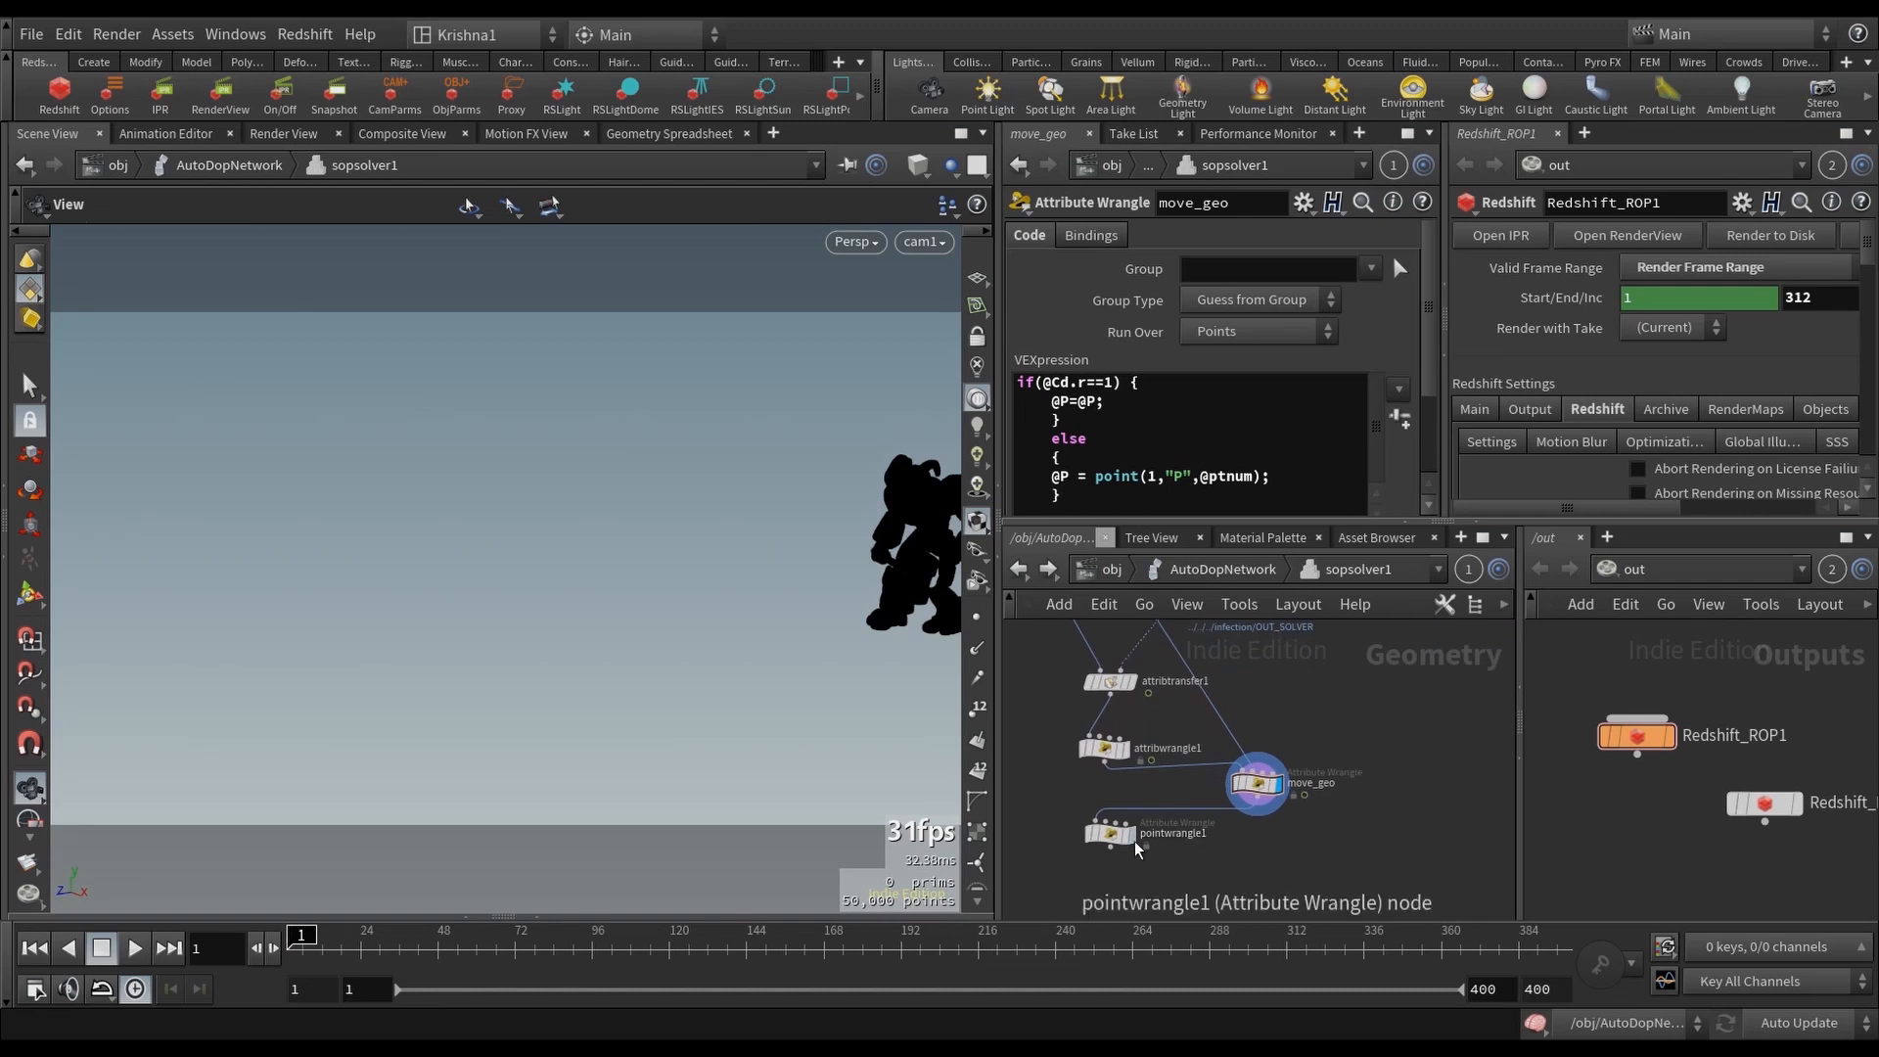
Step: Check pointwrangle1, play the sim to frame 259 at /obj, and dive into the source network's 50000-point scatter
click(1107, 833)
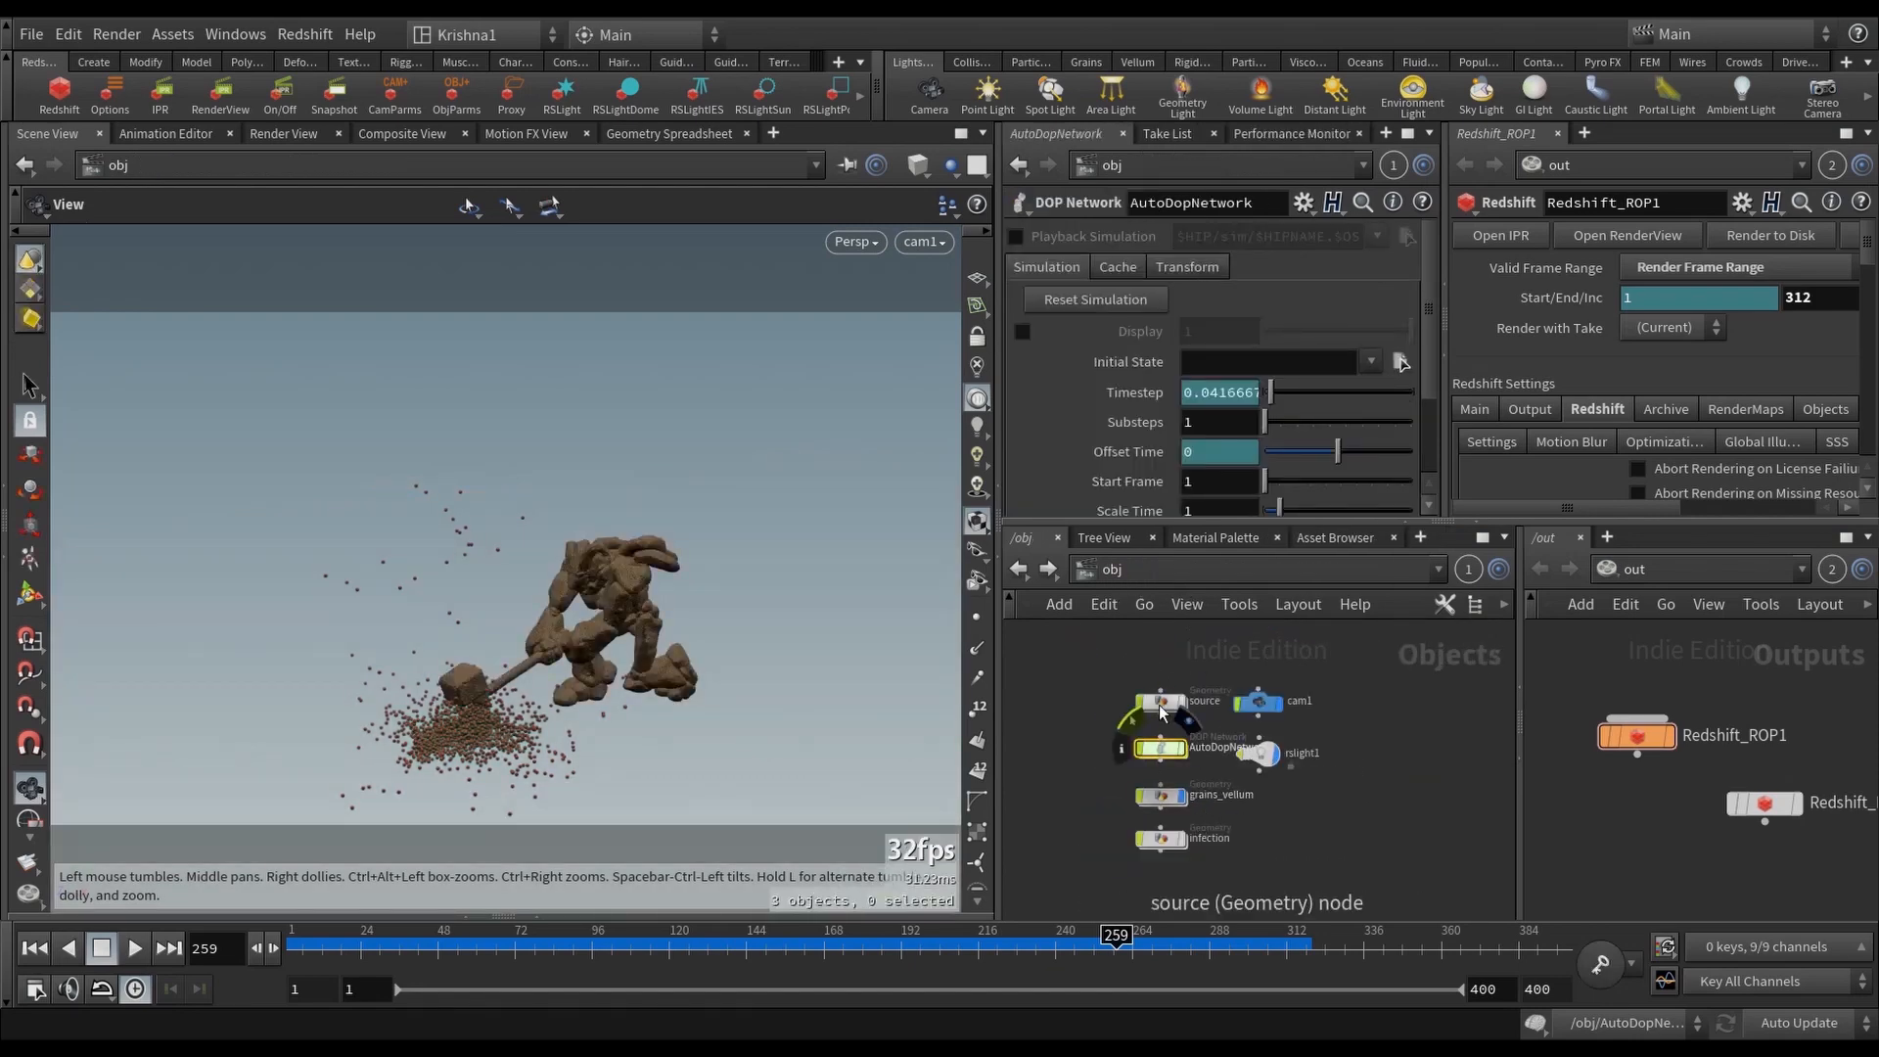
double_click(1205, 699)
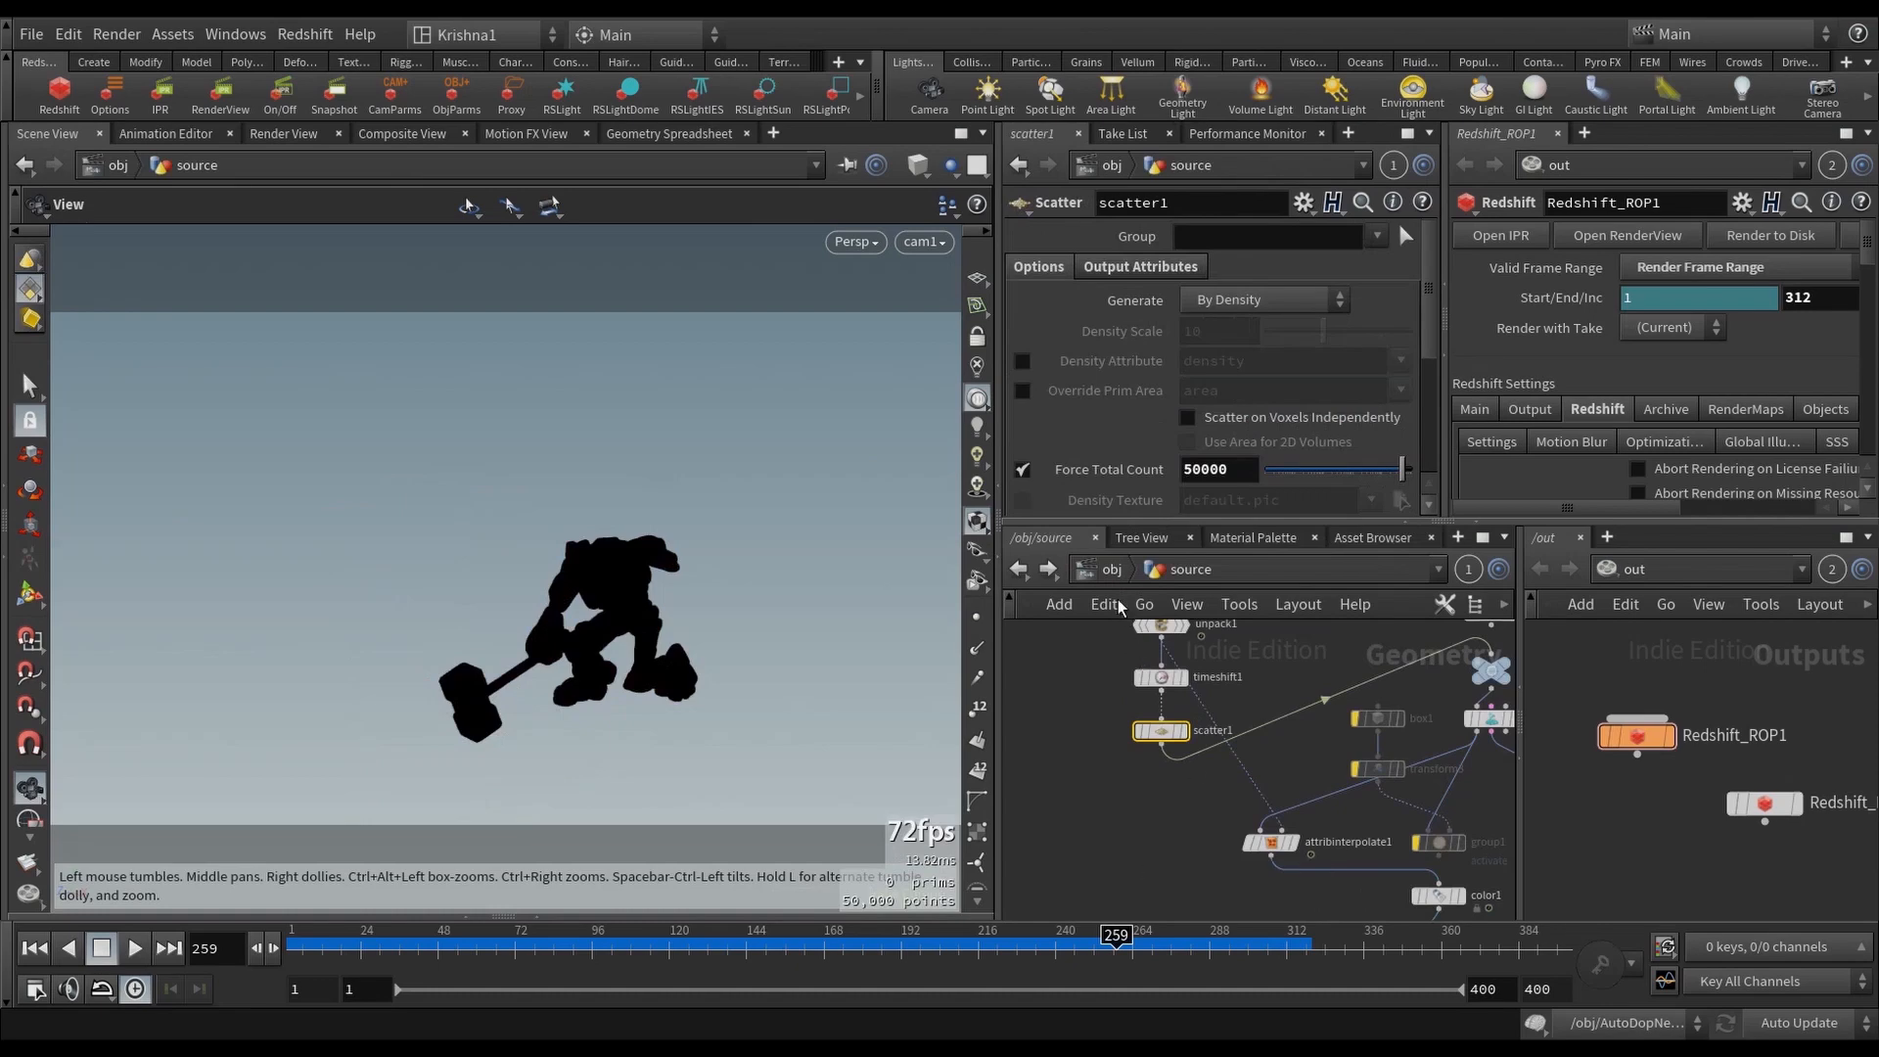